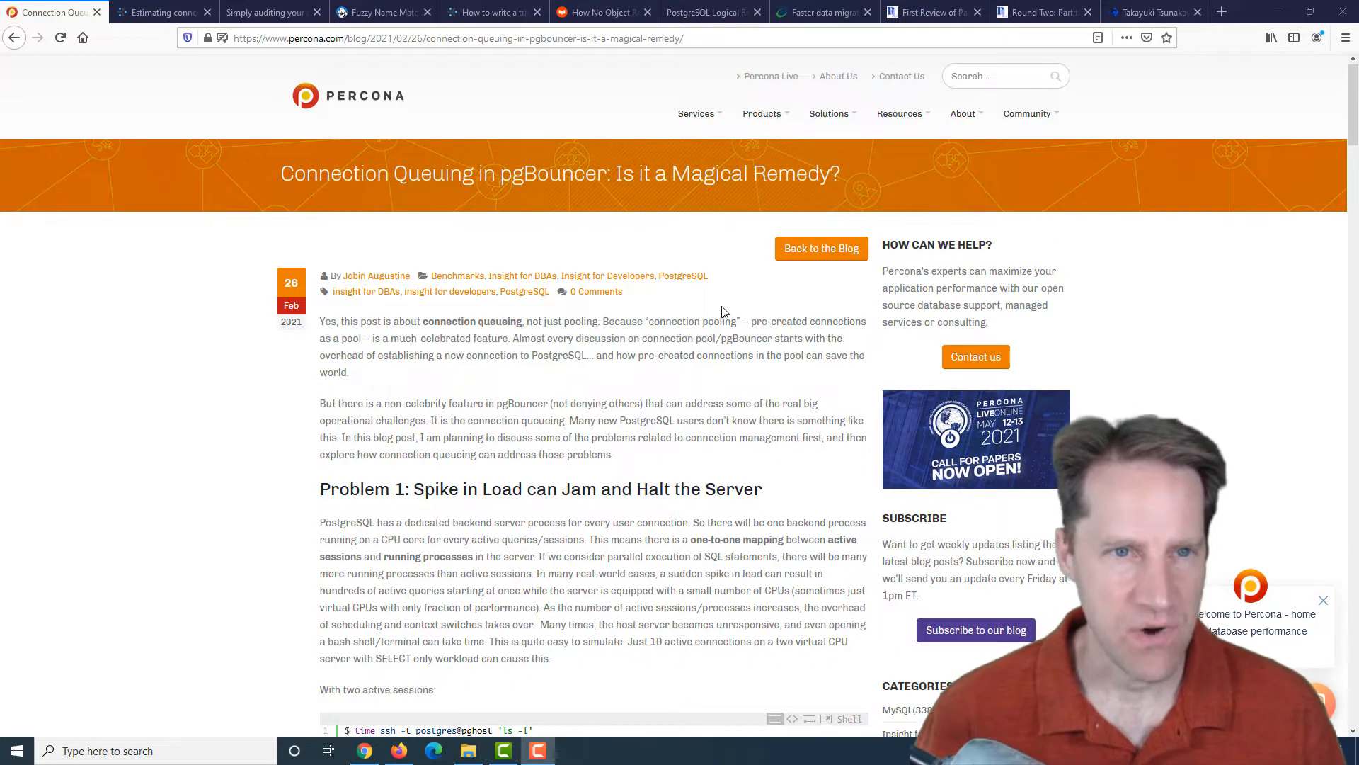
mouse_move(258, 421)
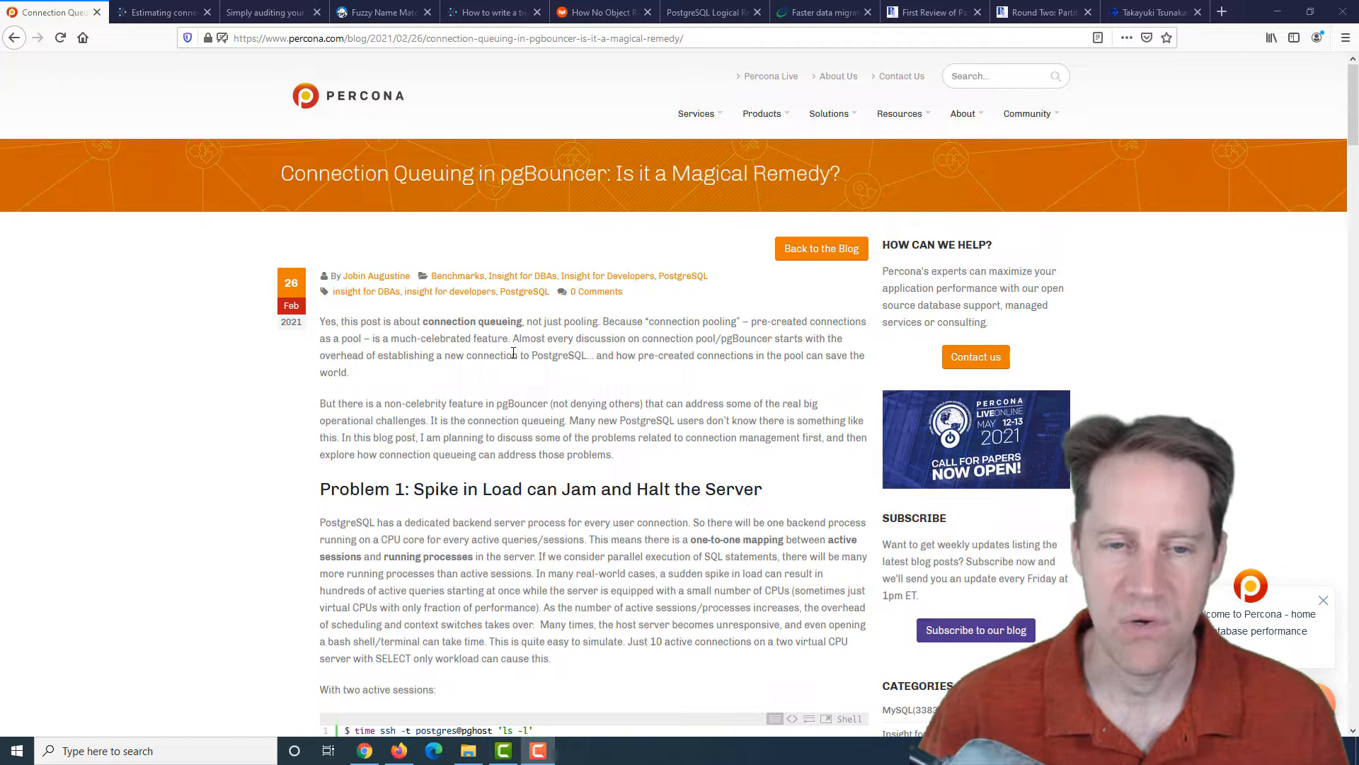
mouse_move(526, 469)
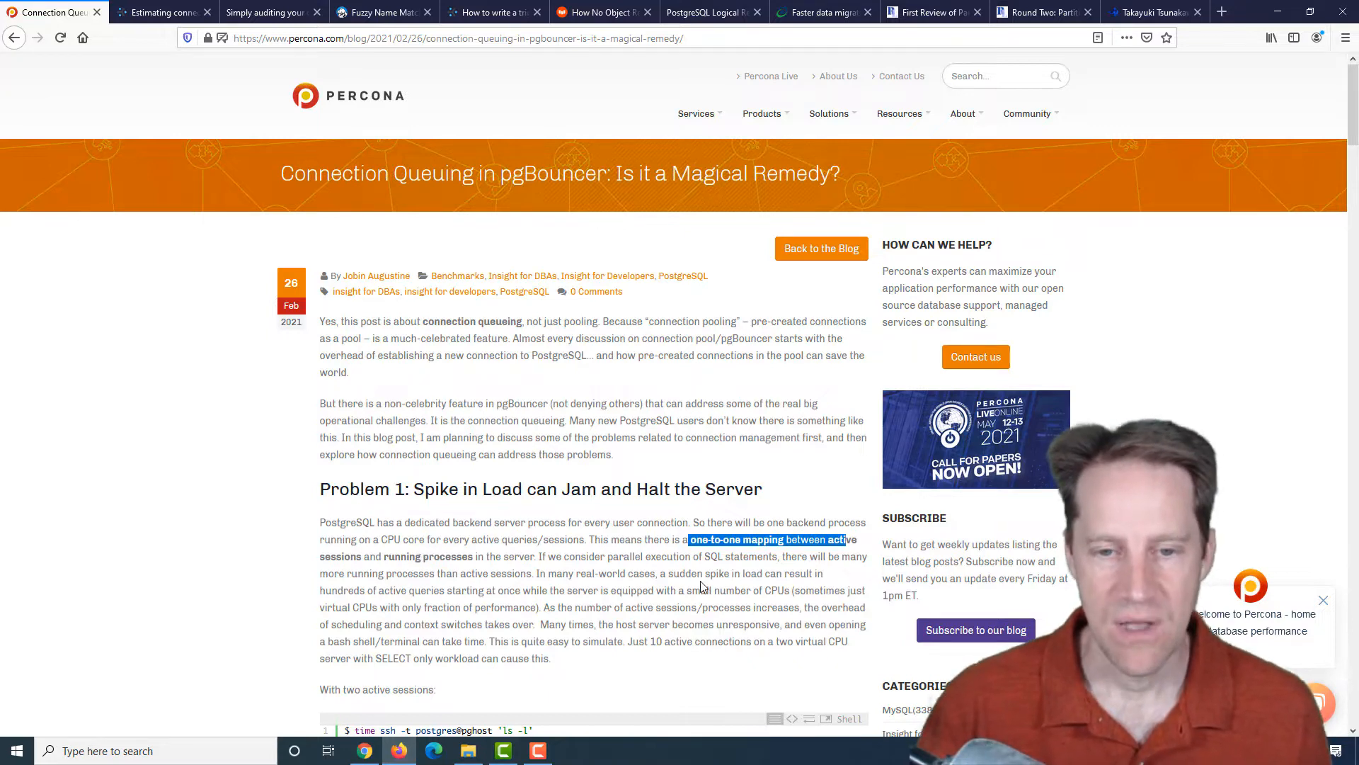
- Highlight 'parallel execution', then move past the Problem 1 timing examples to the Problem 2 heading
double_click(647, 557)
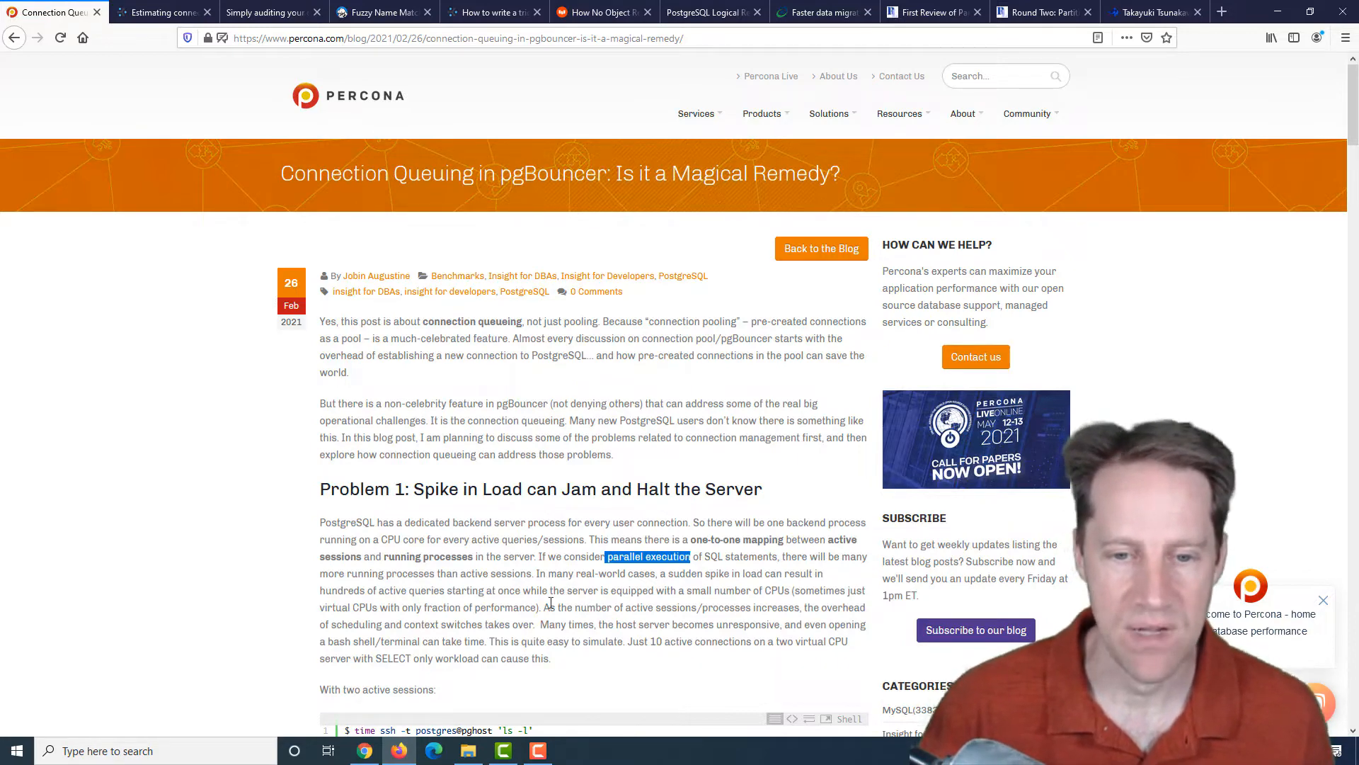
scroll(down, 3)
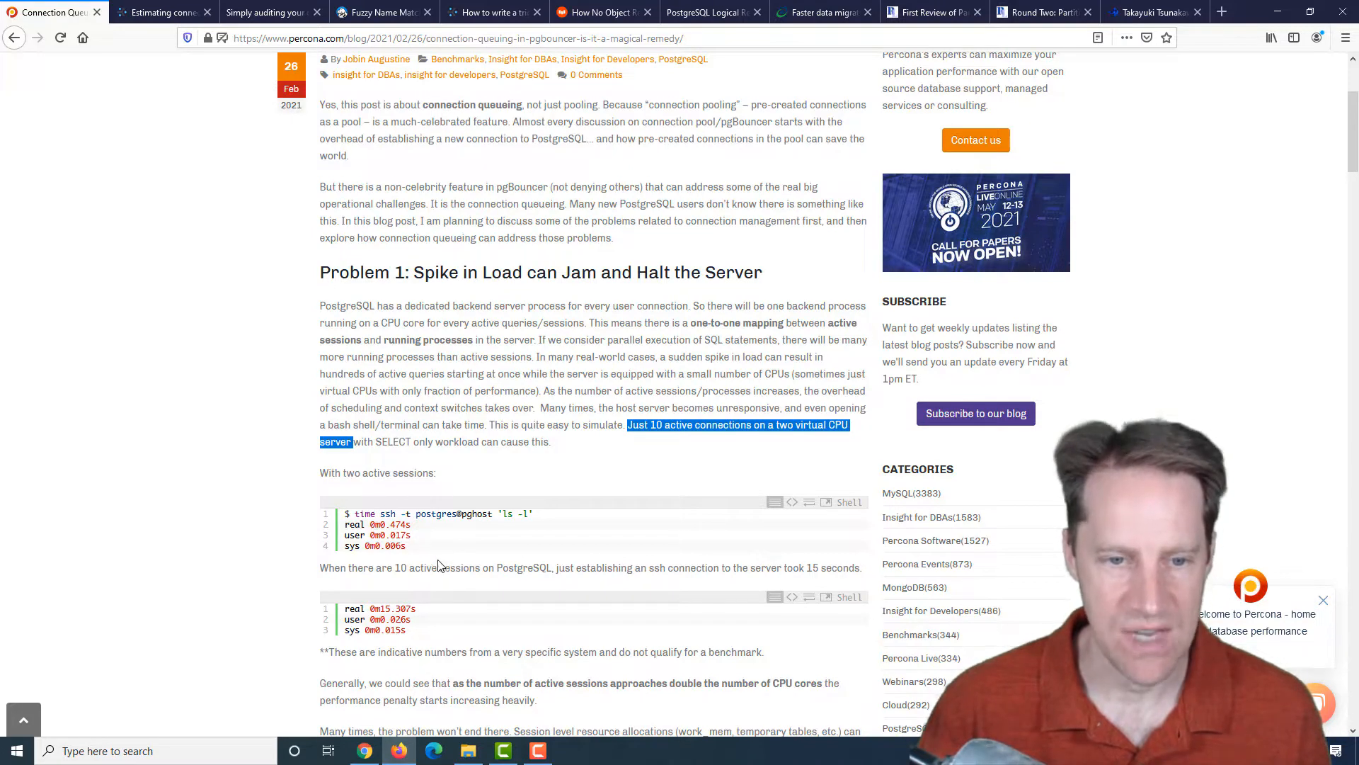
mouse_move(491, 569)
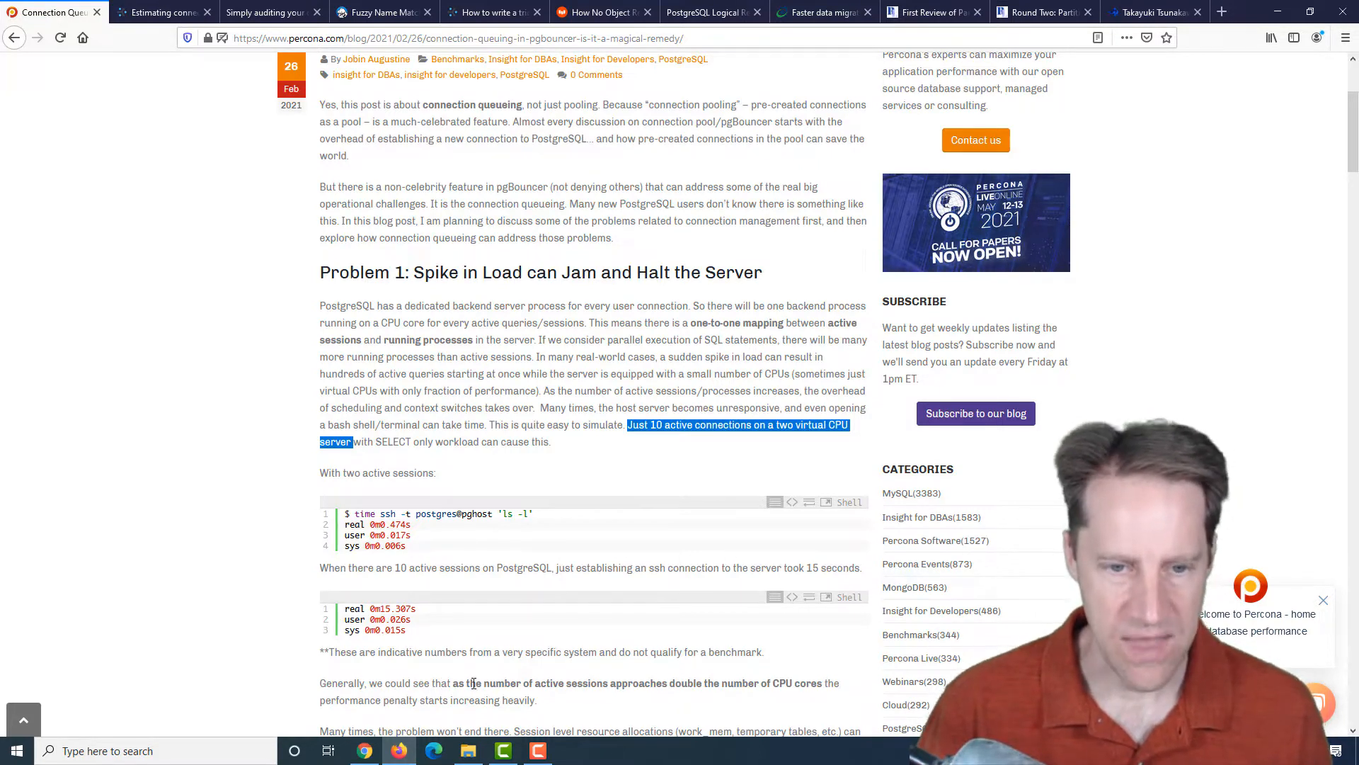
mouse_move(644, 683)
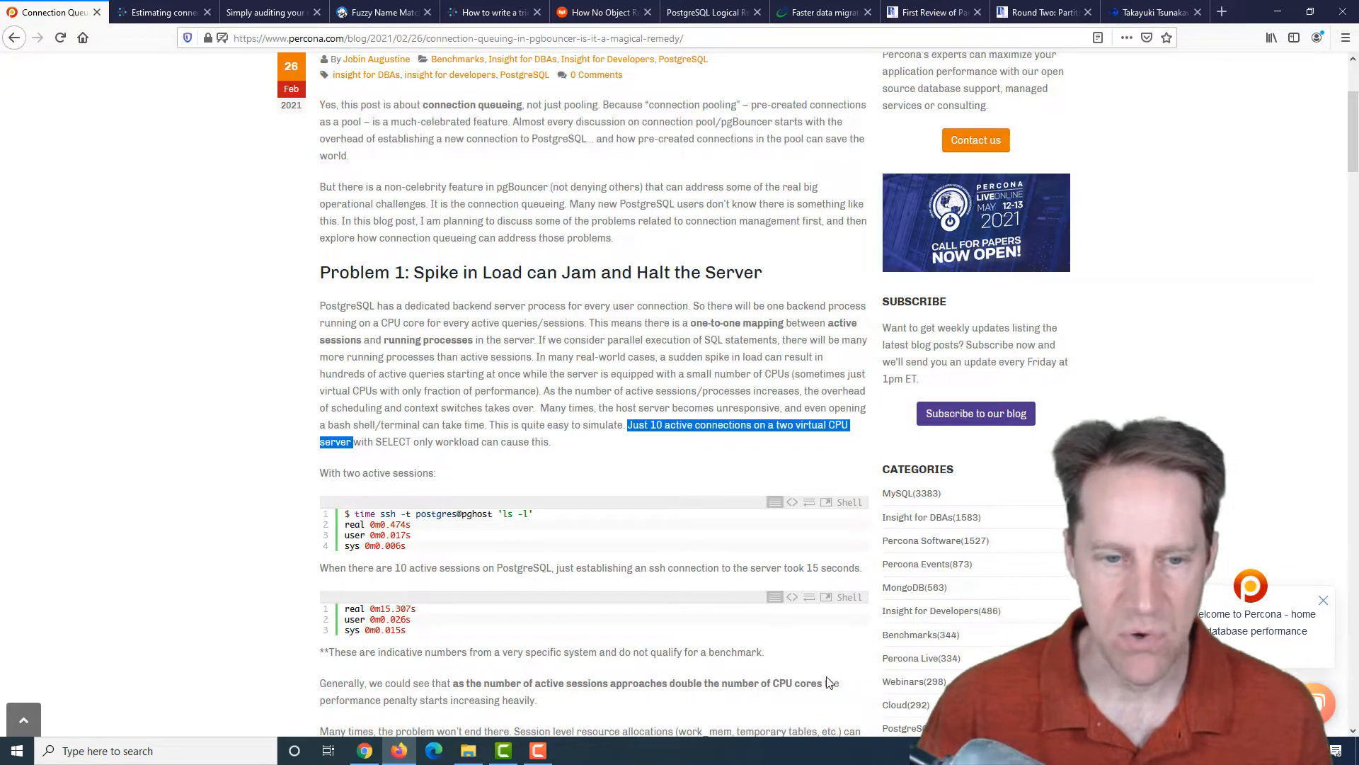
mouse_move(303, 674)
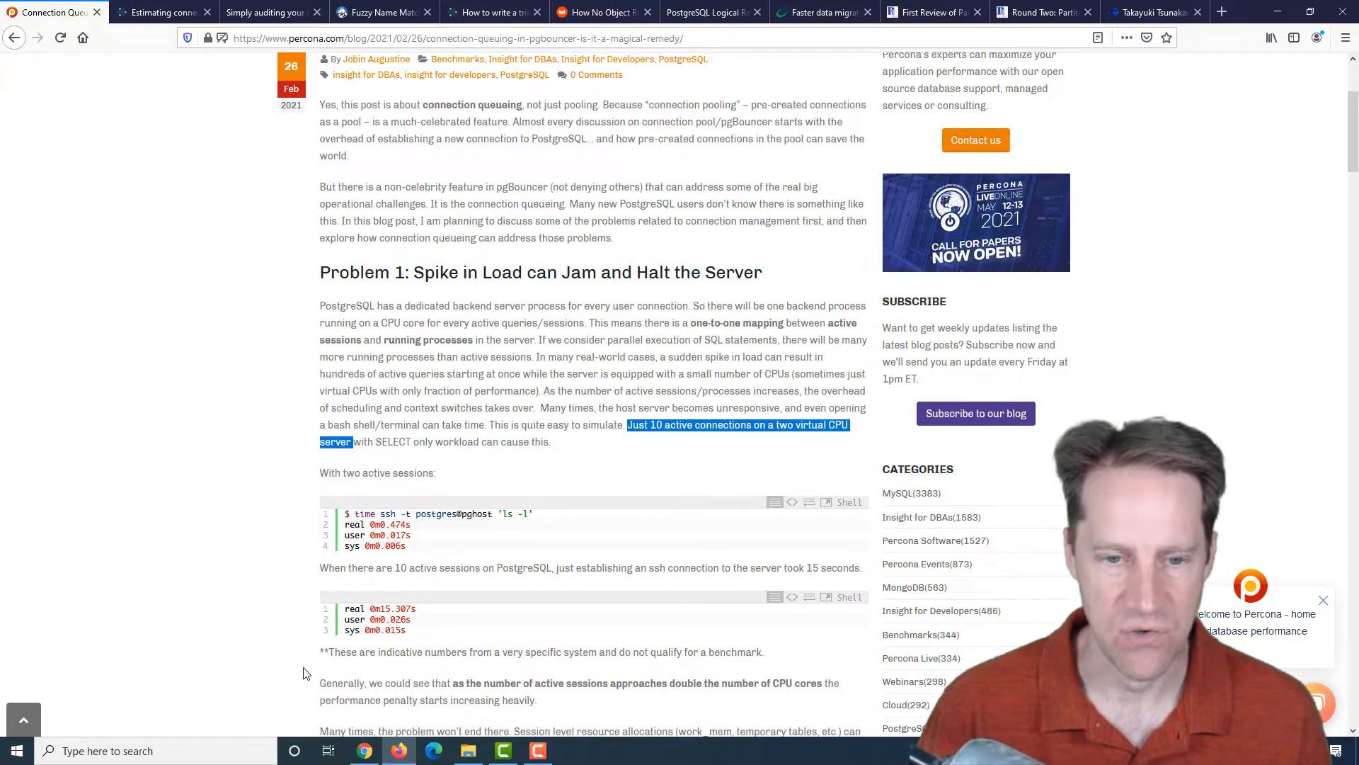
scroll(down, 3)
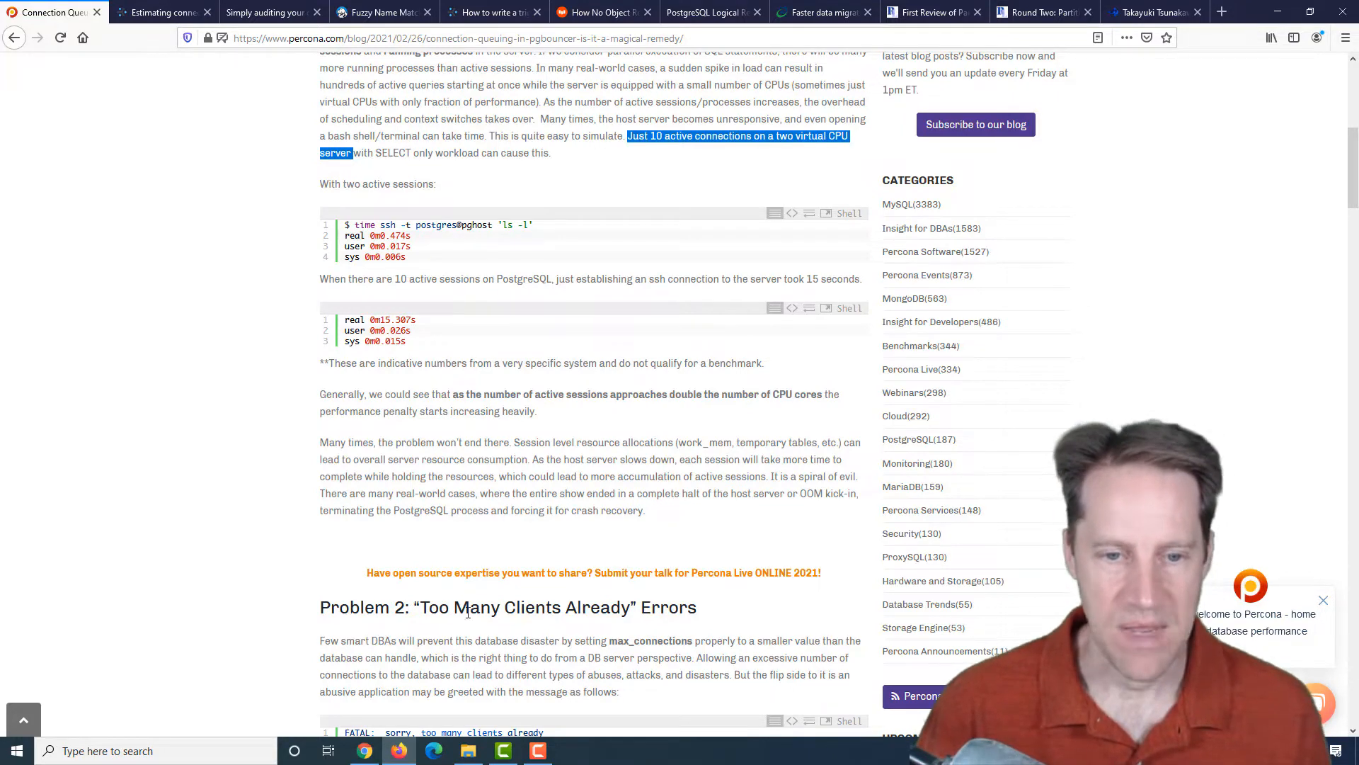
- Highlight the FATAL 'too many clients already' line and continue through Problem 3 to Solution: Connection Queueing
scroll(down, 3)
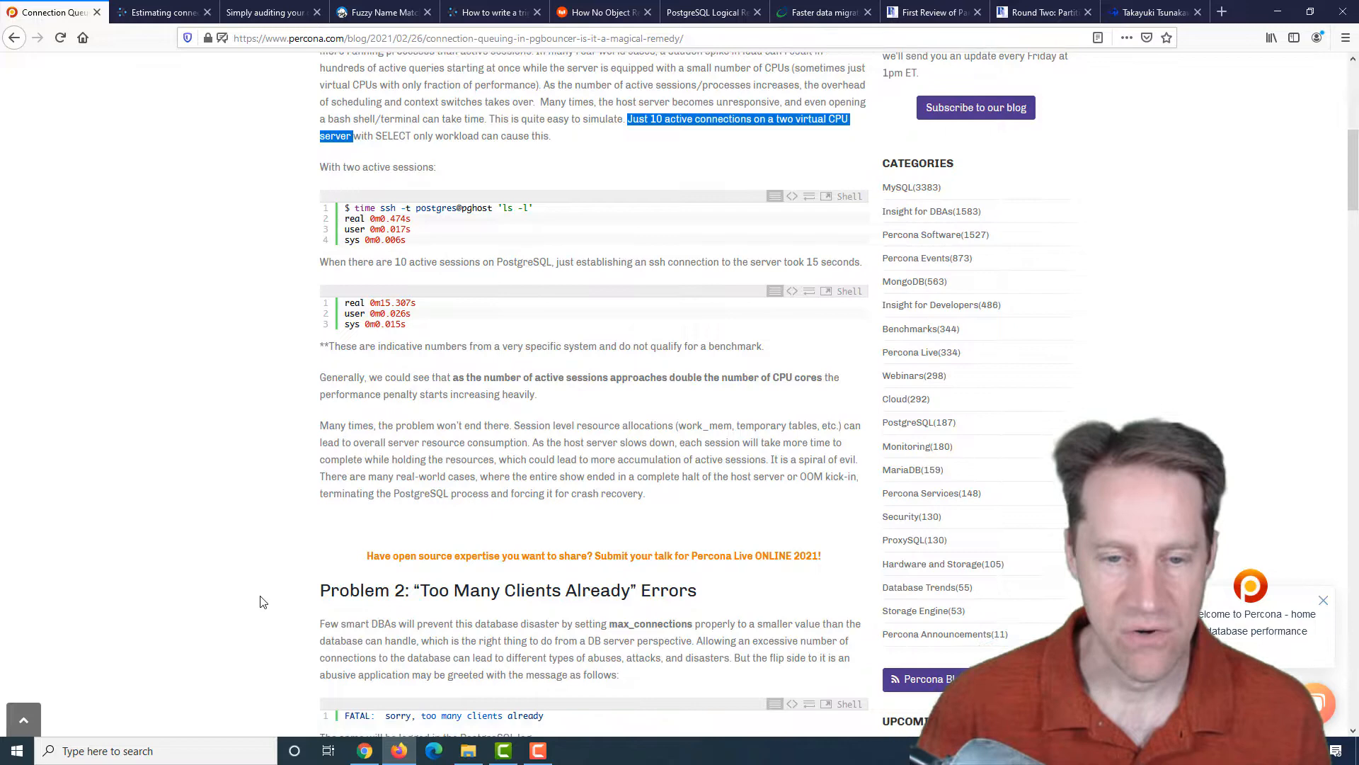
scroll(down, 3)
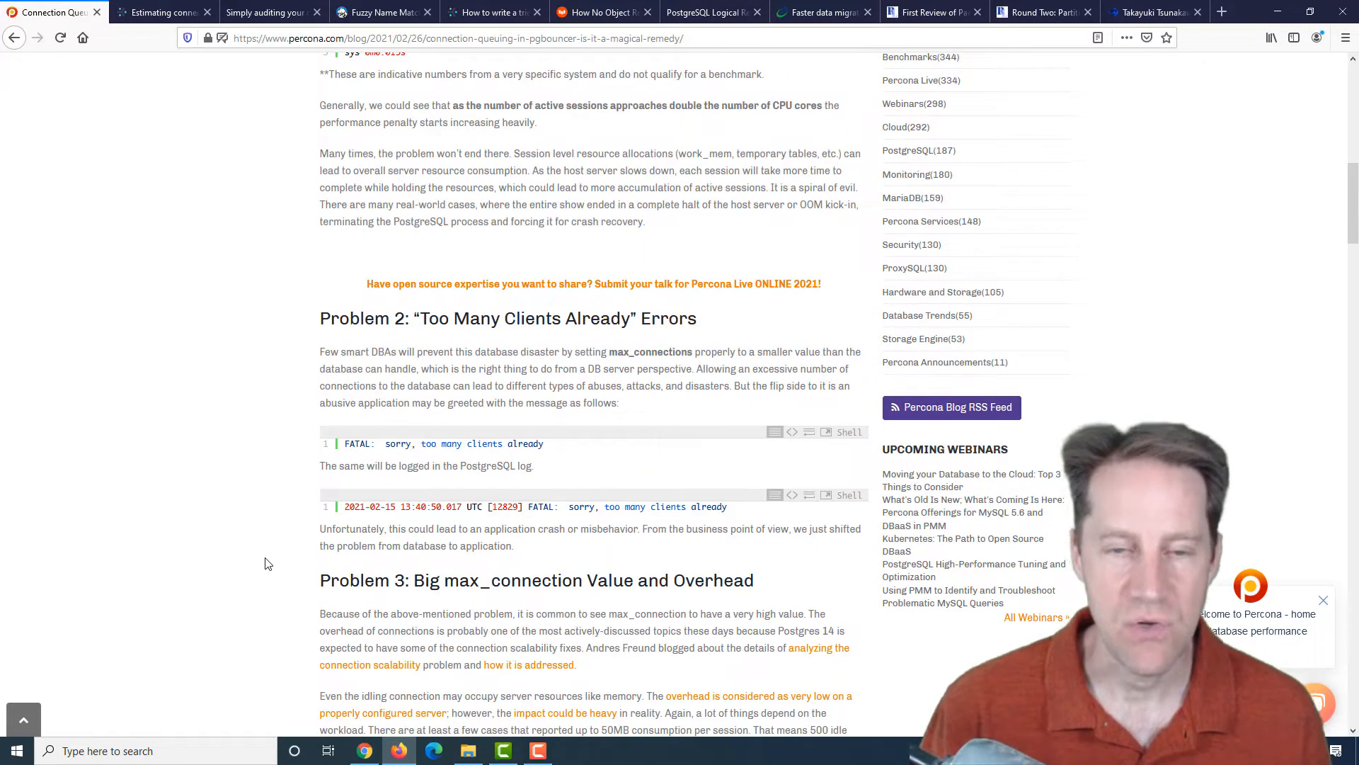
mouse_move(555, 446)
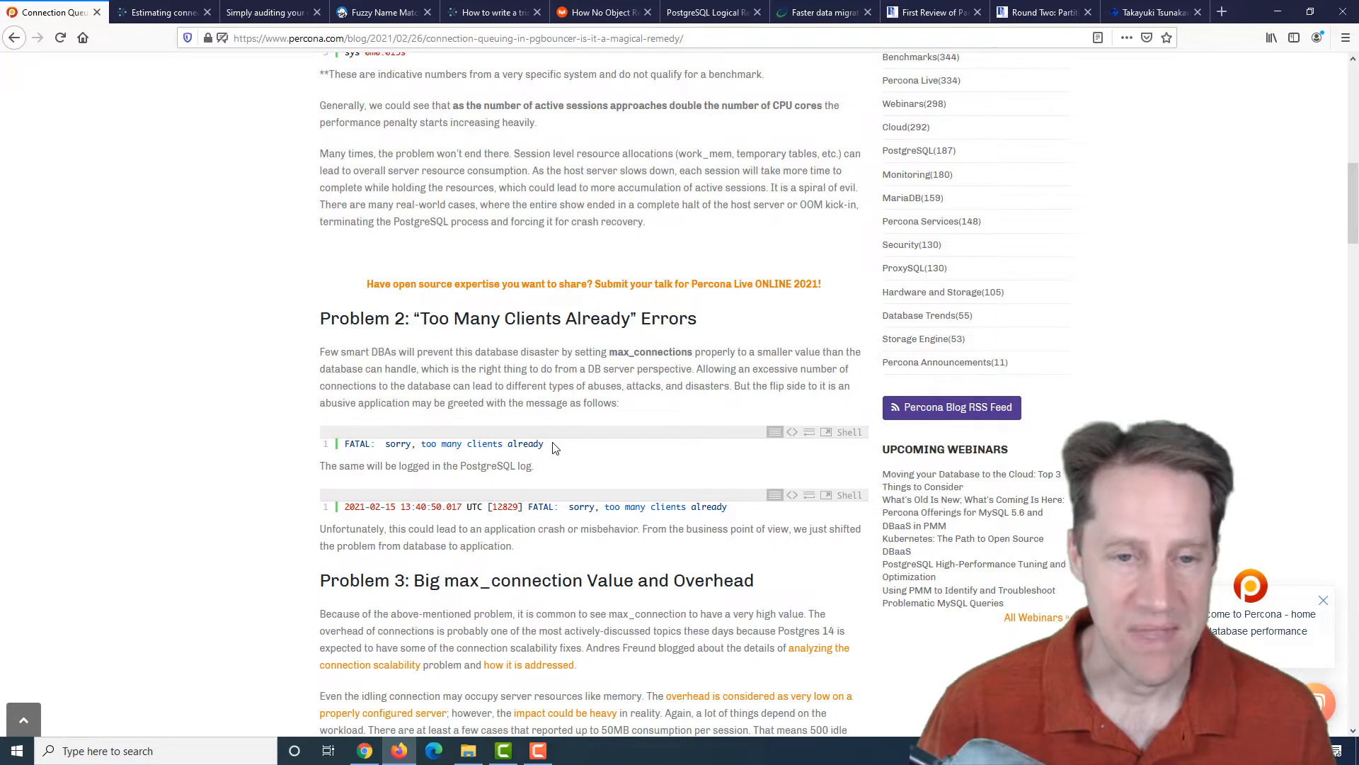
triple_click(442, 443)
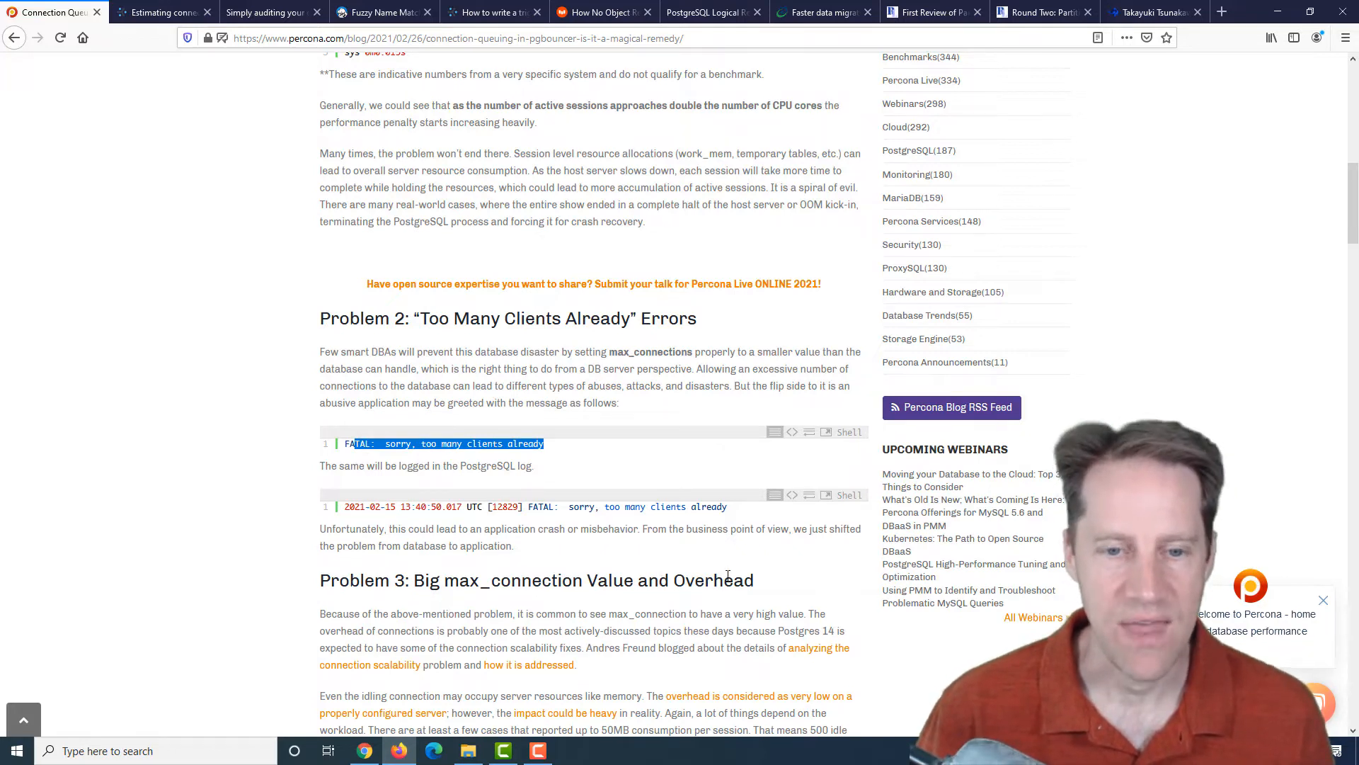
scroll(down, 3)
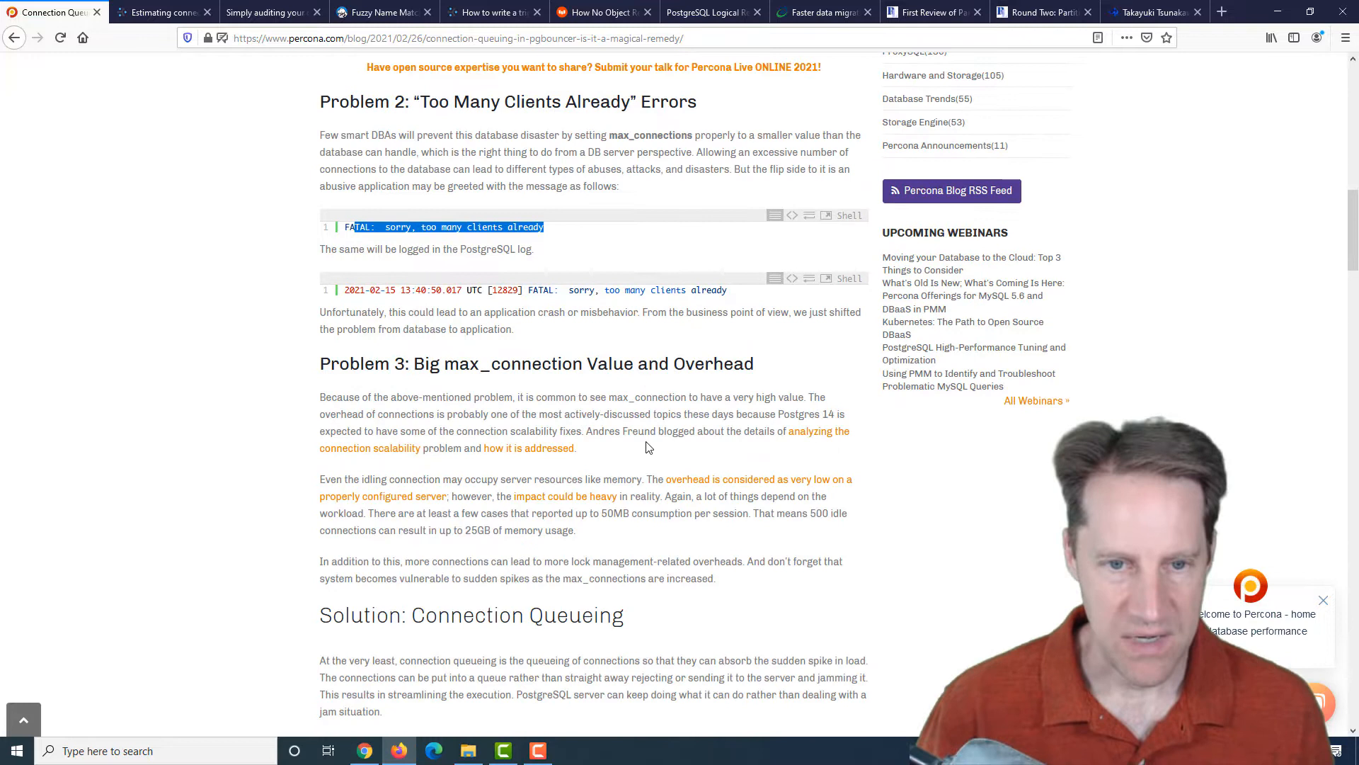
mouse_move(666, 474)
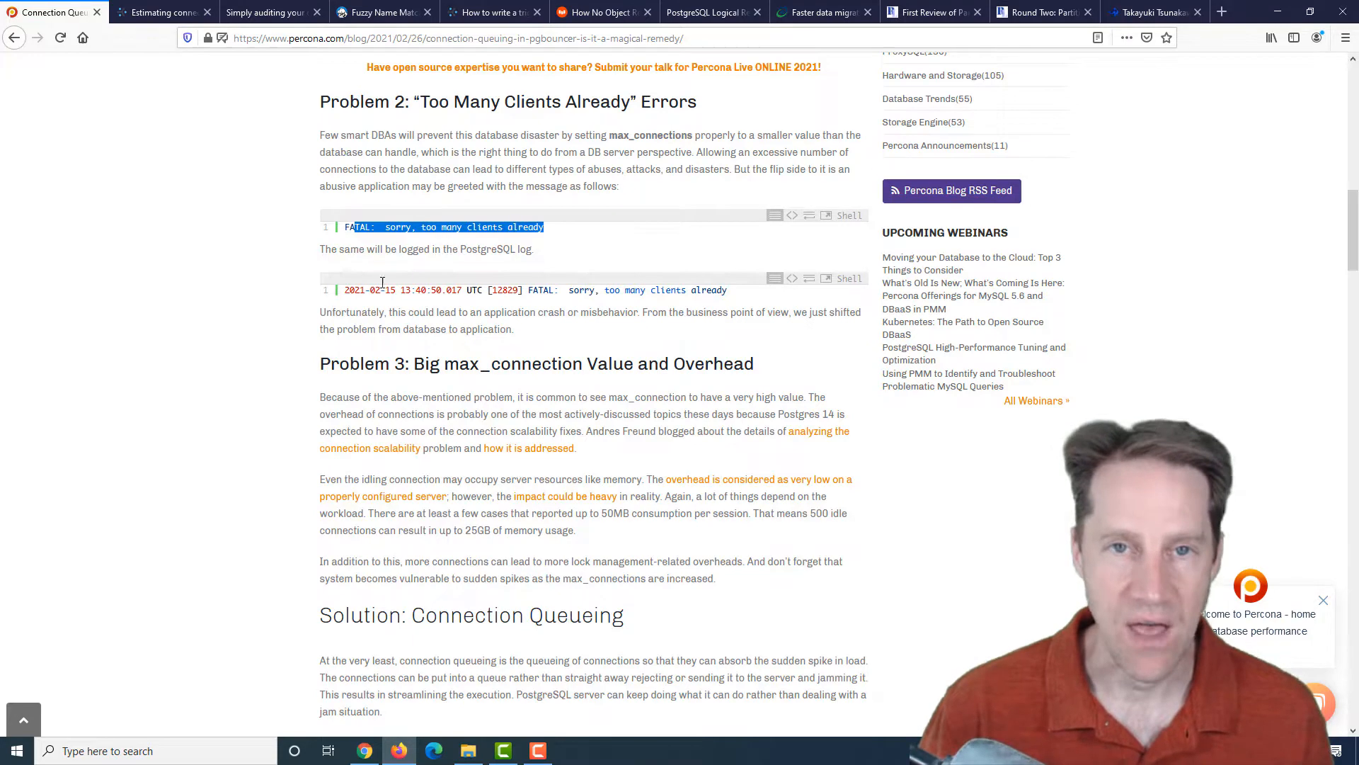
mouse_move(551, 342)
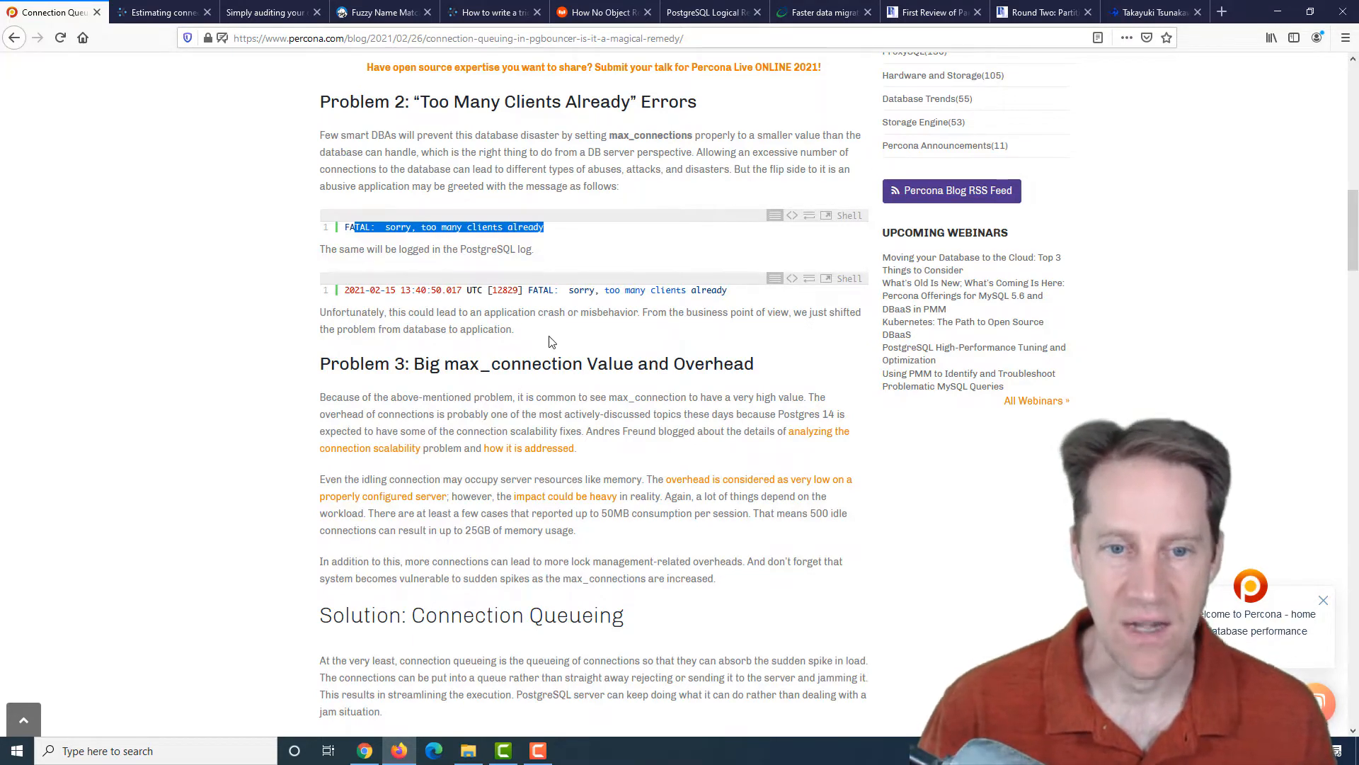
scroll(down, 3)
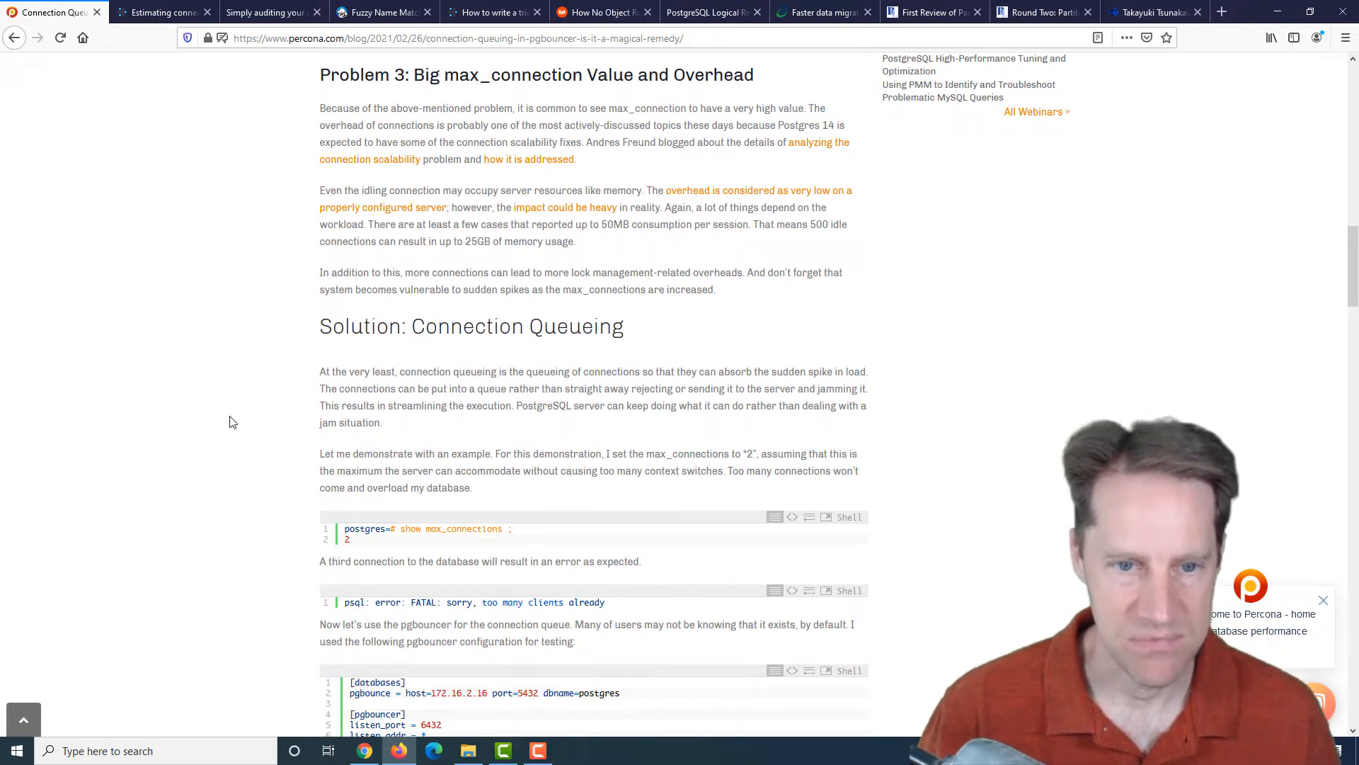
- Read the pgbouncer config and pool stats, highlighting the 4 waiting clients, down to the Simple Test section
scroll(down, 3)
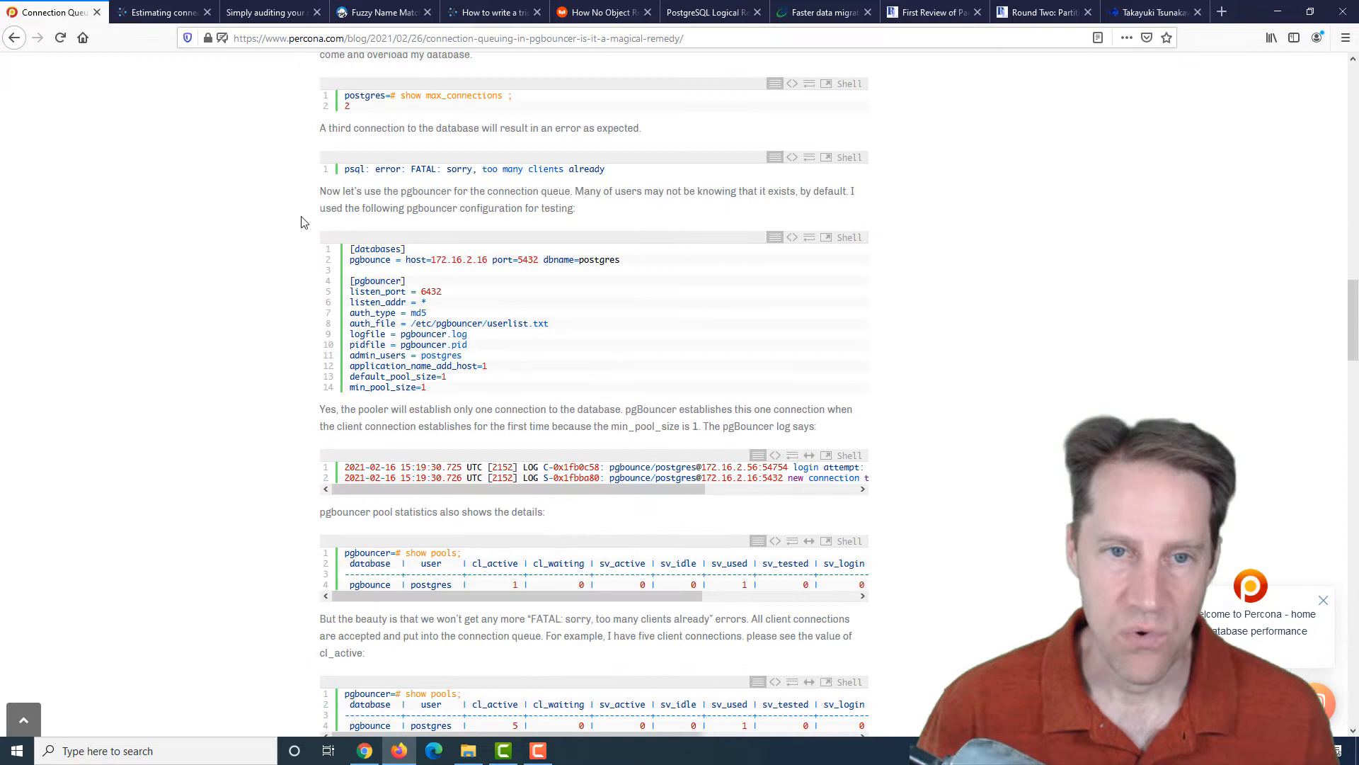
mouse_move(581, 180)
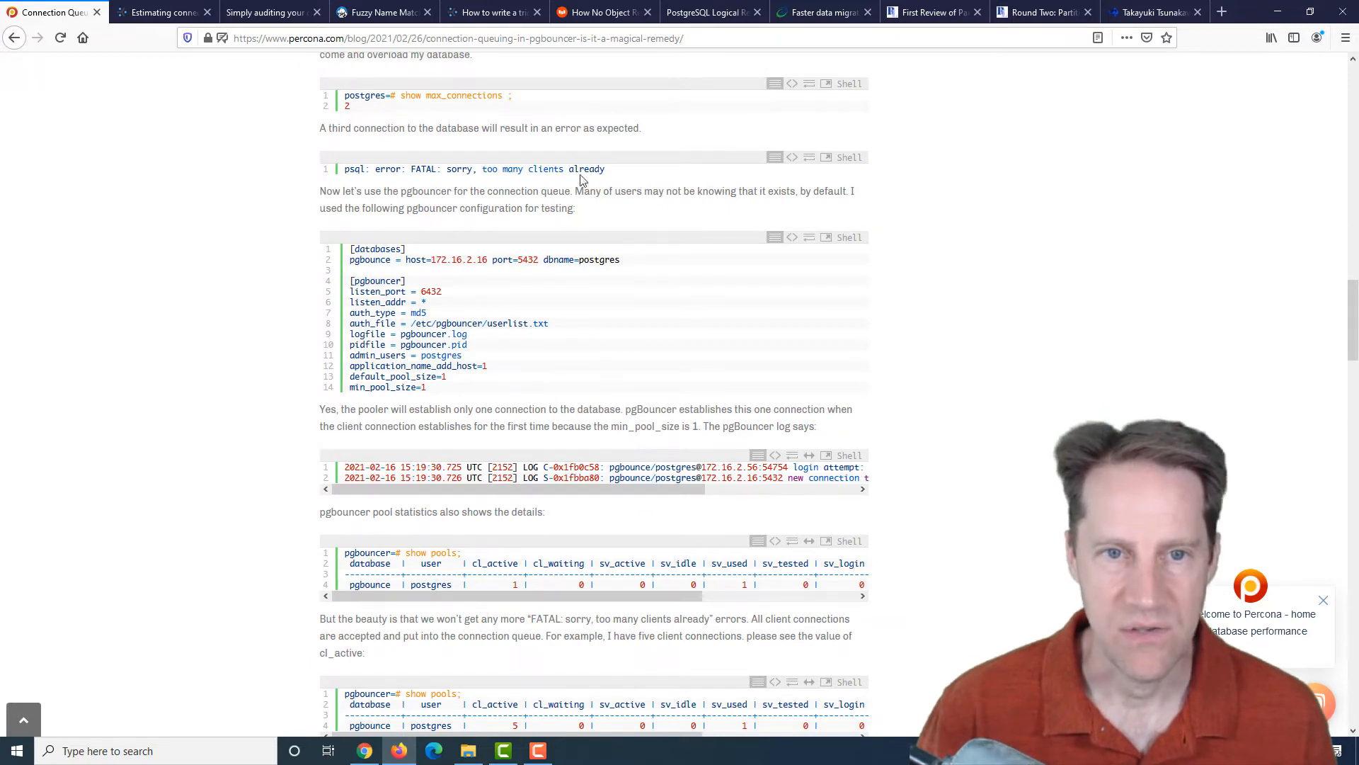
mouse_move(473, 358)
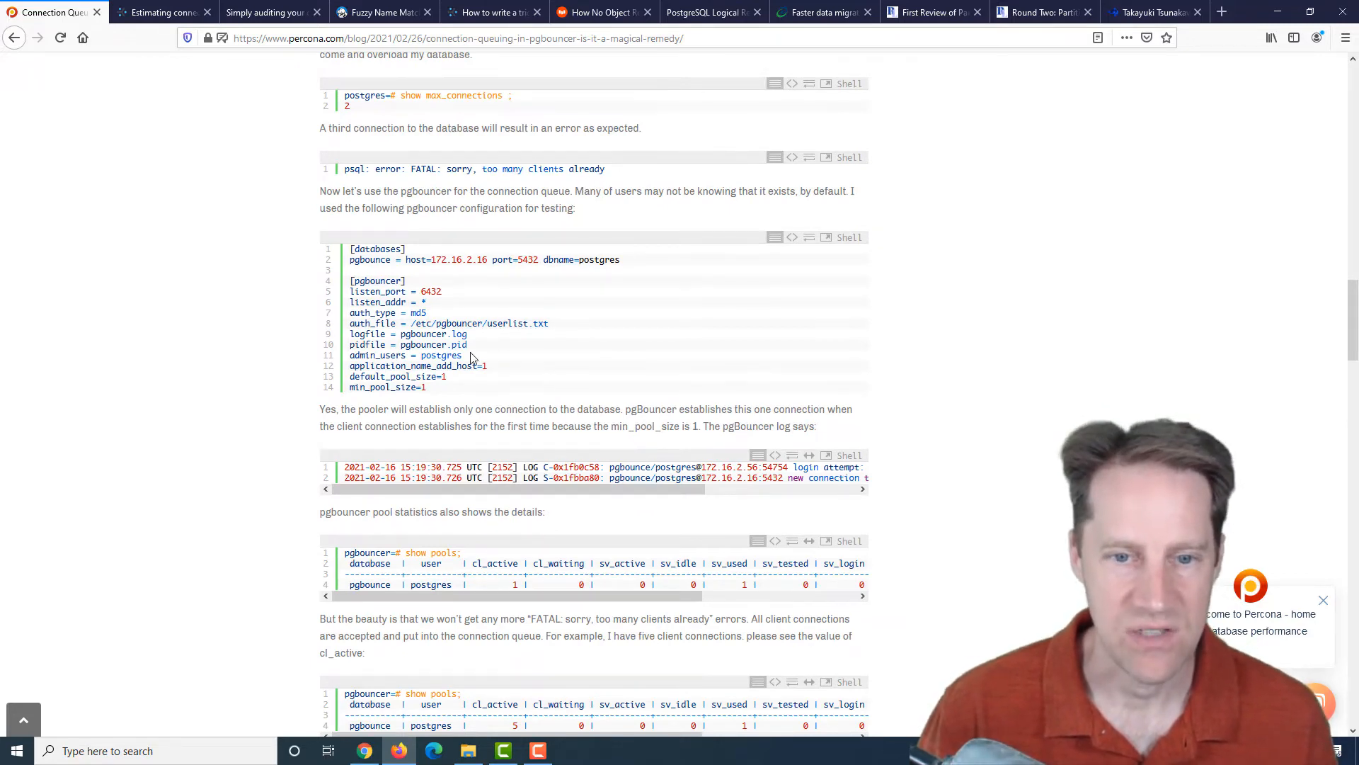
scroll(down, 3)
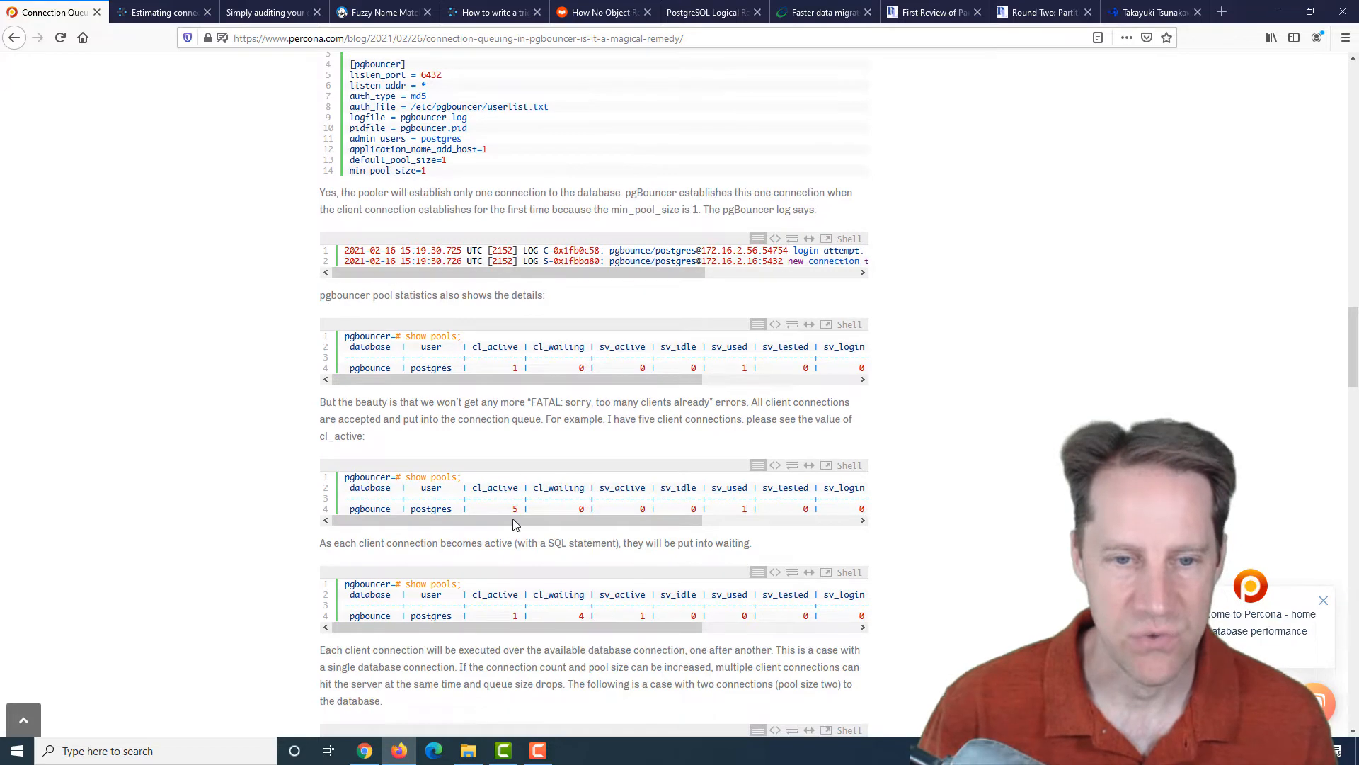
double_click(514, 508)
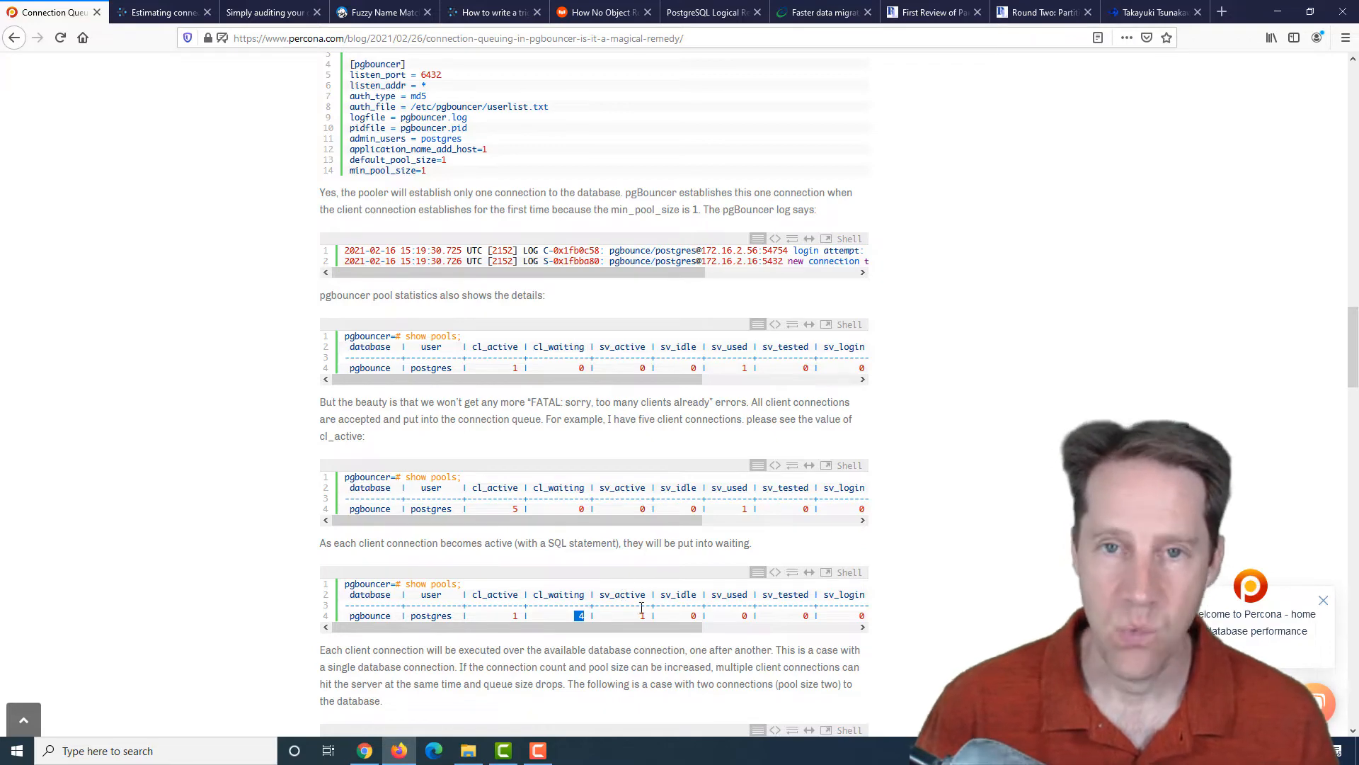
scroll(down, 3)
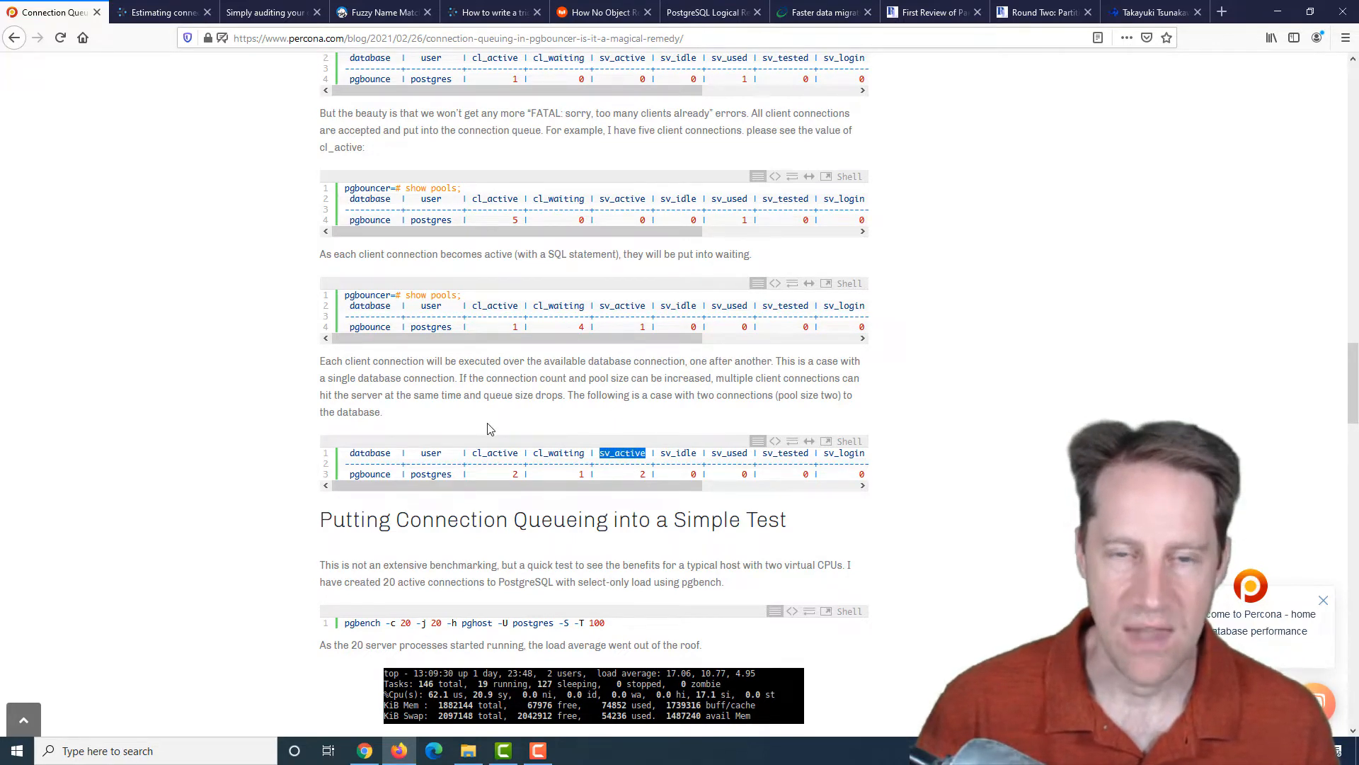
mouse_move(508, 427)
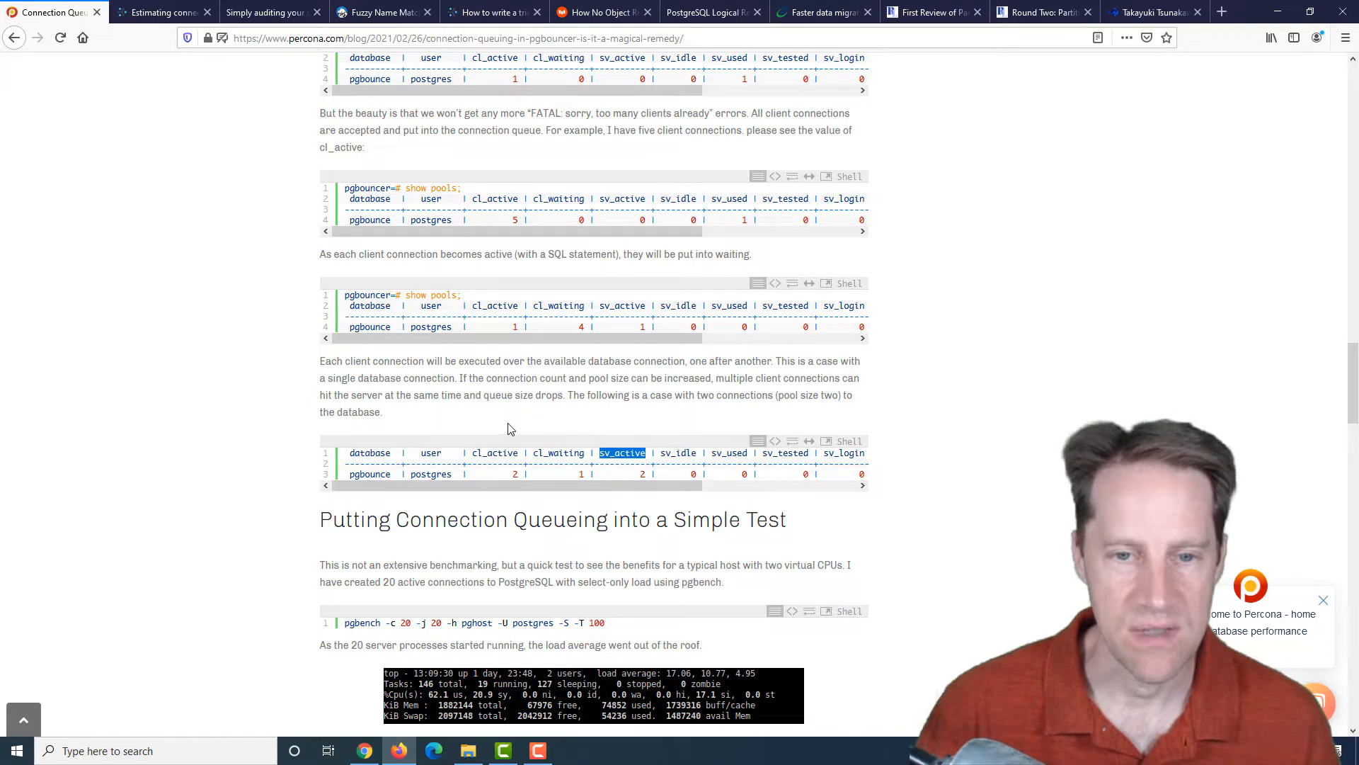
mouse_move(589, 469)
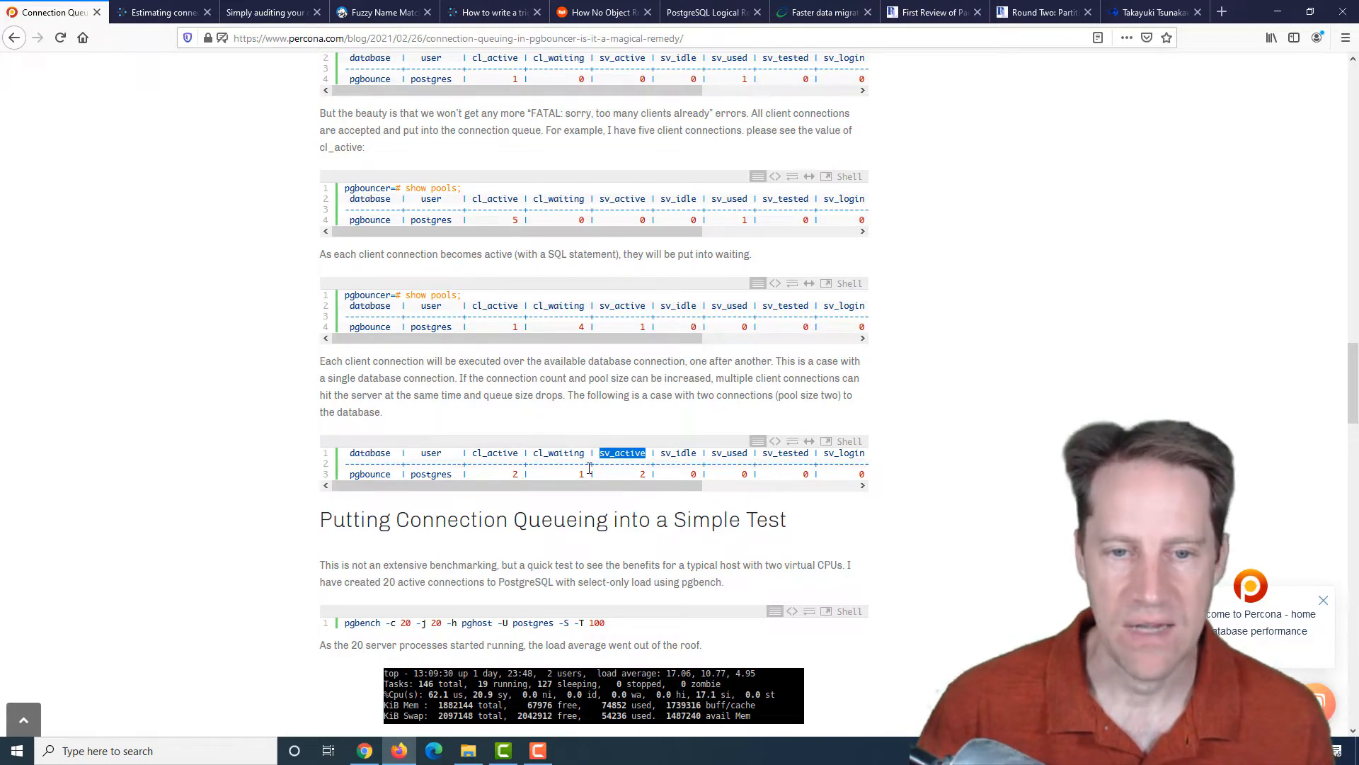
scroll(down, 3)
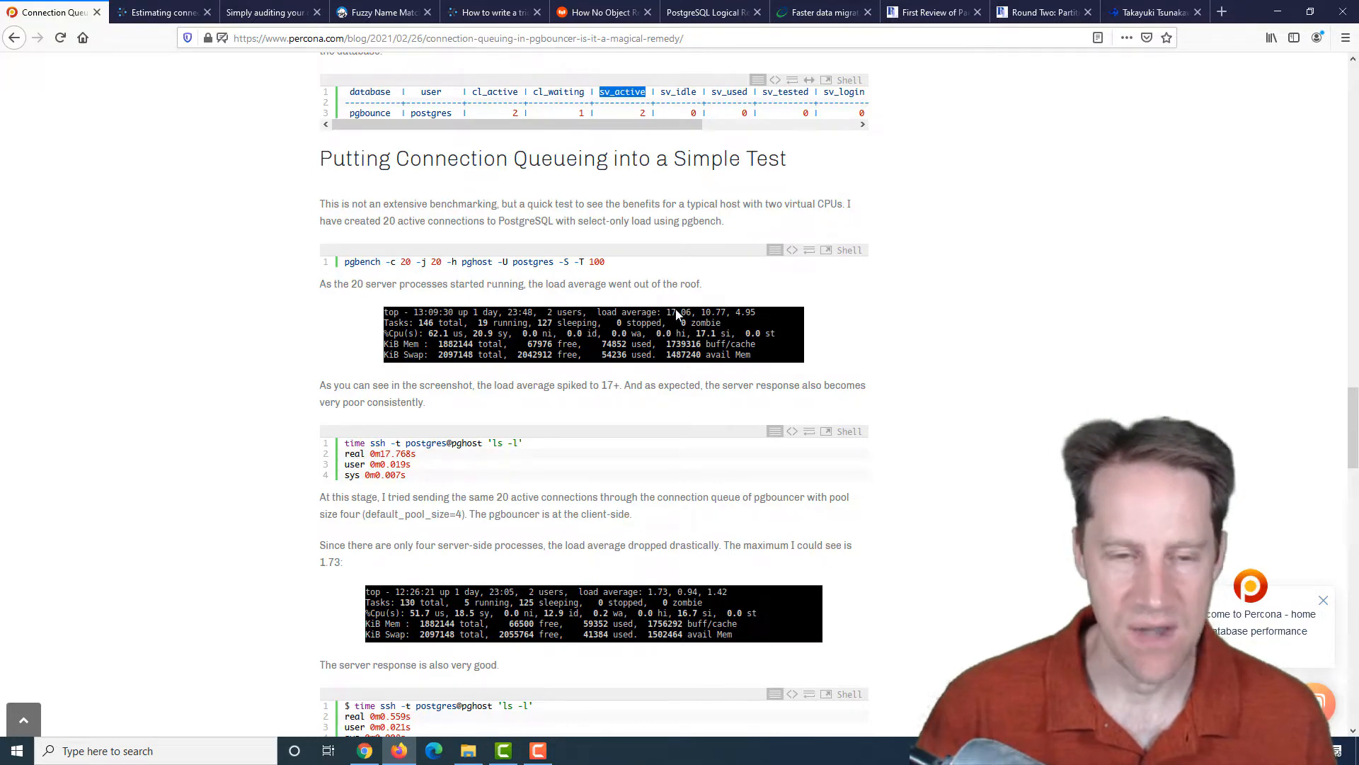
mouse_move(276, 524)
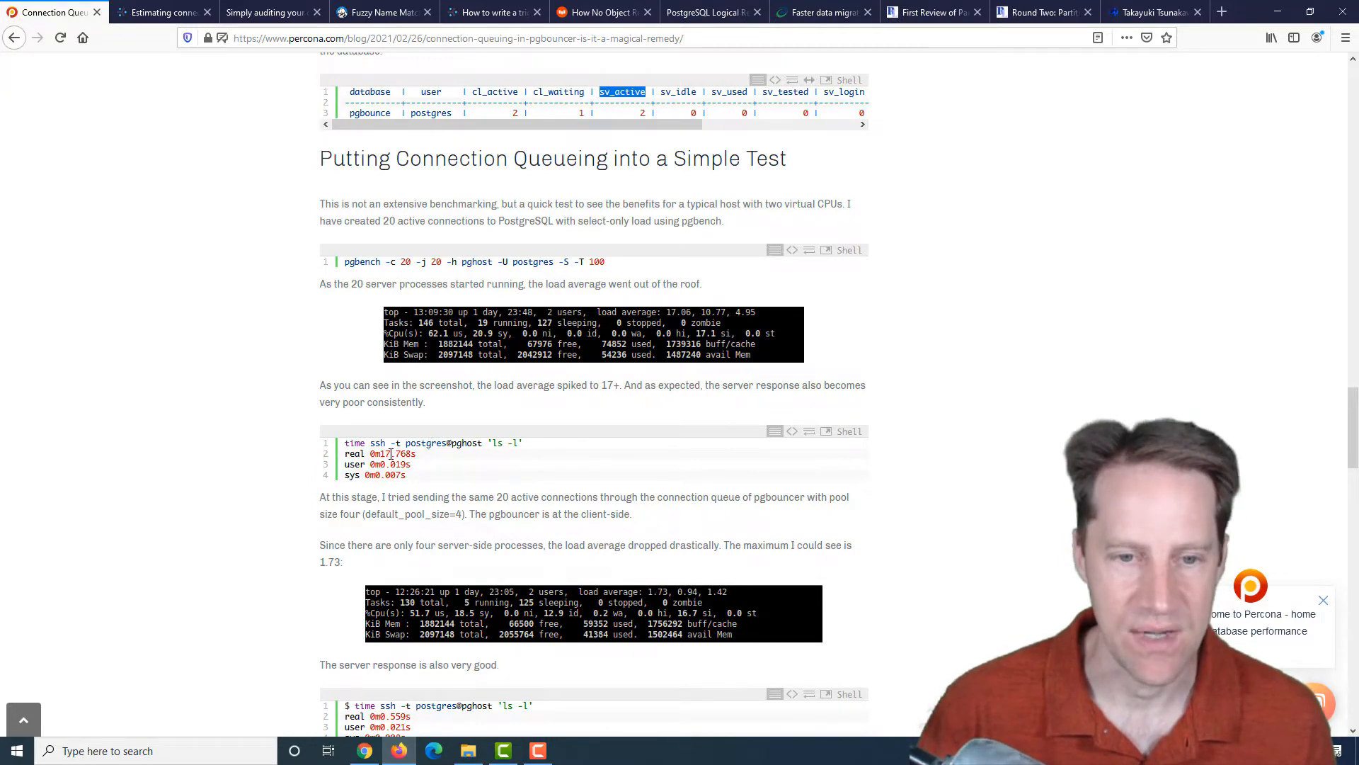
mouse_move(486, 295)
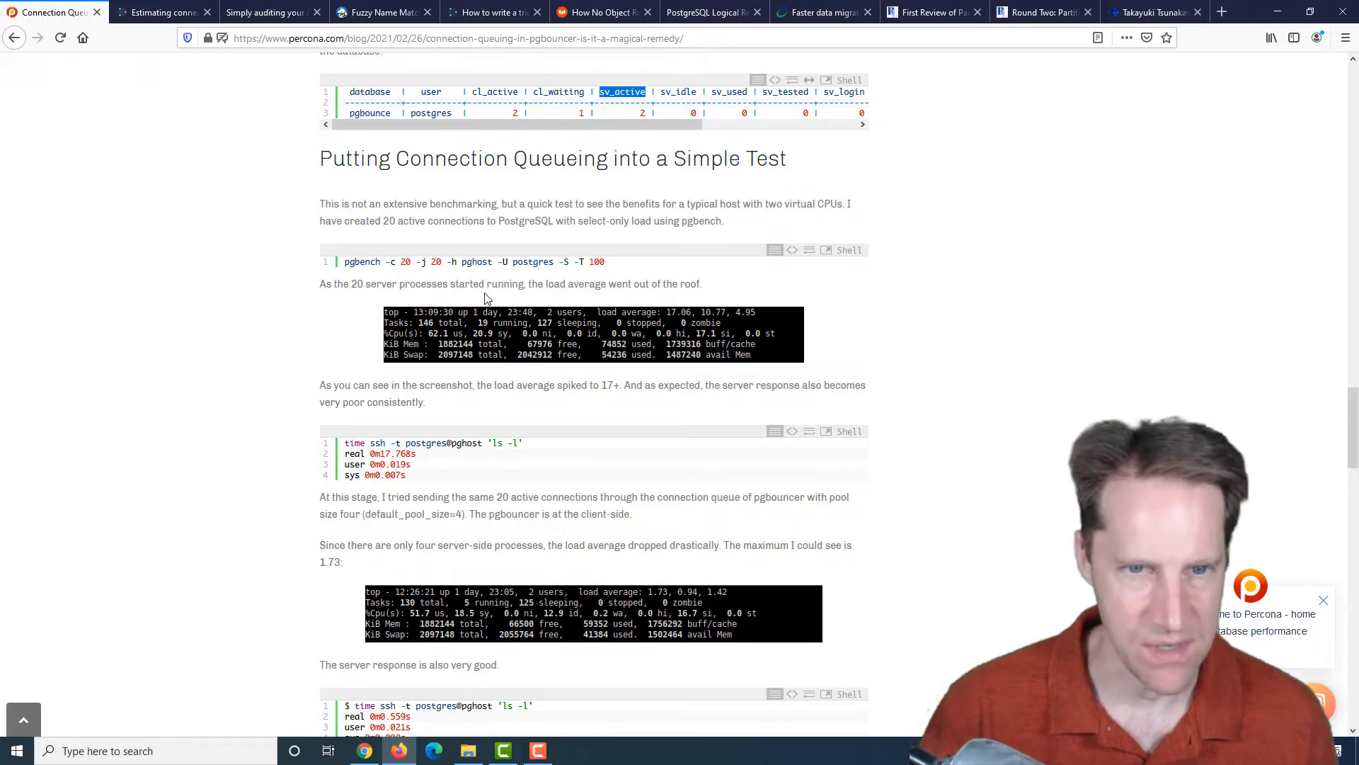
double_click(805, 204)
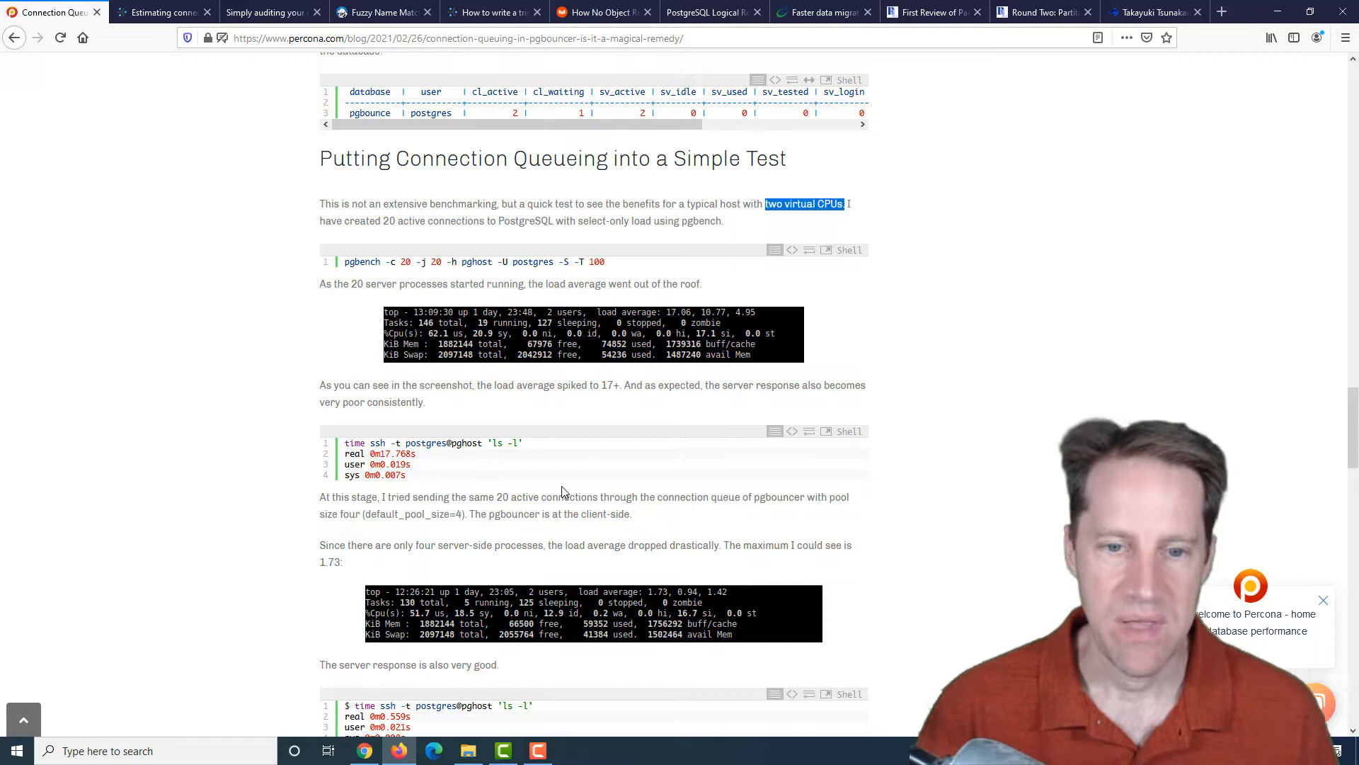
mouse_move(388, 515)
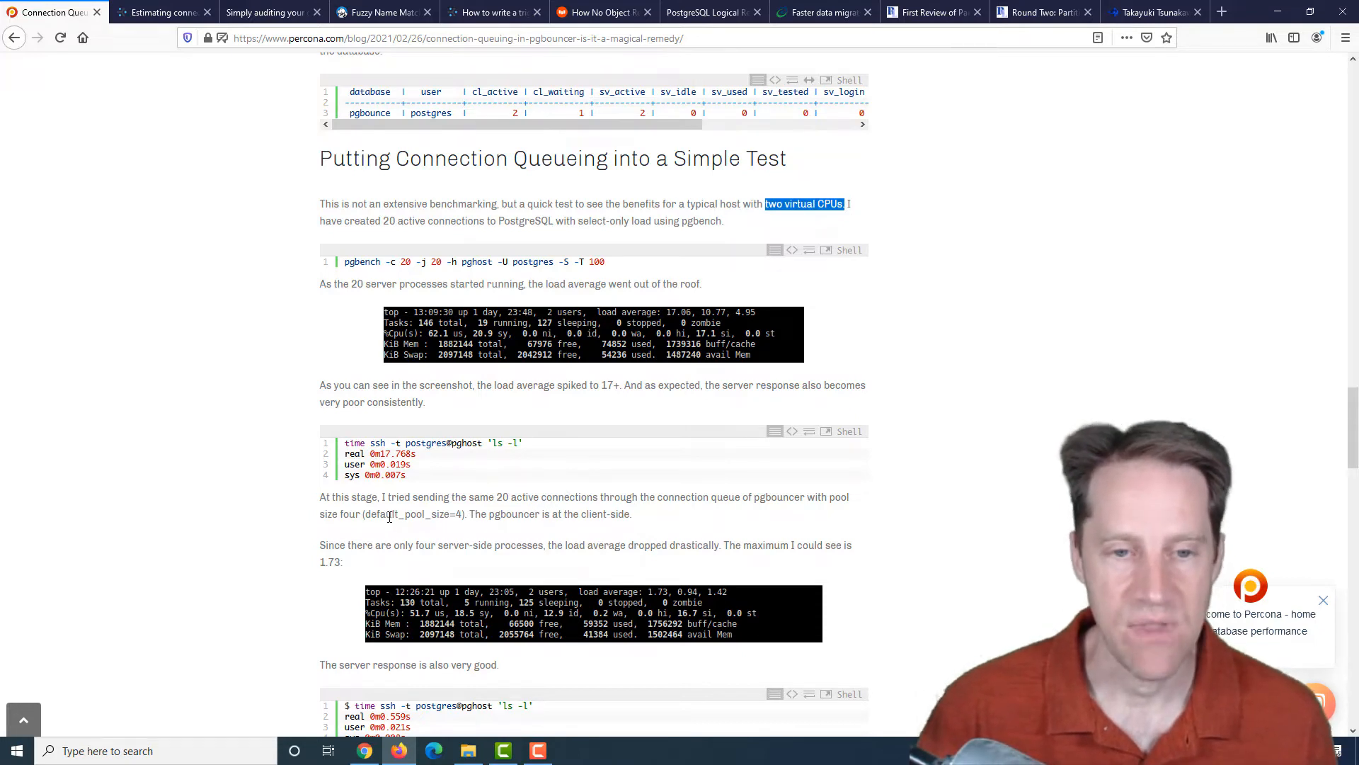
double_click(430, 512)
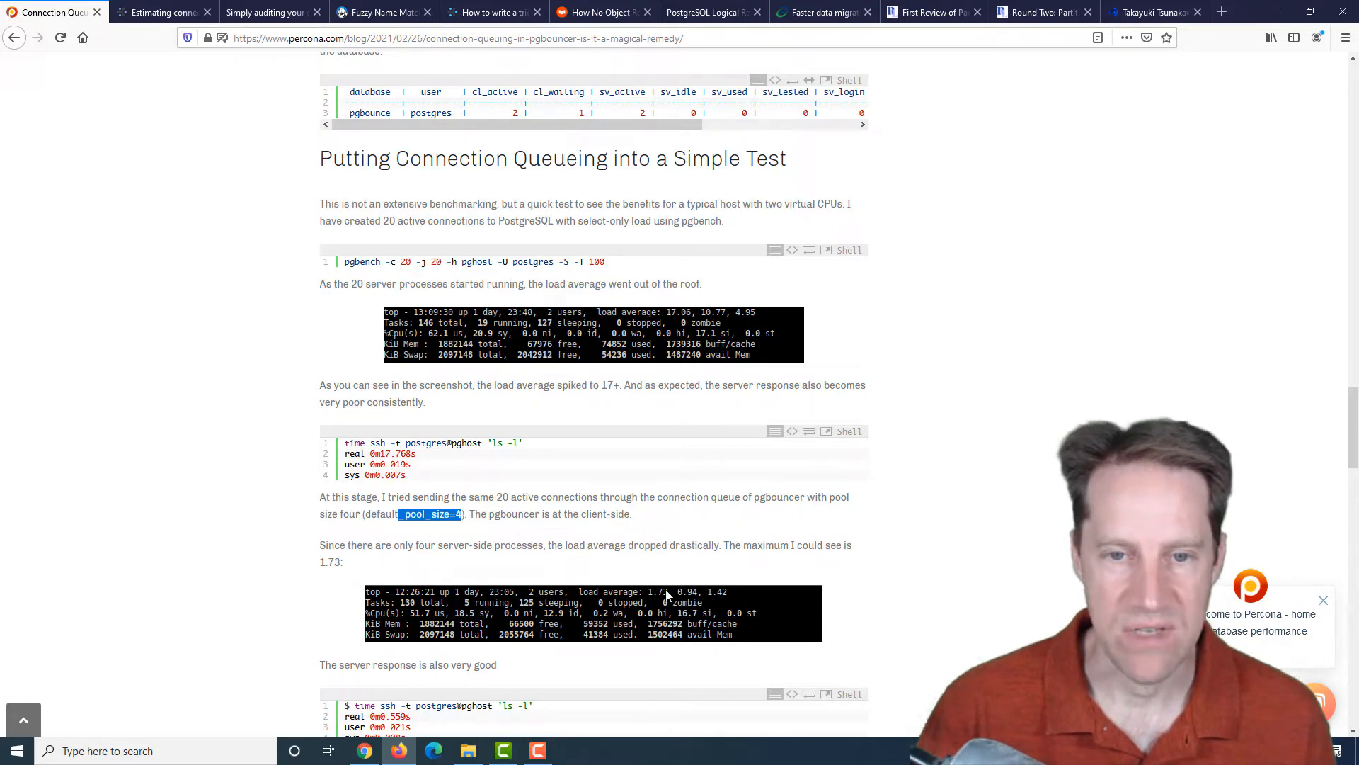
scroll(down, 3)
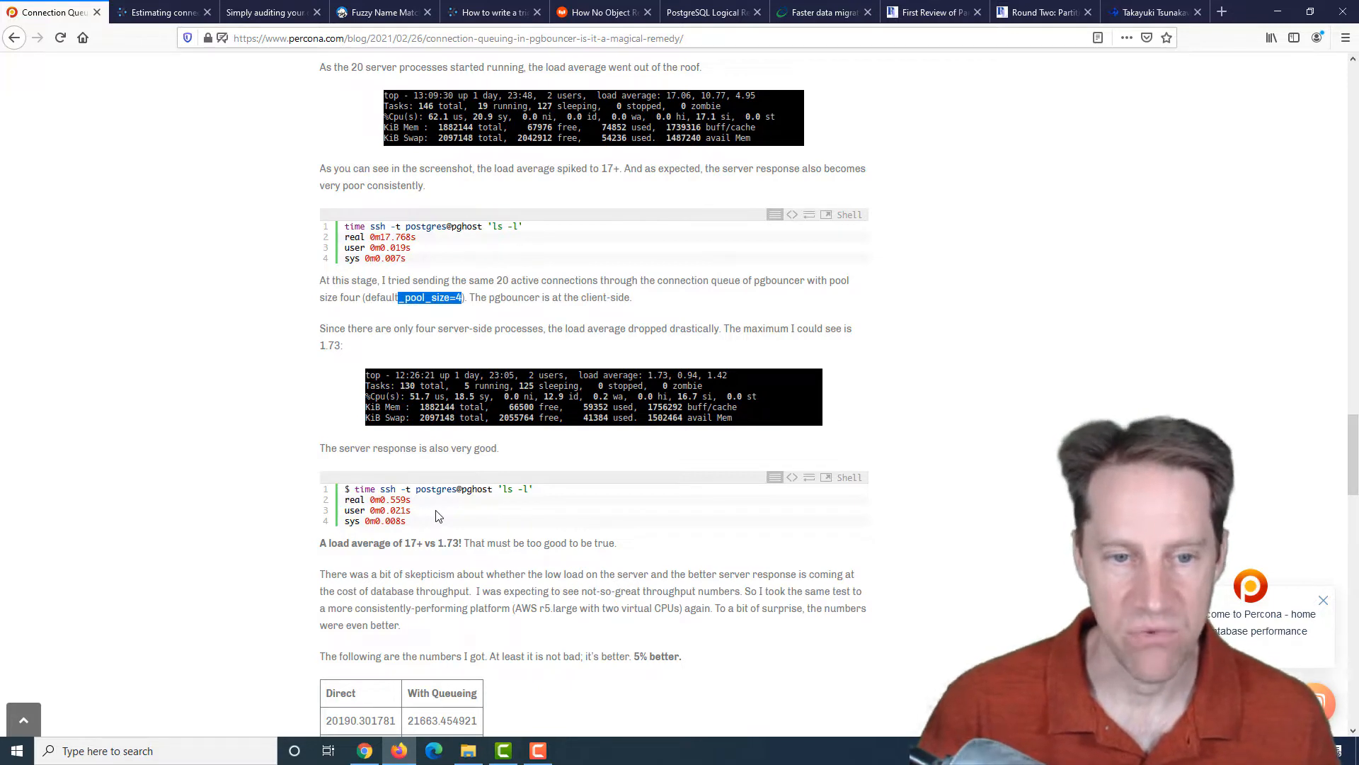
mouse_move(437, 529)
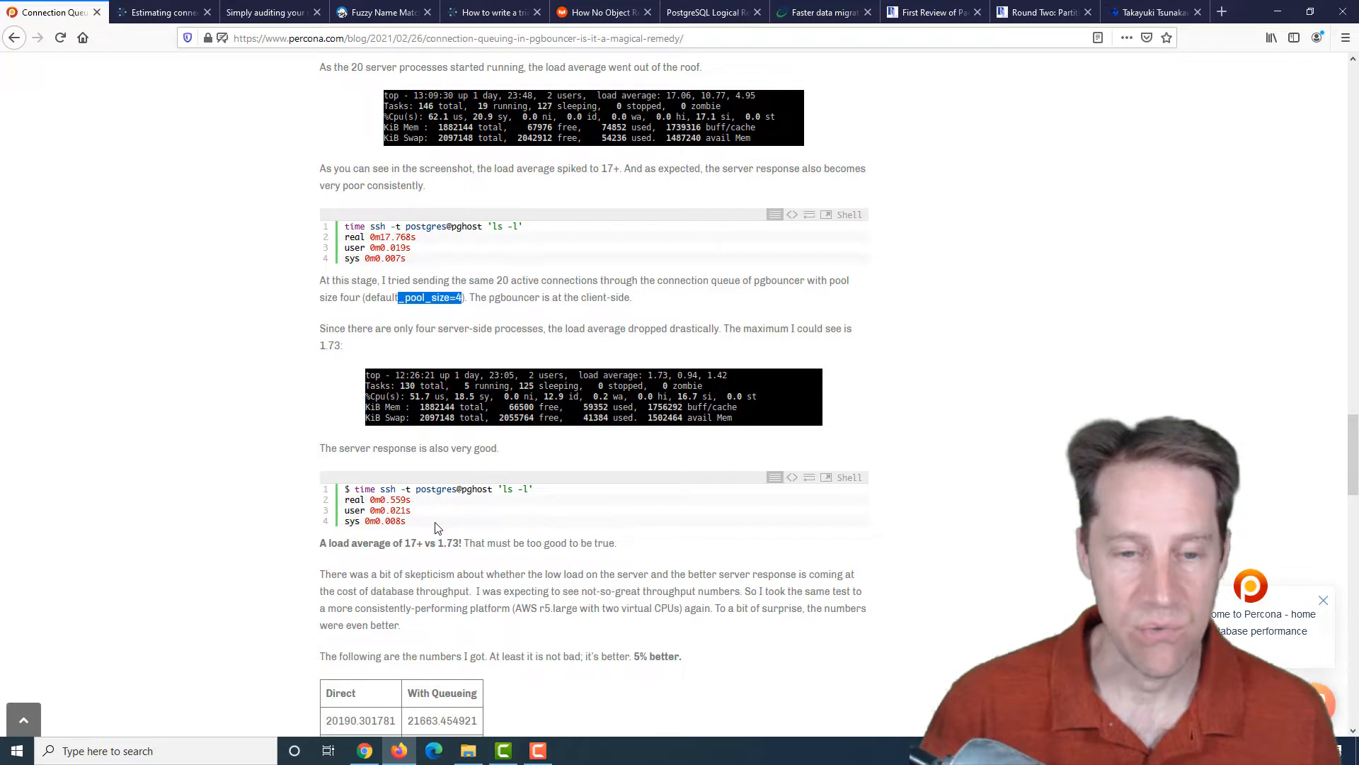
mouse_move(443, 508)
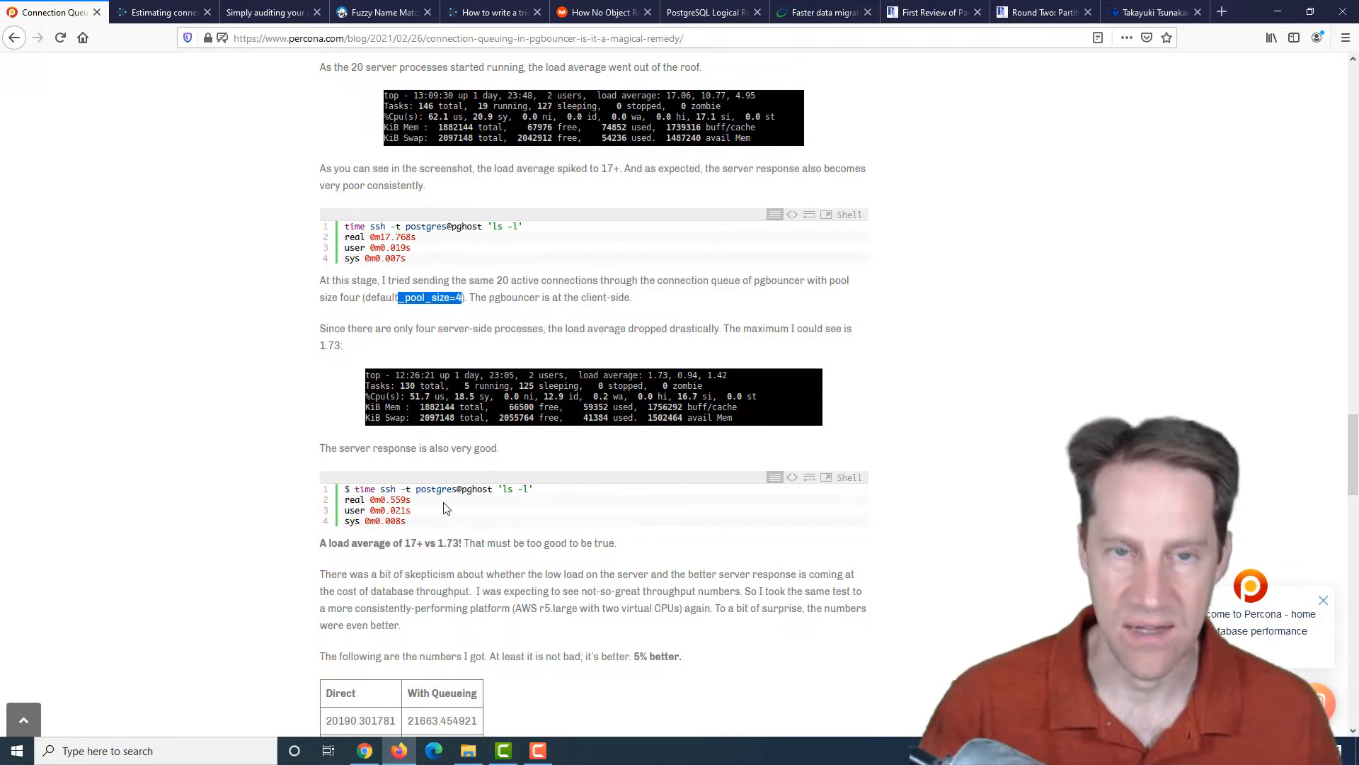
- Finish the Percona article, highlighting 'transaction-level pooling', and switch to the 'Estimating connection pool size' article
scroll(down, 3)
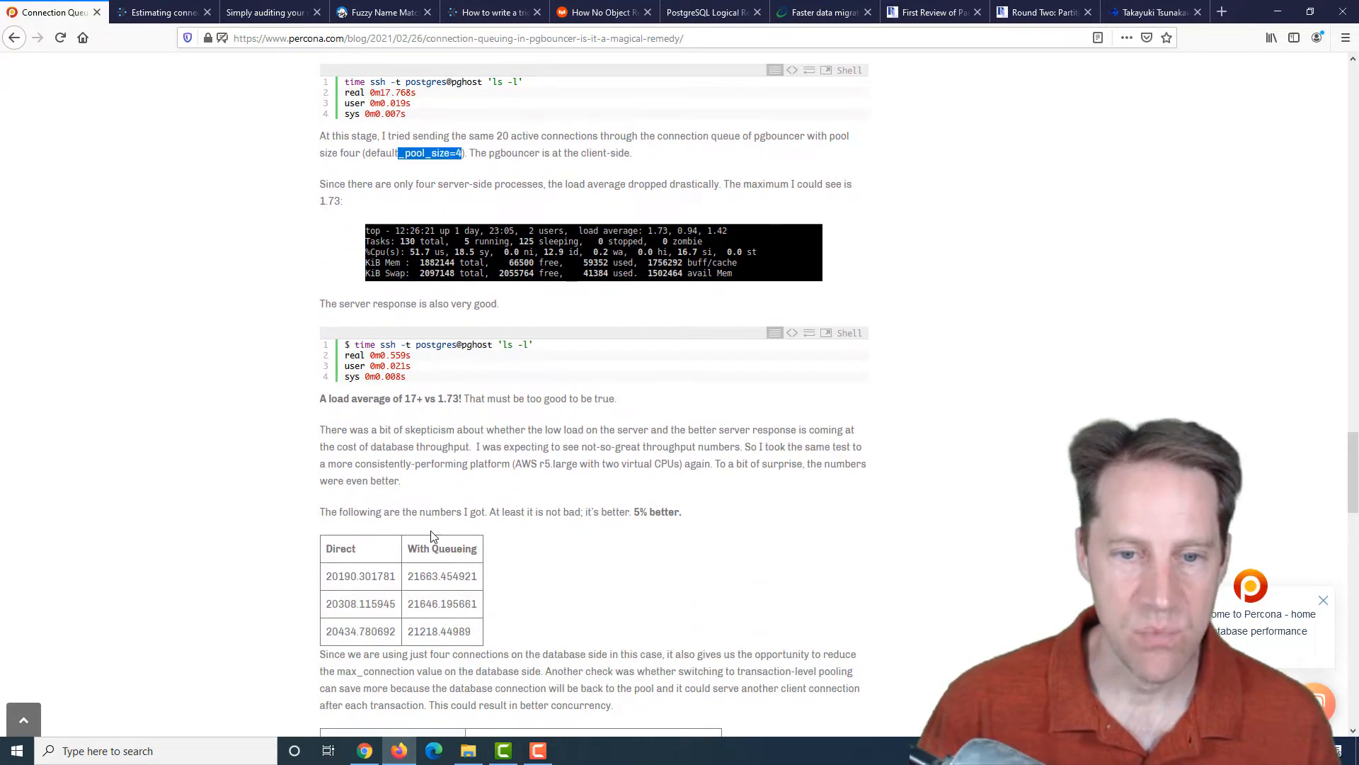
mouse_move(438, 601)
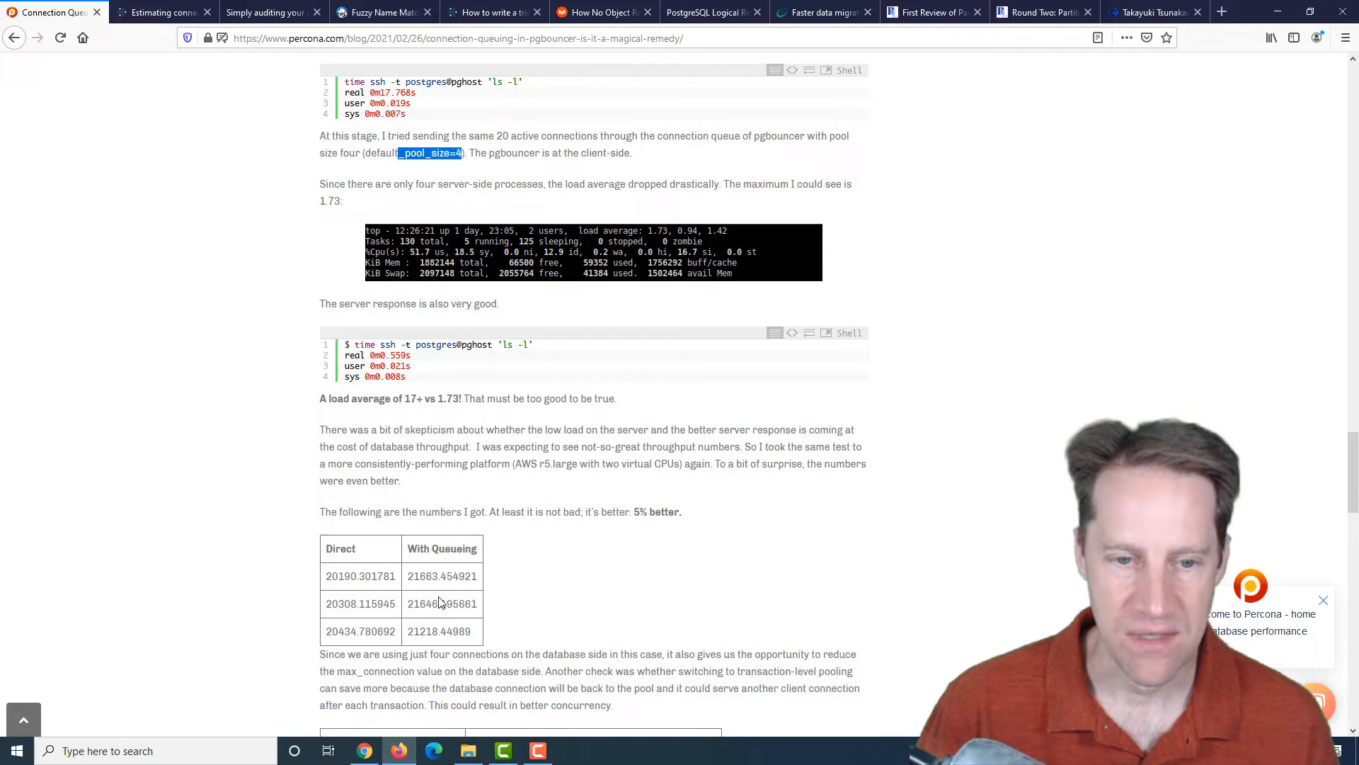
mouse_move(645, 511)
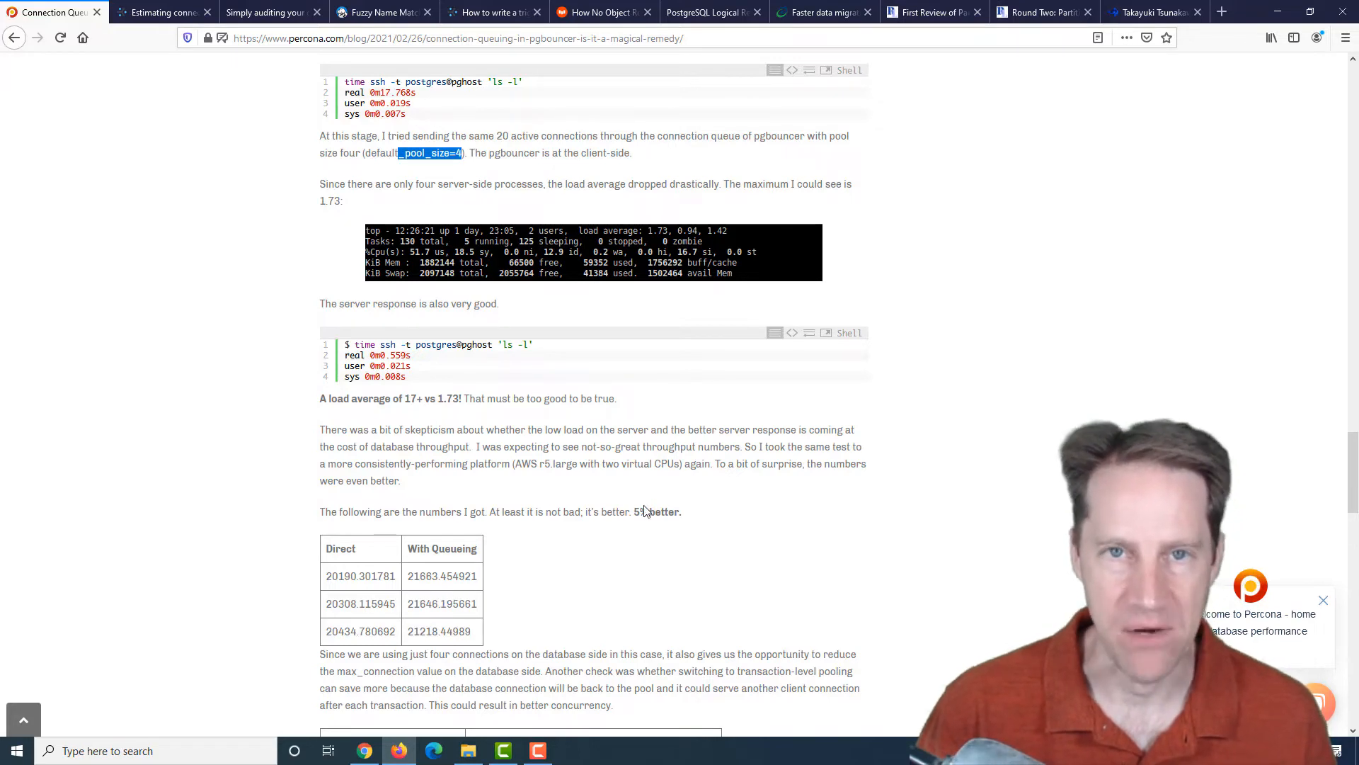
mouse_move(473, 543)
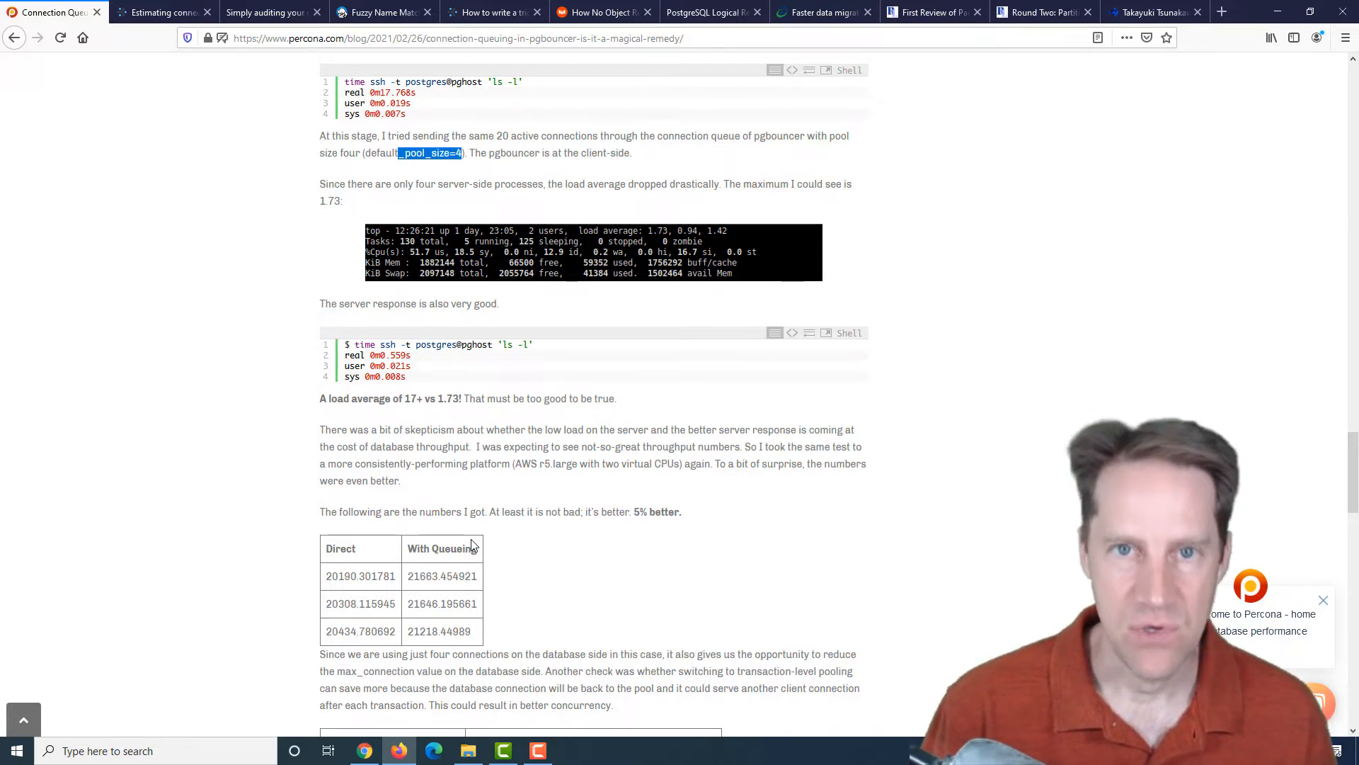
mouse_move(508, 547)
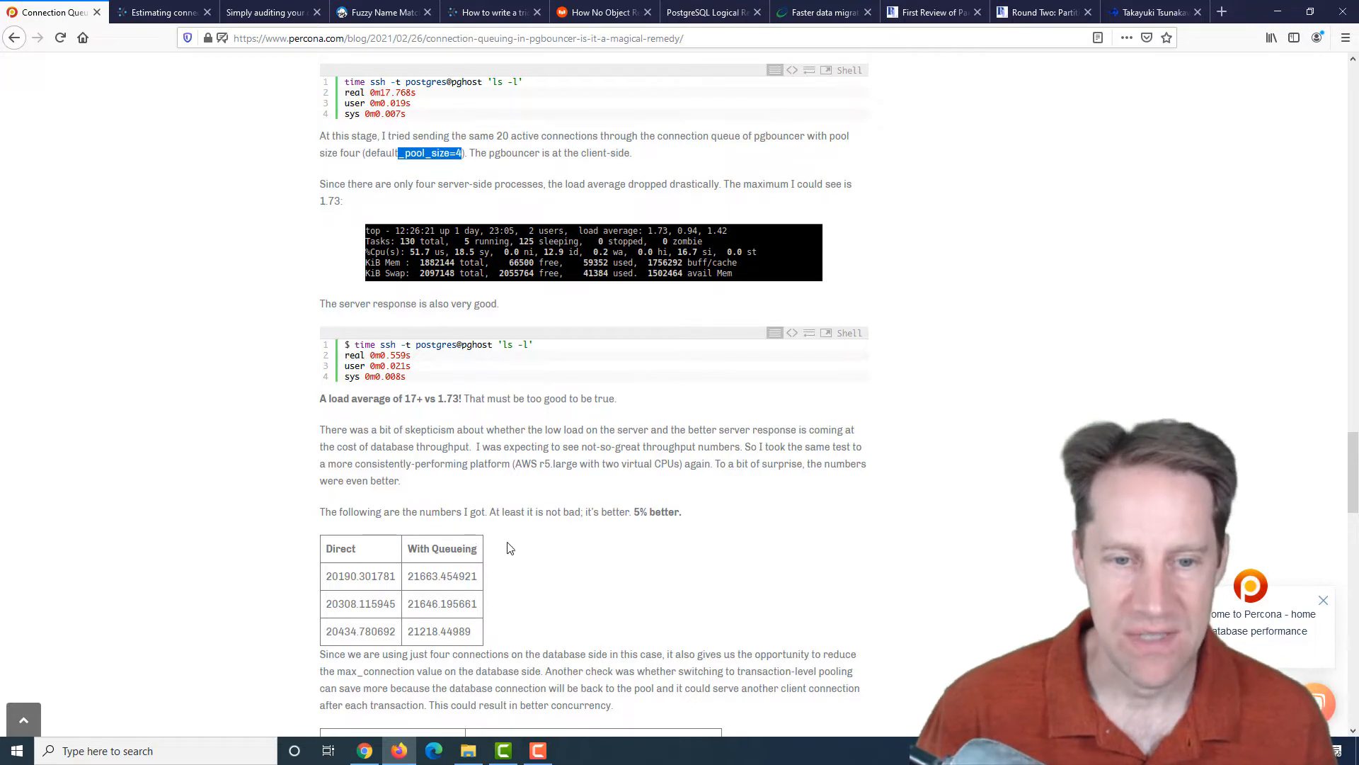
scroll(down, 3)
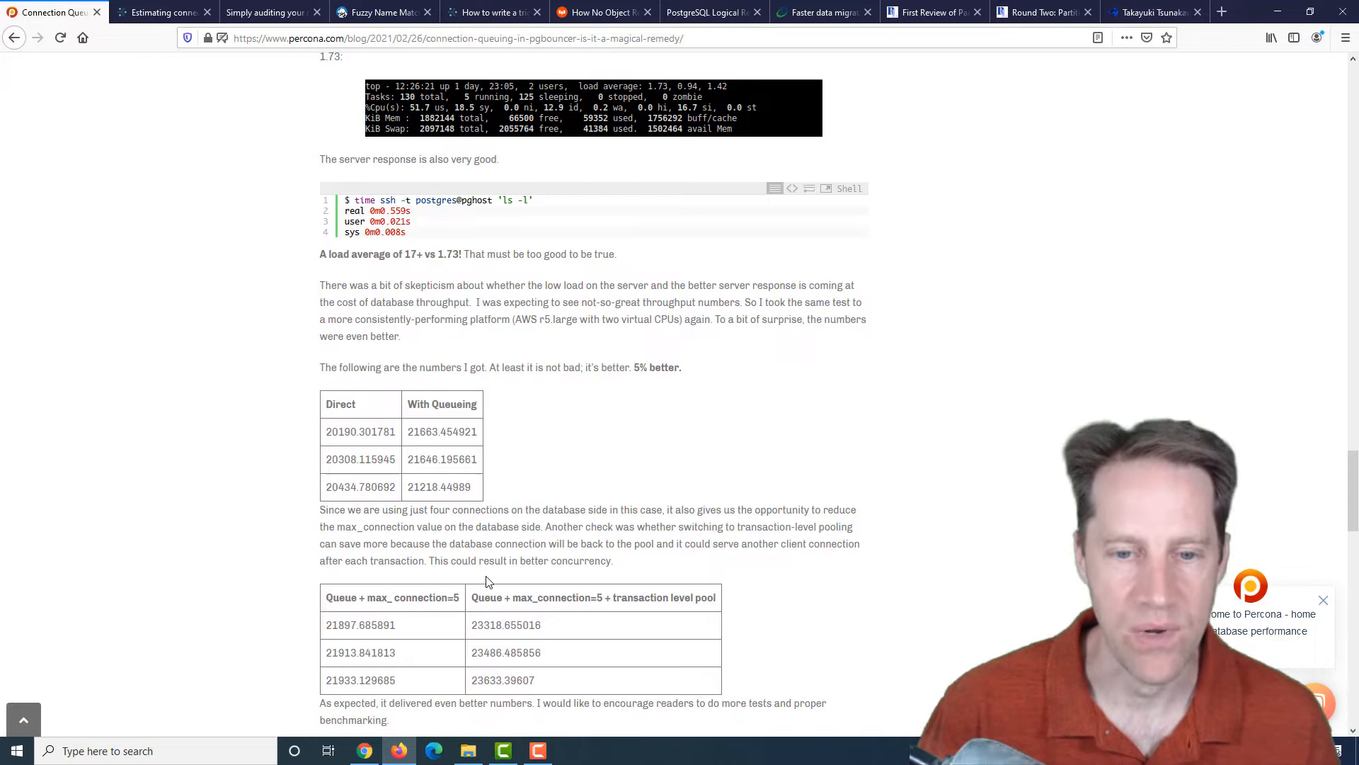
scroll(down, 3)
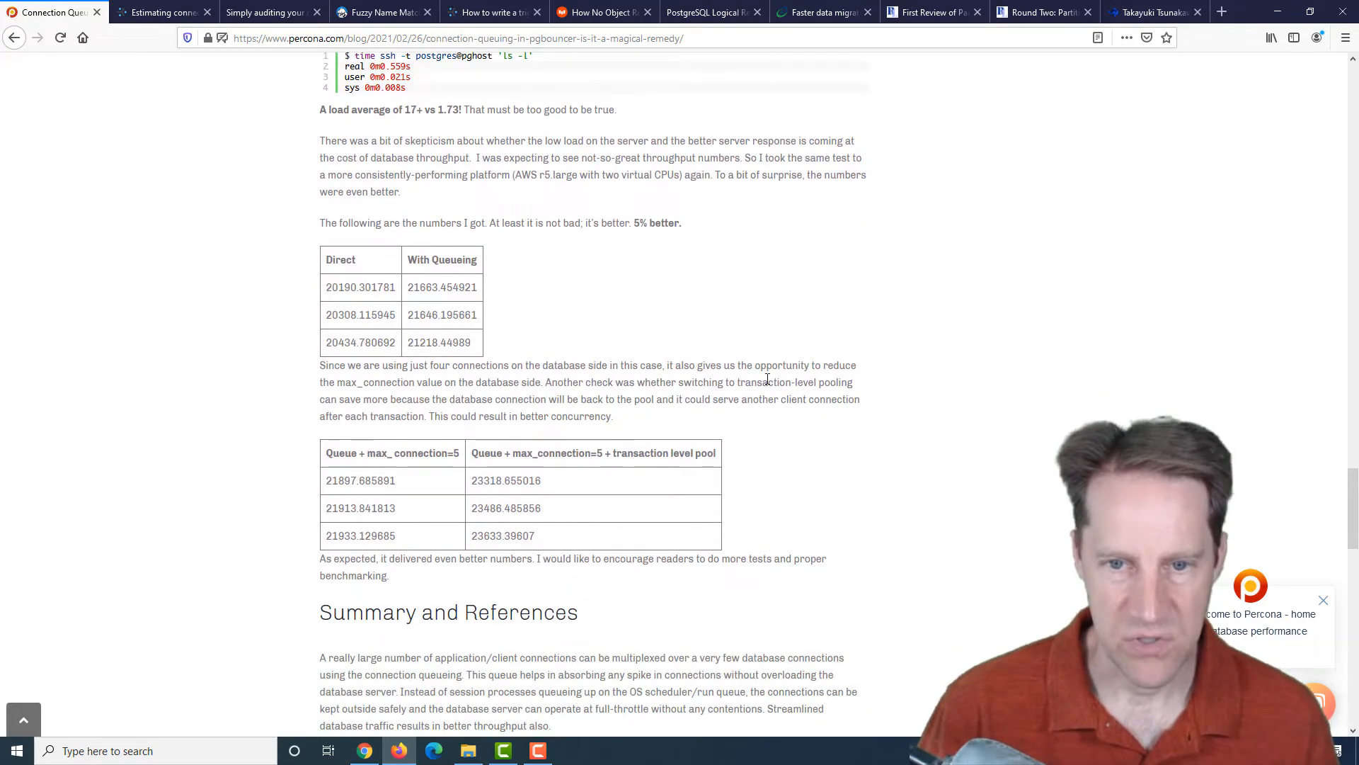
double_click(787, 382)
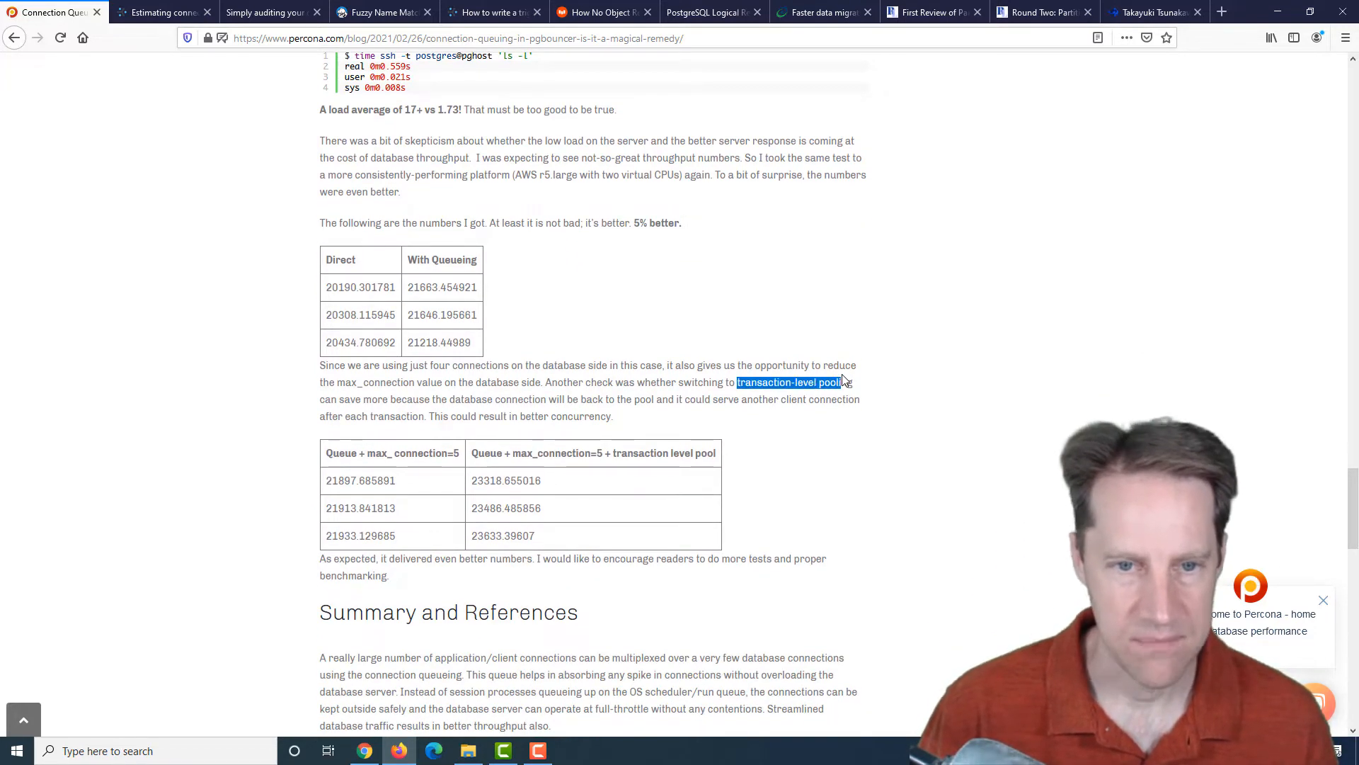
scroll(down, 3)
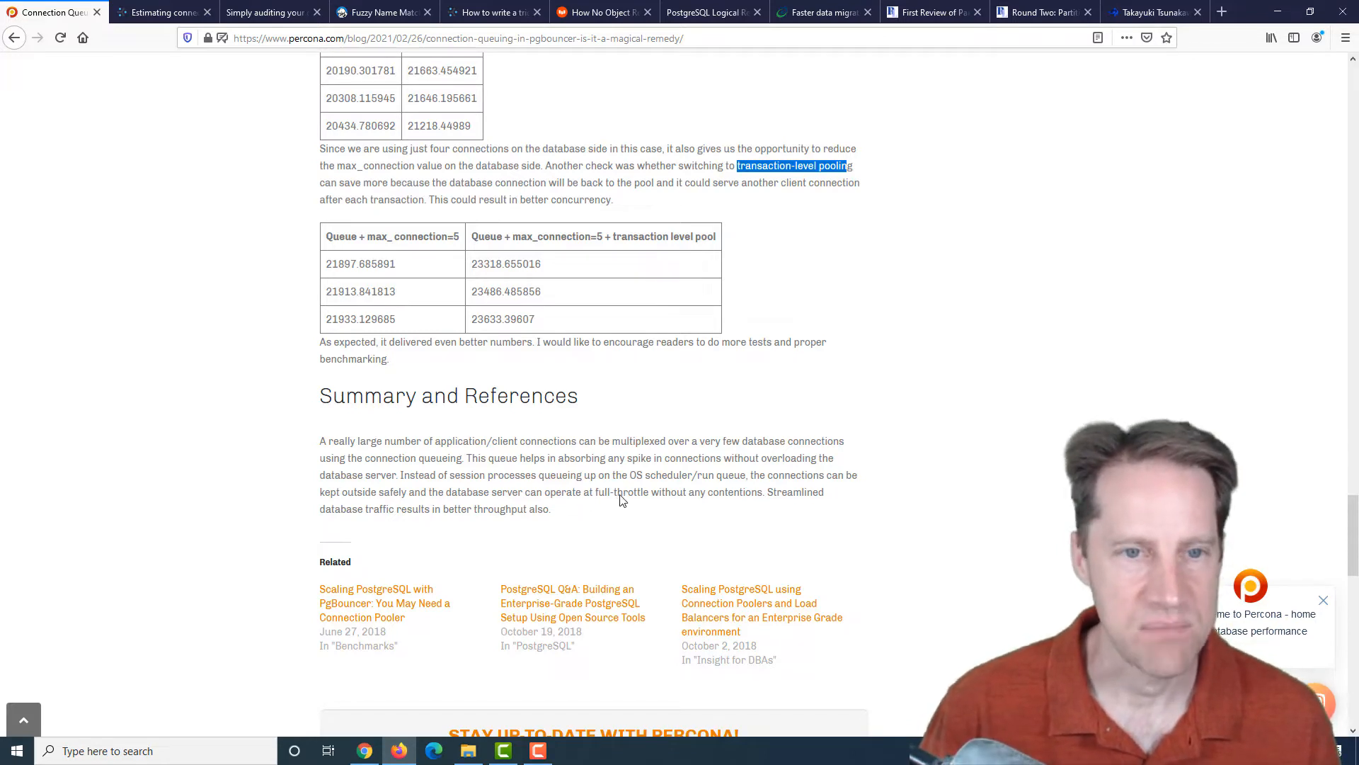
click(160, 13)
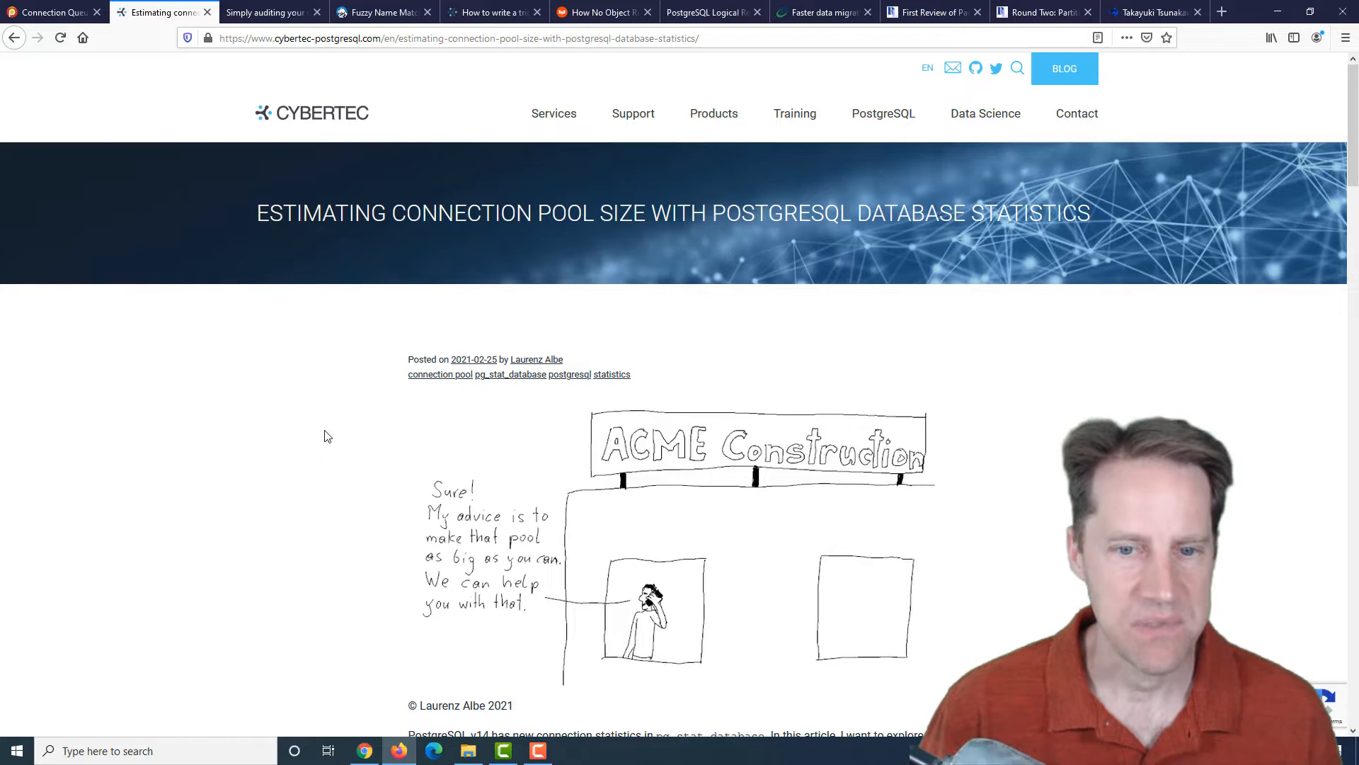
scroll(down, 3)
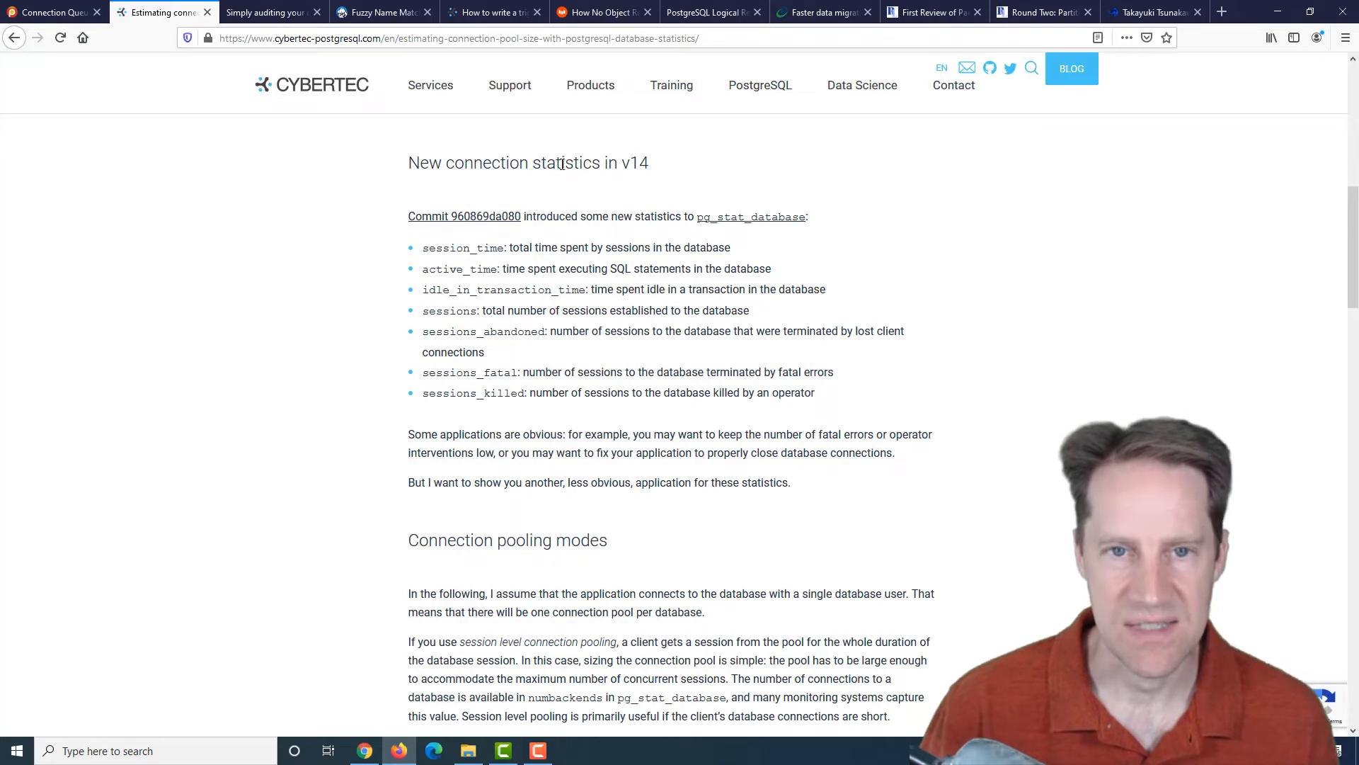
mouse_move(605, 213)
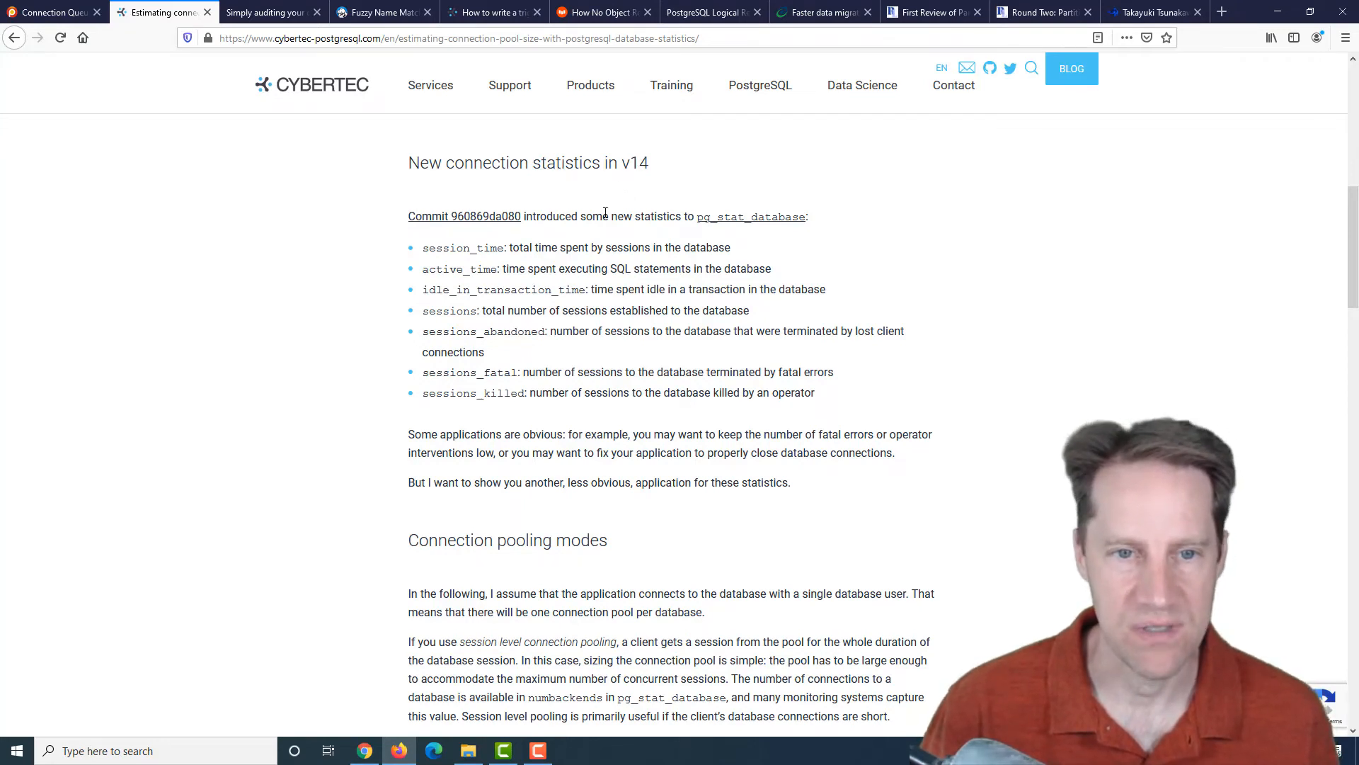
mouse_move(750, 215)
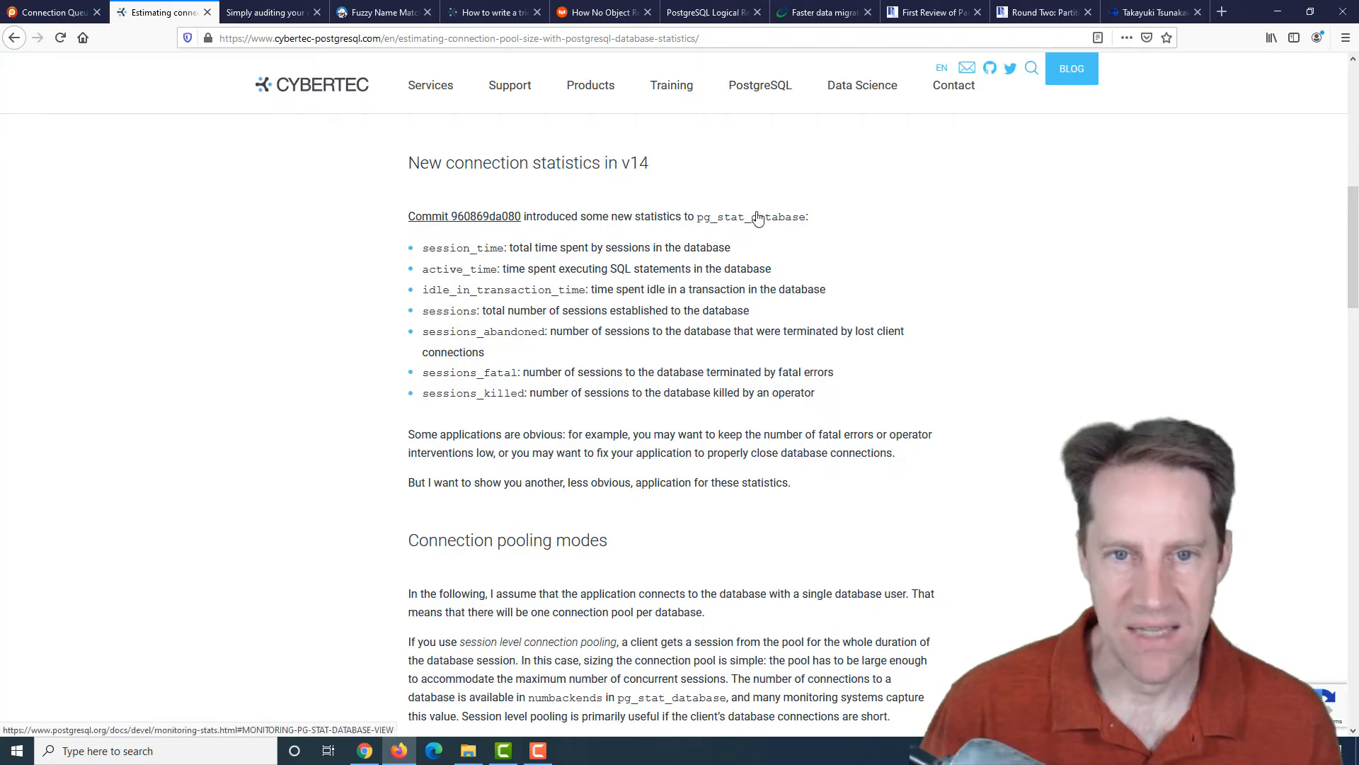
mouse_move(465, 244)
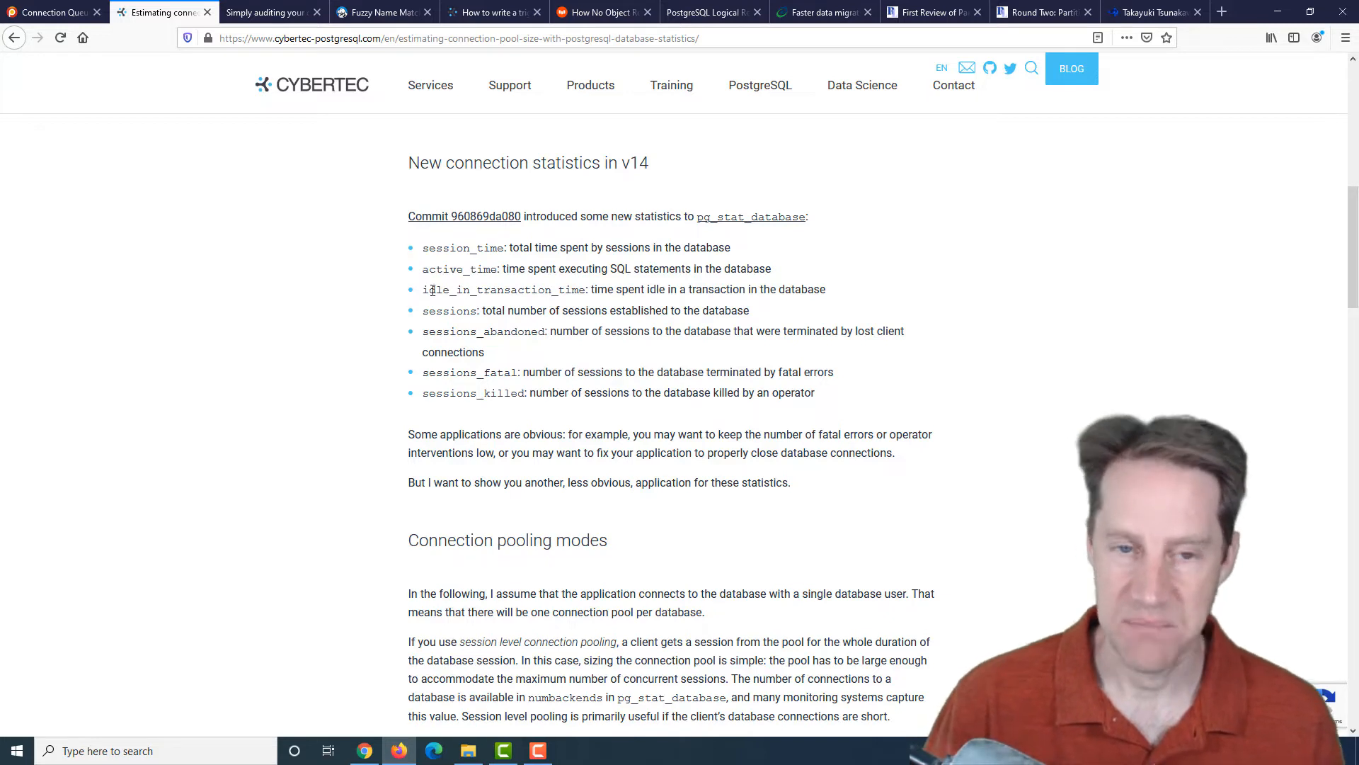
mouse_move(555, 306)
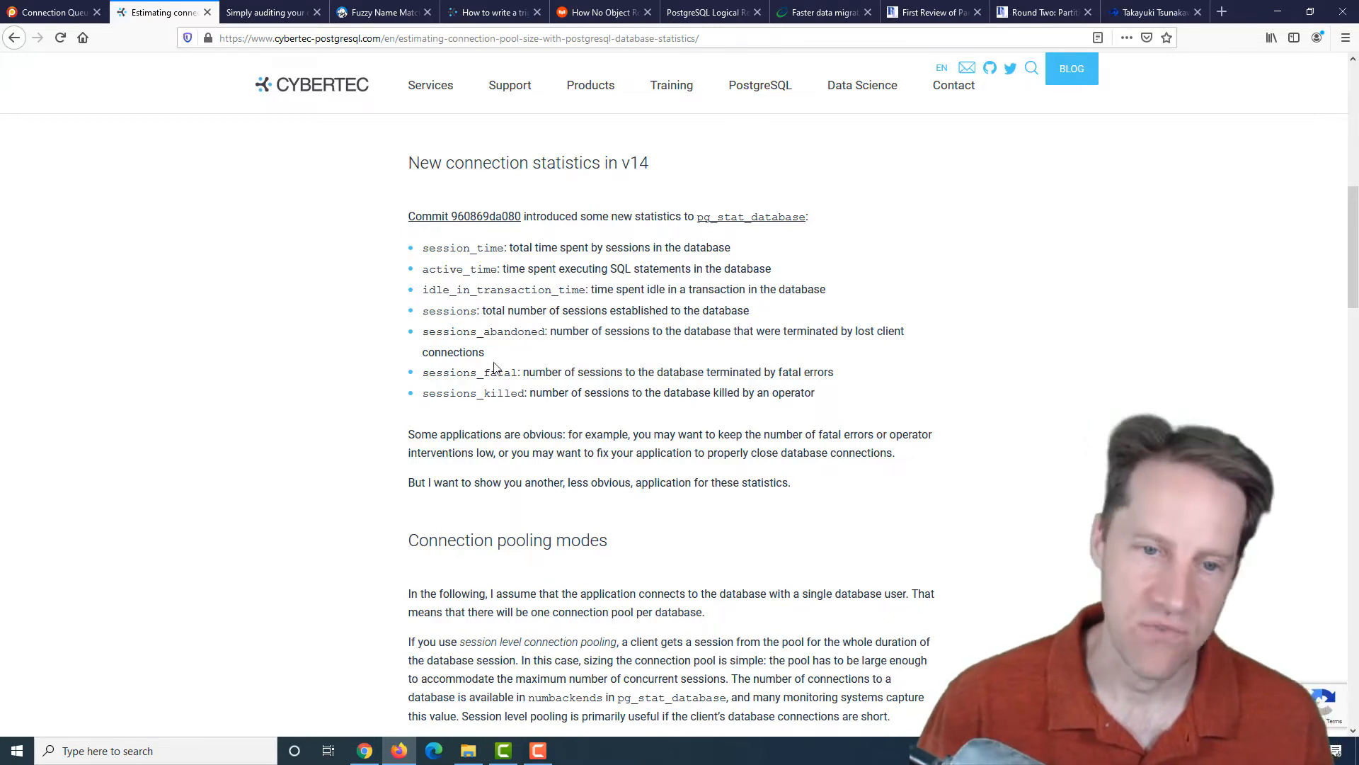
mouse_move(496, 449)
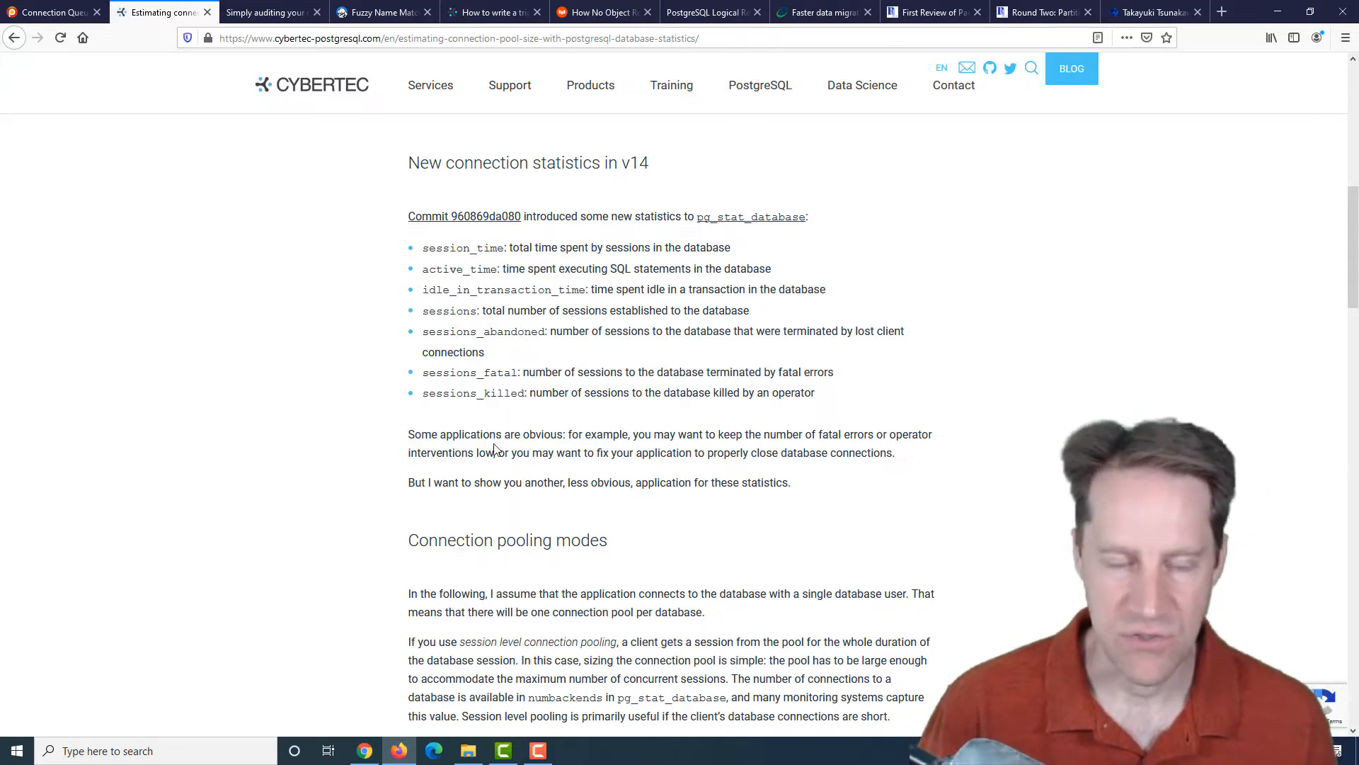
scroll(down, 3)
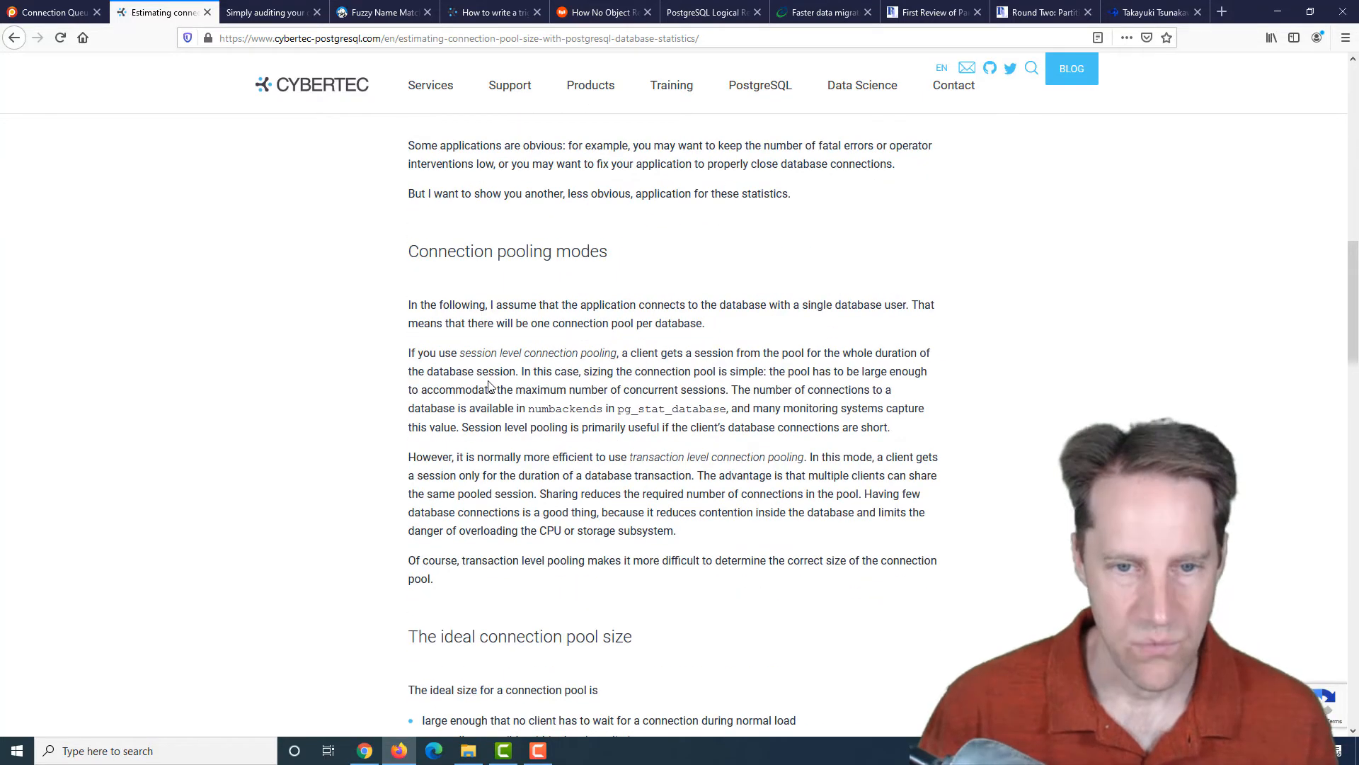
scroll(down, 3)
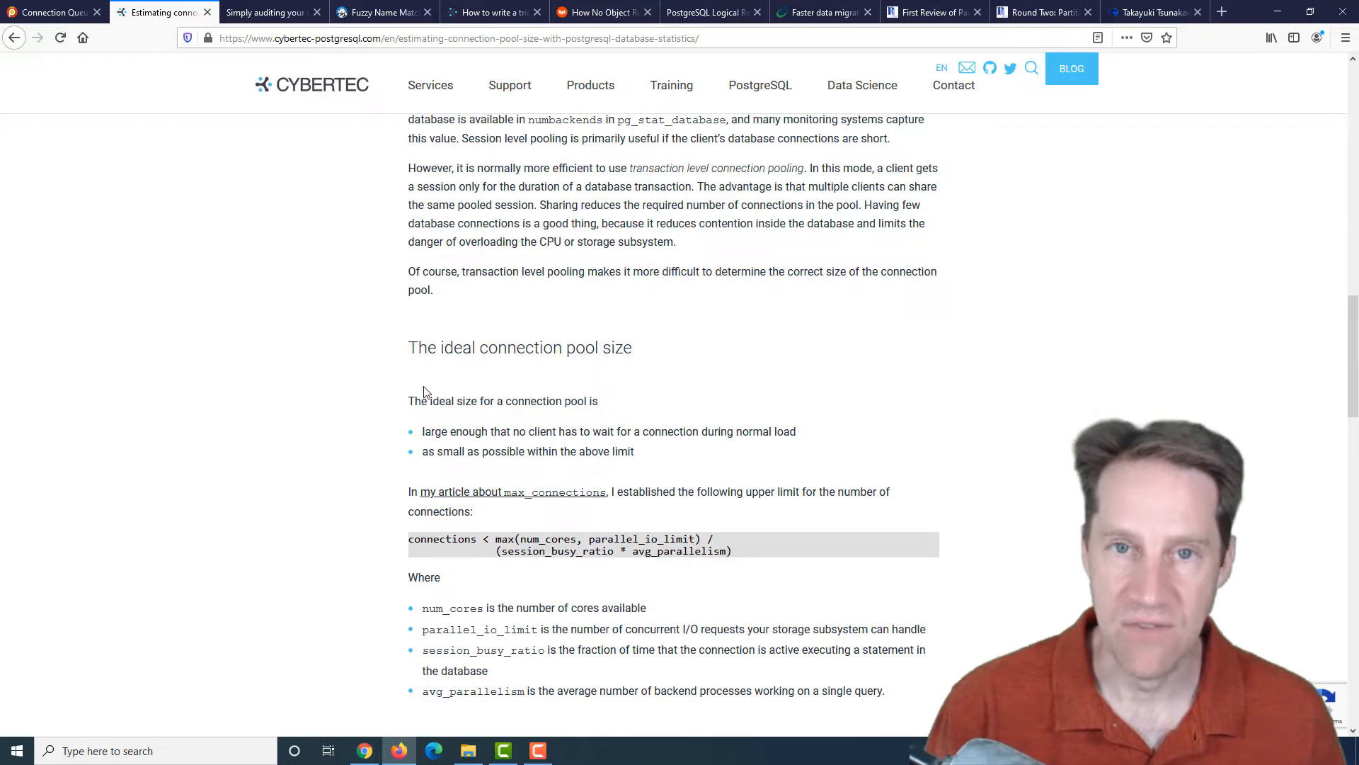
mouse_move(799, 167)
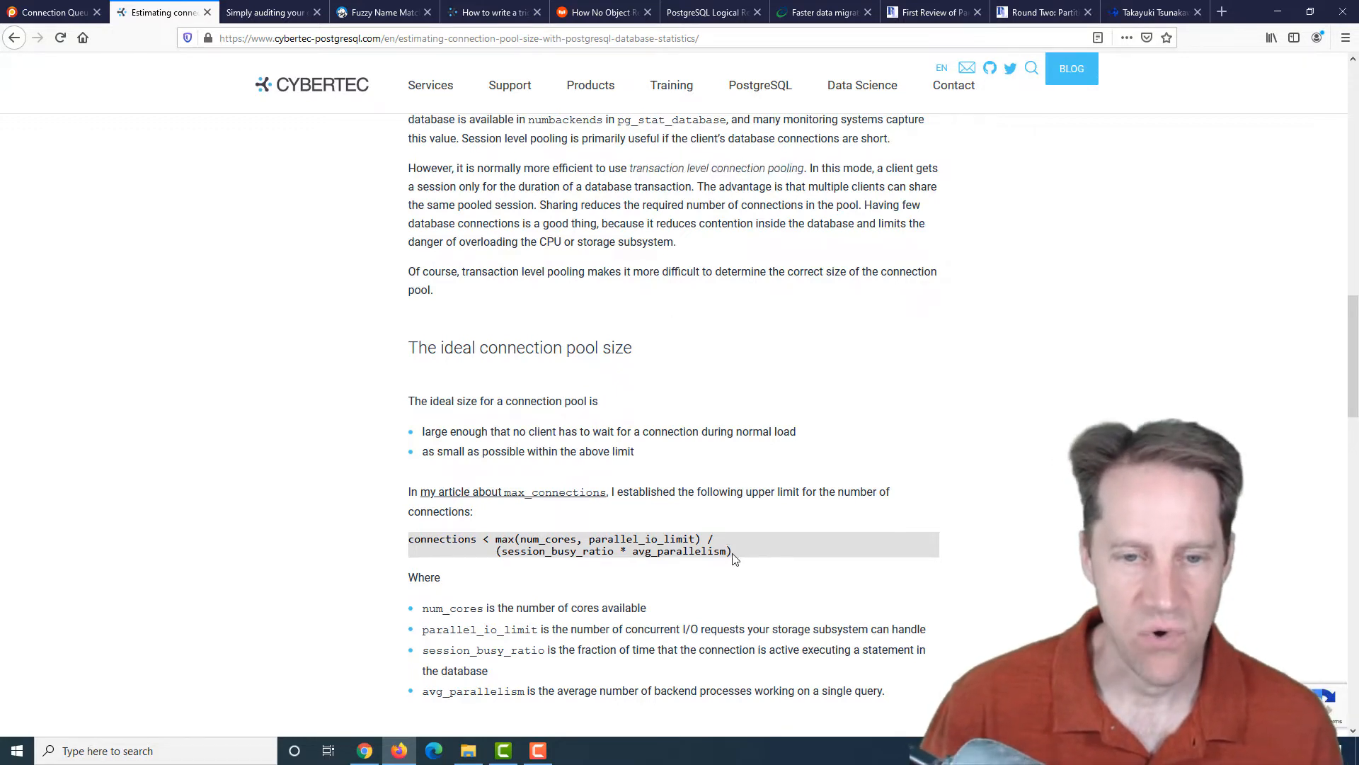
mouse_move(419, 539)
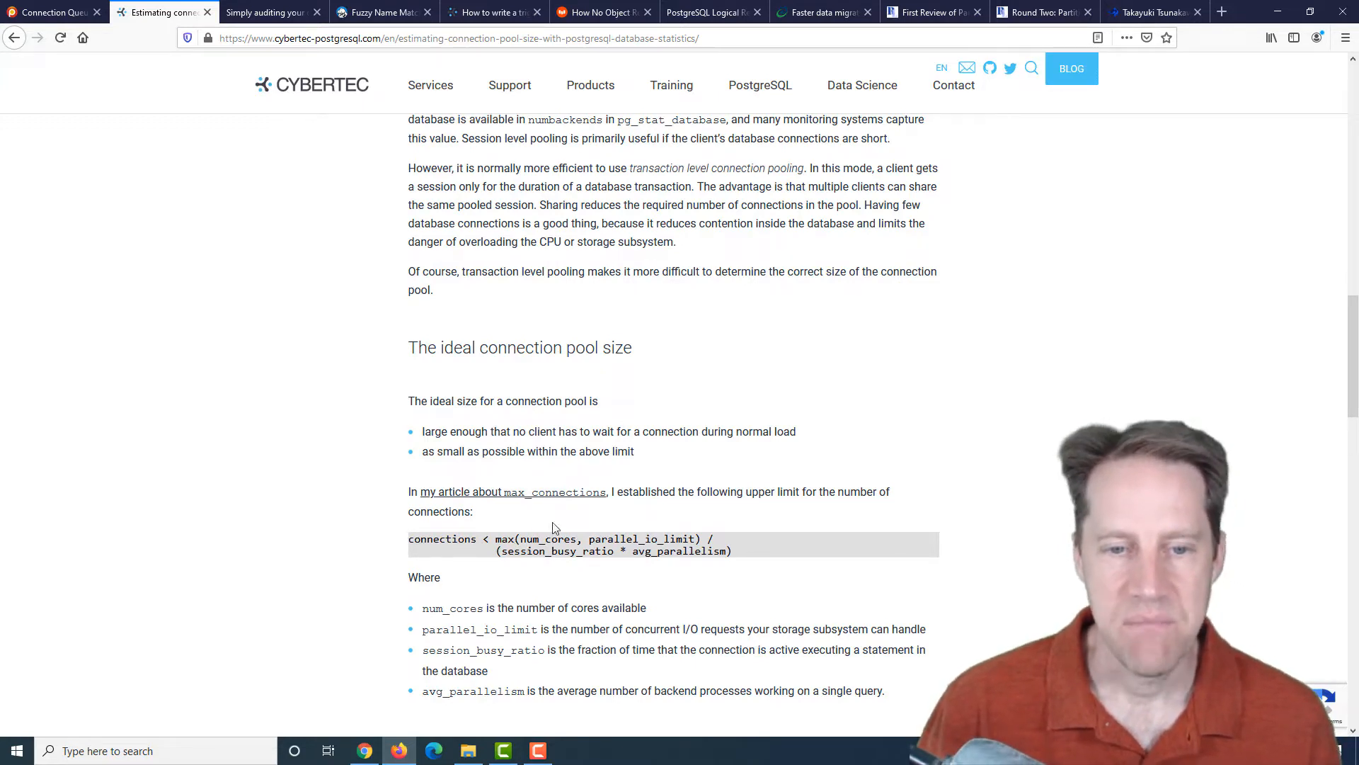
mouse_move(648, 535)
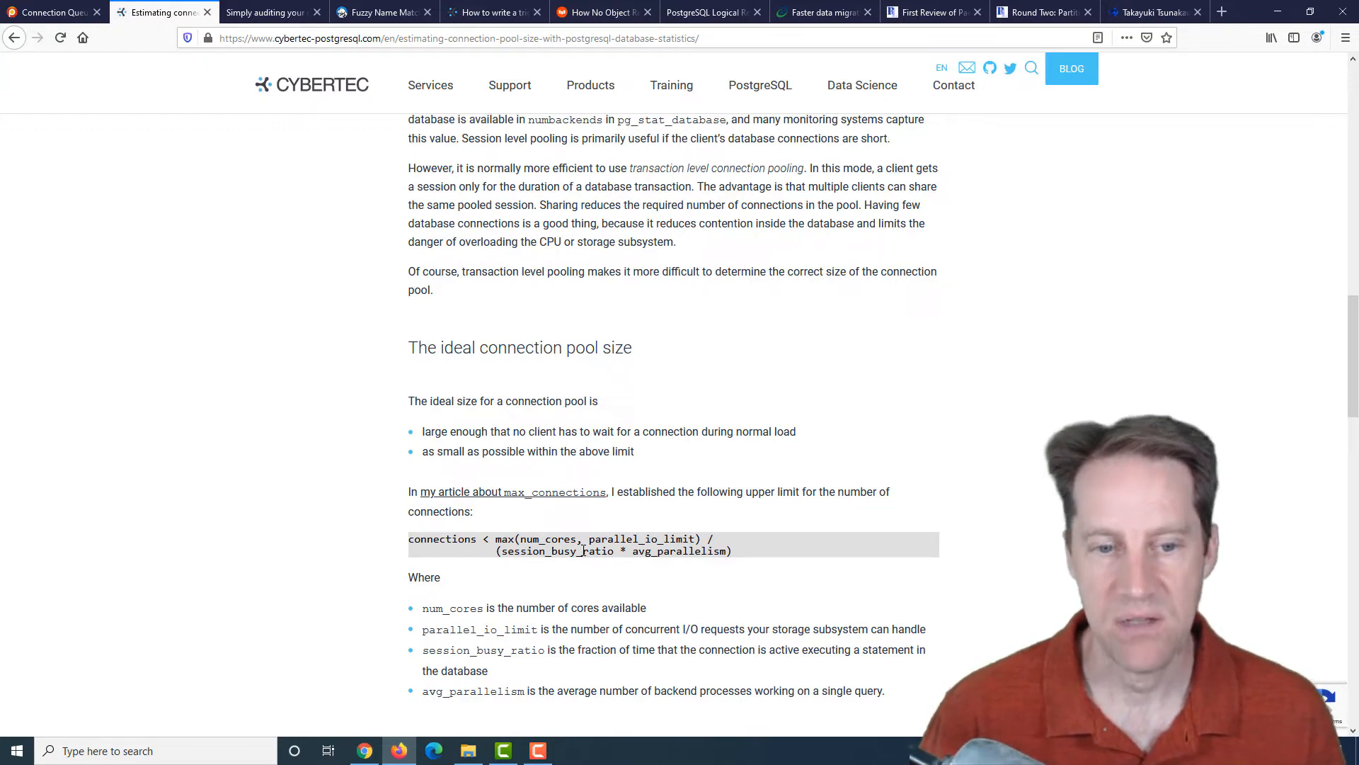
scroll(down, 3)
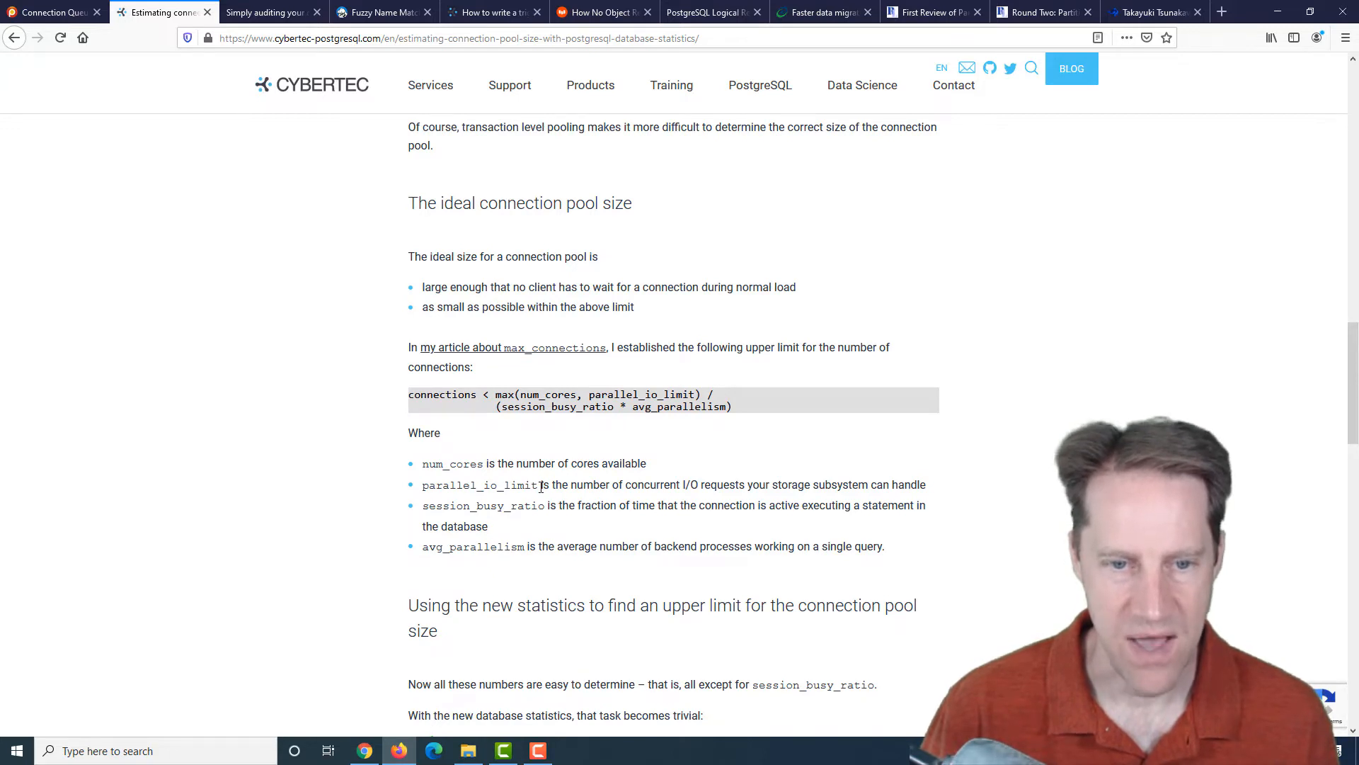
mouse_move(516, 549)
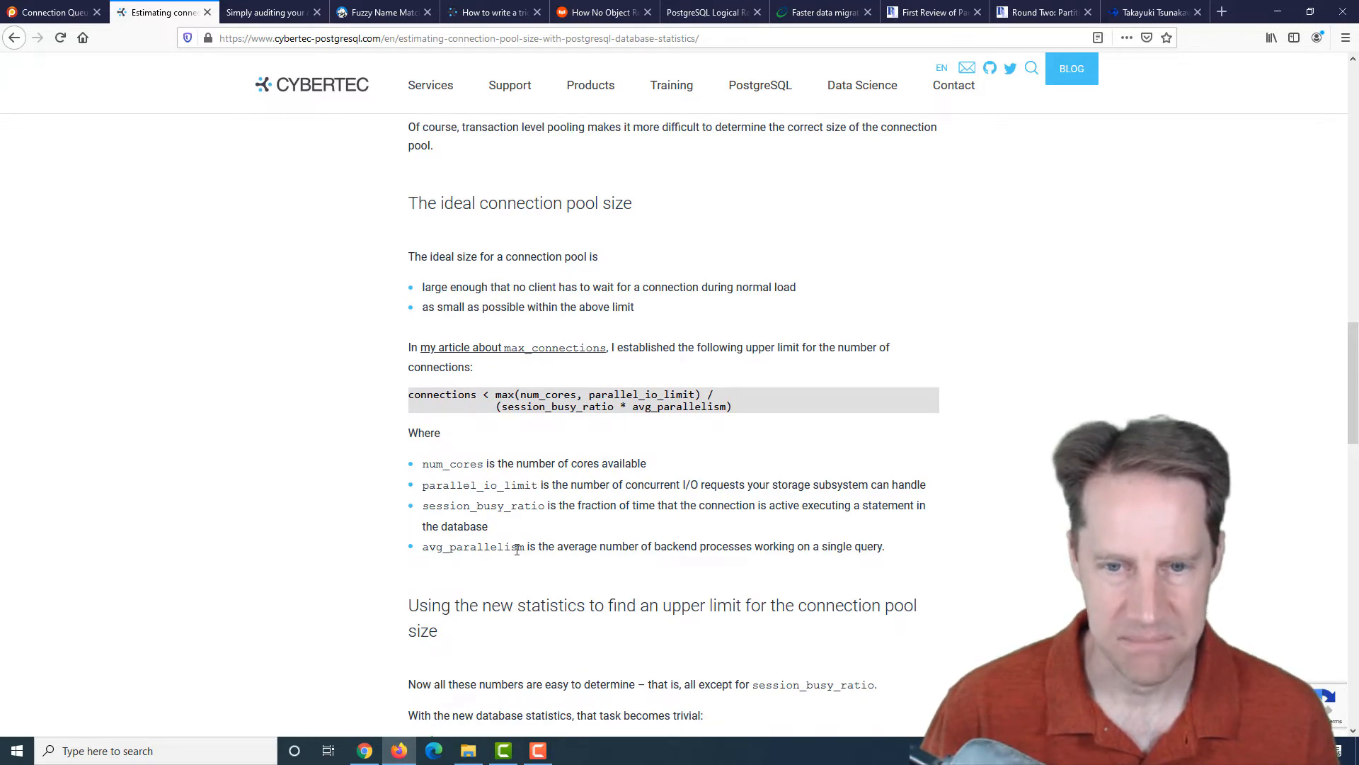
double_click(483, 506)
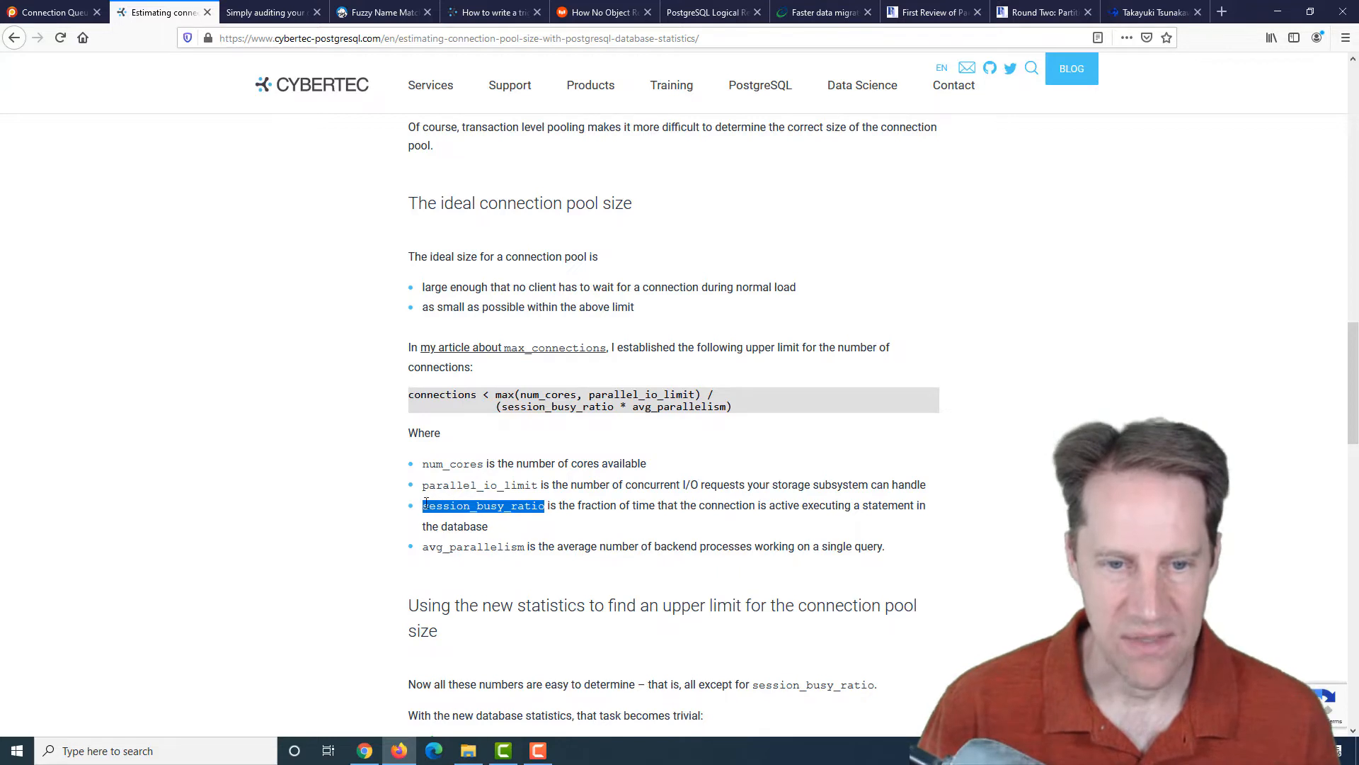
scroll(down, 3)
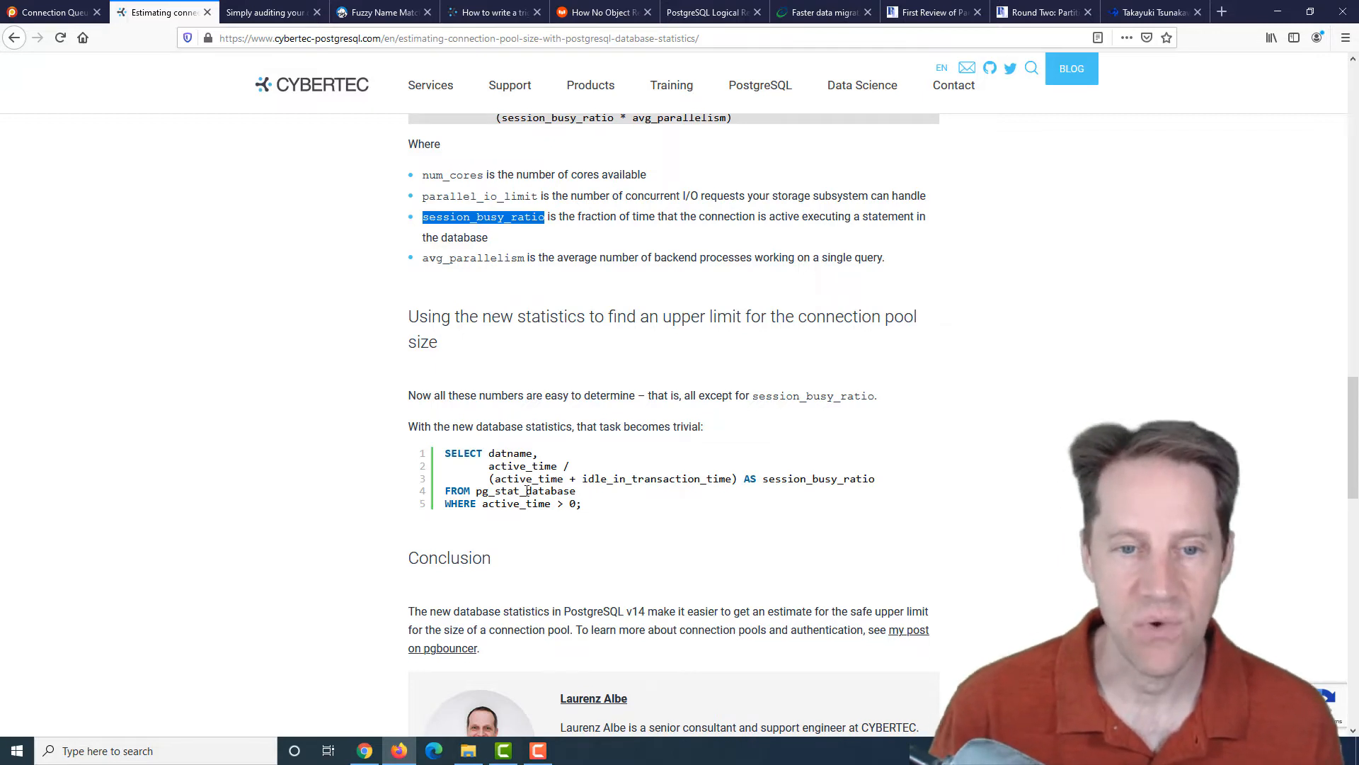
scroll(up, 3)
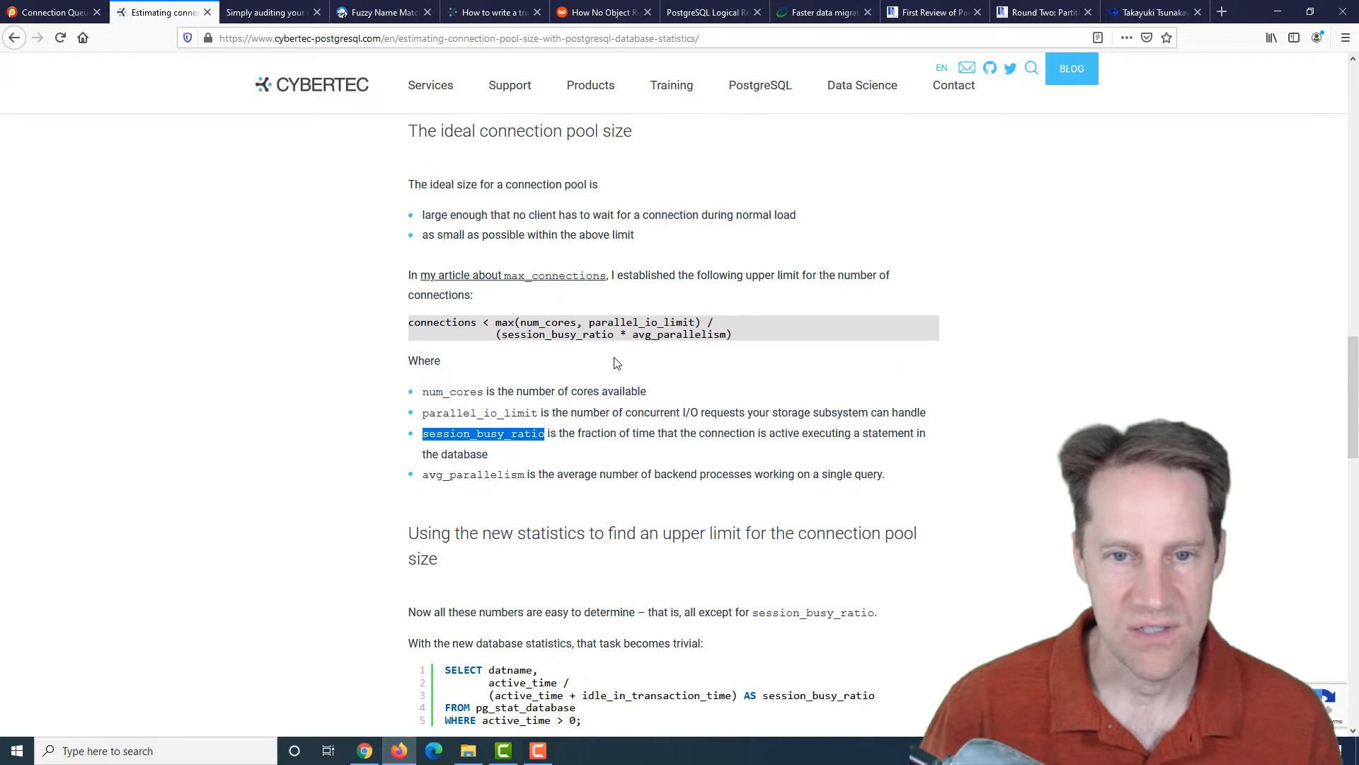
mouse_move(447, 322)
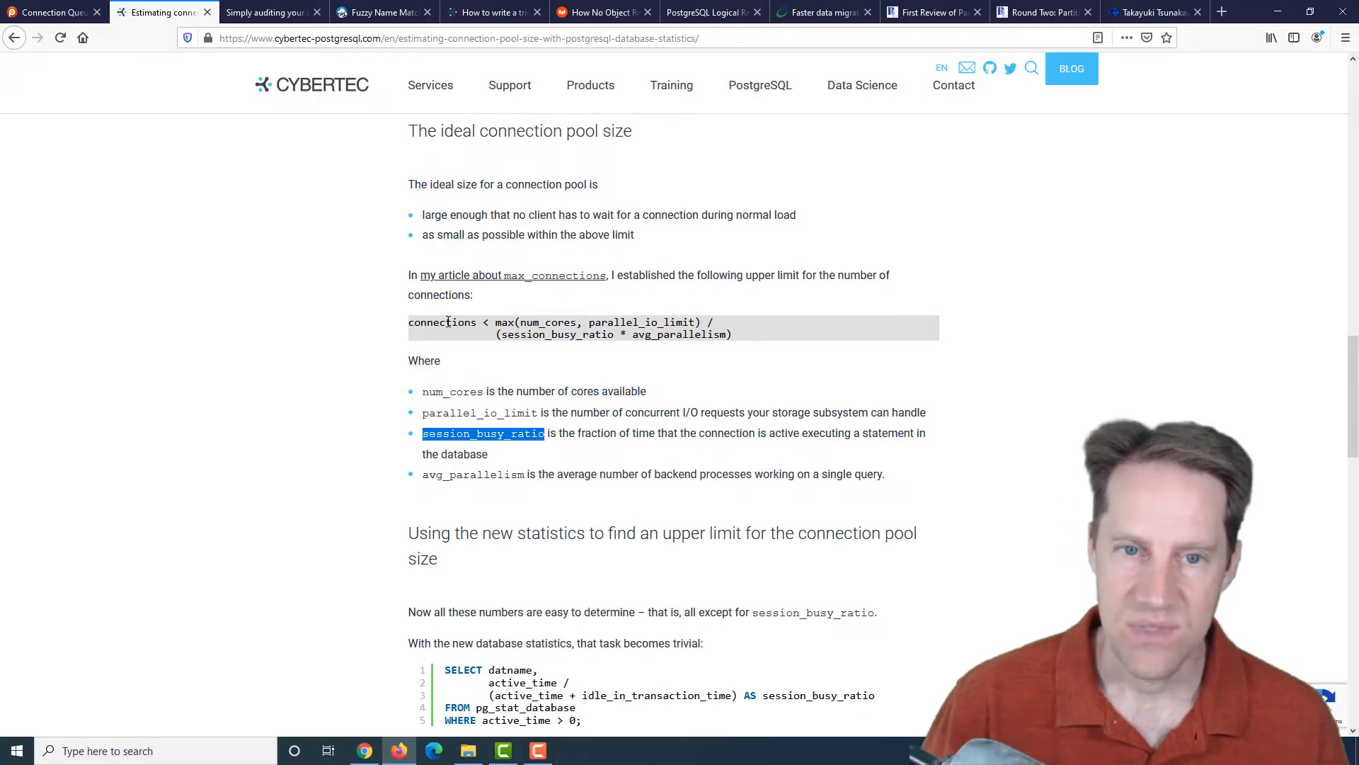
mouse_move(388, 433)
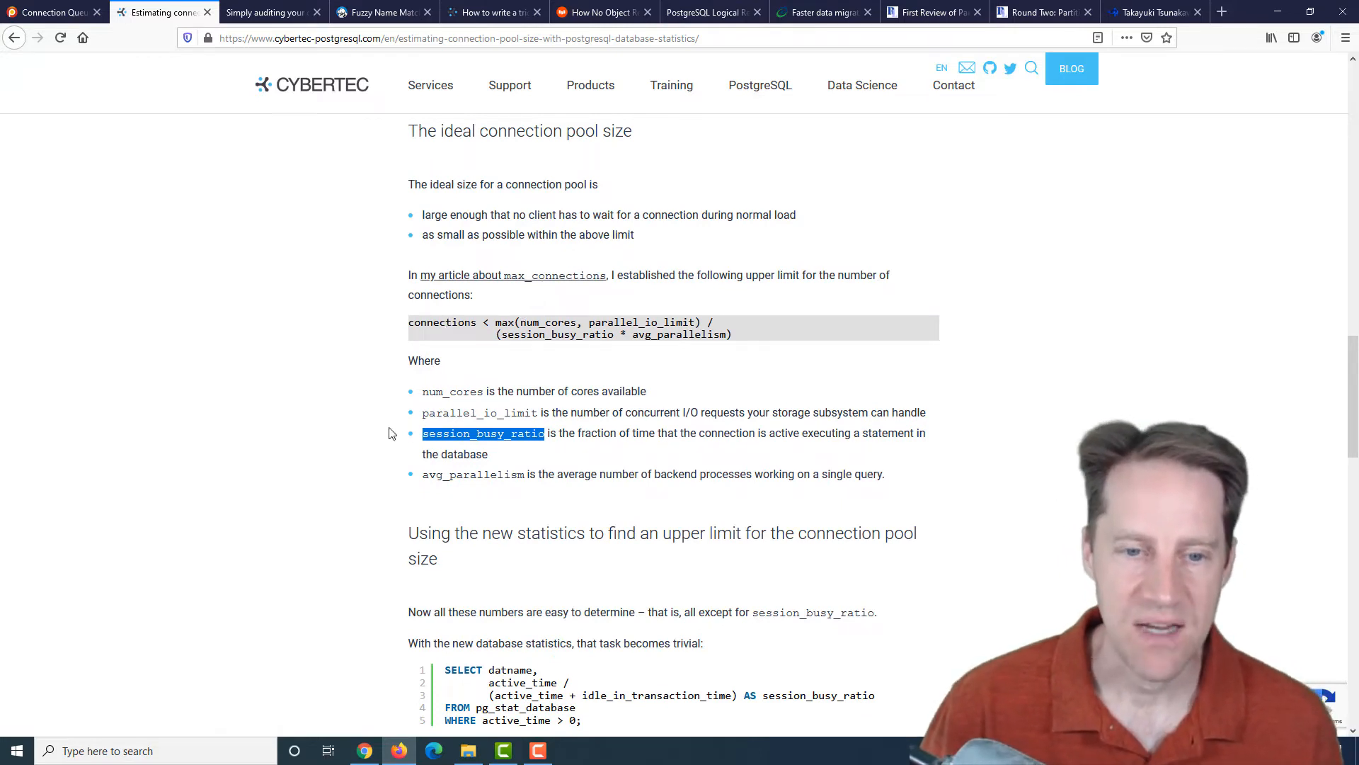
scroll(down, 3)
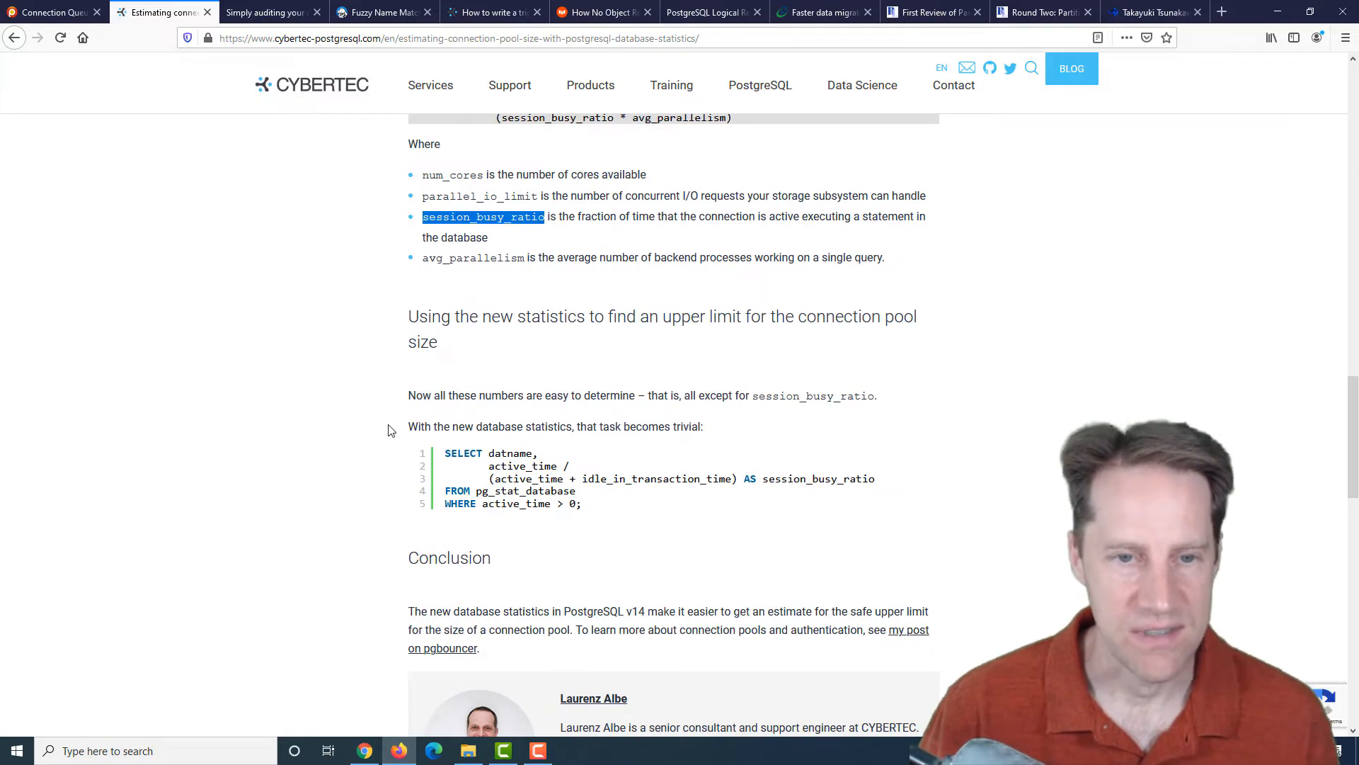
scroll(up, 3)
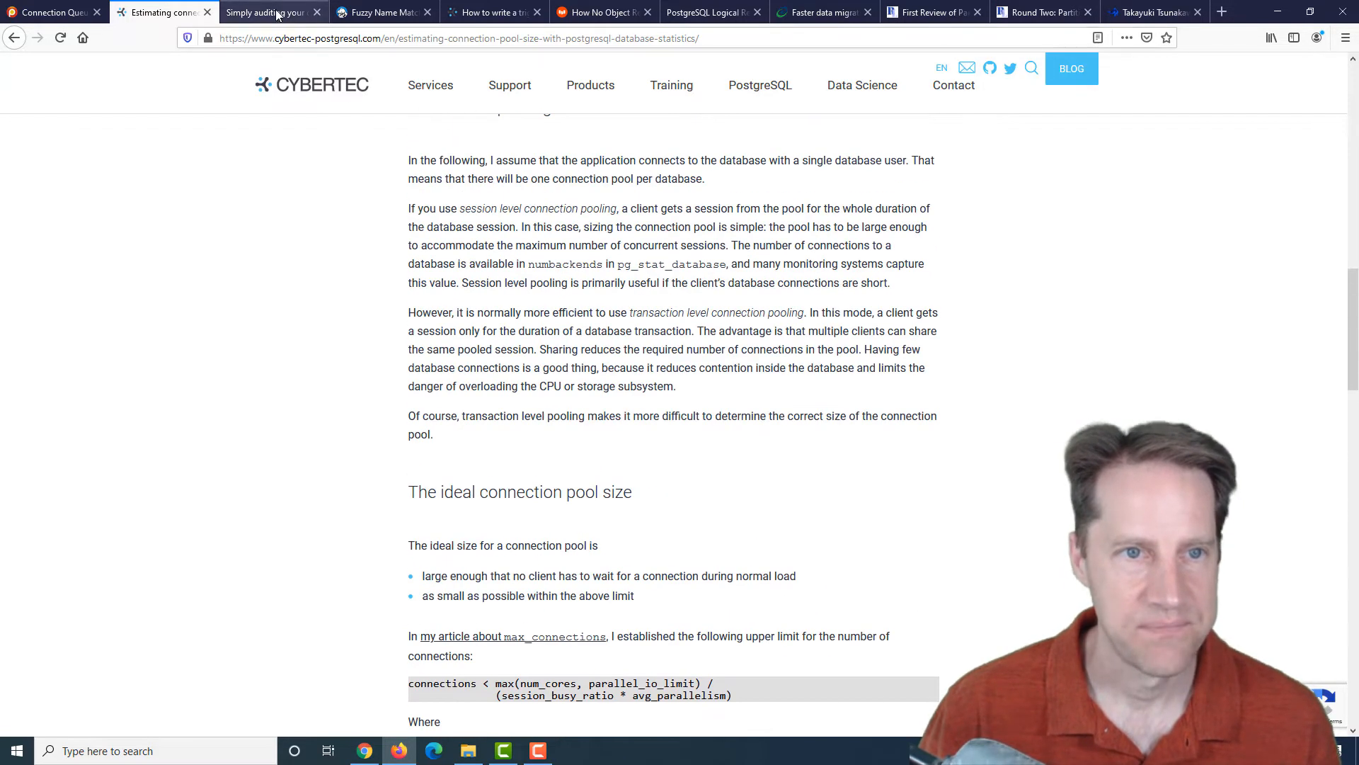
- Switch to the 'Simply auditing your database changes' post and highlight csvlog in its Logging everything settings
click(265, 13)
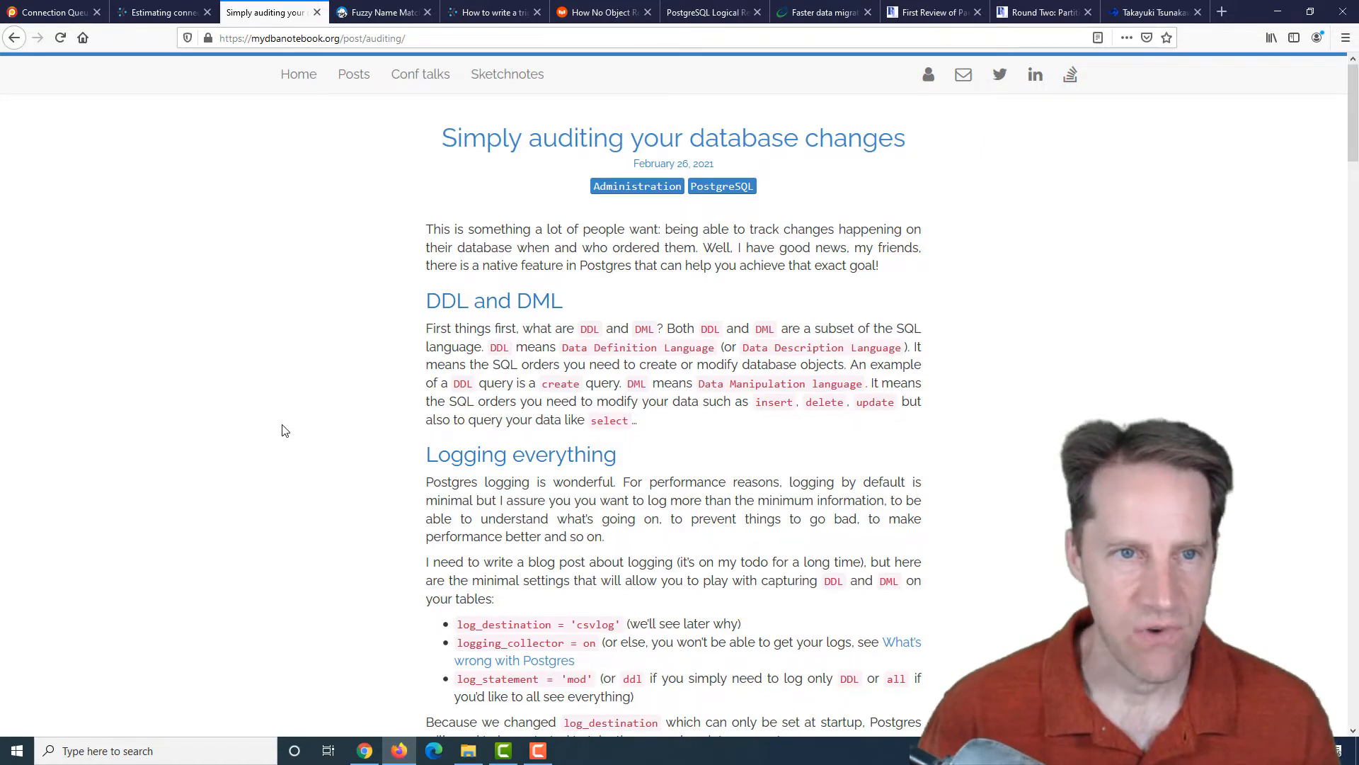
mouse_move(303, 426)
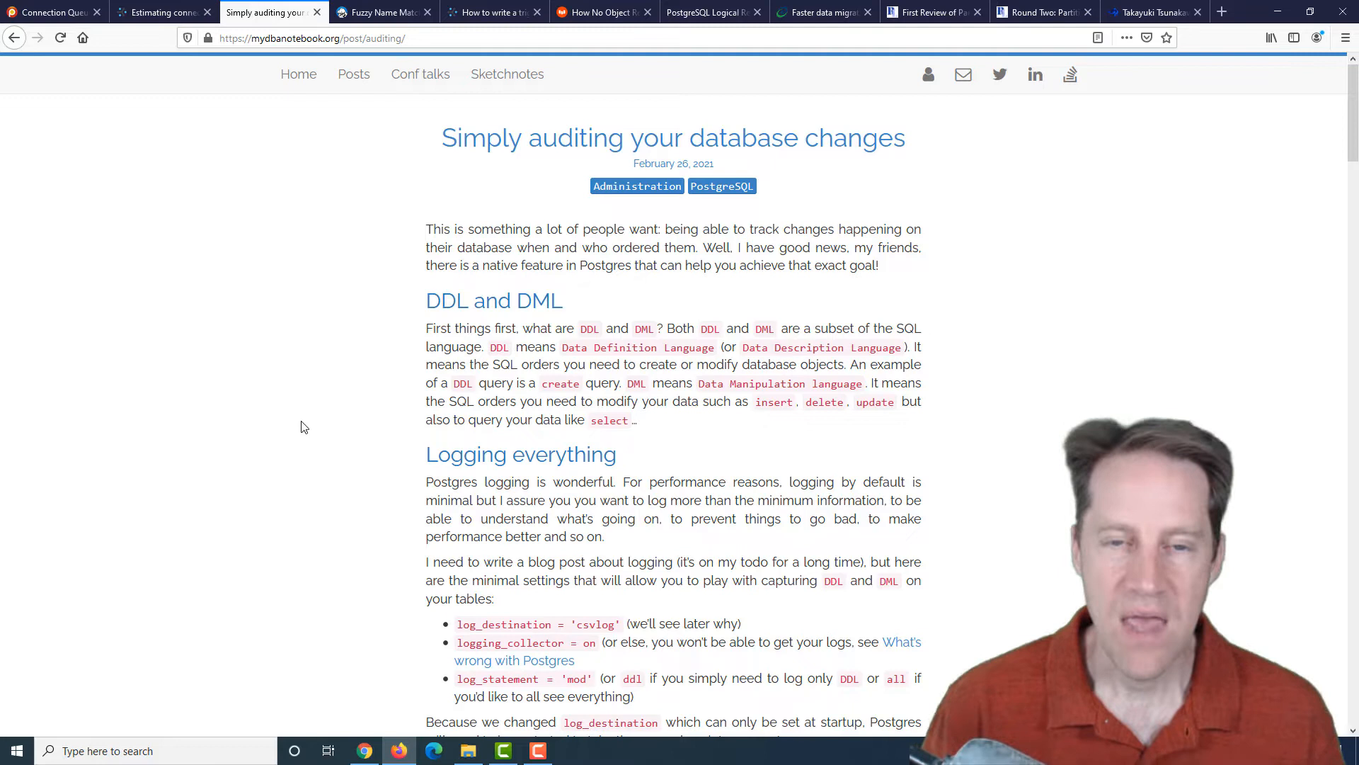
mouse_move(327, 377)
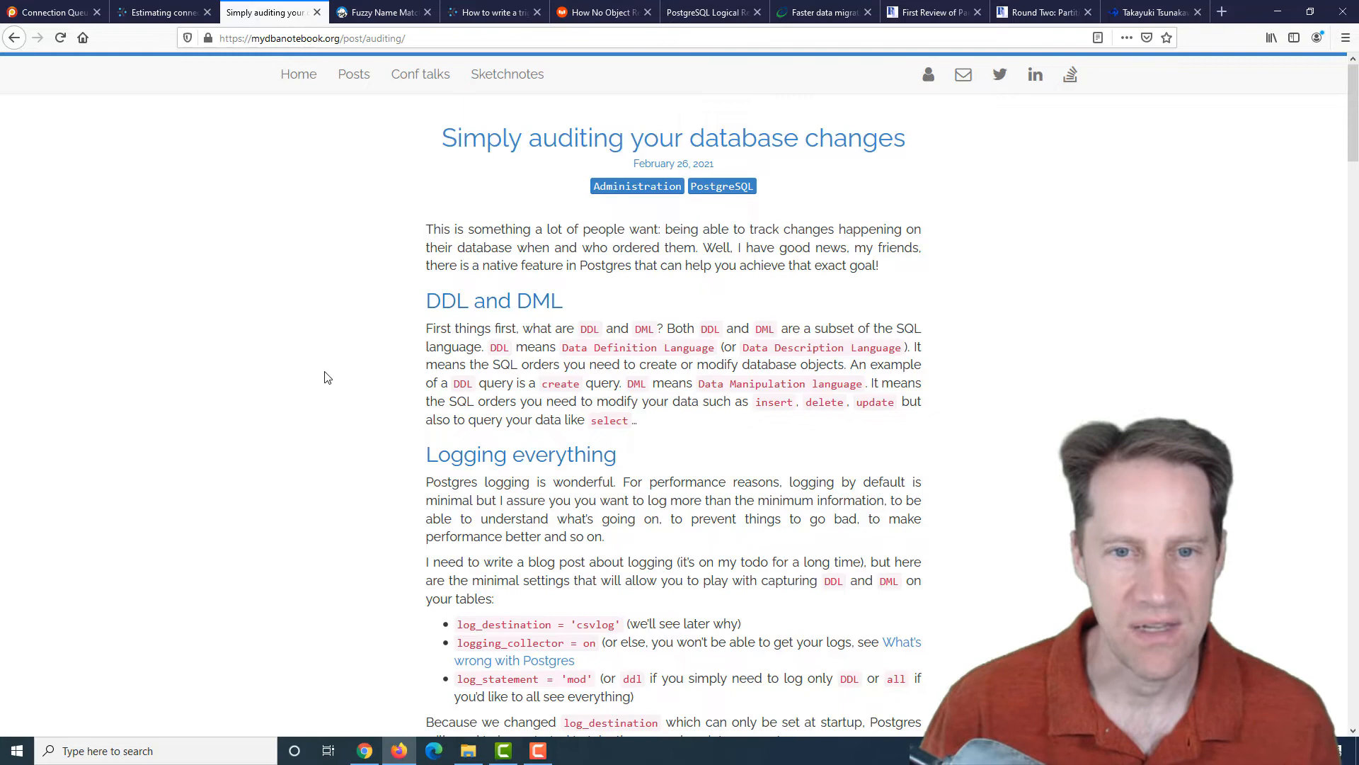
scroll(down, 3)
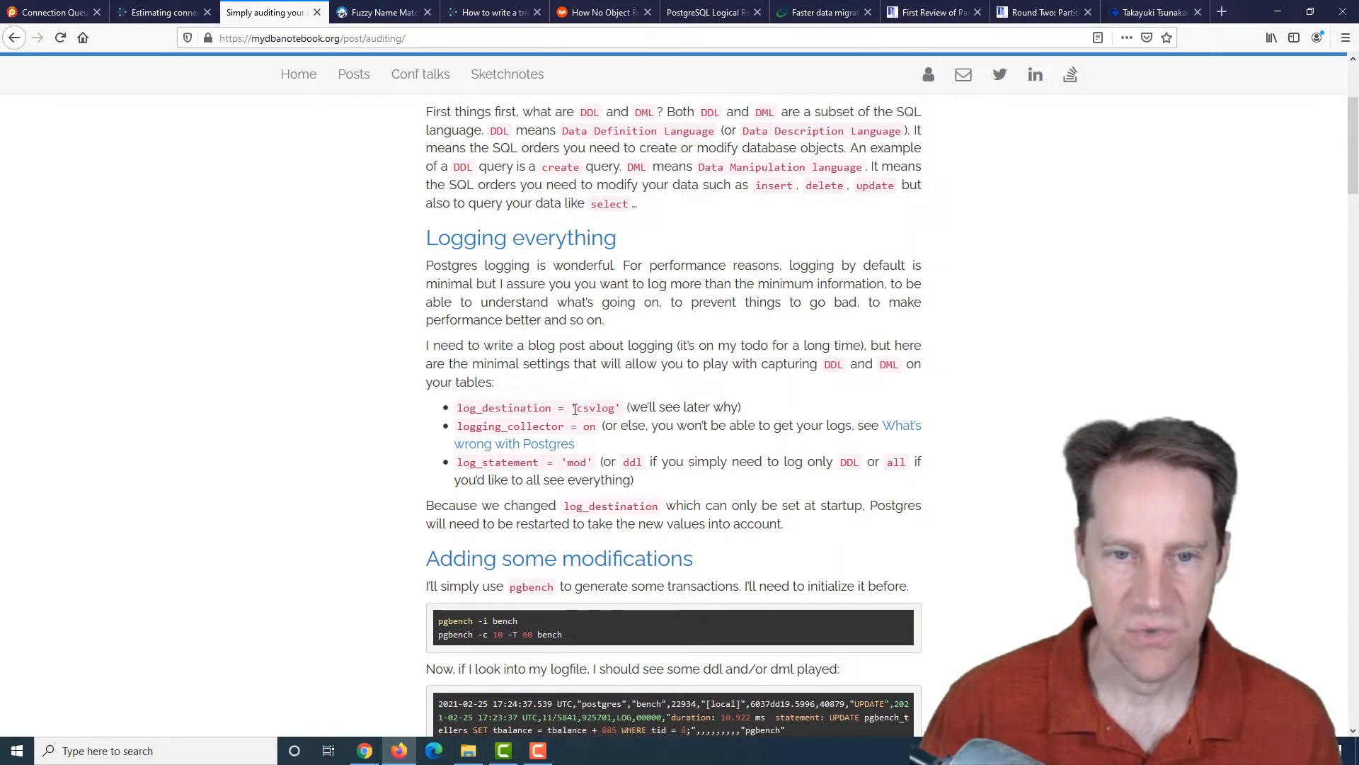
double_click(592, 408)
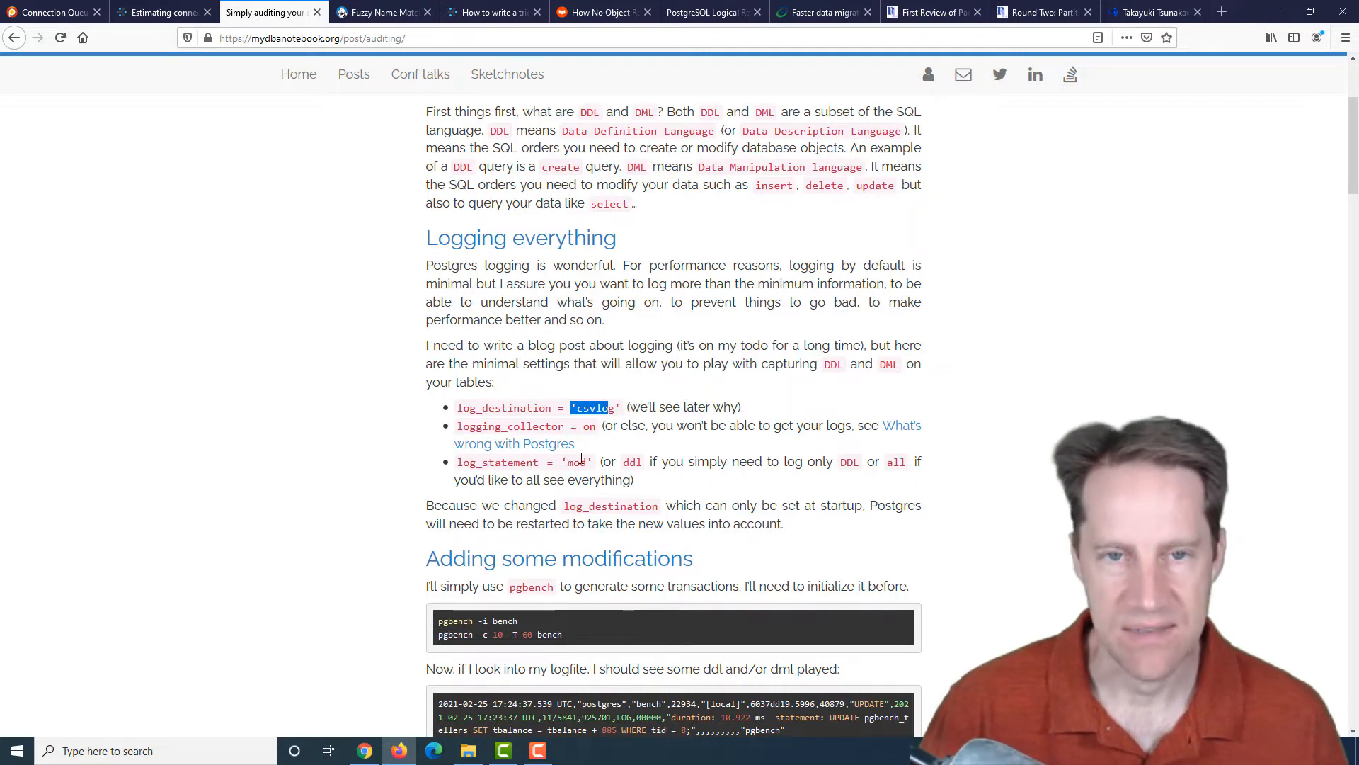
scroll(down, 3)
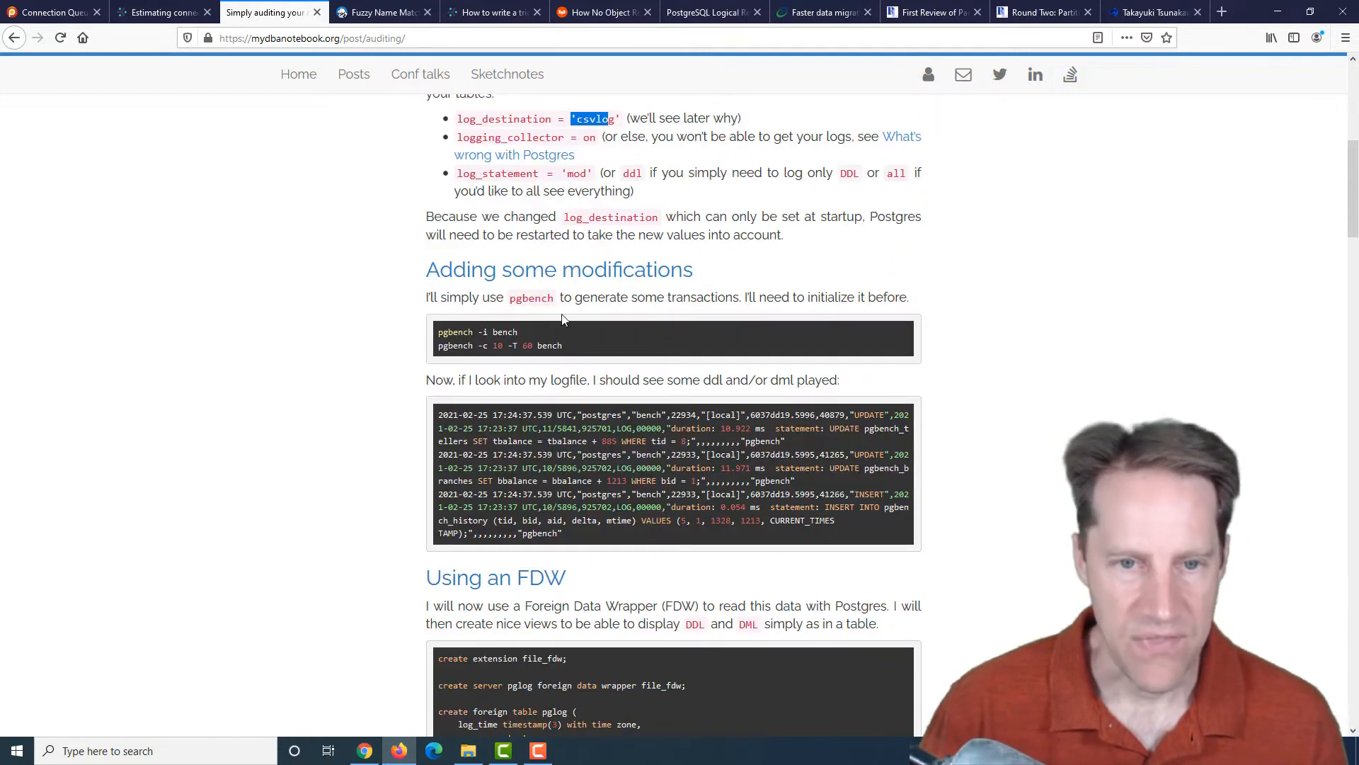
mouse_move(416, 512)
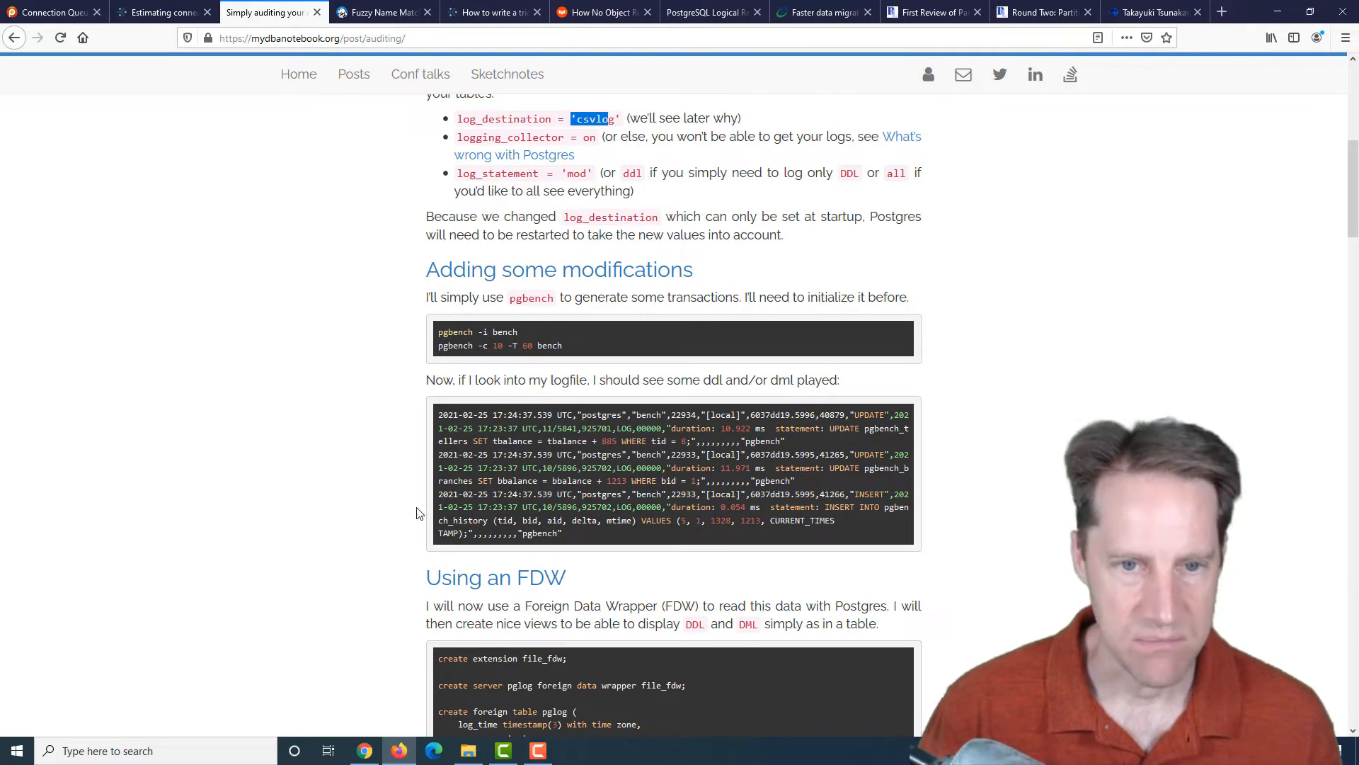
scroll(down, 3)
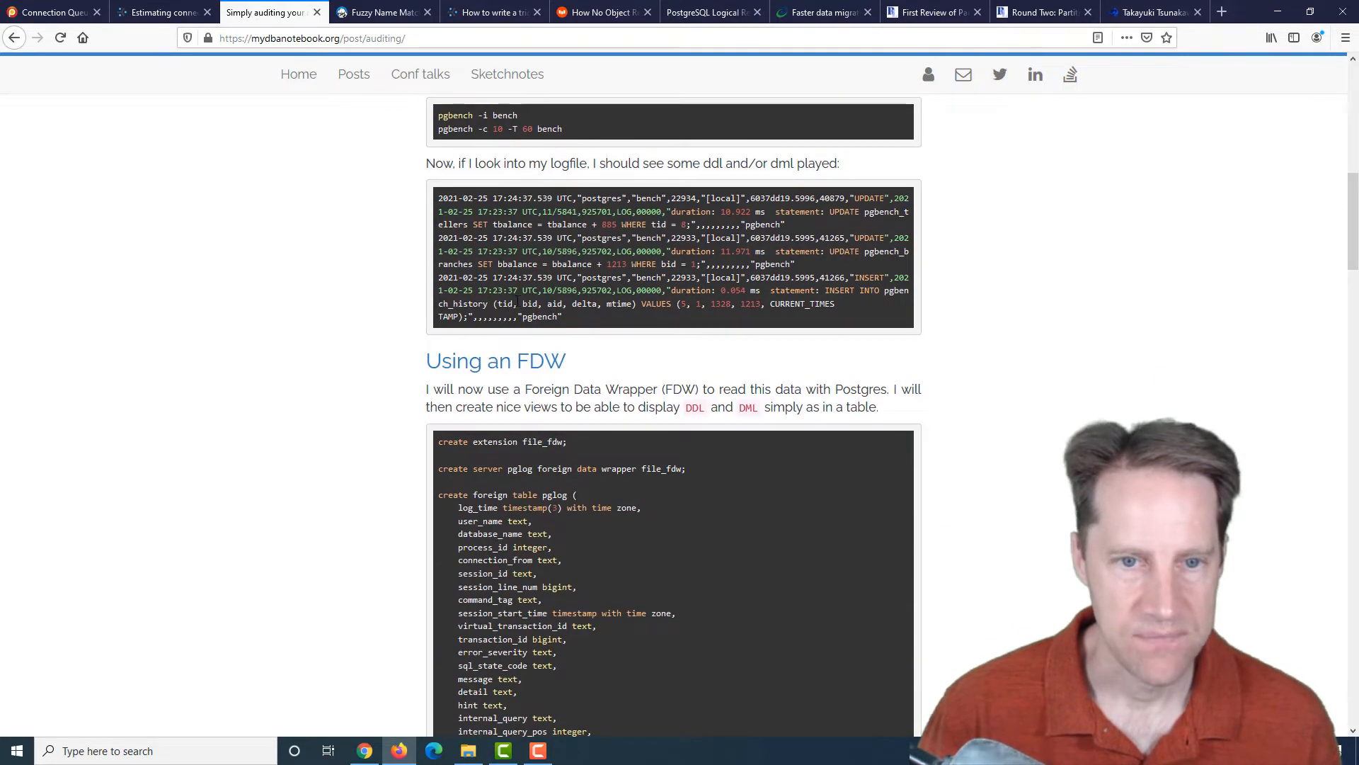
scroll(down, 3)
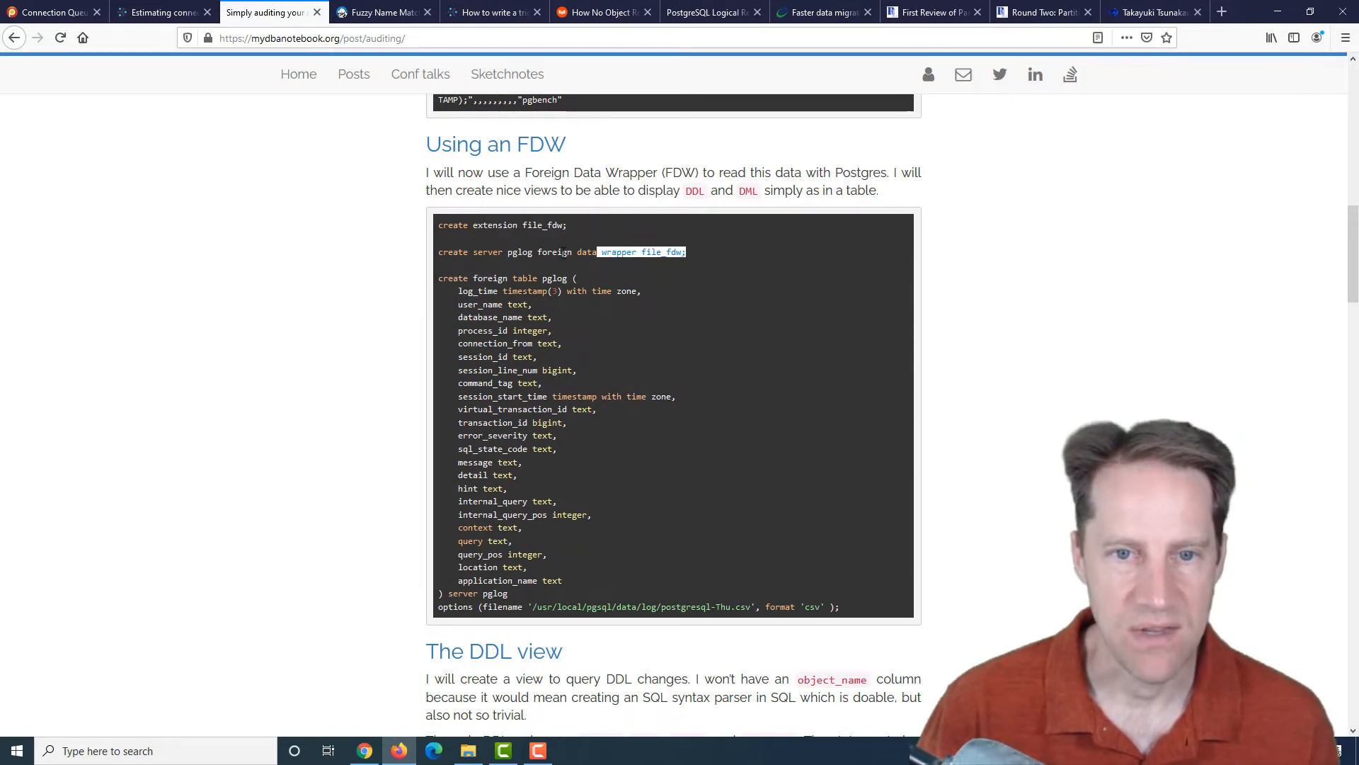
triple_click(562, 252)
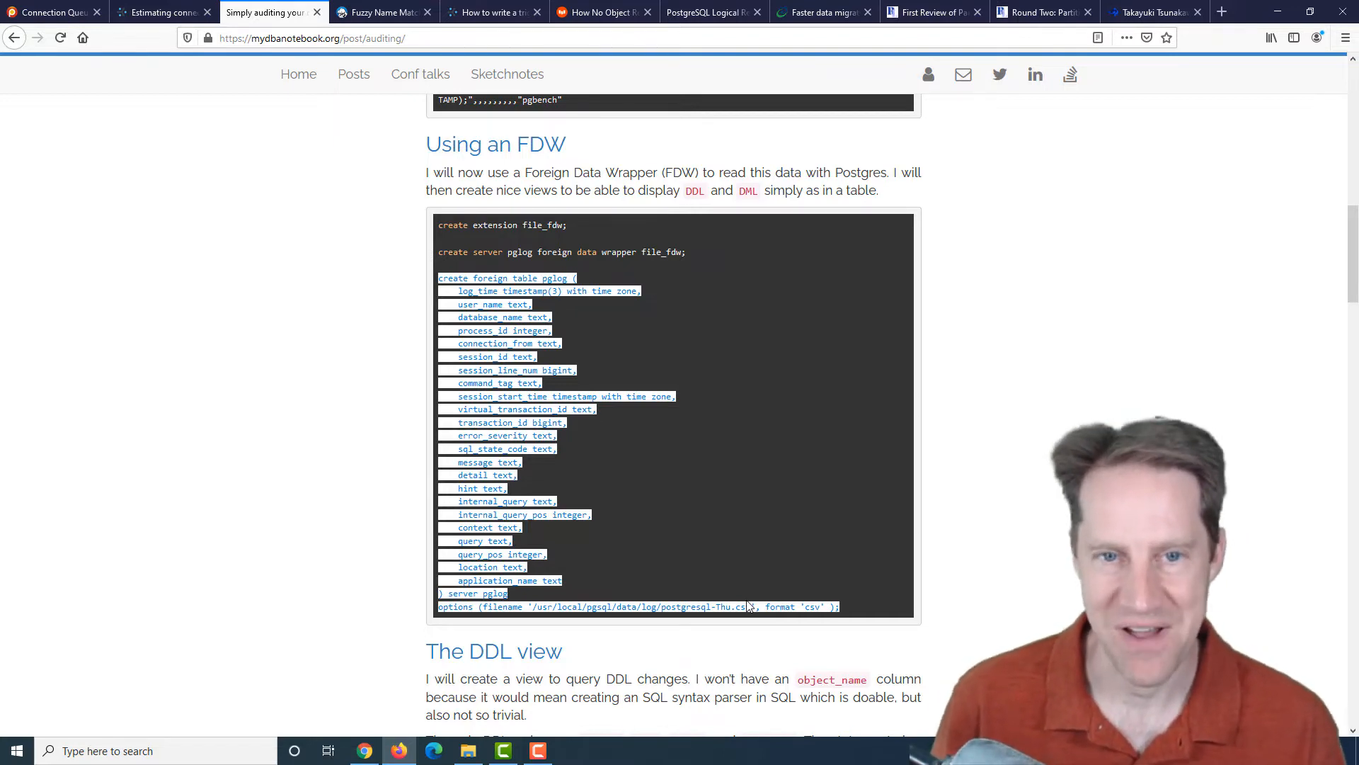
scroll(down, 3)
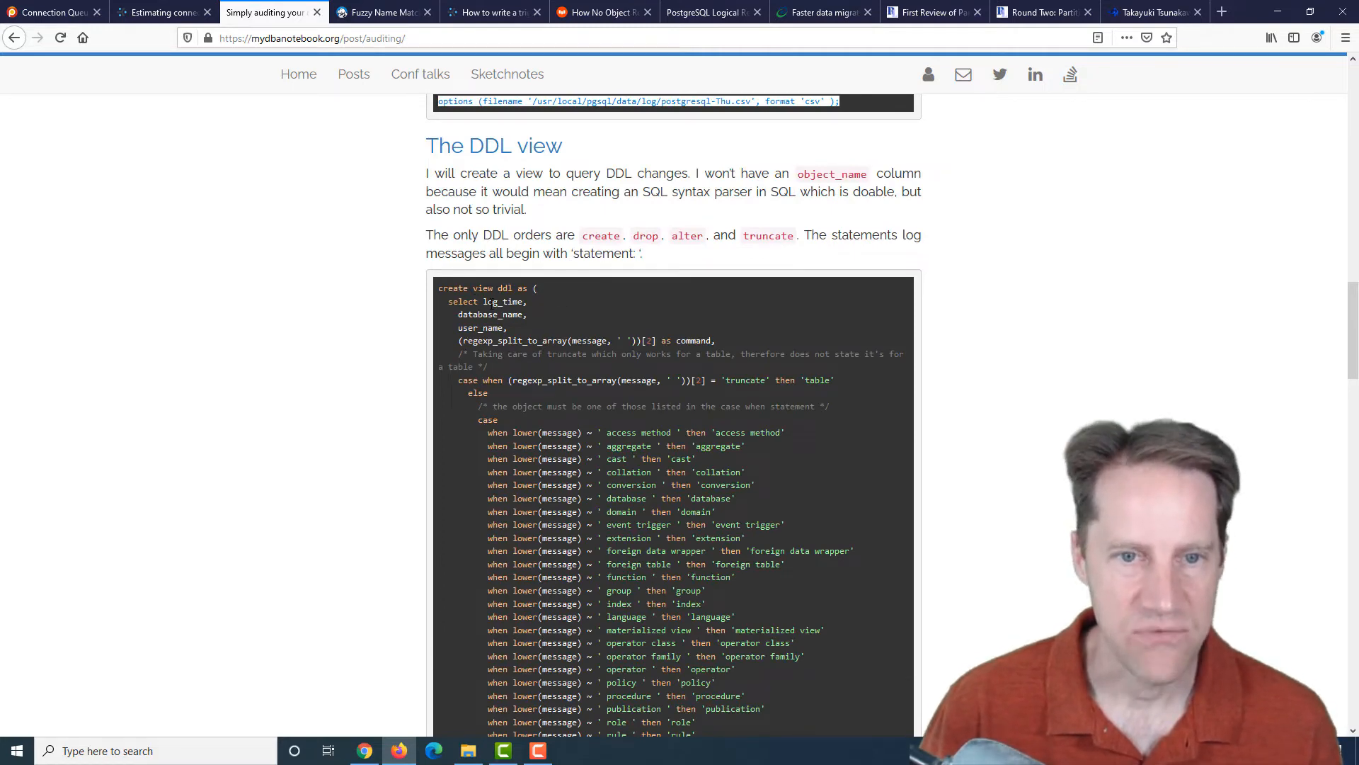
scroll(down, 3)
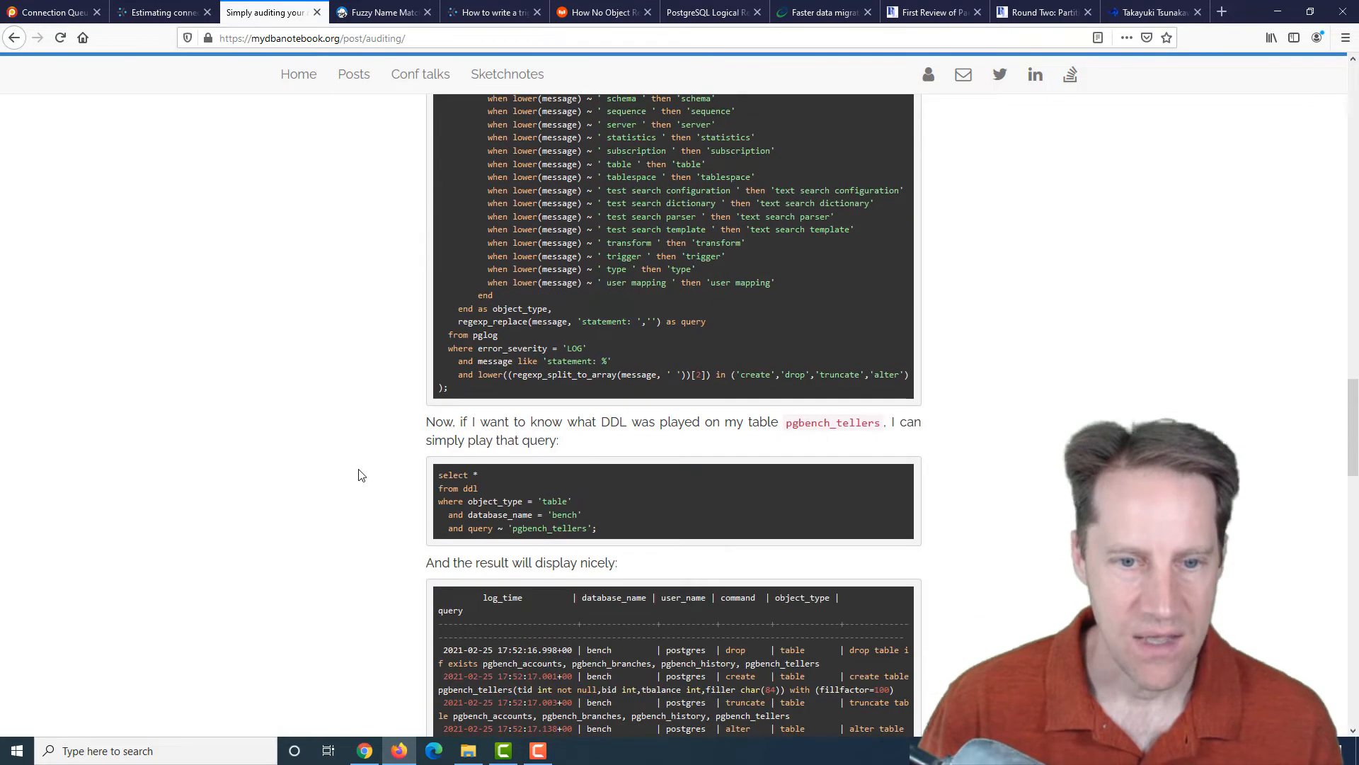
scroll(down, 3)
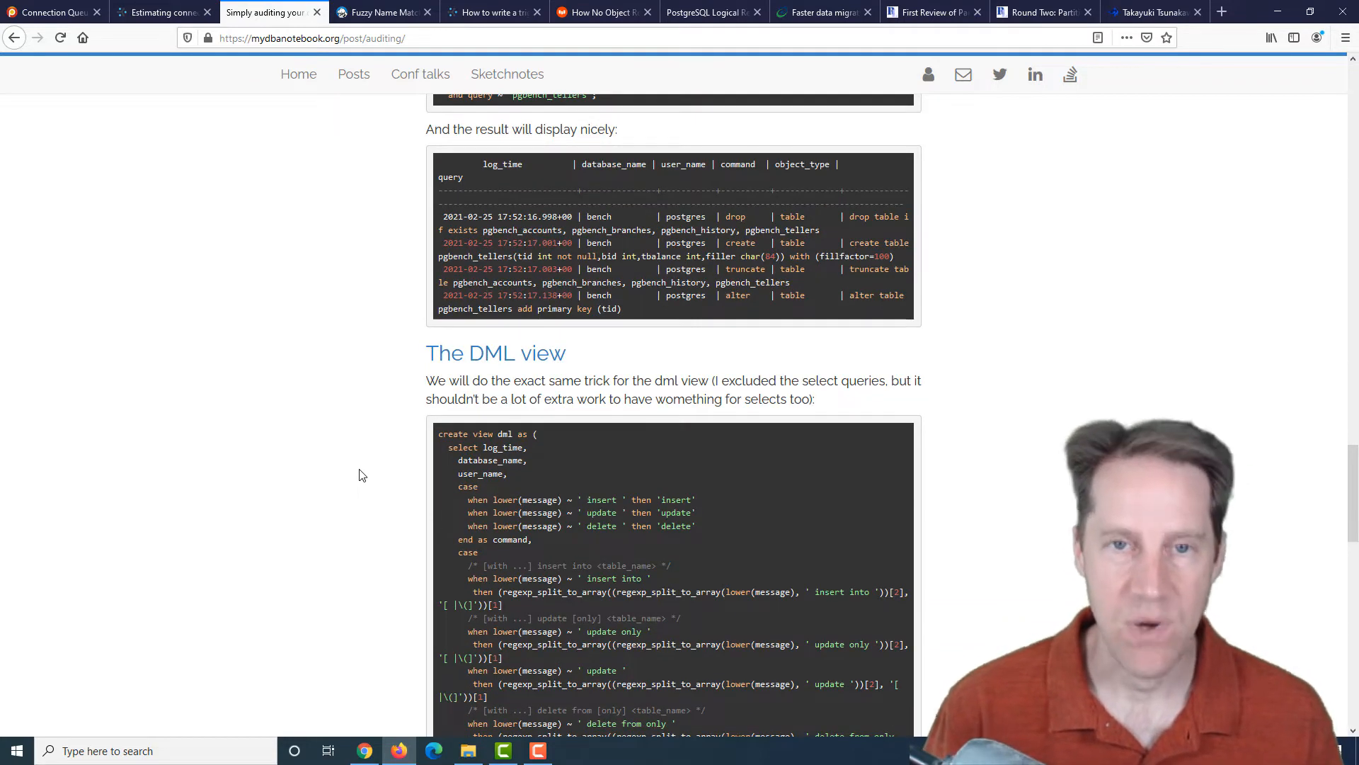
mouse_move(371, 446)
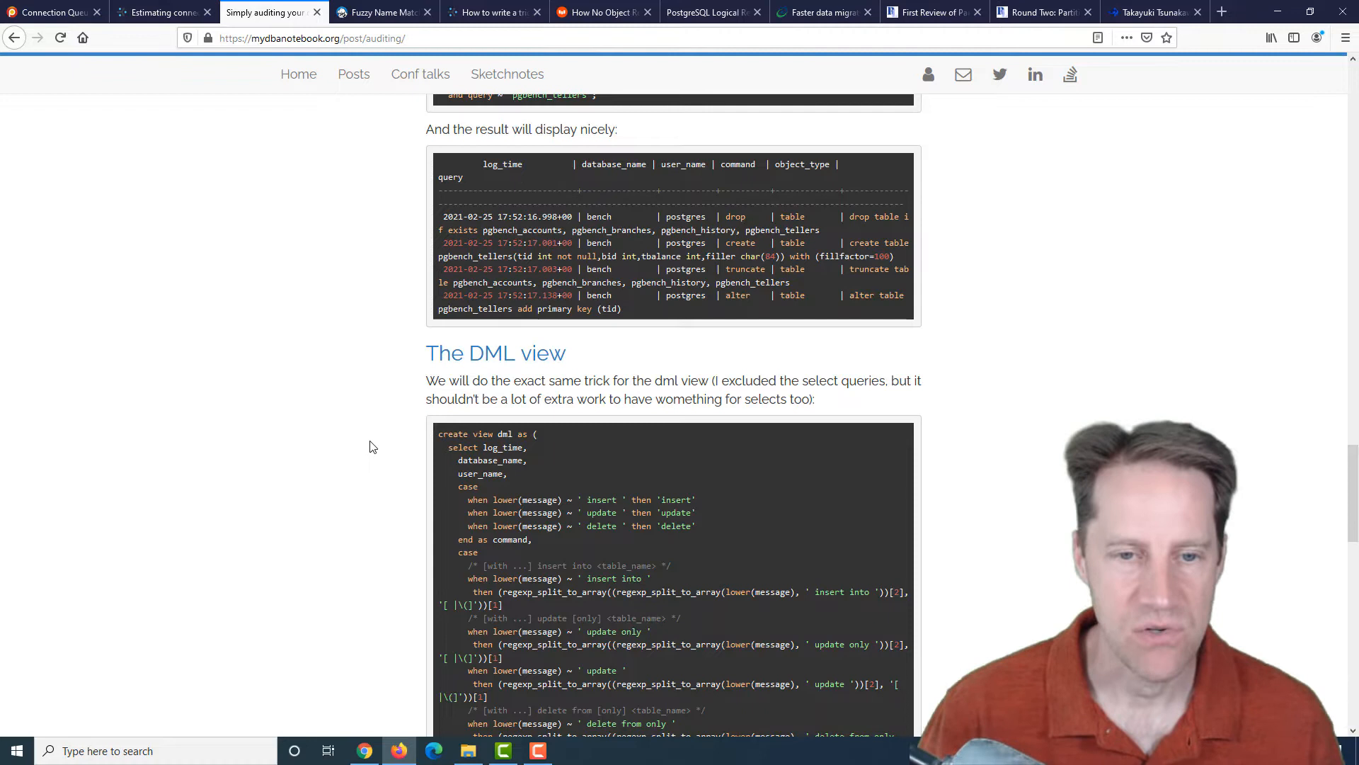
scroll(down, 3)
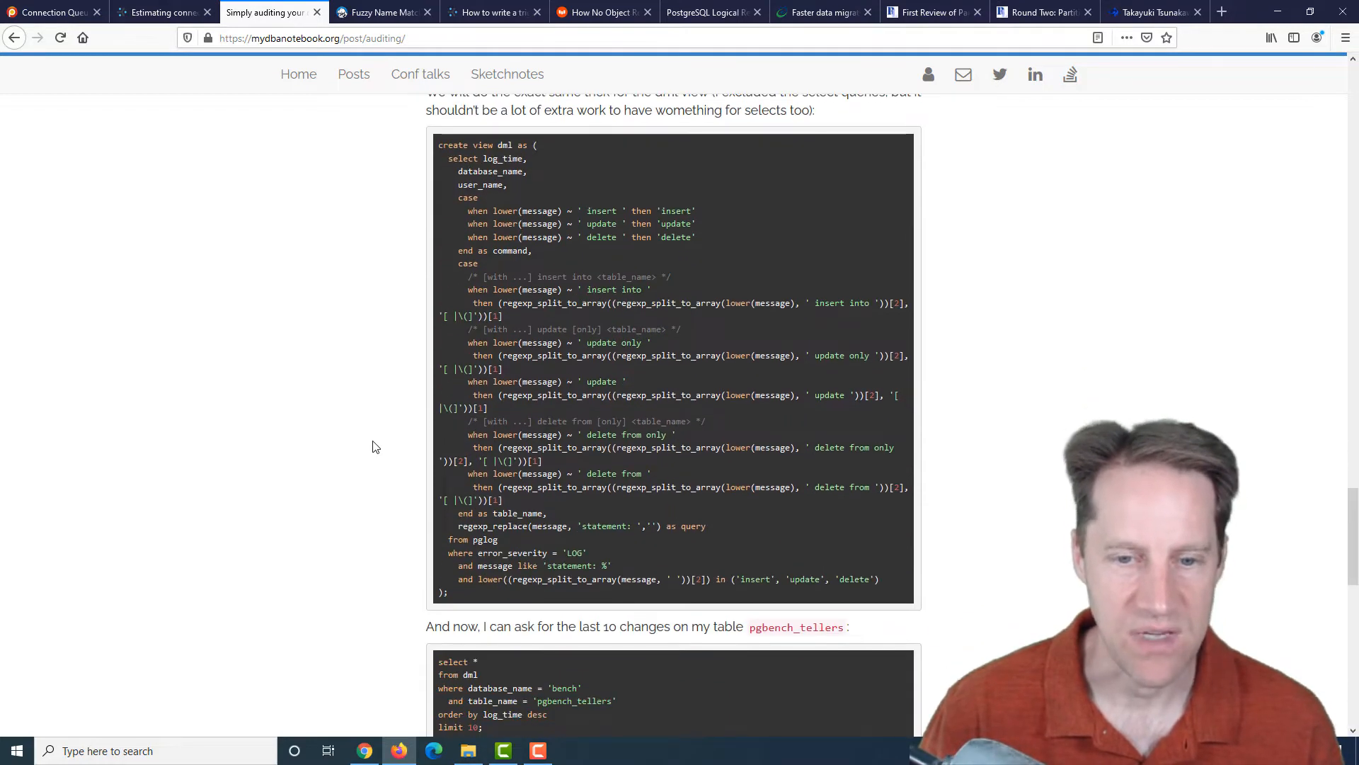
scroll(up, 3)
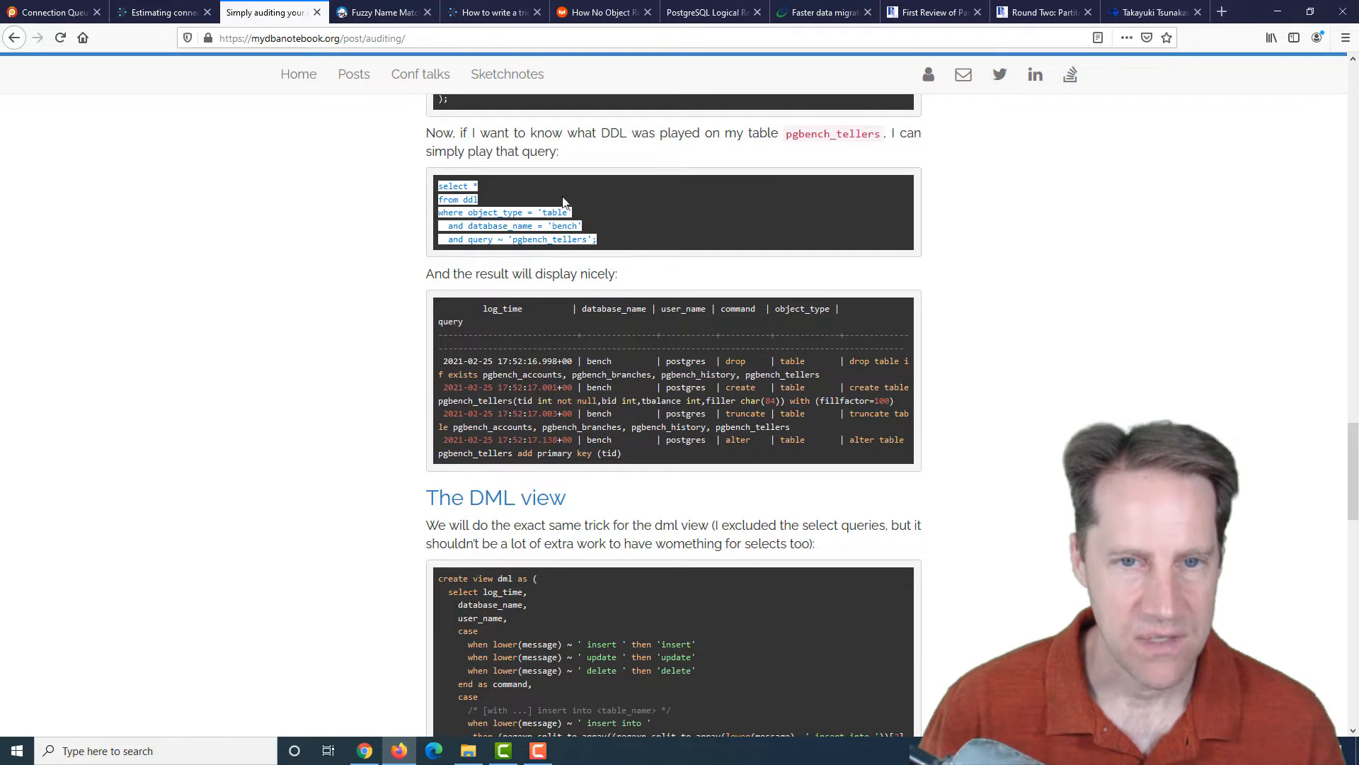
mouse_move(527, 252)
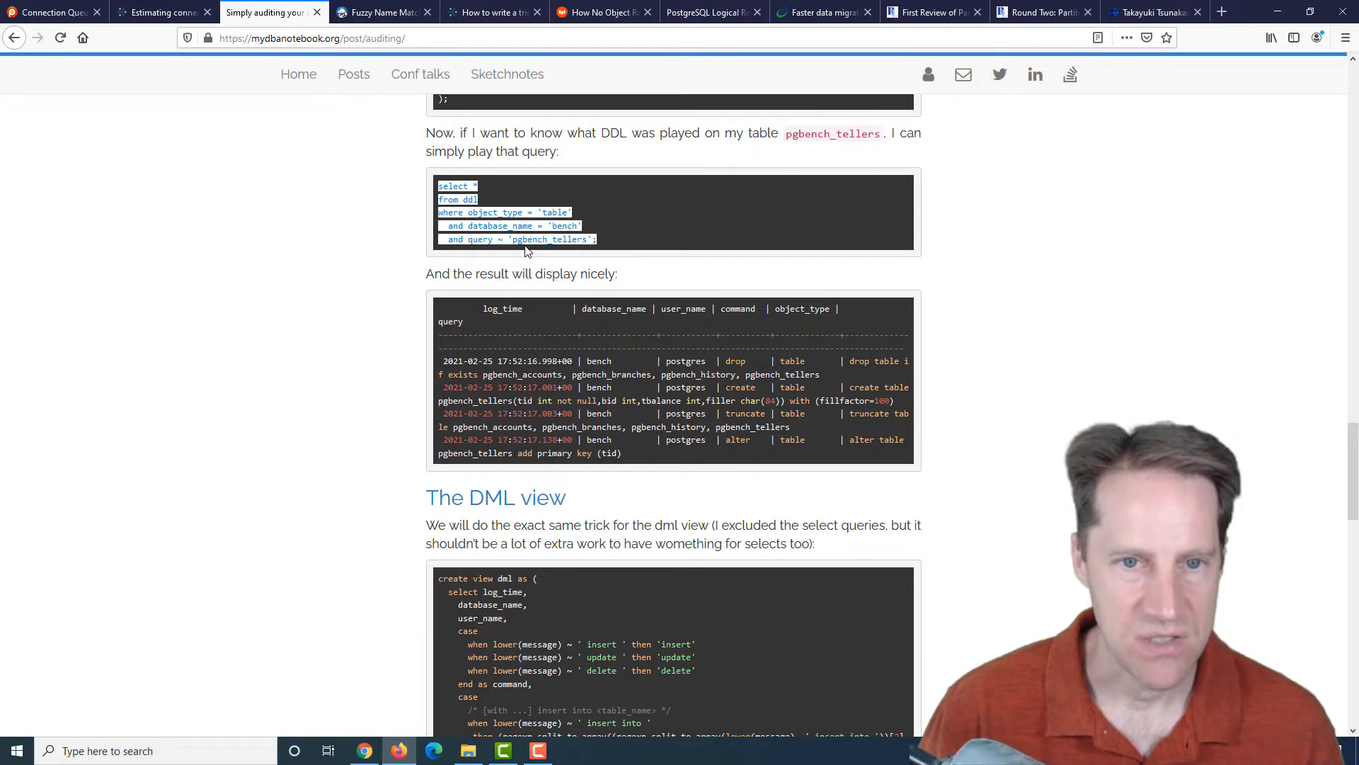
mouse_move(572, 239)
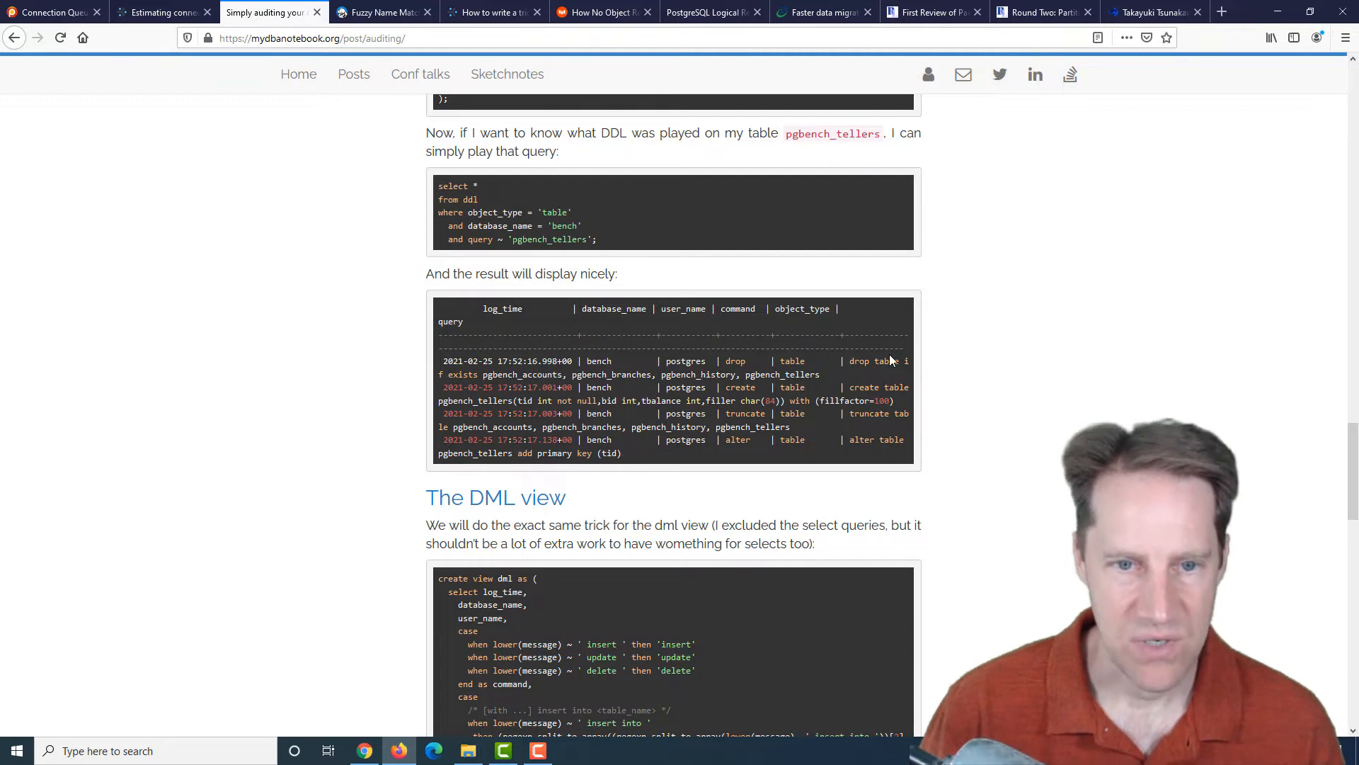
mouse_move(870, 381)
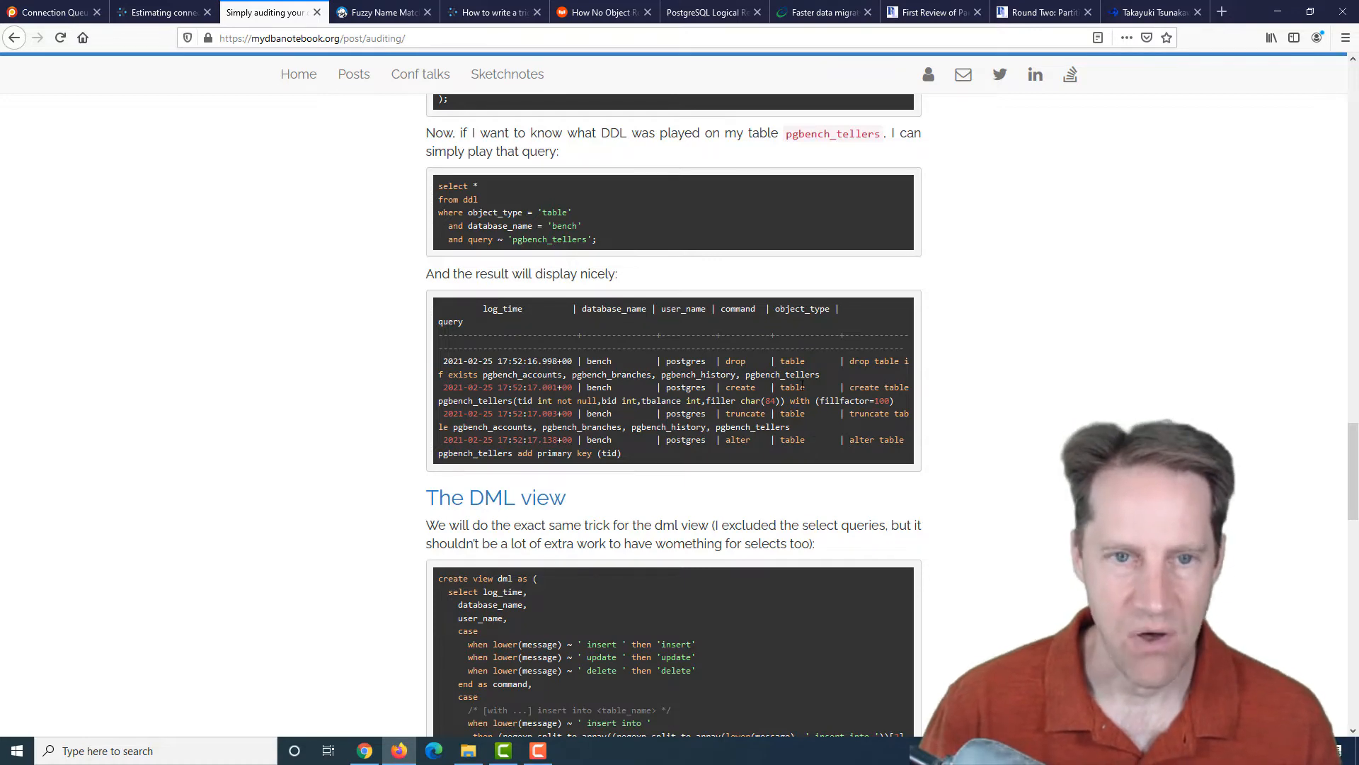
scroll(down, 3)
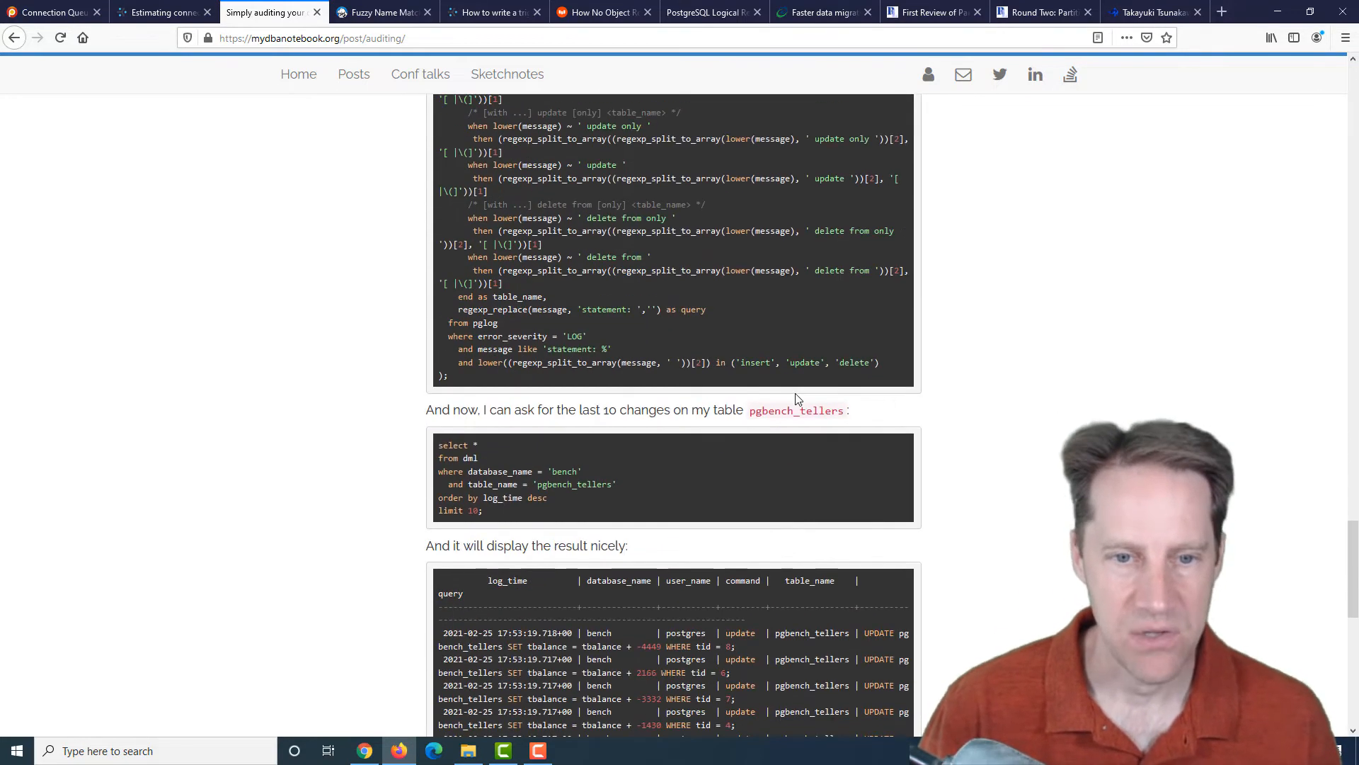
scroll(down, 3)
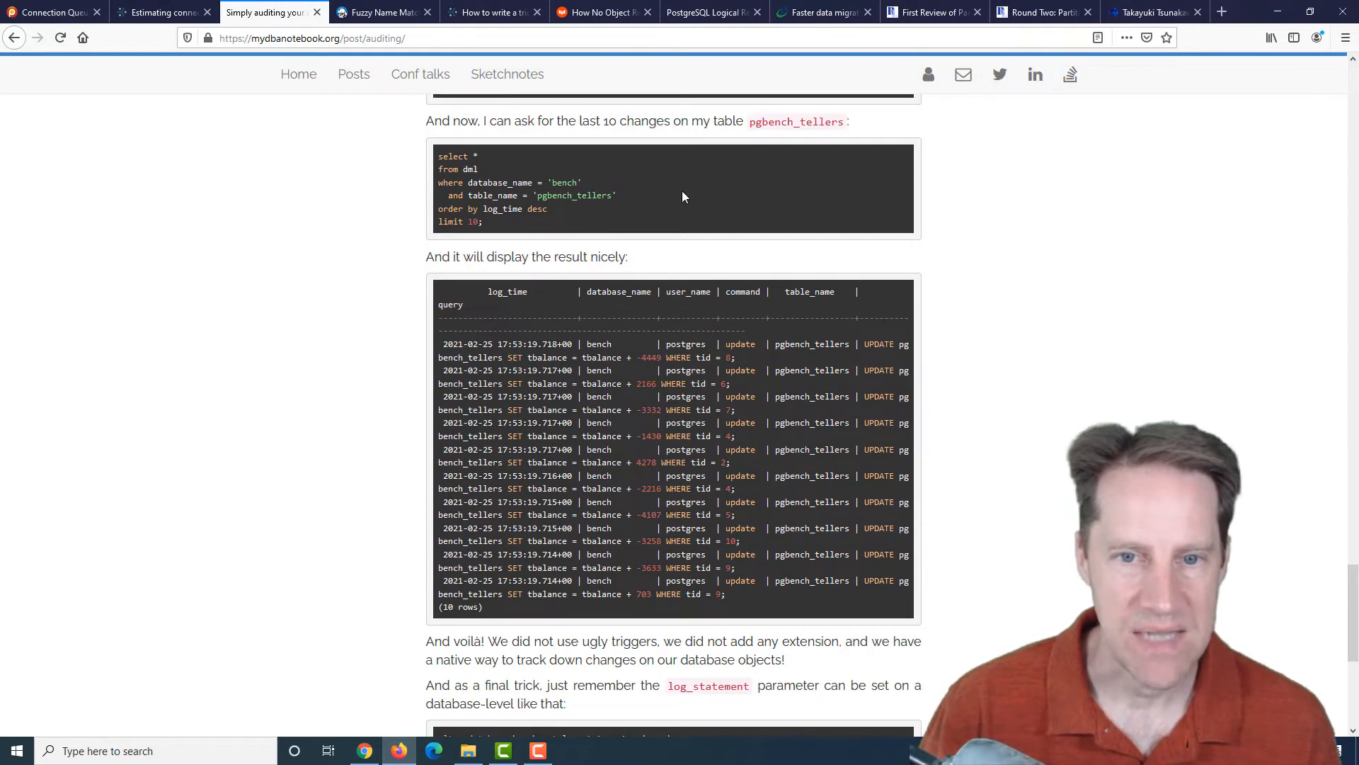
mouse_move(913, 432)
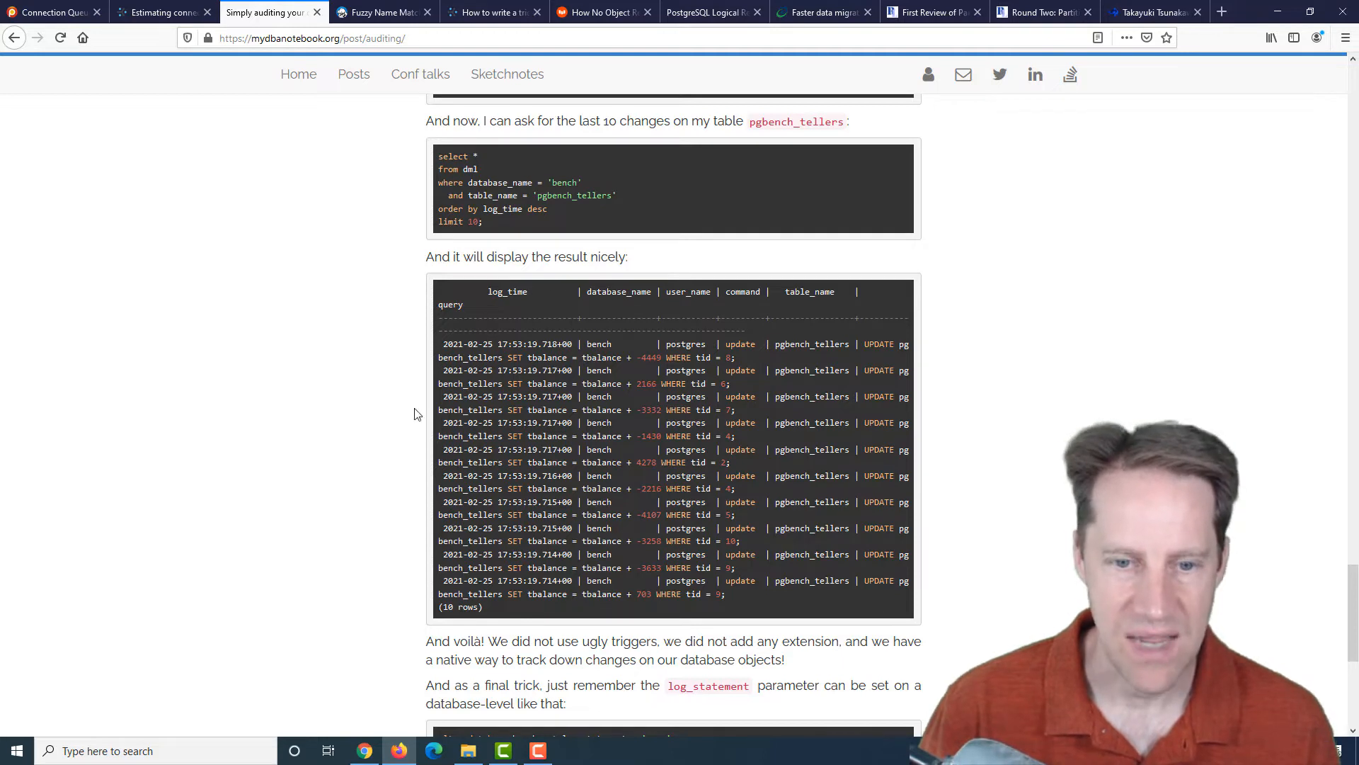
scroll(down, 3)
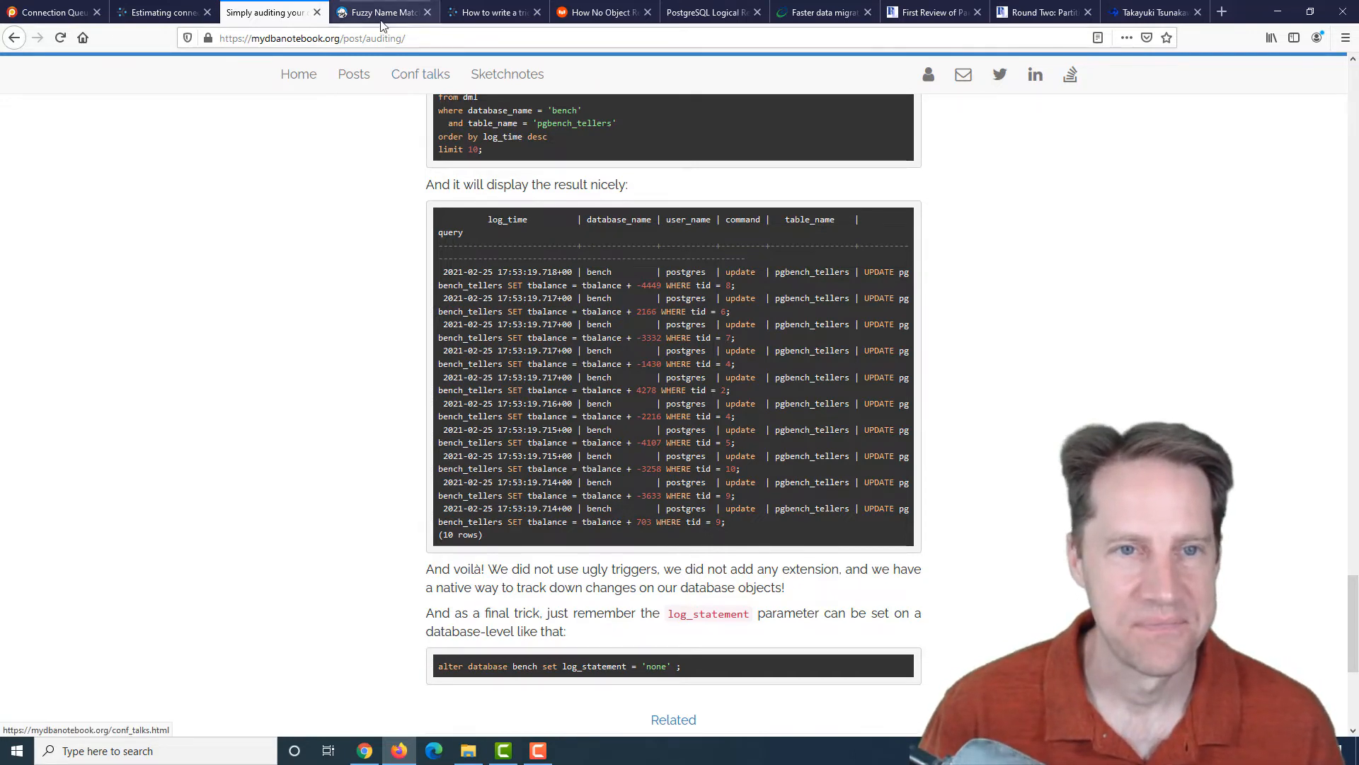
- Switch to the Fuzzy Name Matching post and read Prefix Matching, highlighting text_pattern_ops in the index statement
click(381, 12)
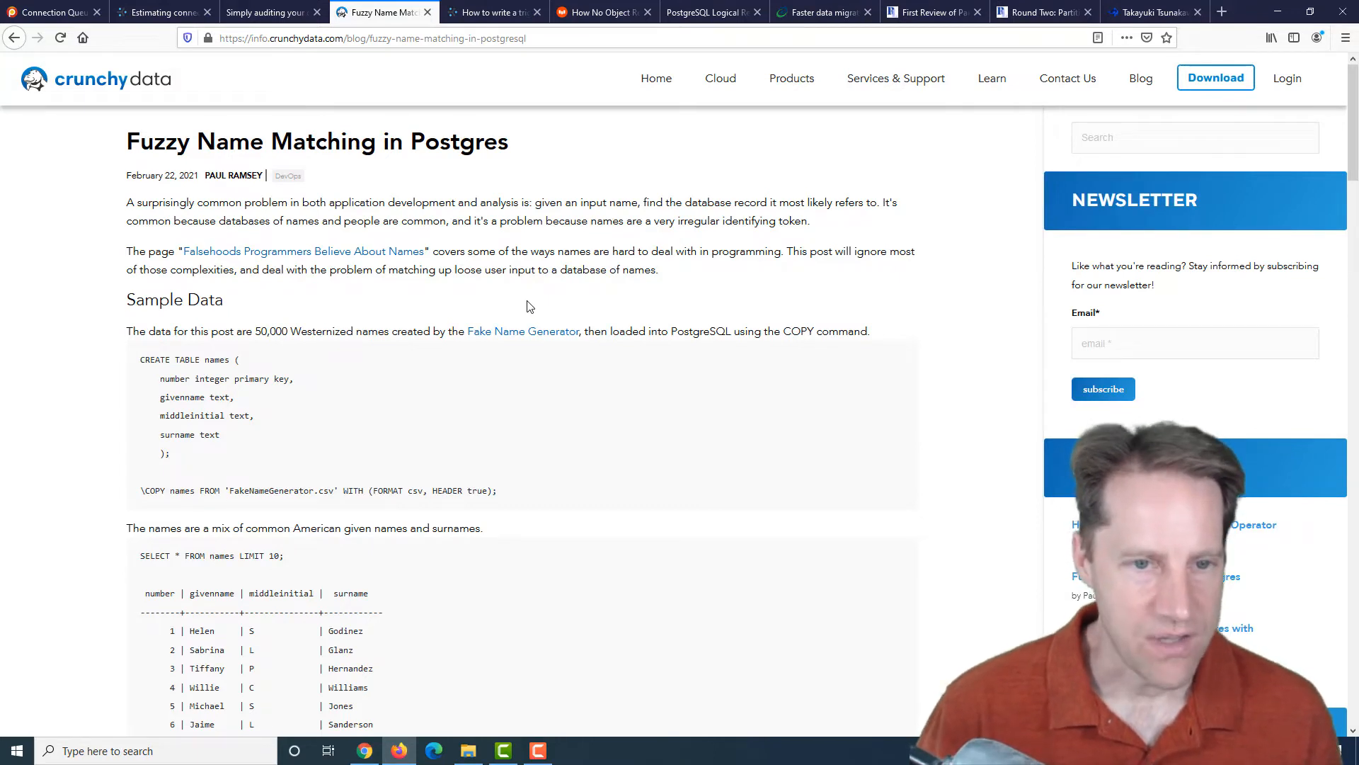
mouse_move(253, 334)
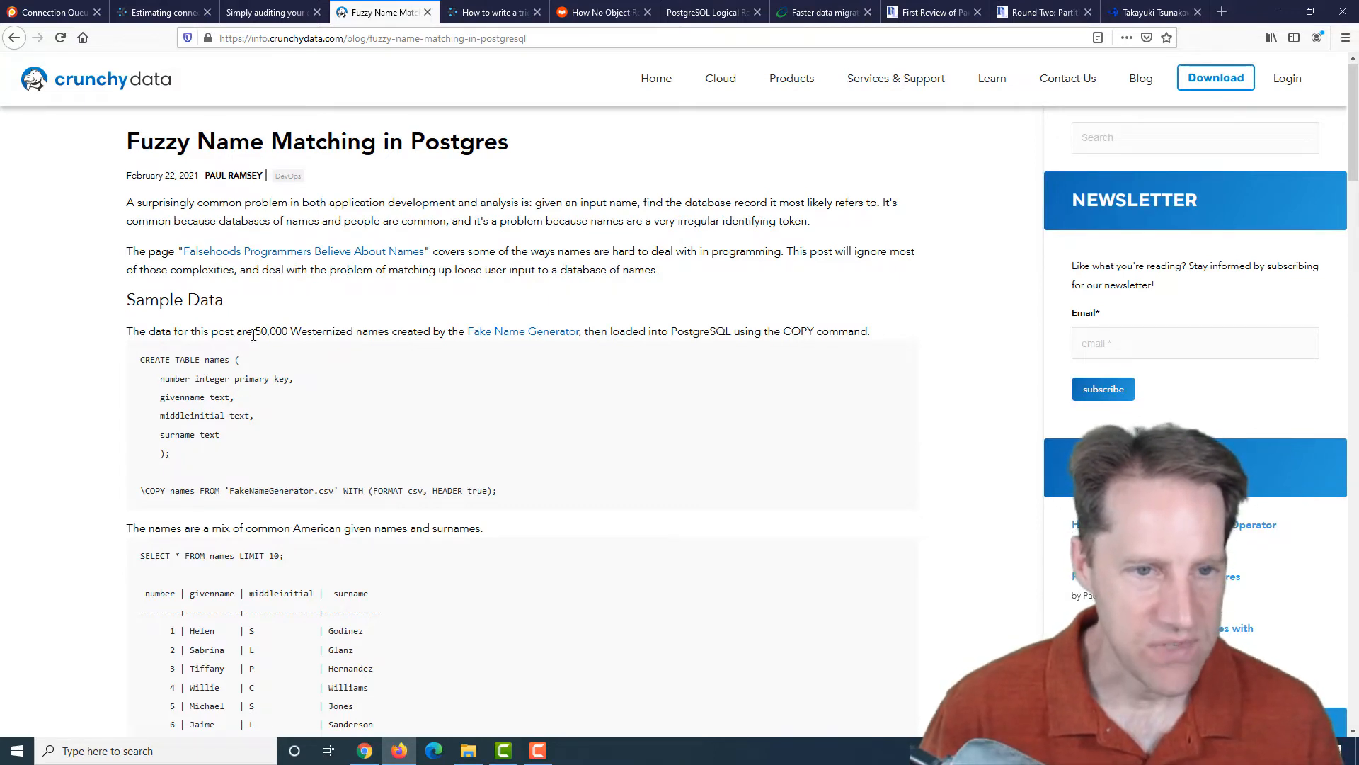
mouse_move(571, 334)
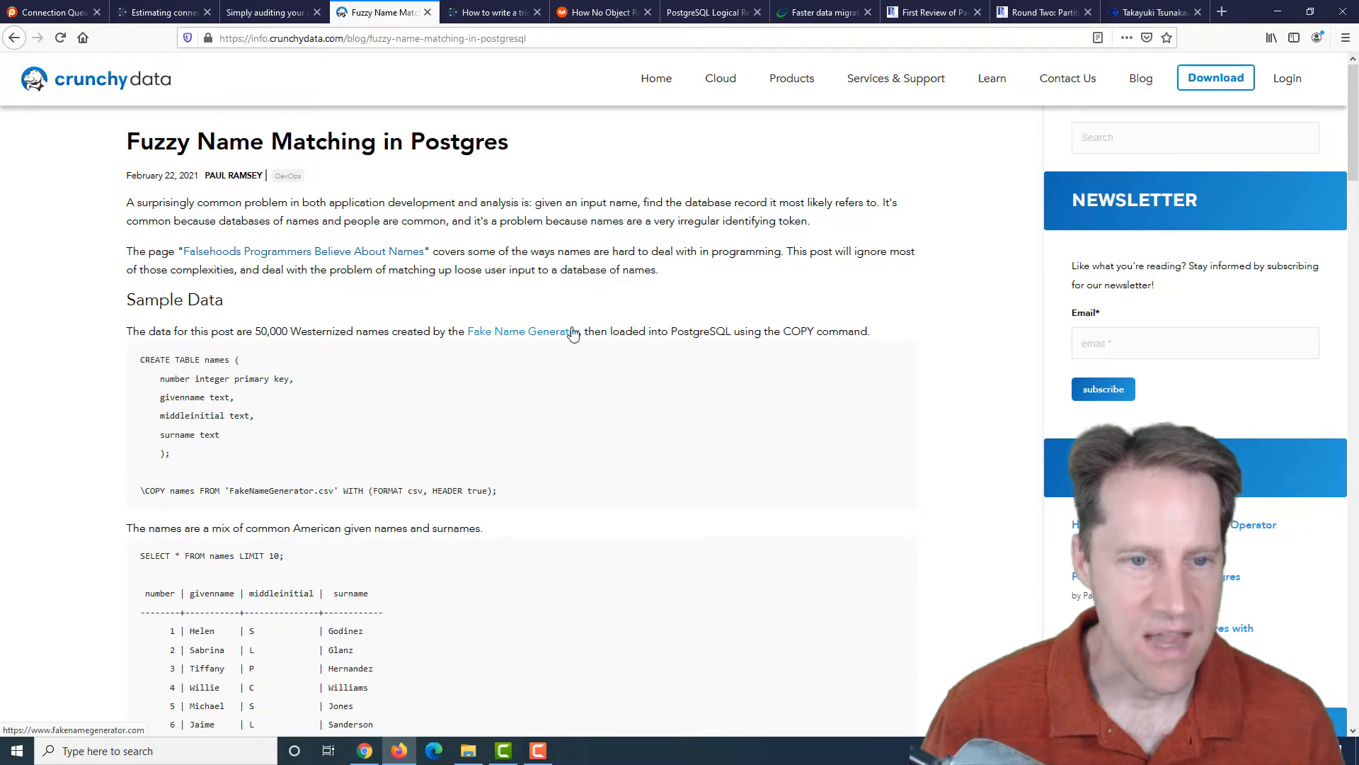
scroll(down, 3)
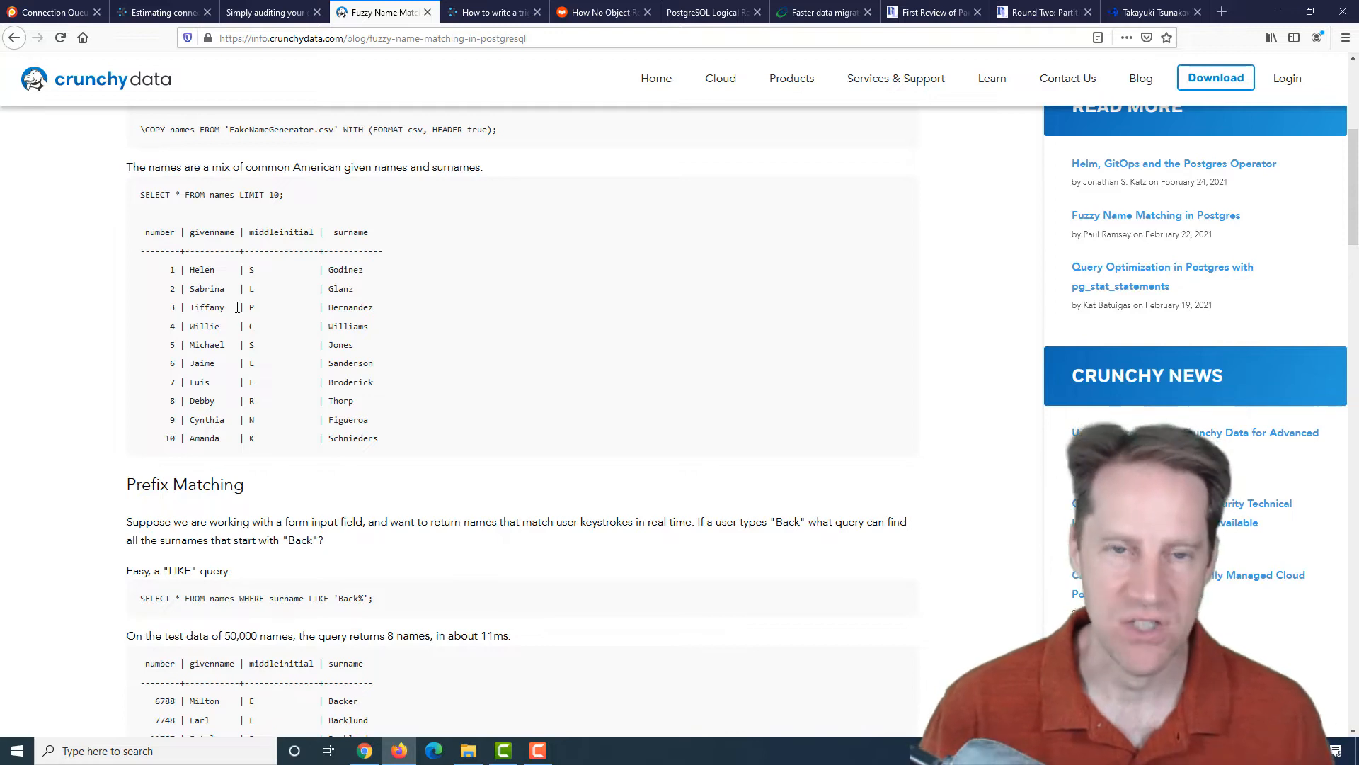
scroll(down, 3)
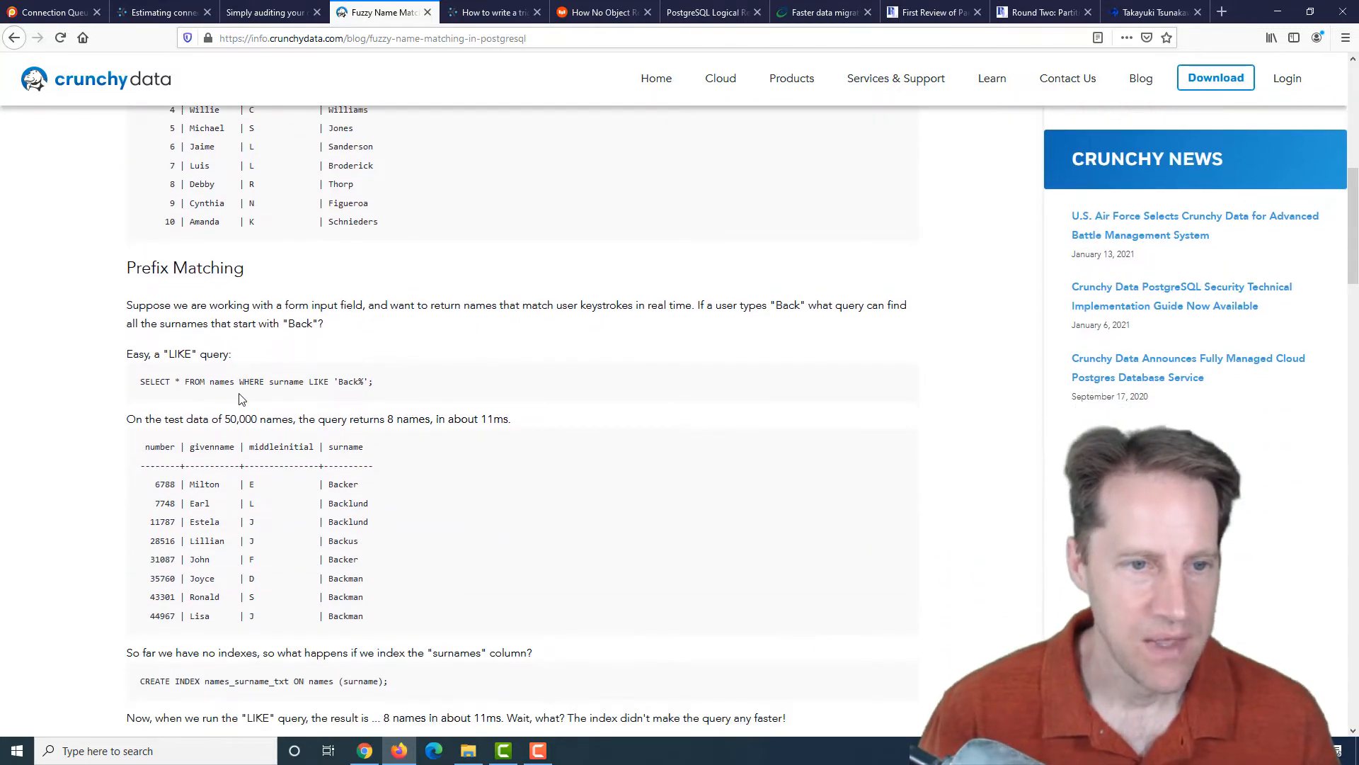
scroll(down, 3)
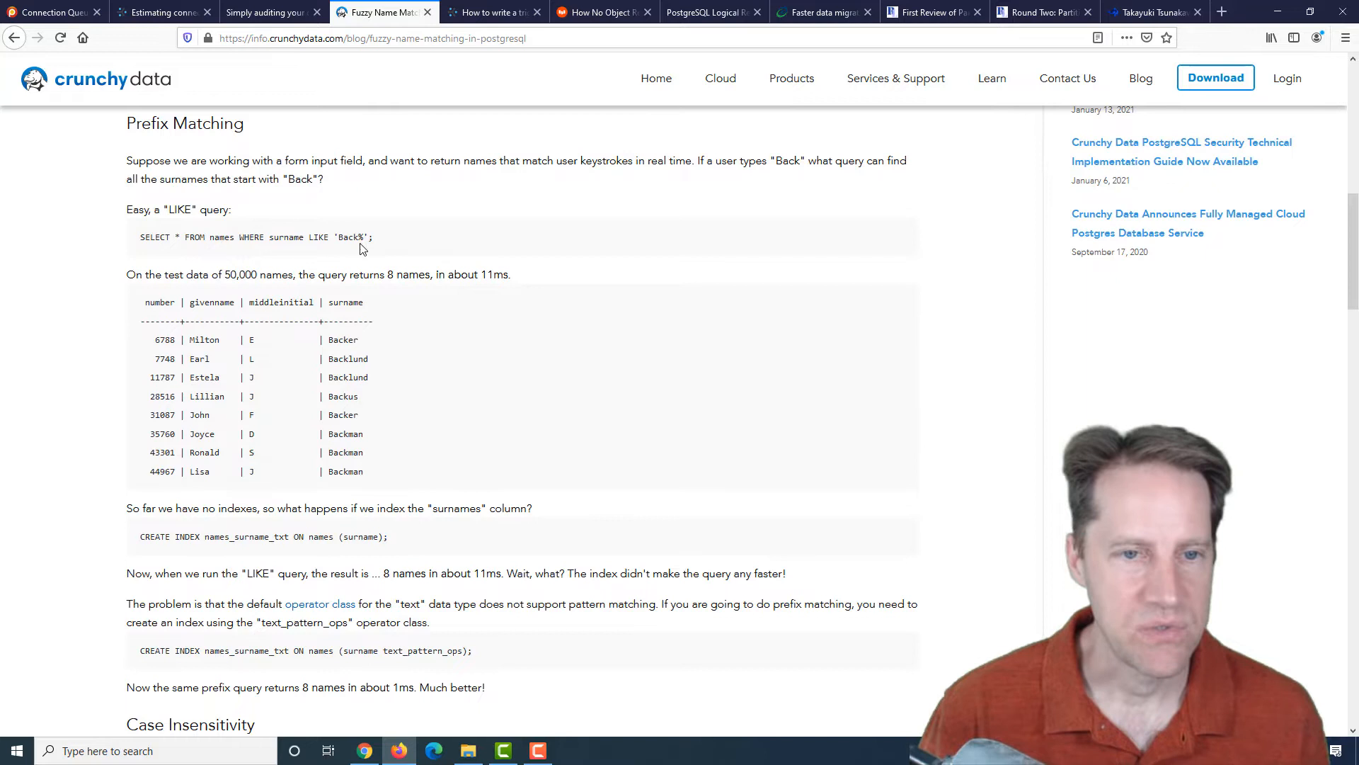
mouse_move(303, 297)
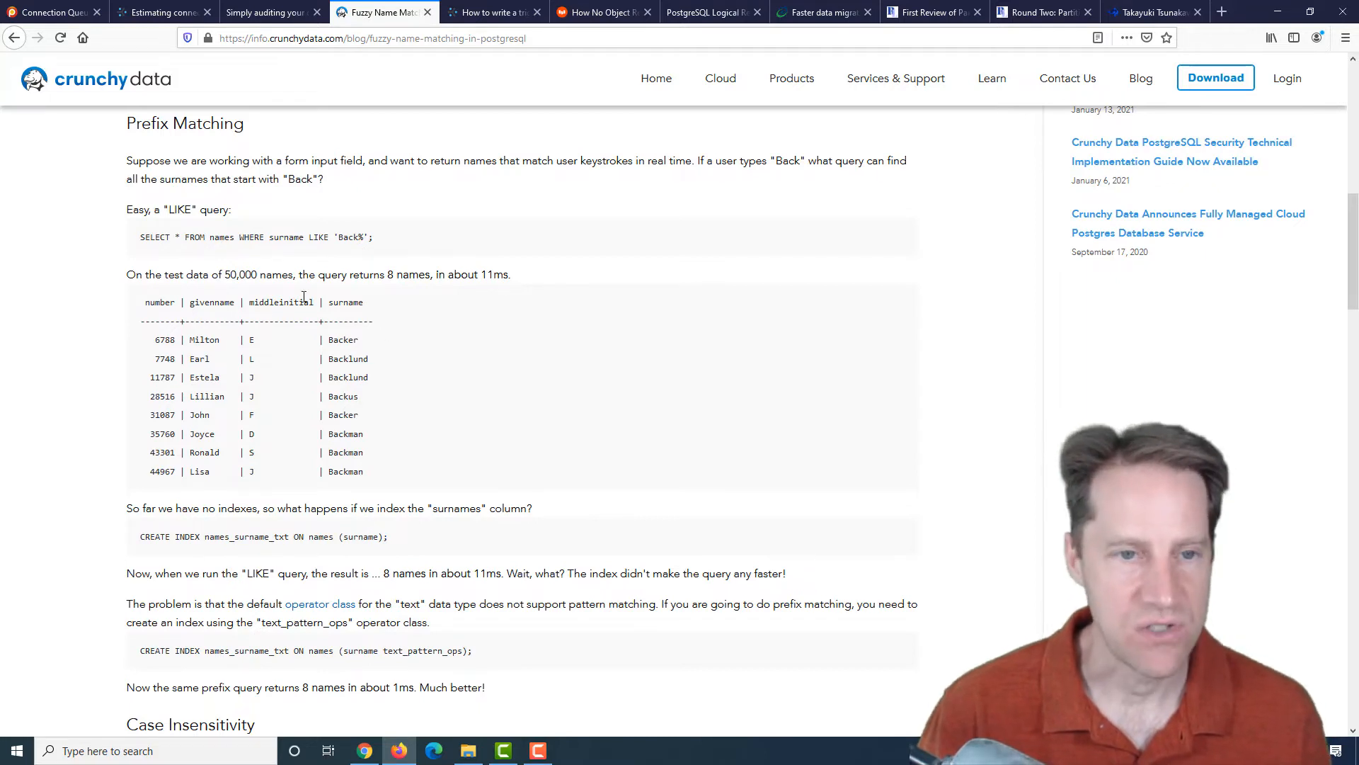
mouse_move(364, 425)
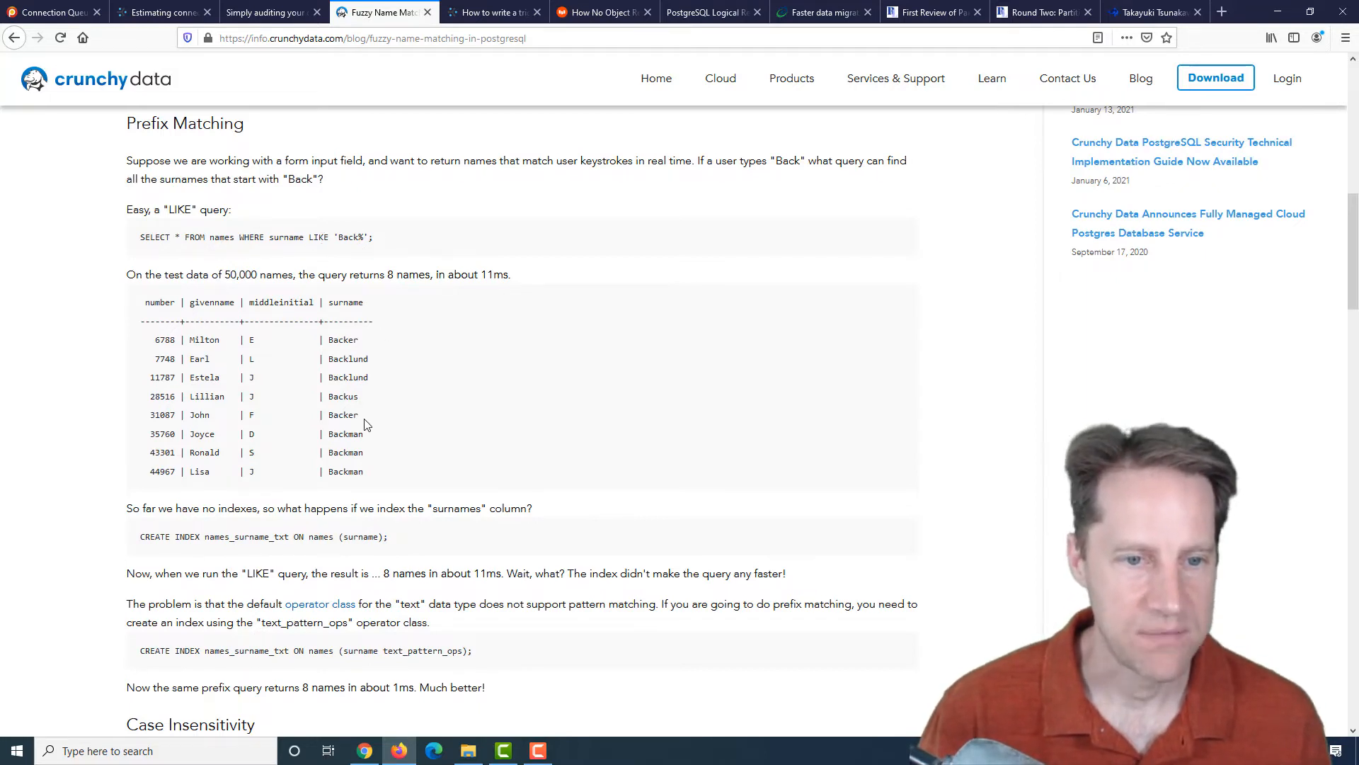
scroll(down, 3)
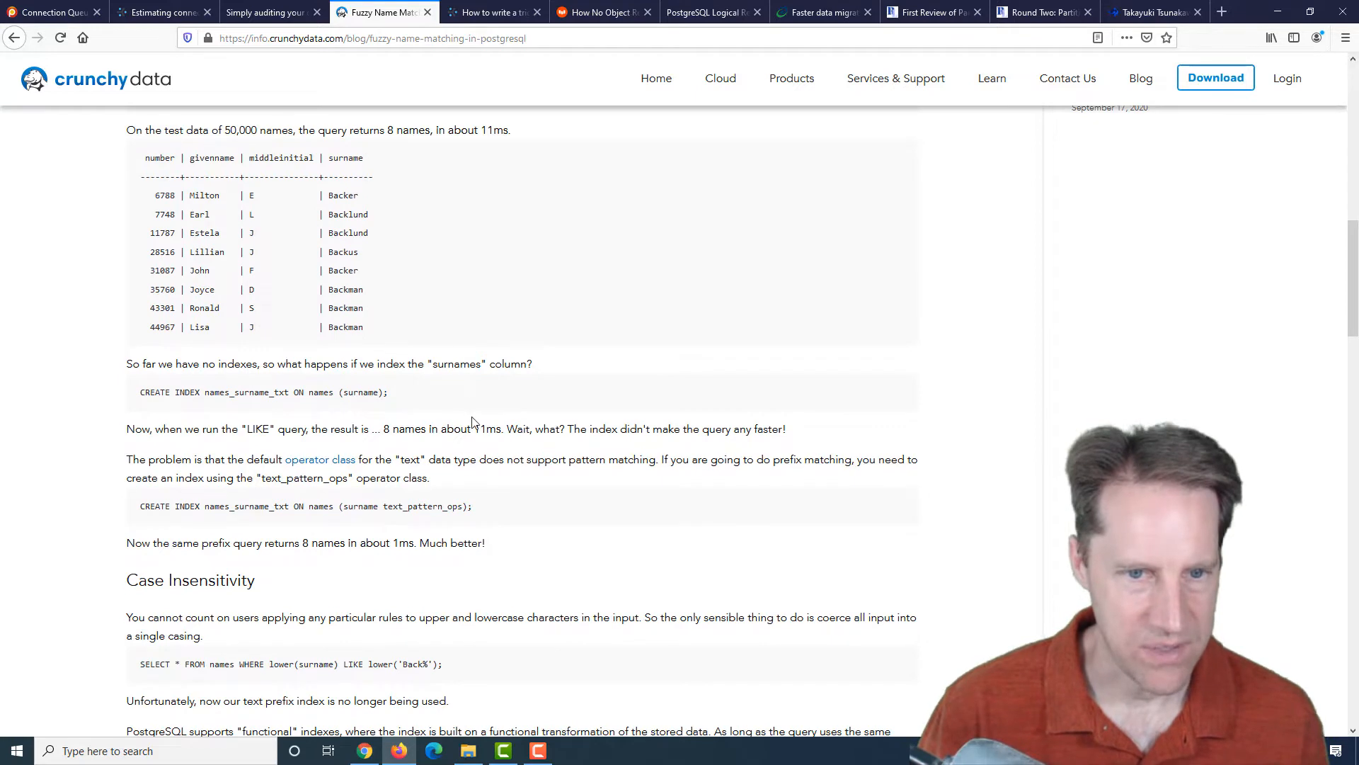
mouse_move(370, 408)
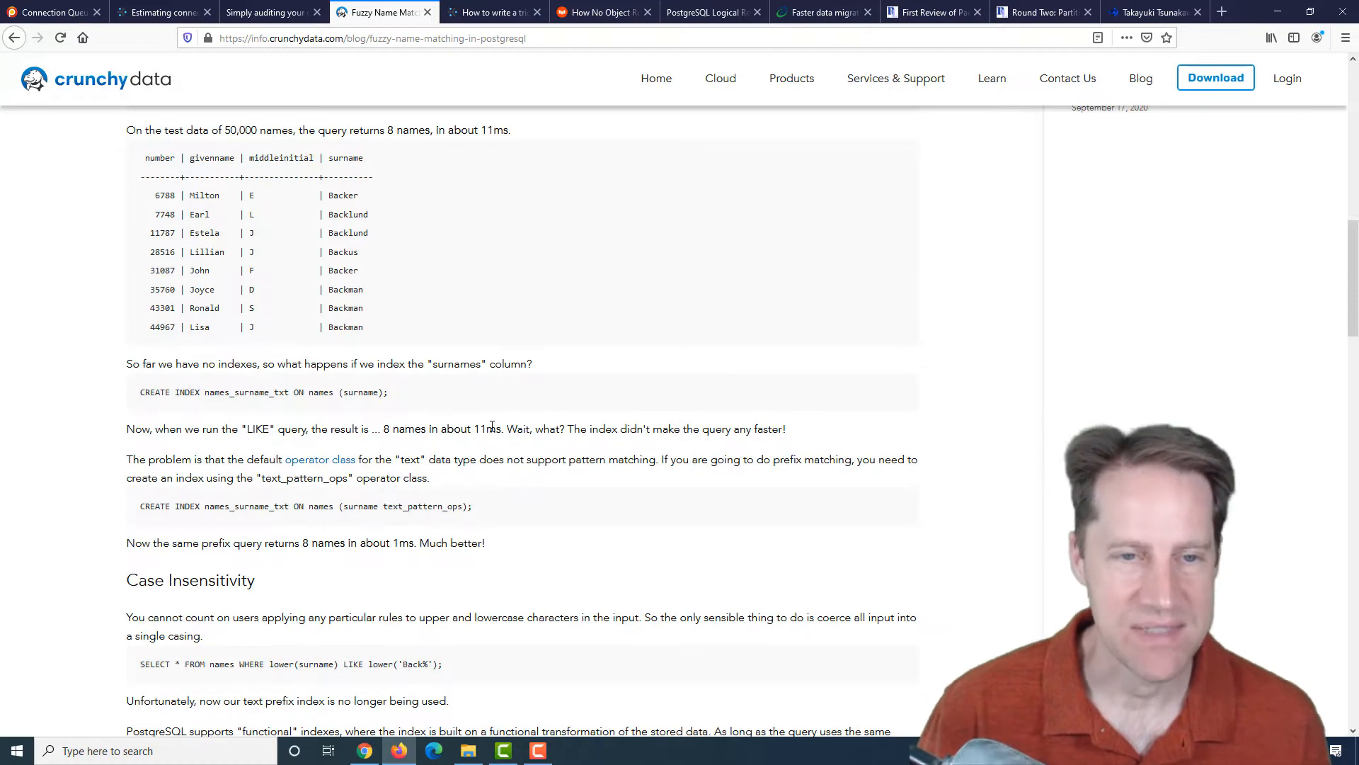
mouse_move(408, 294)
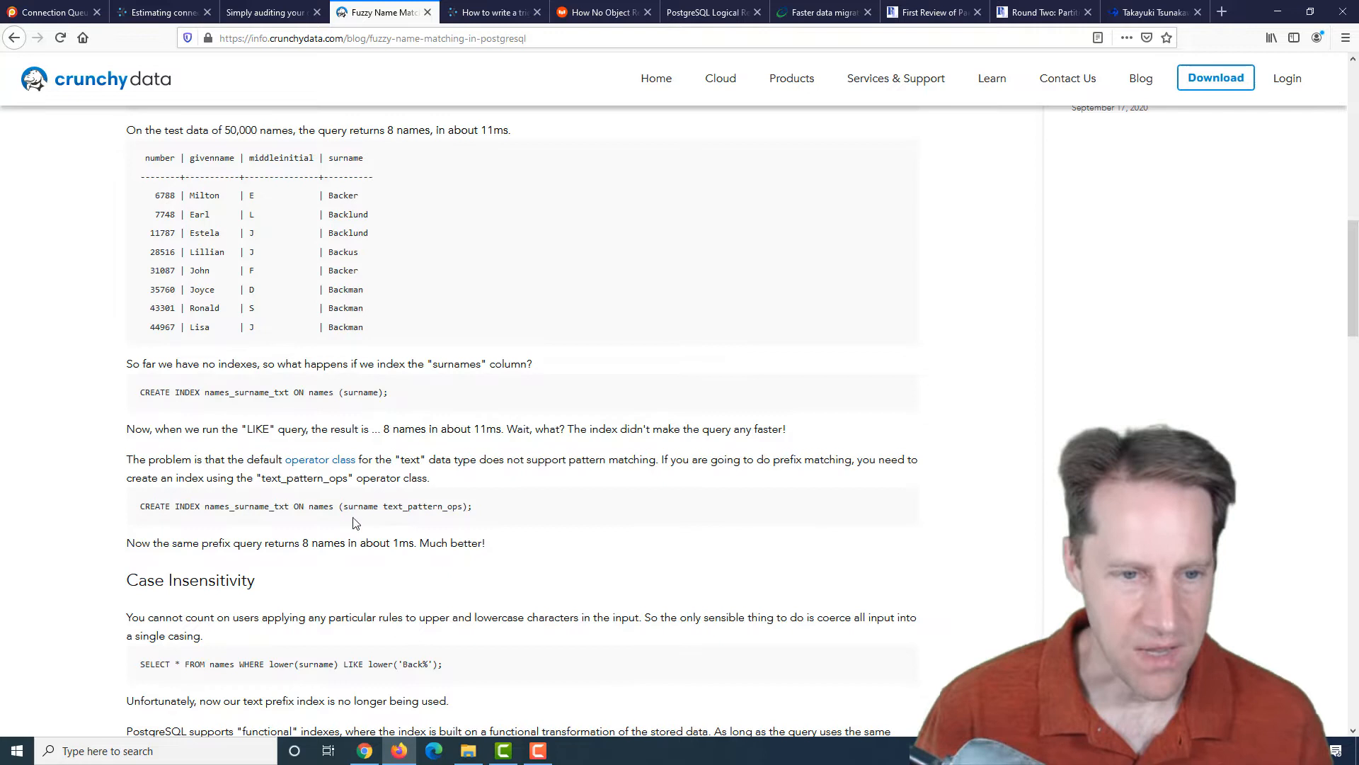
mouse_move(346, 507)
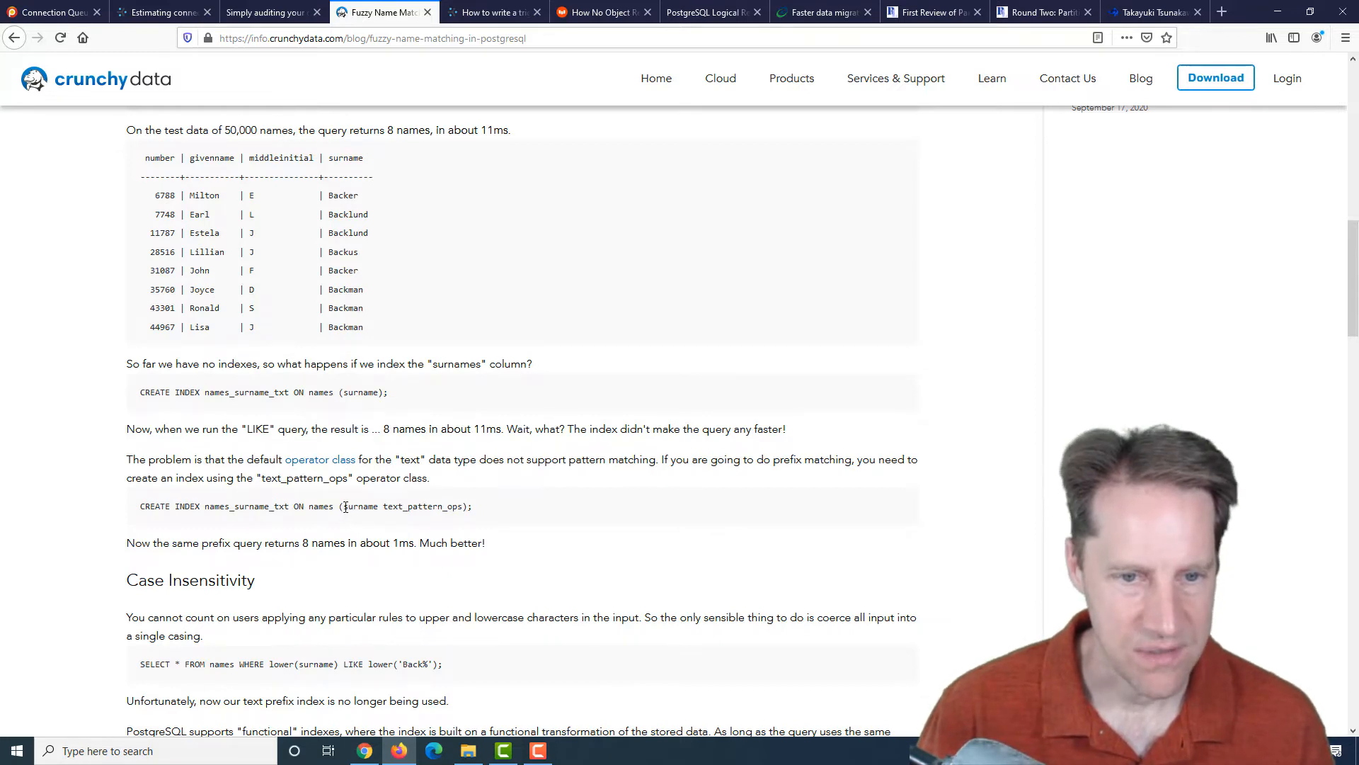
double_click(423, 506)
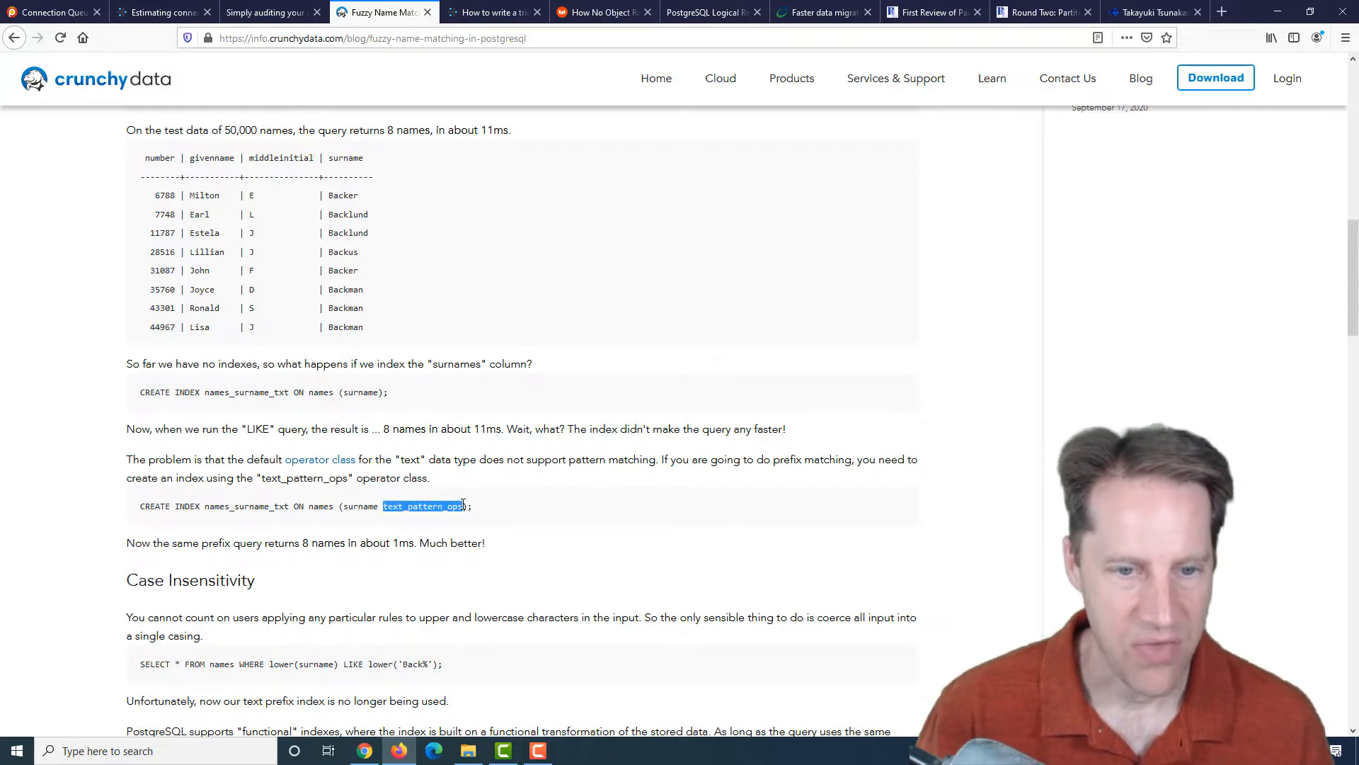
mouse_move(420, 475)
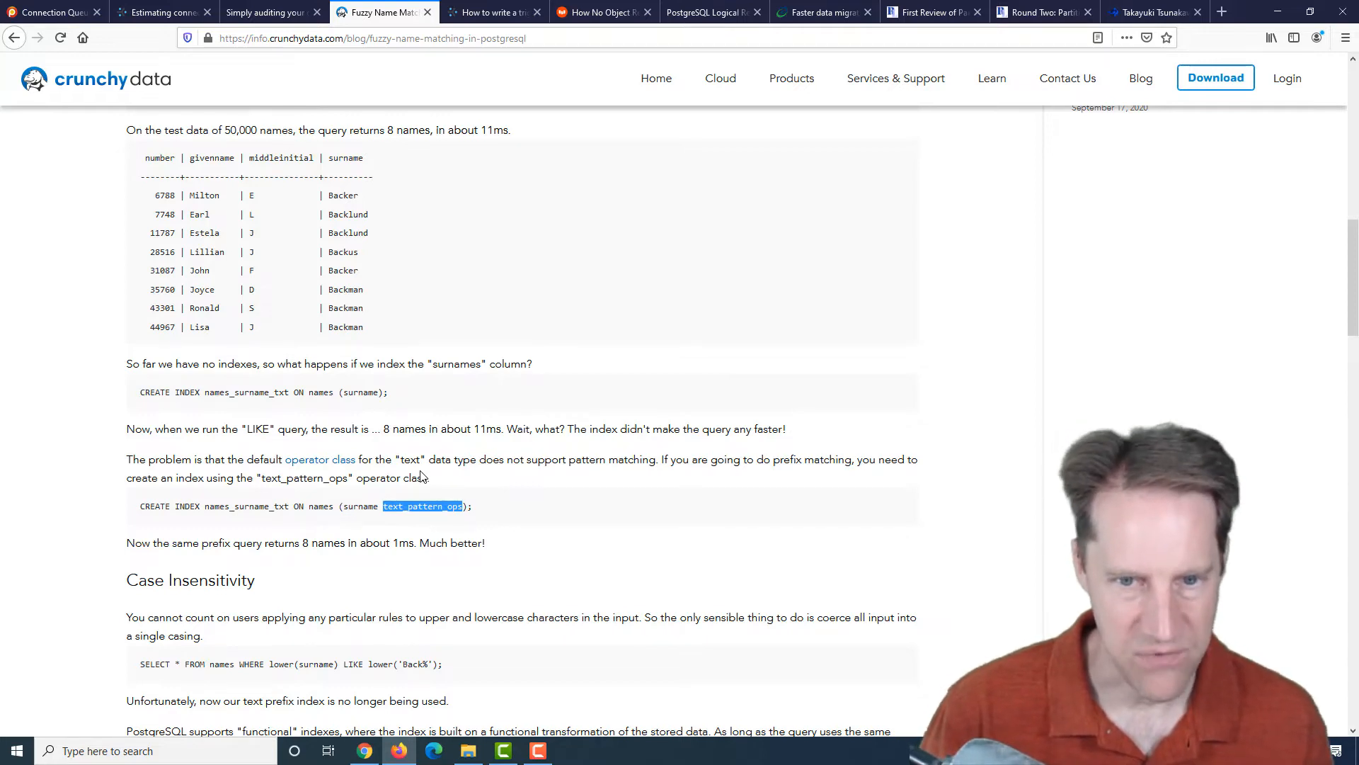
- Read the Case Insensitivity section, highlighting lower(surname) in the functional index
scroll(down, 3)
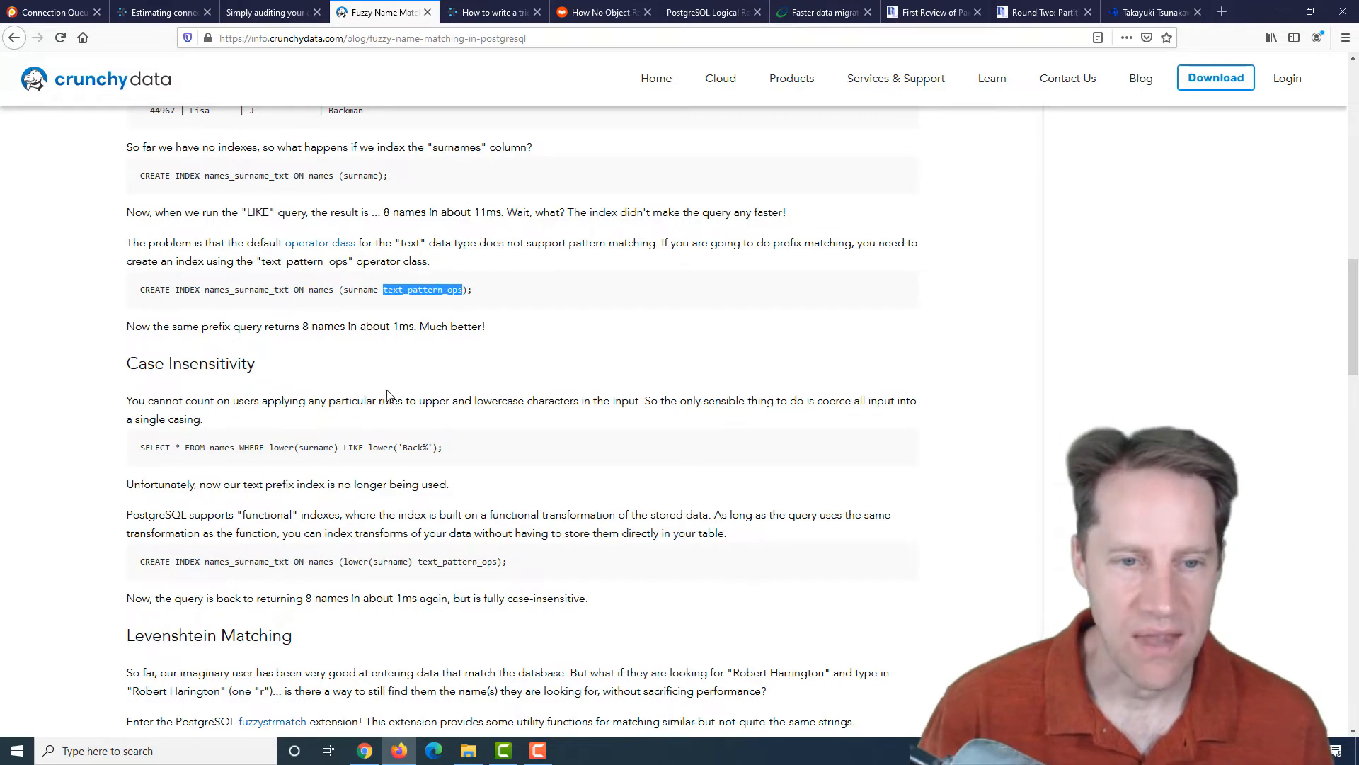
mouse_move(382, 446)
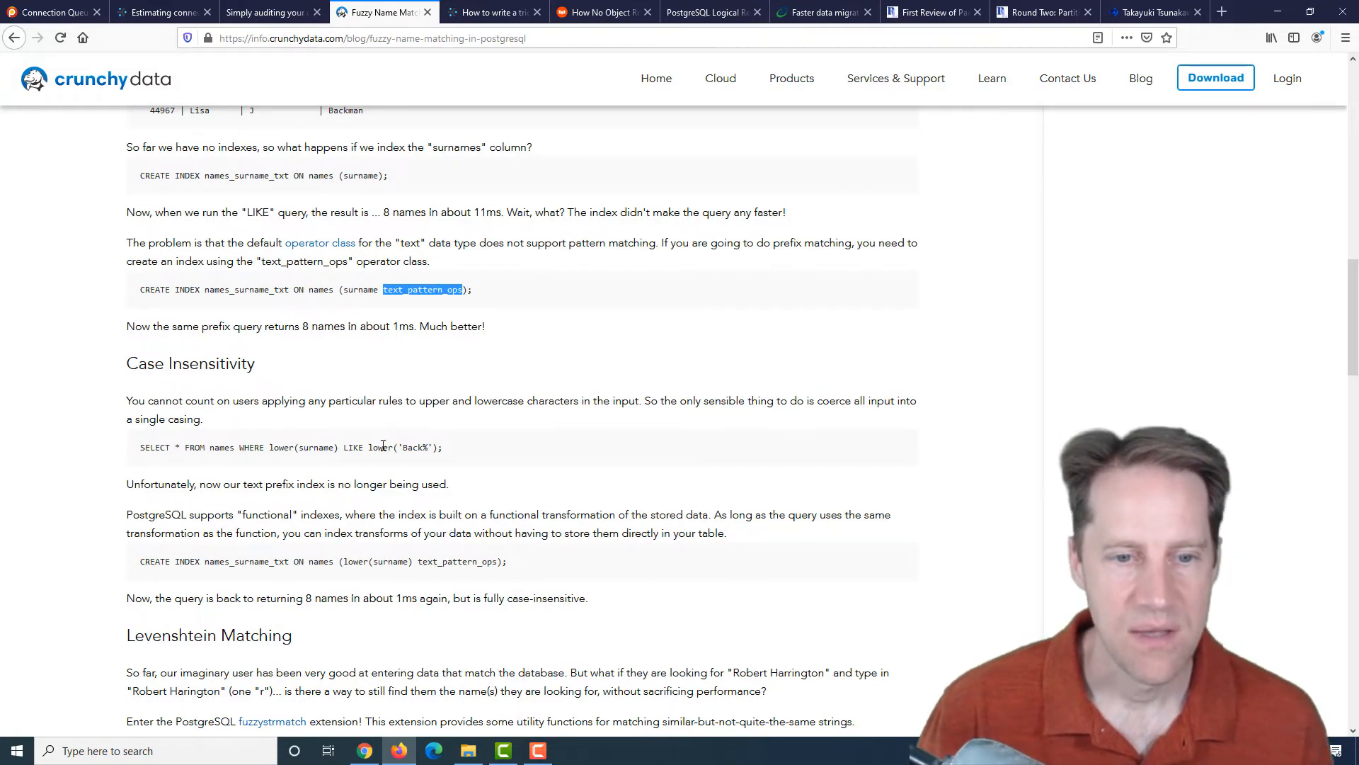
scroll(down, 3)
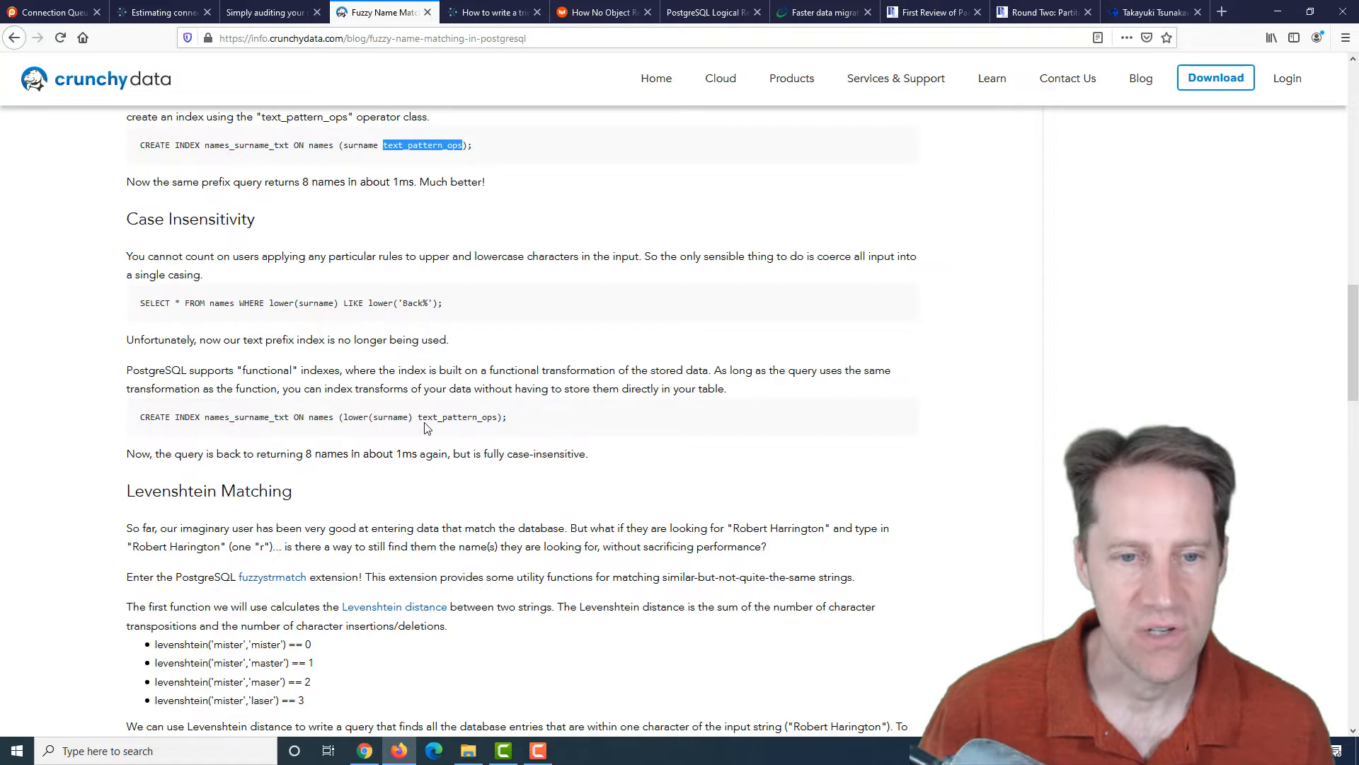
double_click(377, 417)
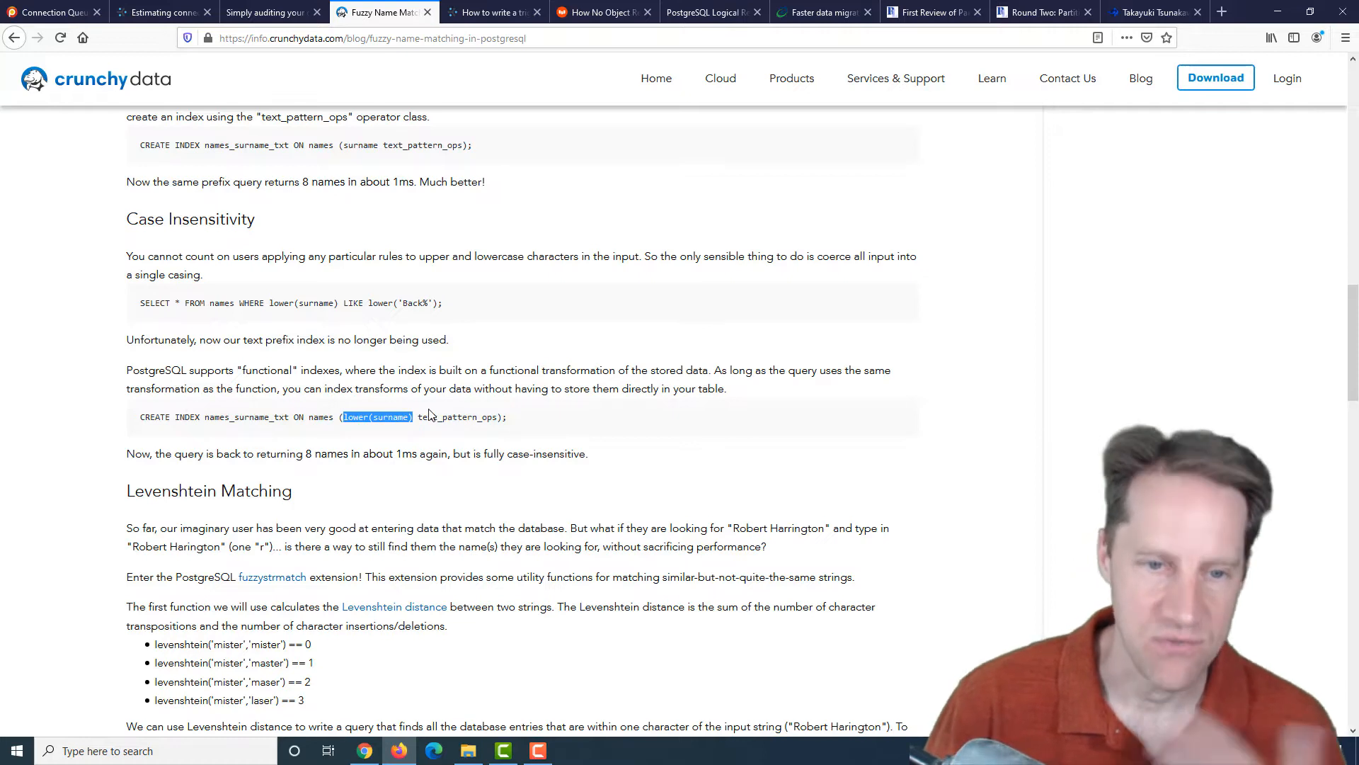
scroll(down, 3)
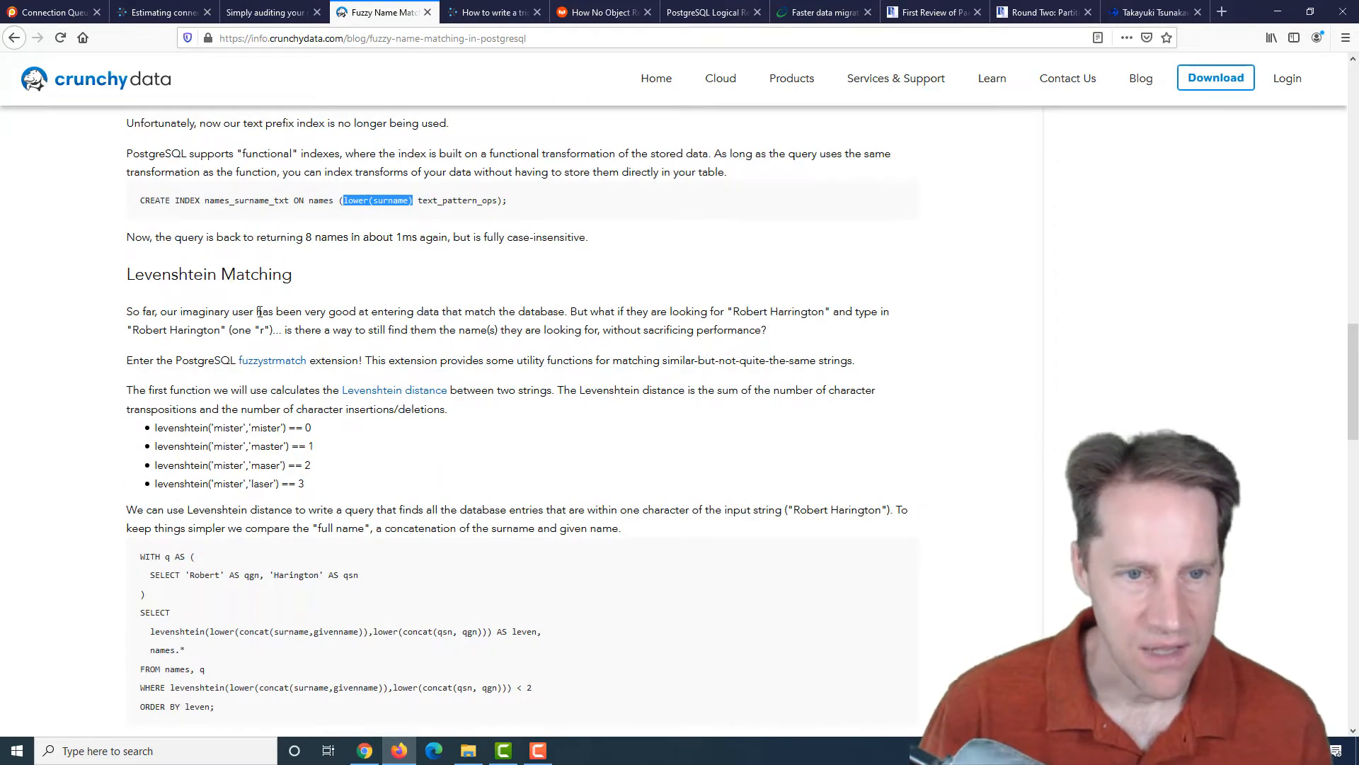
mouse_move(272, 360)
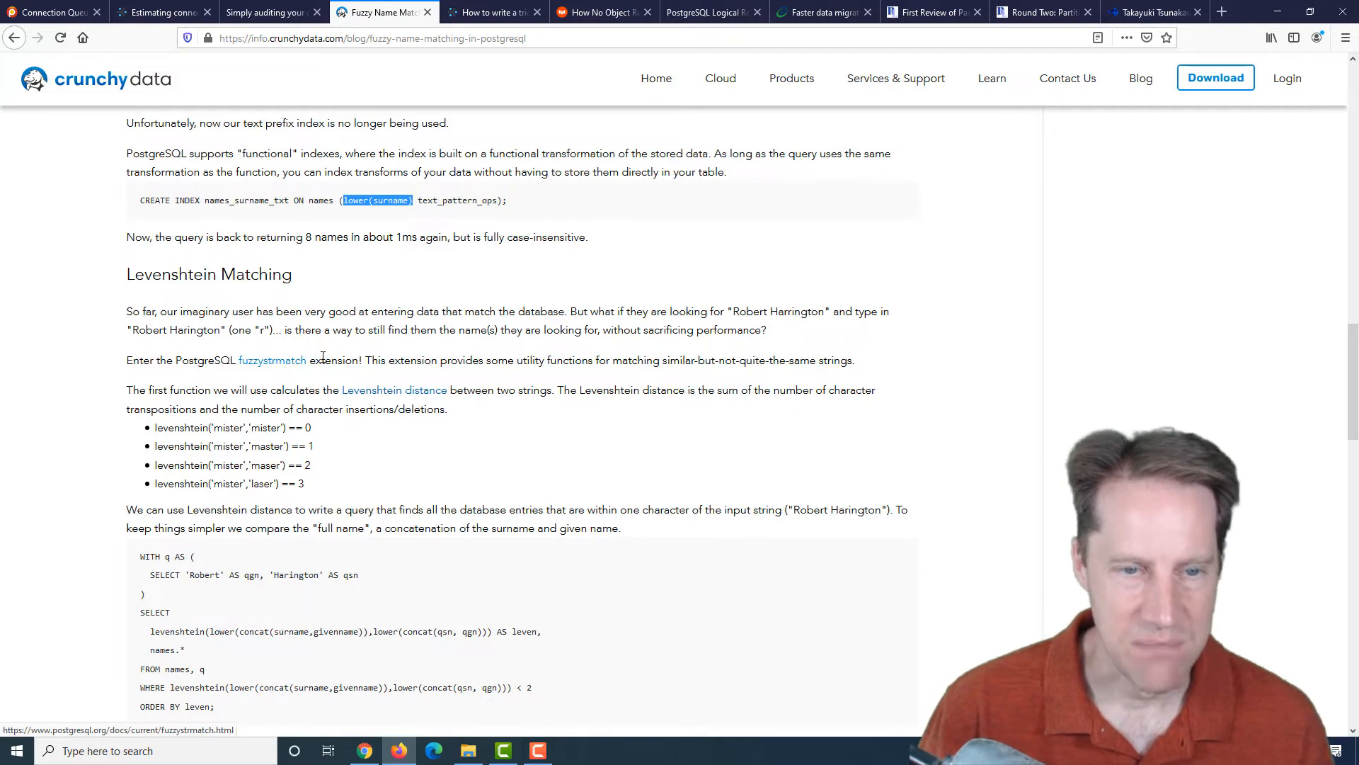
mouse_move(391, 407)
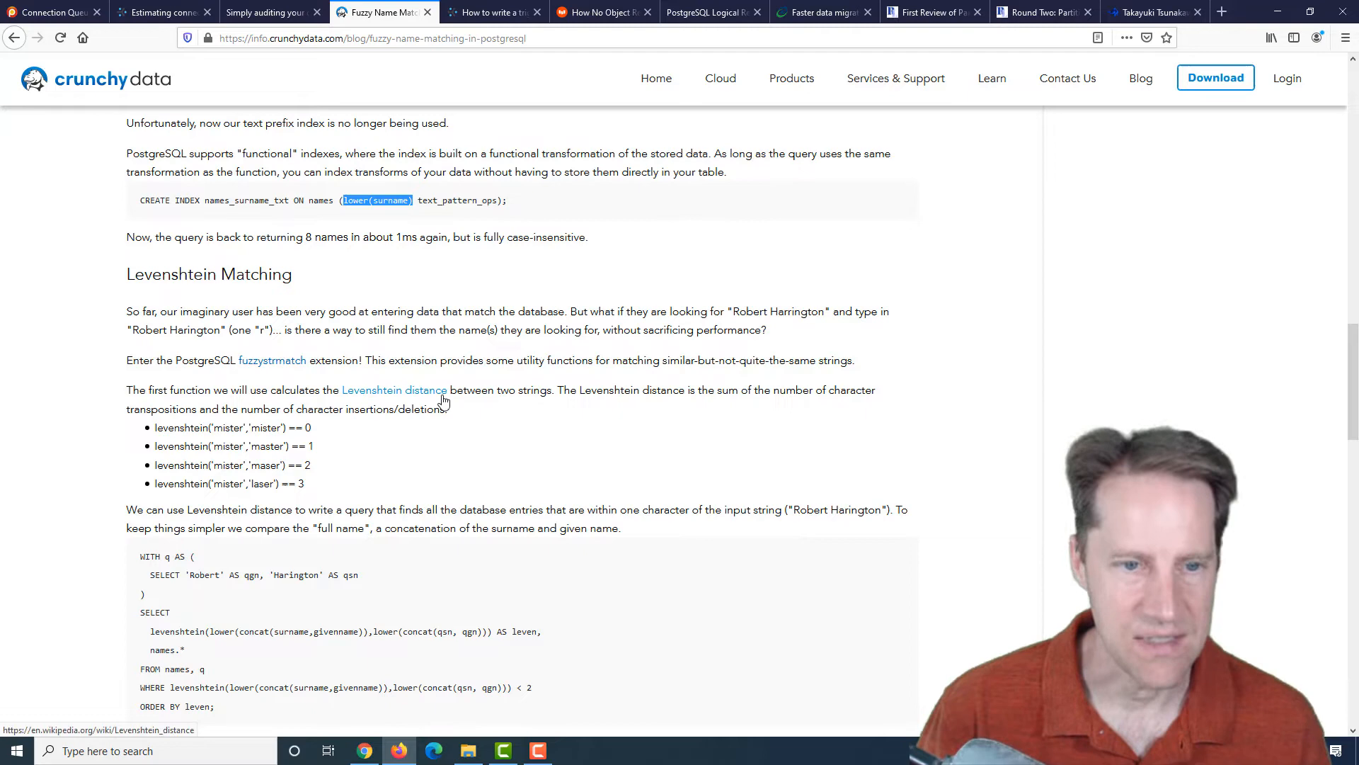
- Read the Levenshtein Matching section, highlighting the levenshtein function in the query
scroll(down, 3)
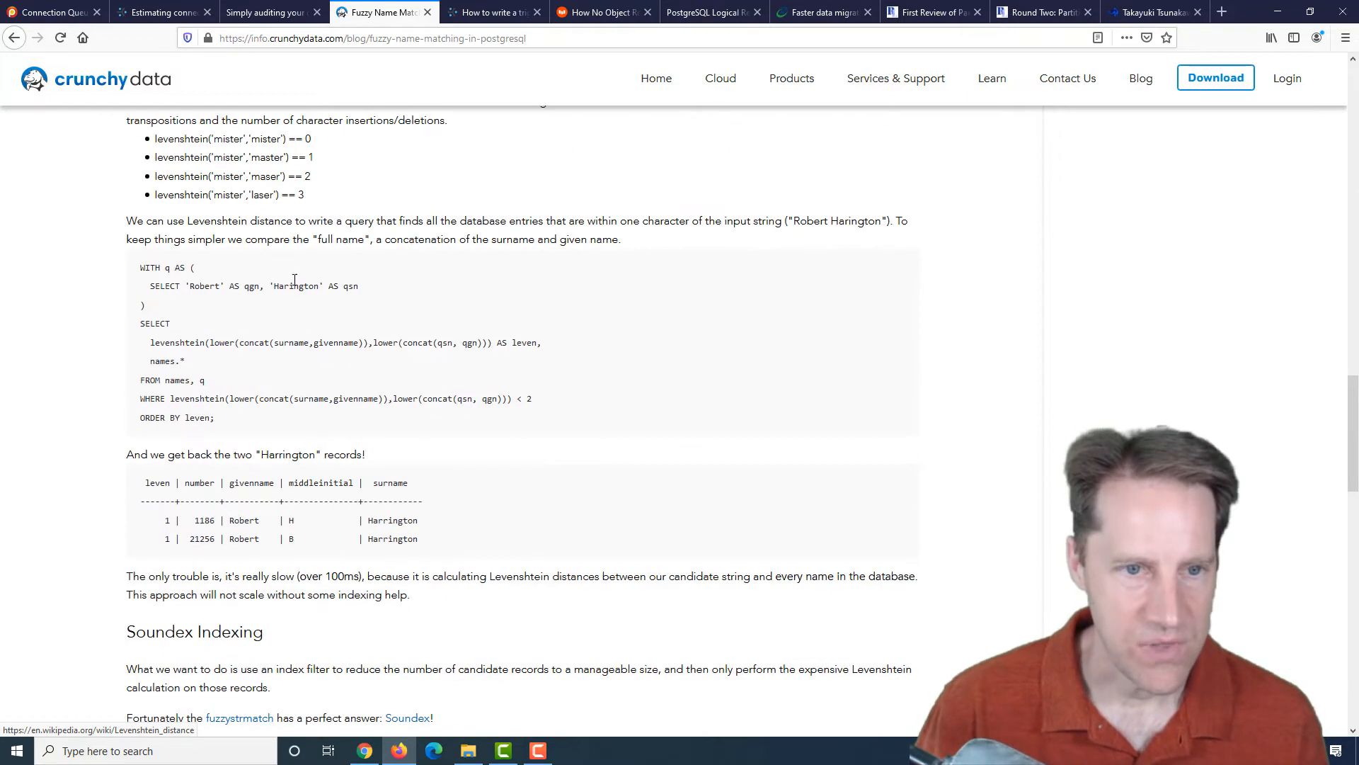
mouse_move(213, 342)
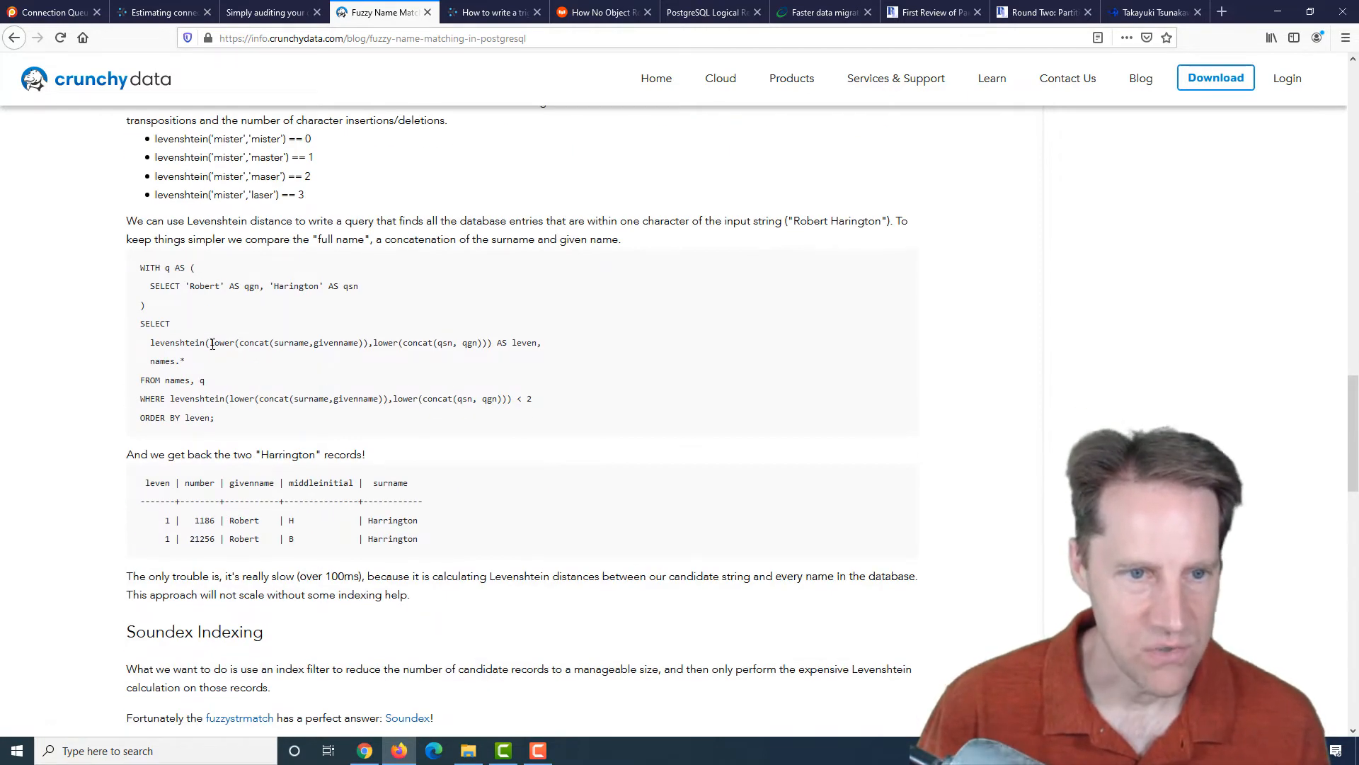
double_click(177, 342)
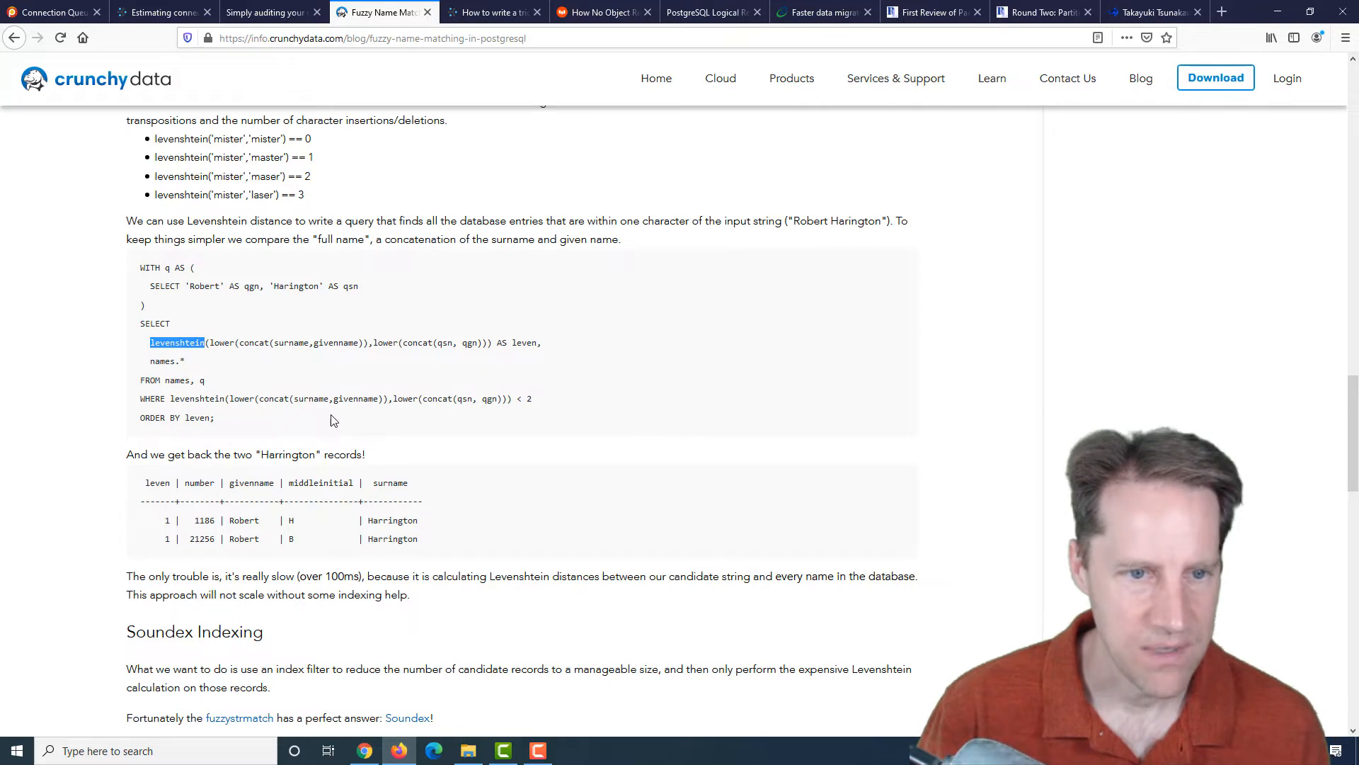
mouse_move(398, 522)
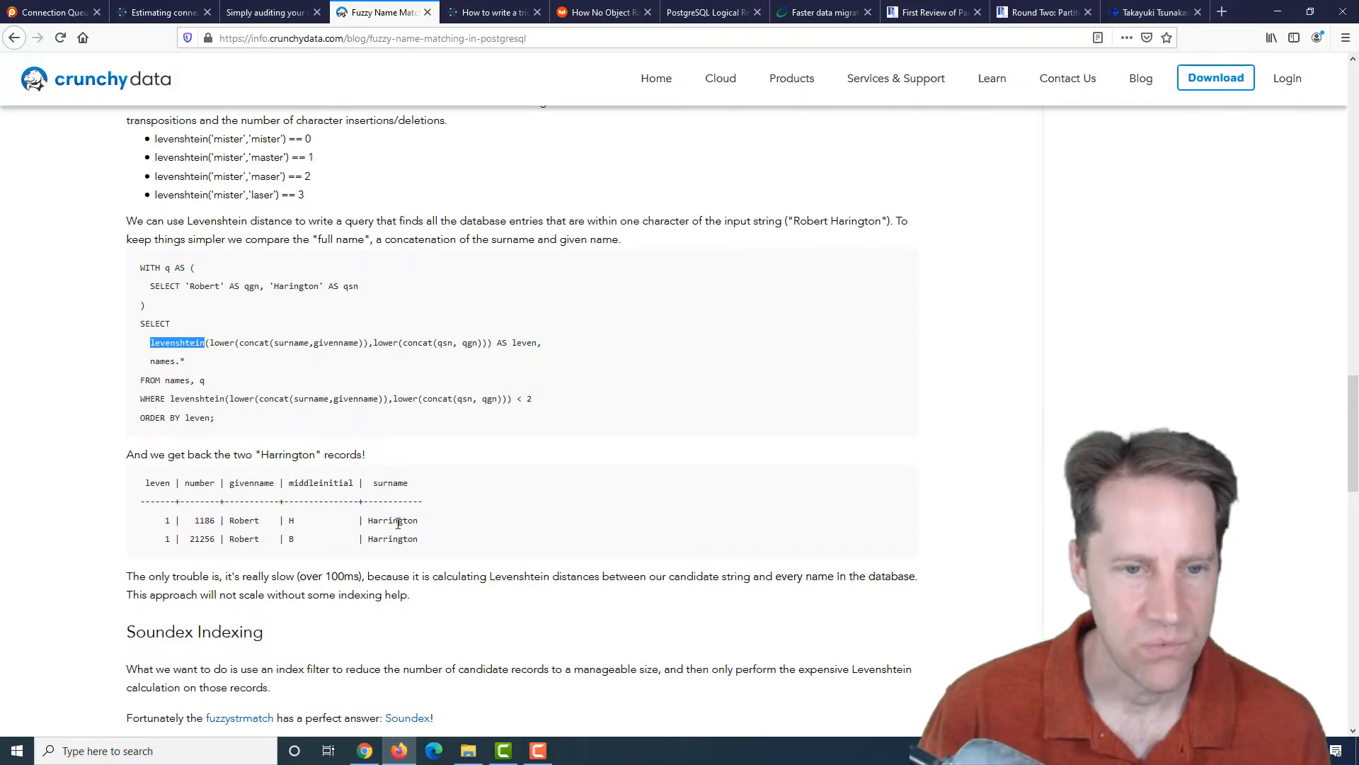
mouse_move(408, 571)
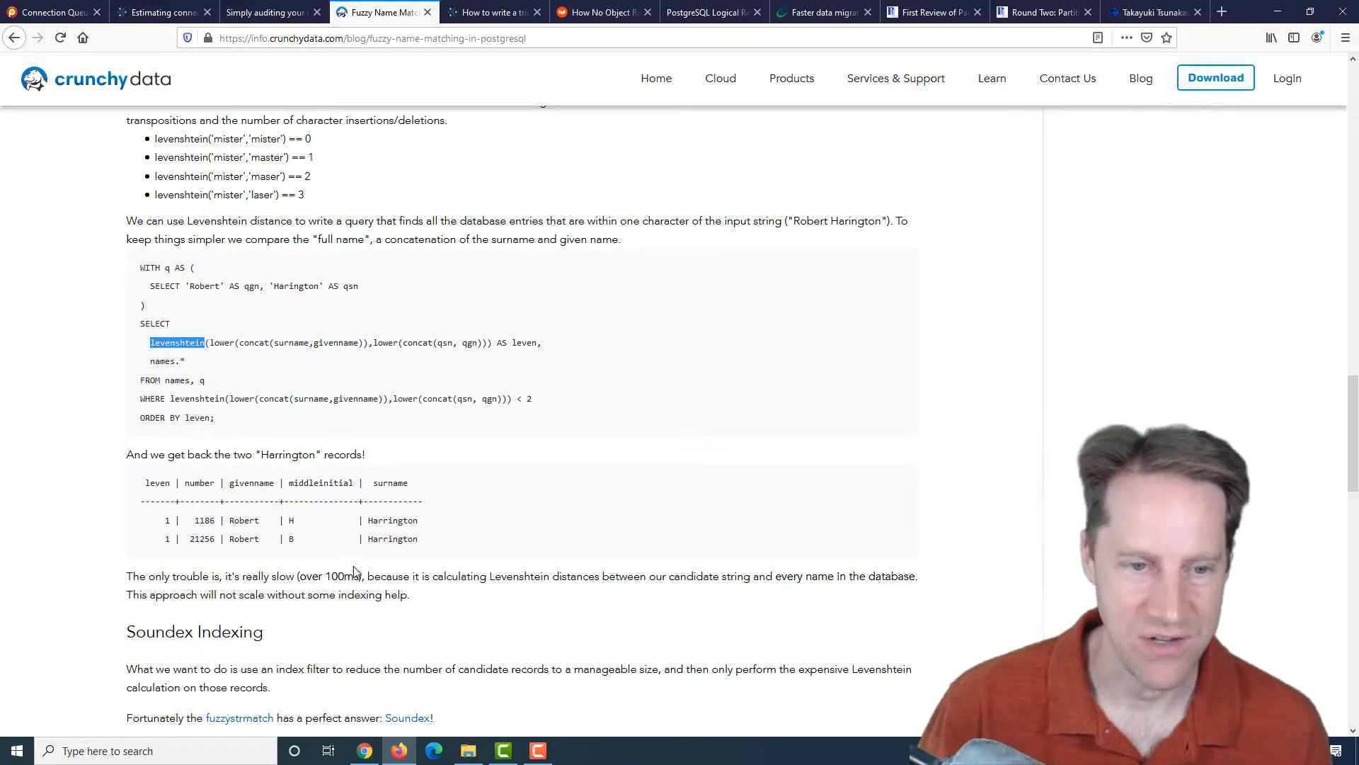
scroll(down, 3)
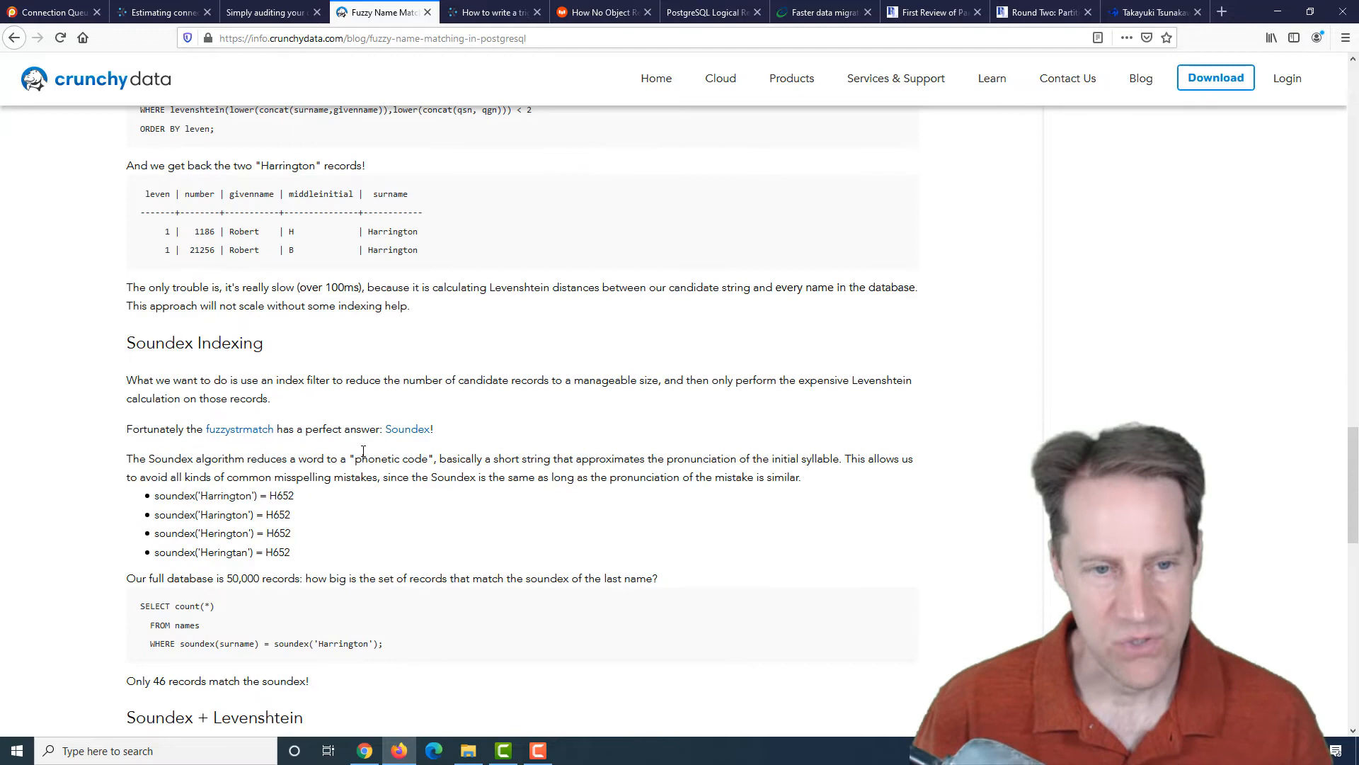
mouse_move(408, 432)
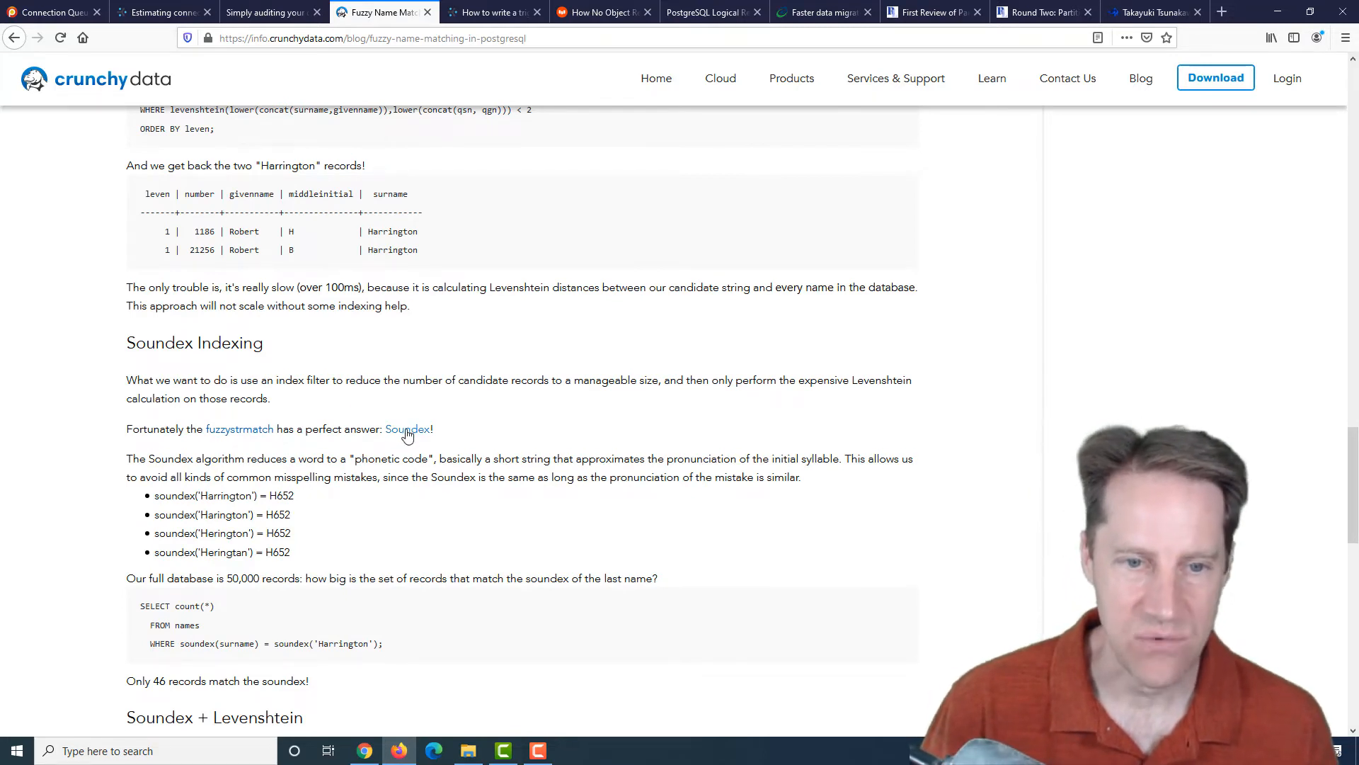
- Read the Soundex Indexing examples down to the 46-record soundex count query
scroll(down, 3)
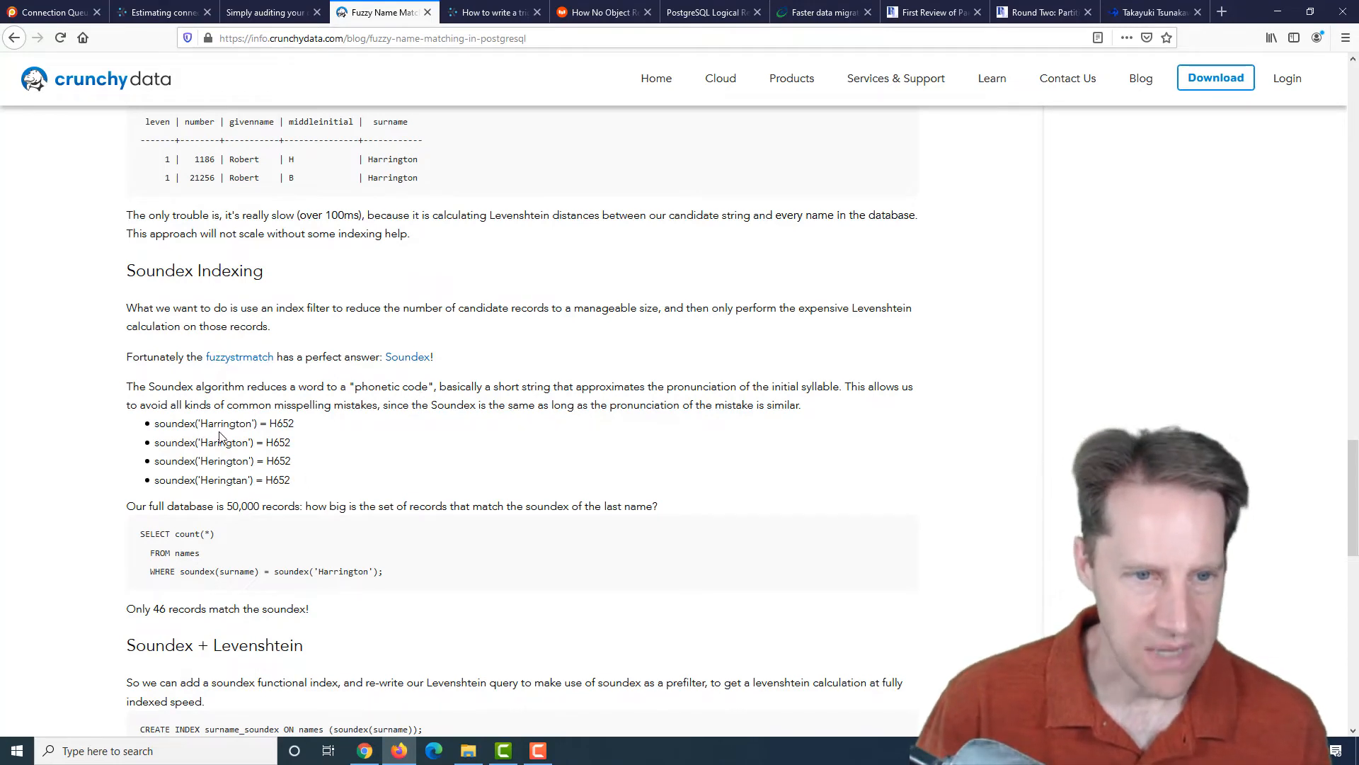
mouse_move(222, 495)
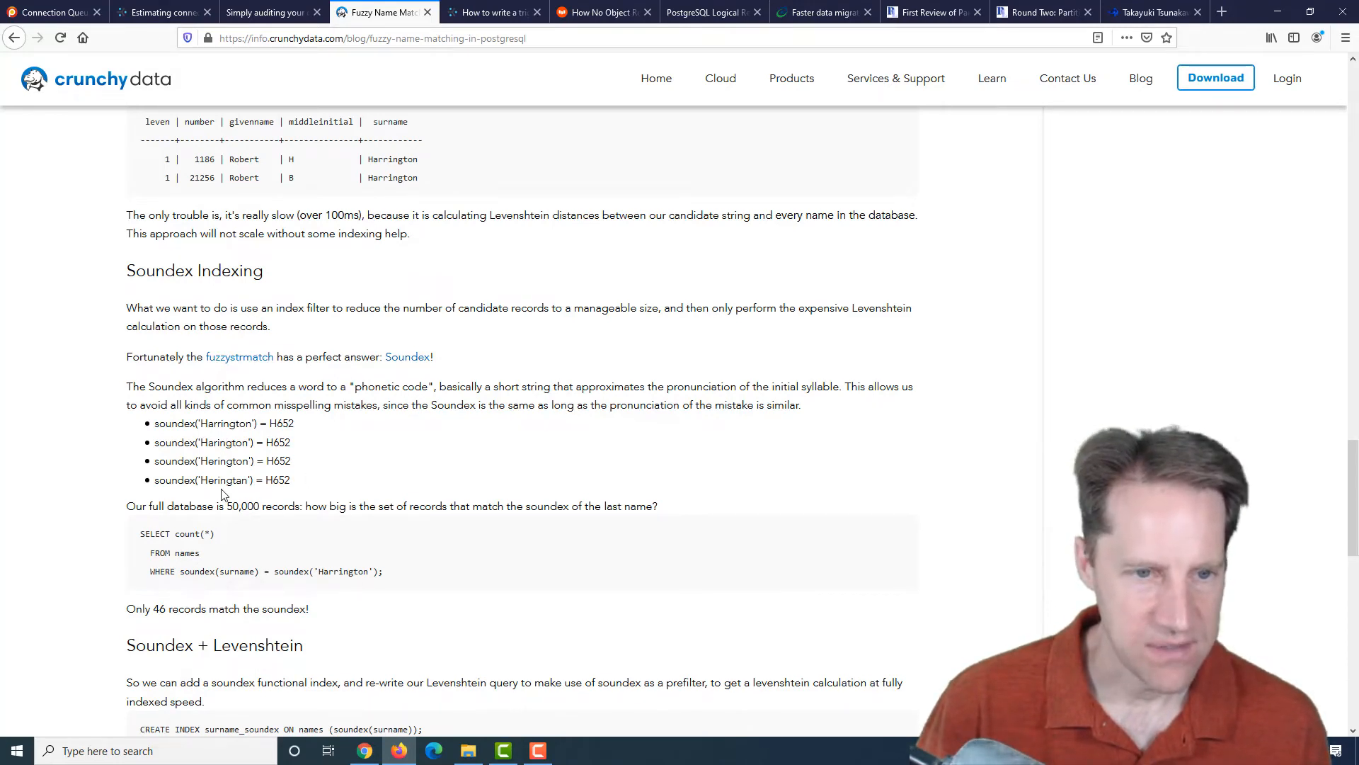
mouse_move(218, 482)
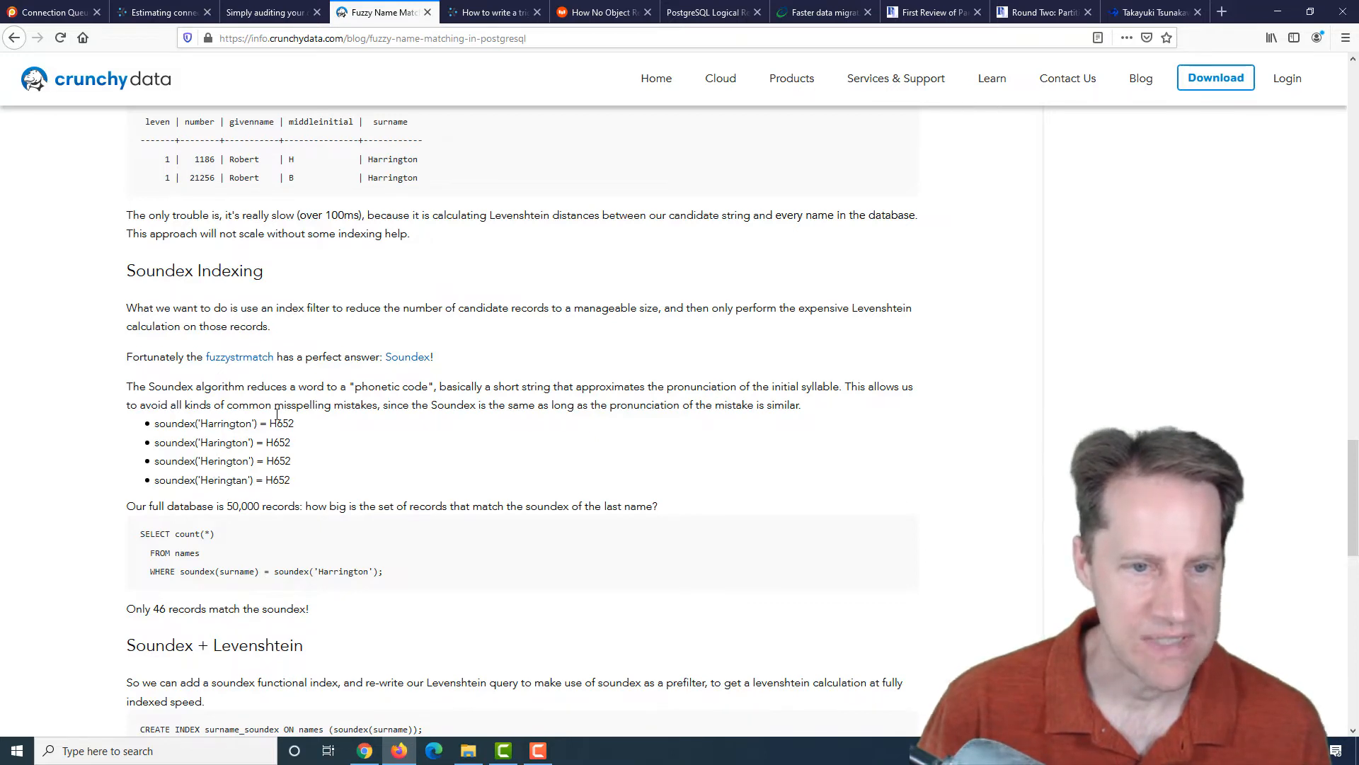
mouse_move(281, 555)
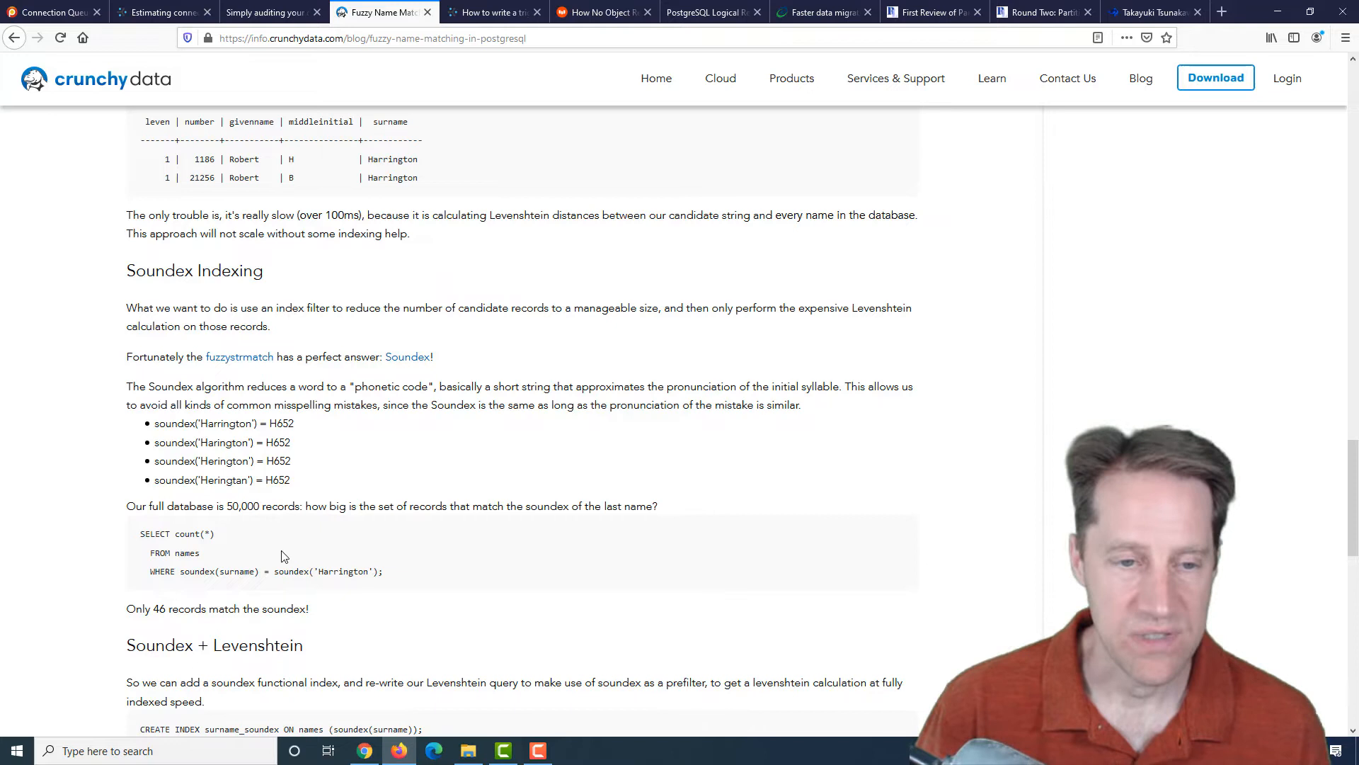
mouse_move(293, 591)
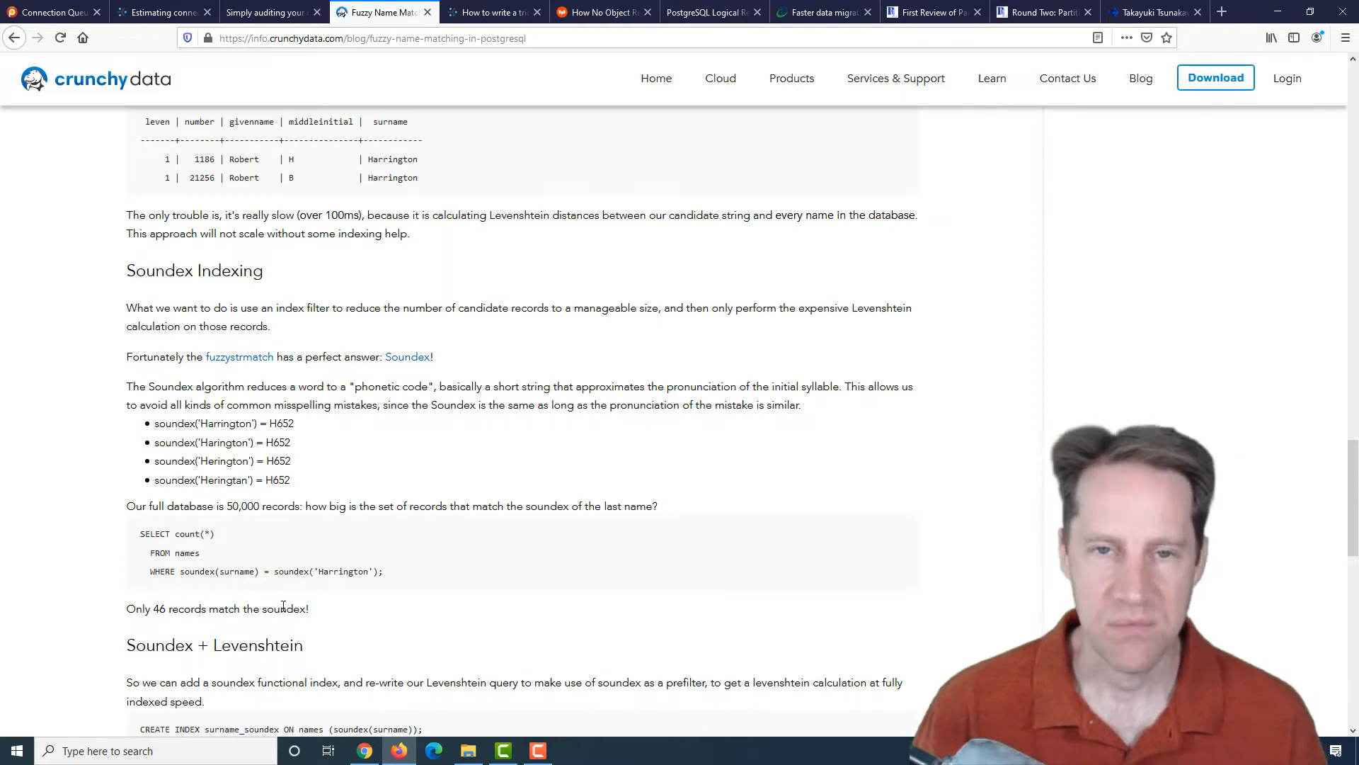
scroll(down, 3)
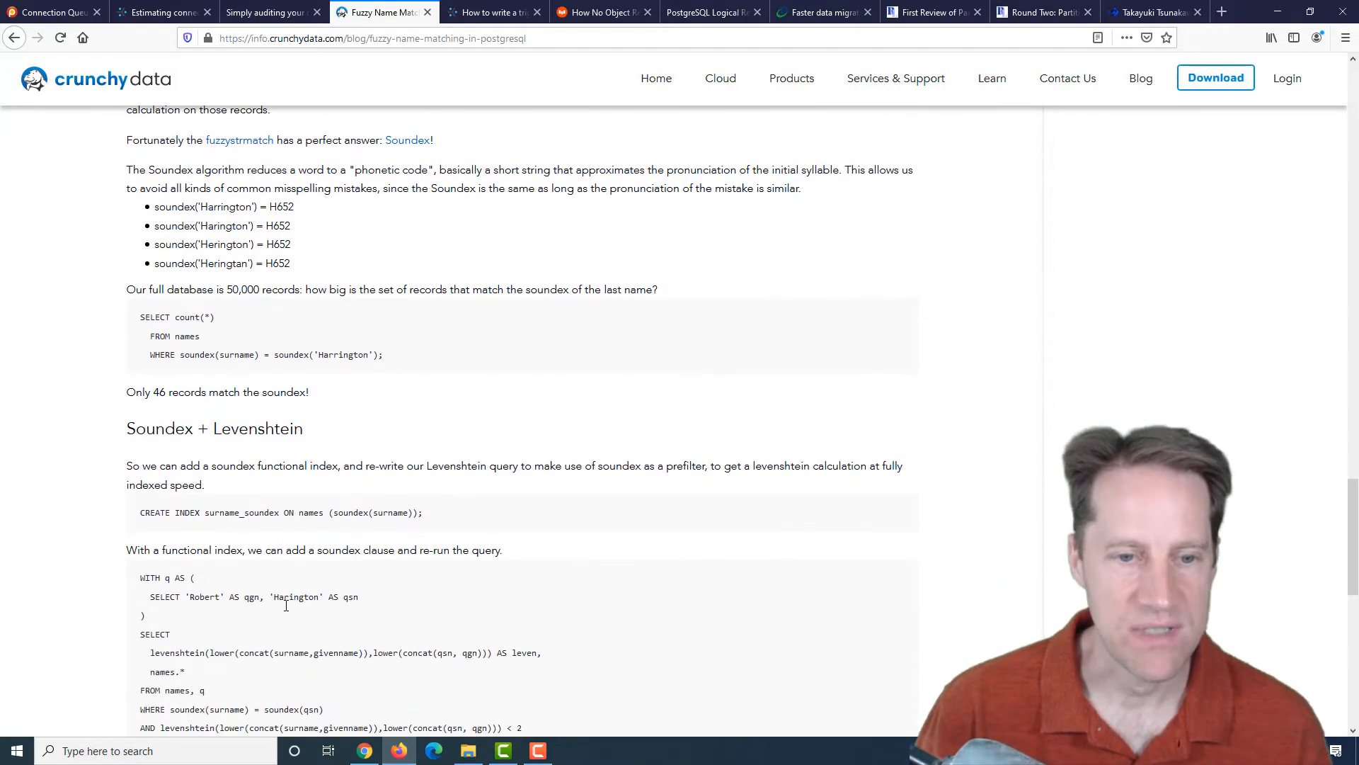
mouse_move(327, 497)
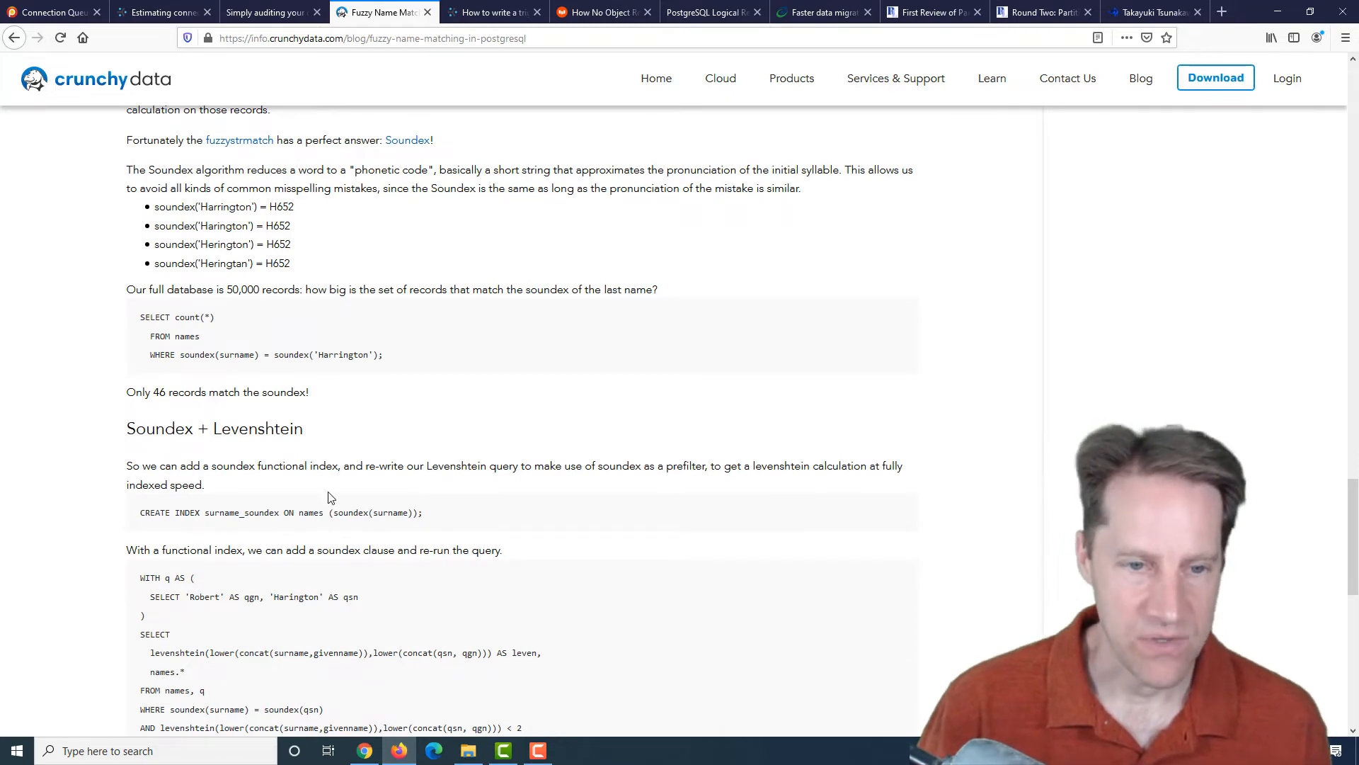
mouse_move(339, 512)
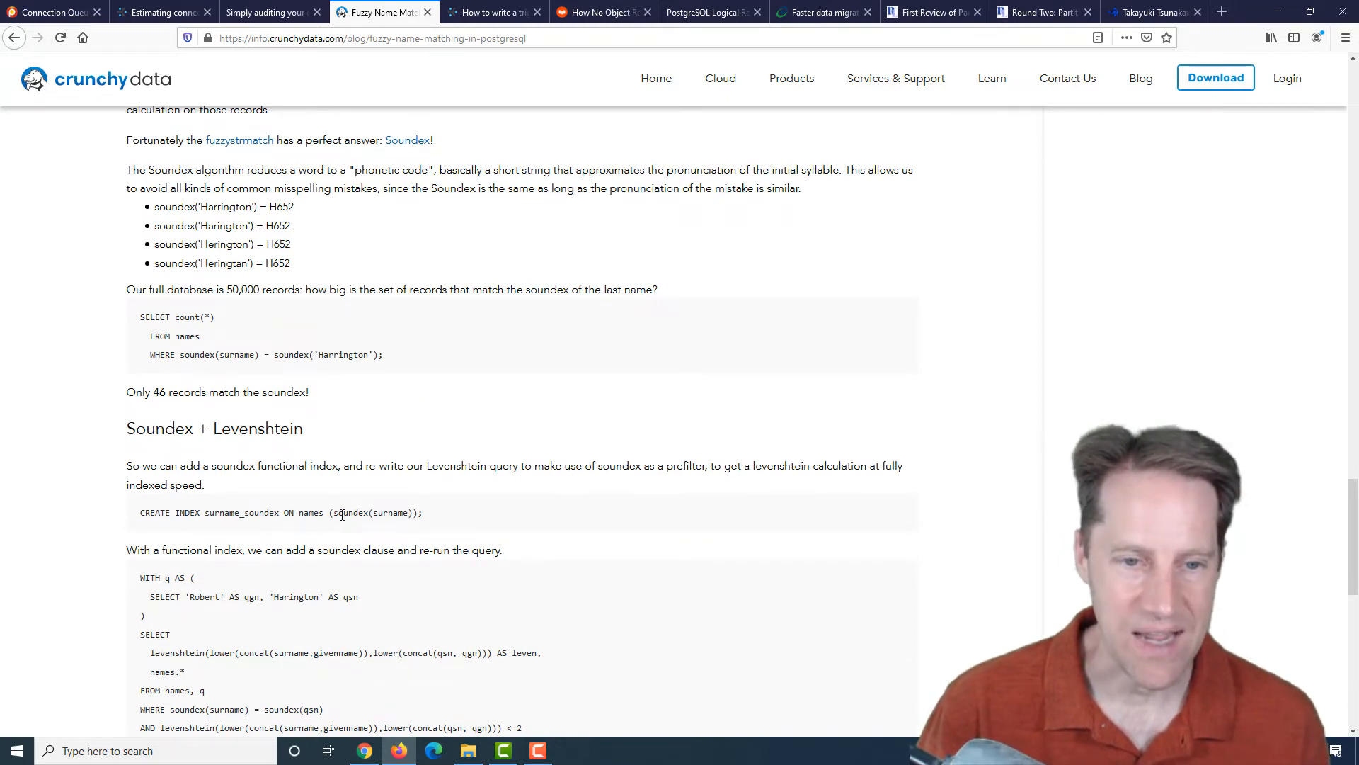
- Highlight the soundex function in the index, read to the Conclusion, and switch to the 'How to write a trigger' post
double_click(350, 512)
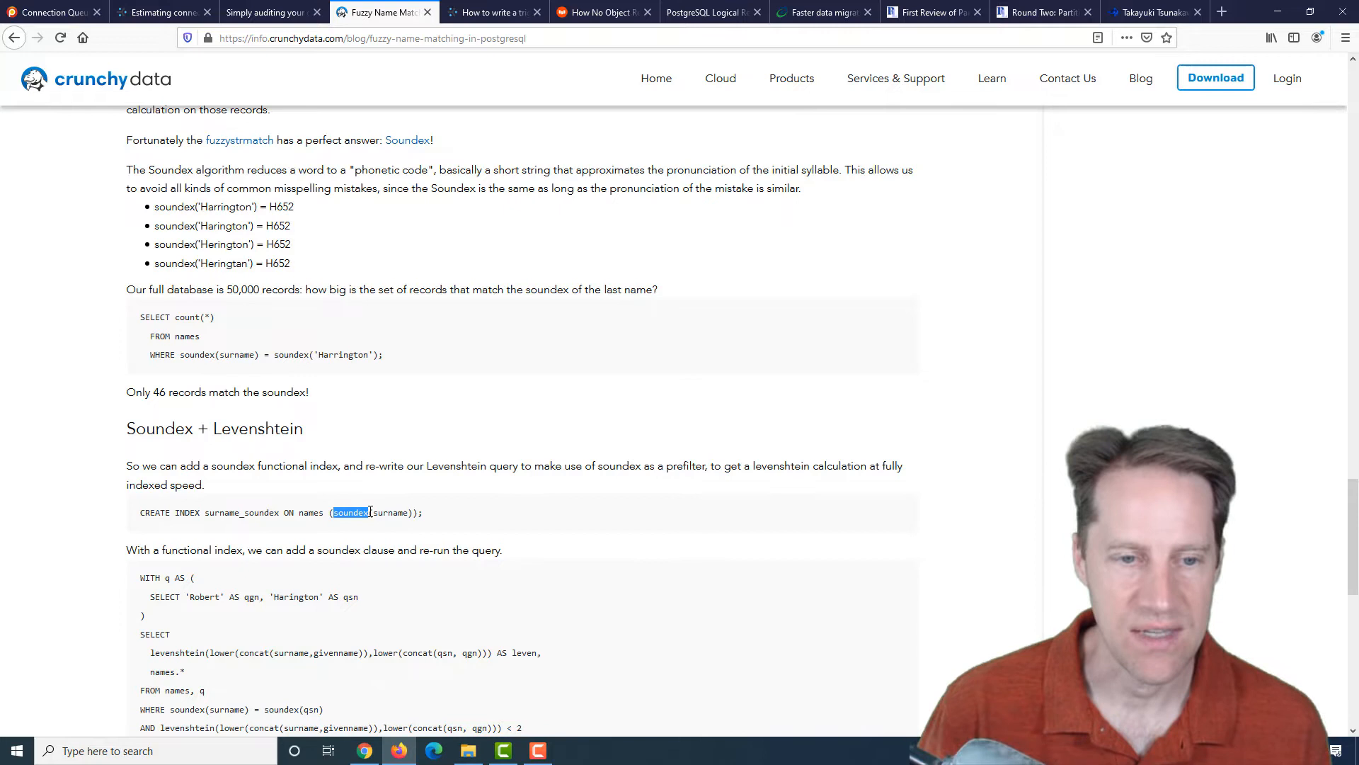
scroll(down, 3)
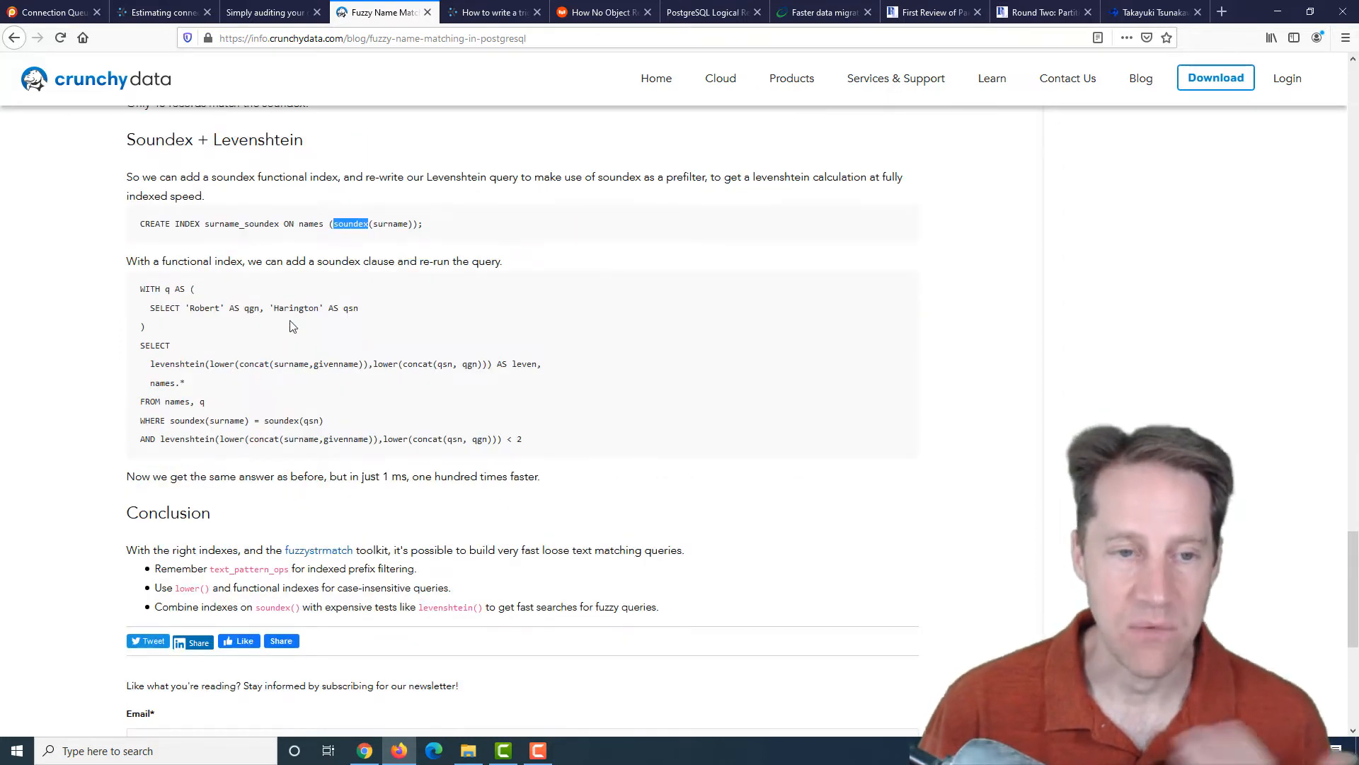
mouse_move(327, 359)
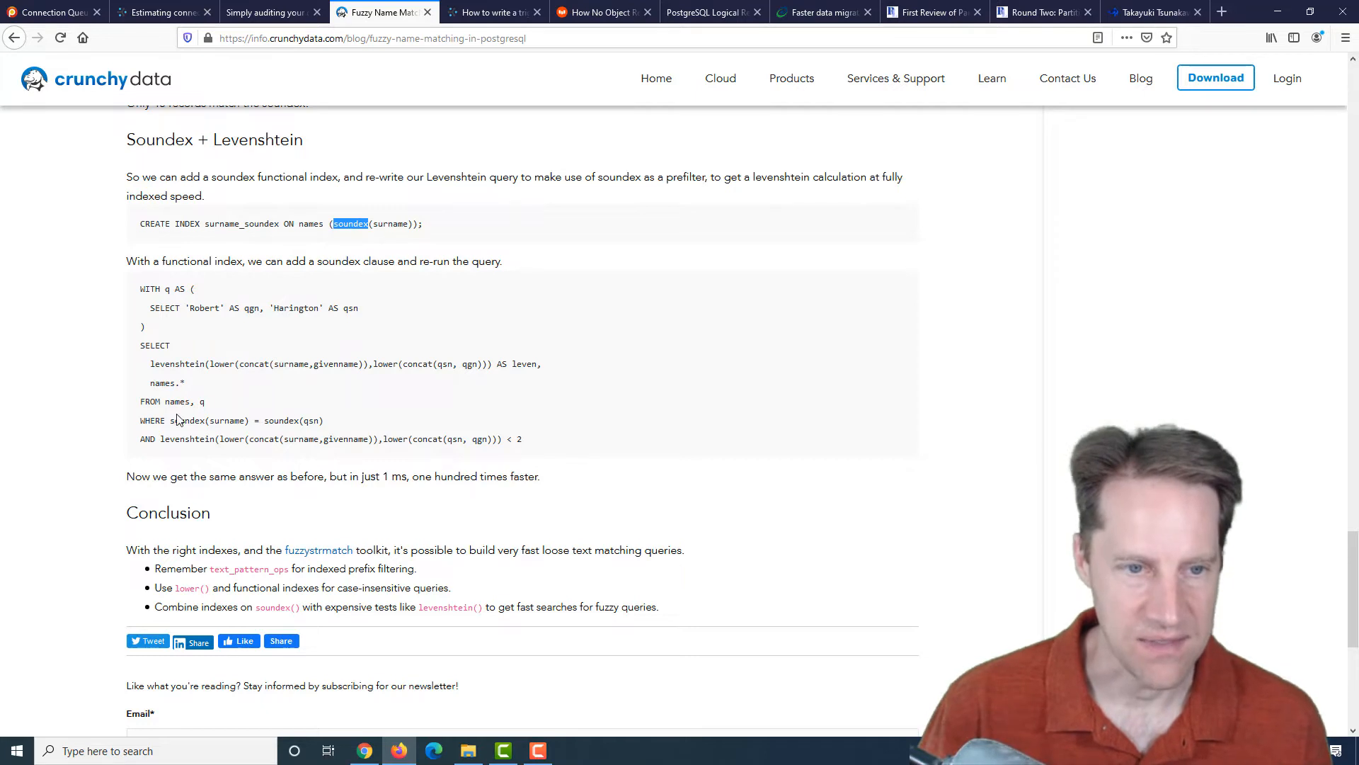
mouse_move(350, 434)
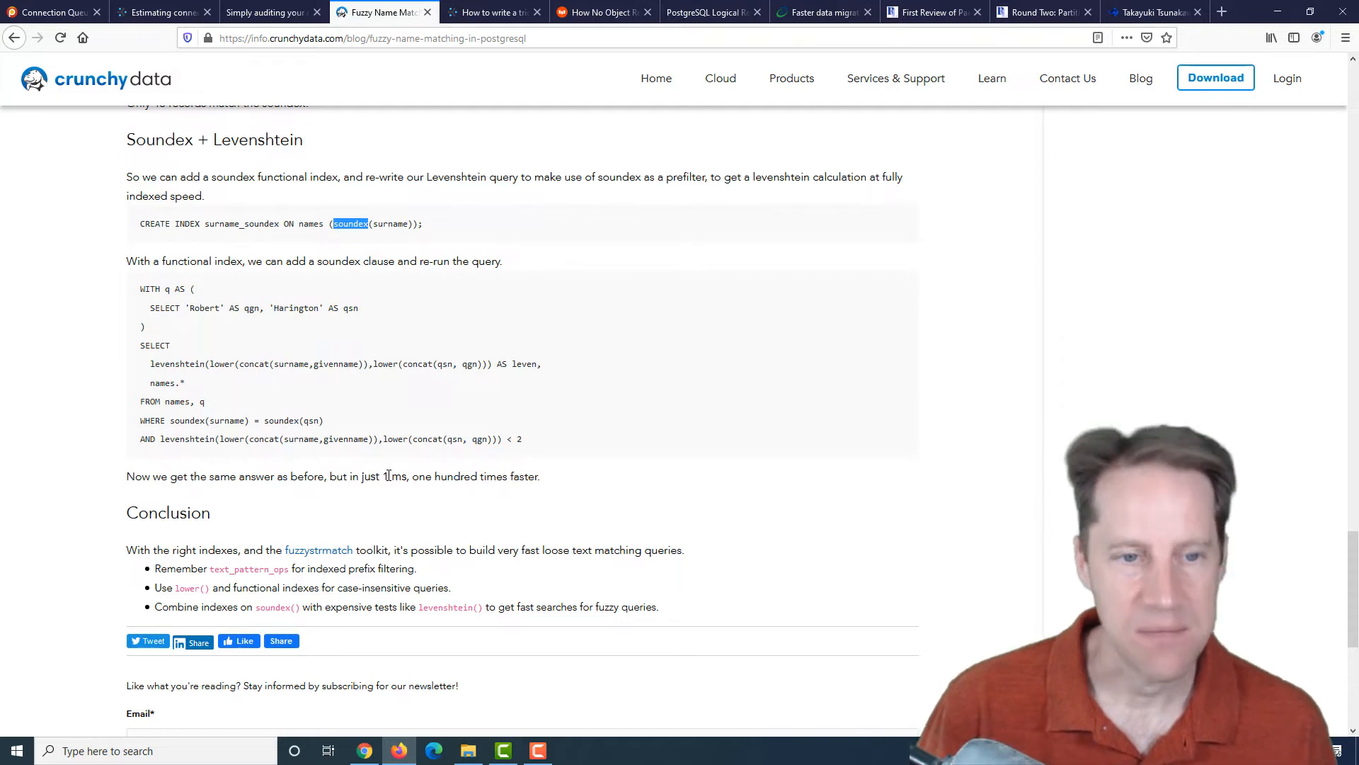
mouse_move(388, 469)
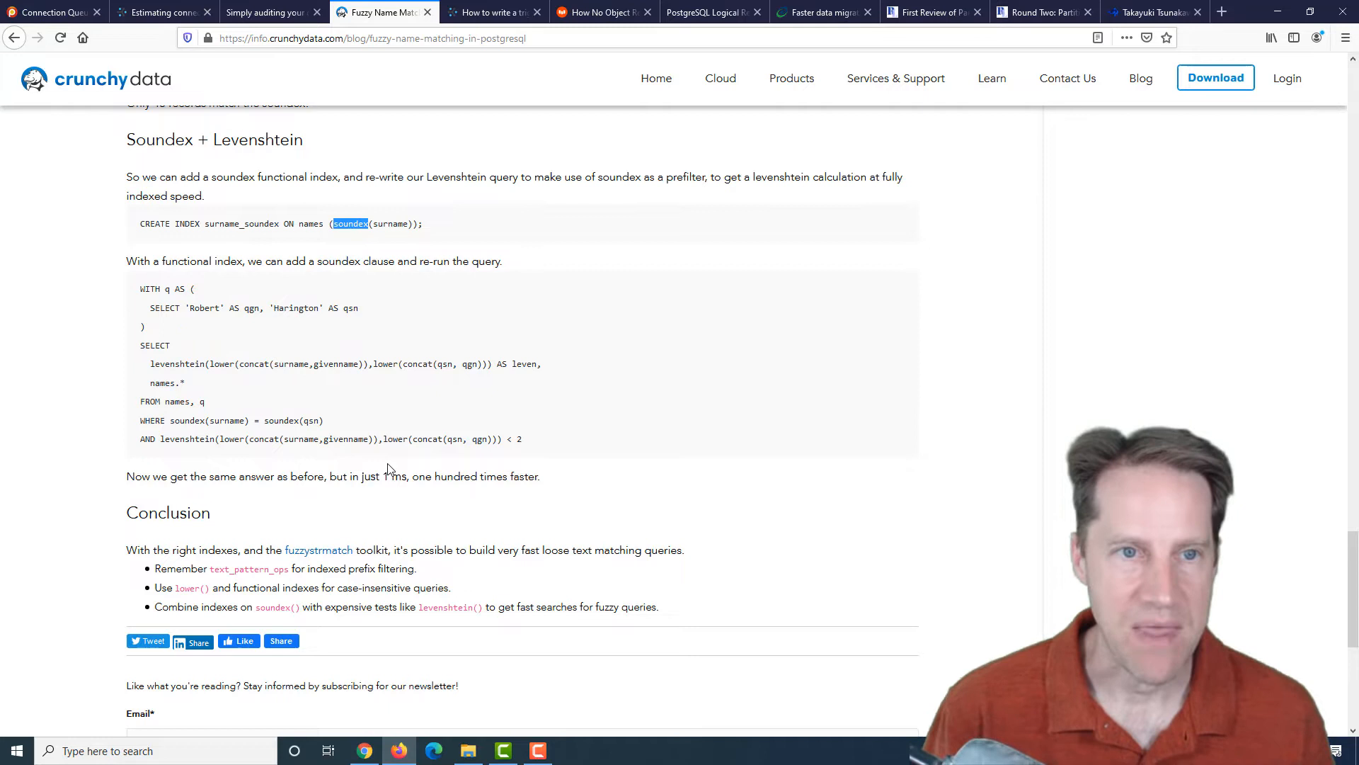
mouse_move(412, 446)
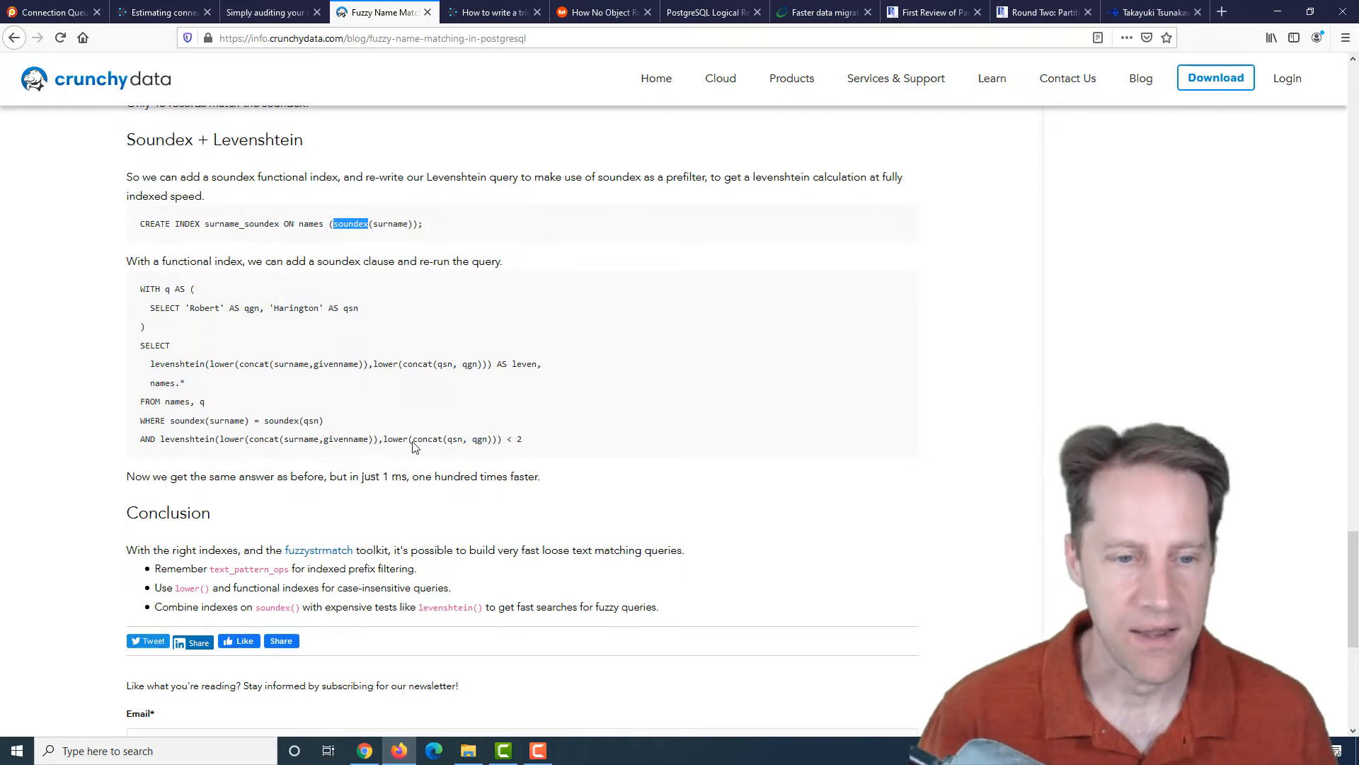
click(495, 13)
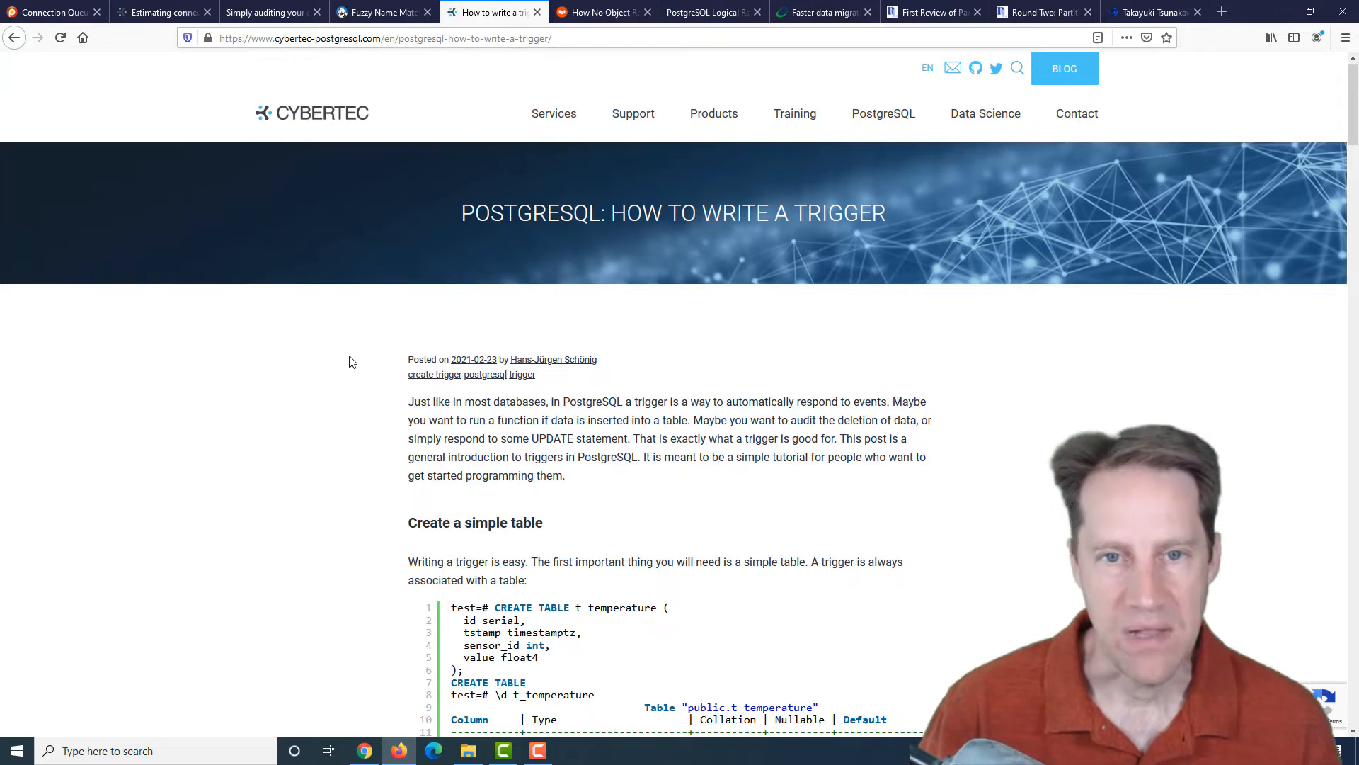
scroll(down, 3)
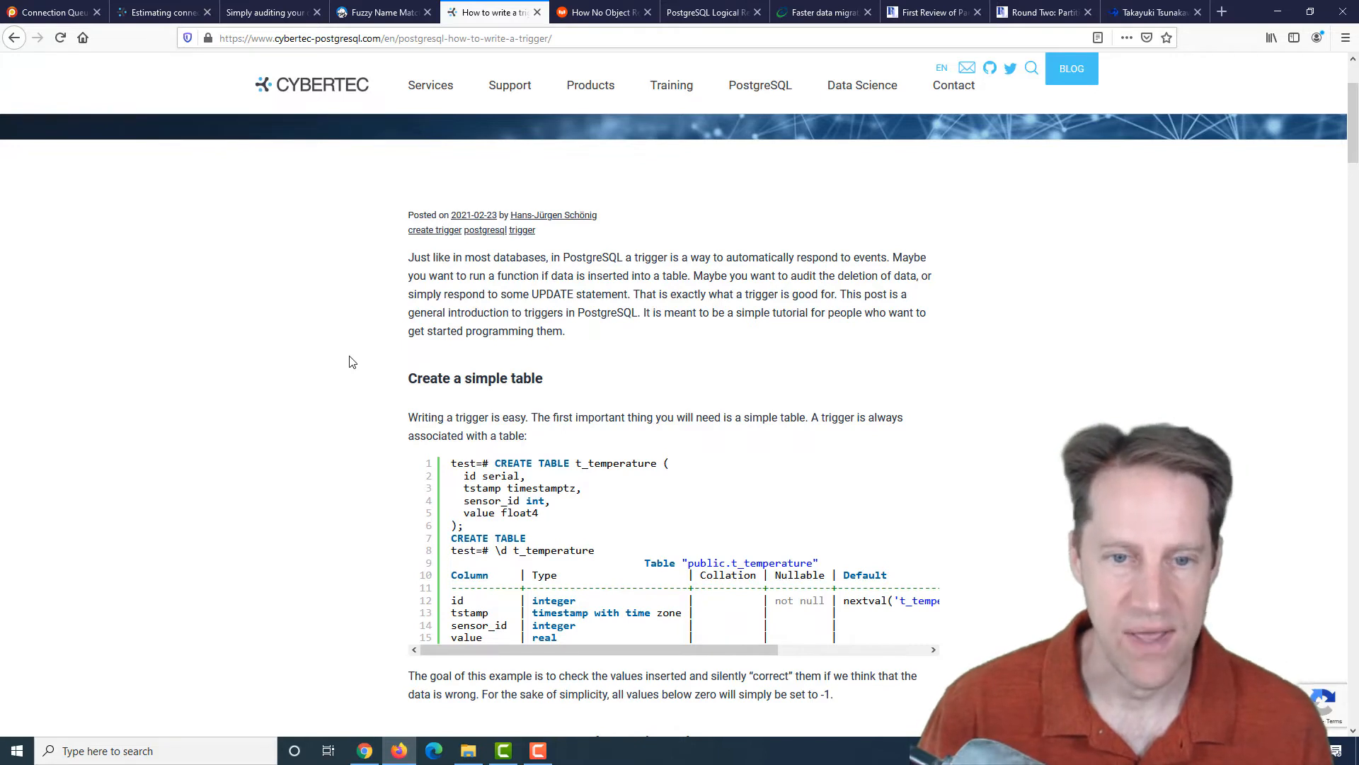
scroll(down, 3)
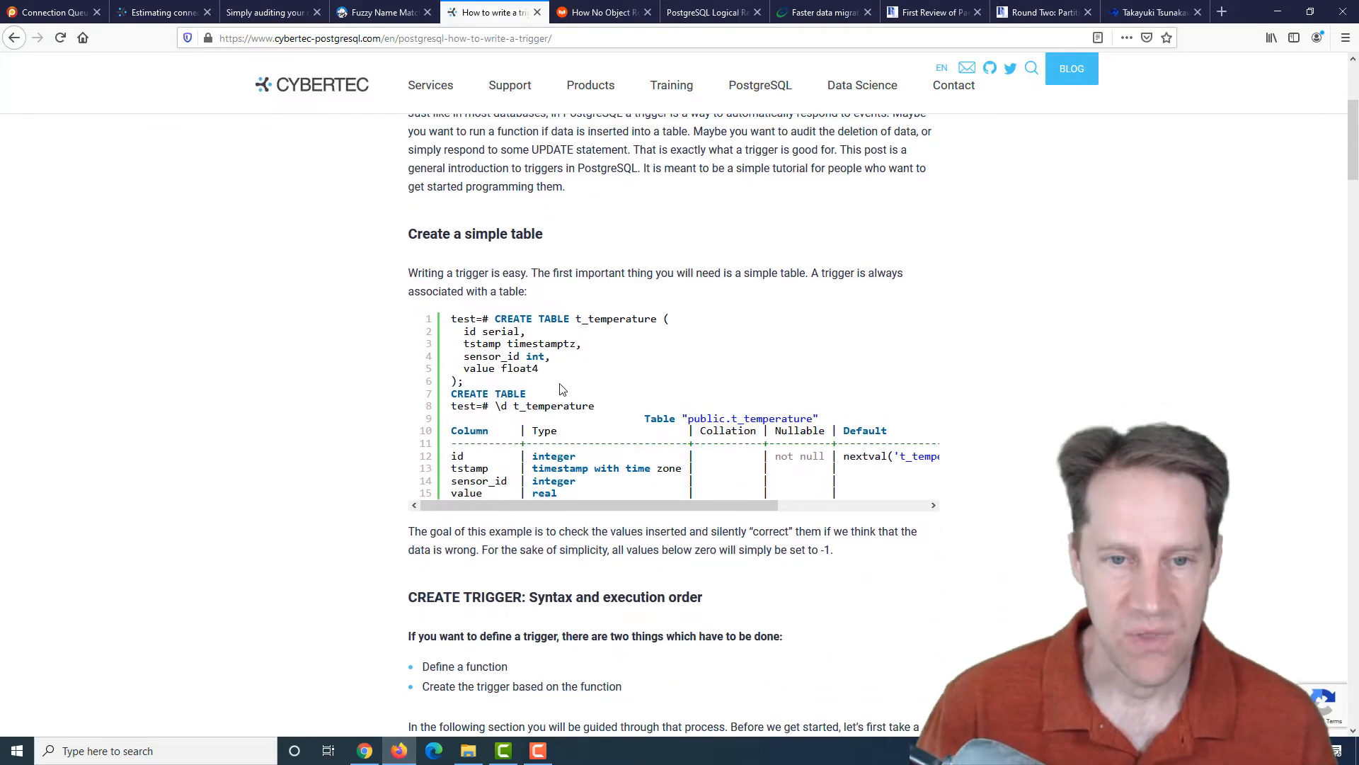
double_click(620, 319)
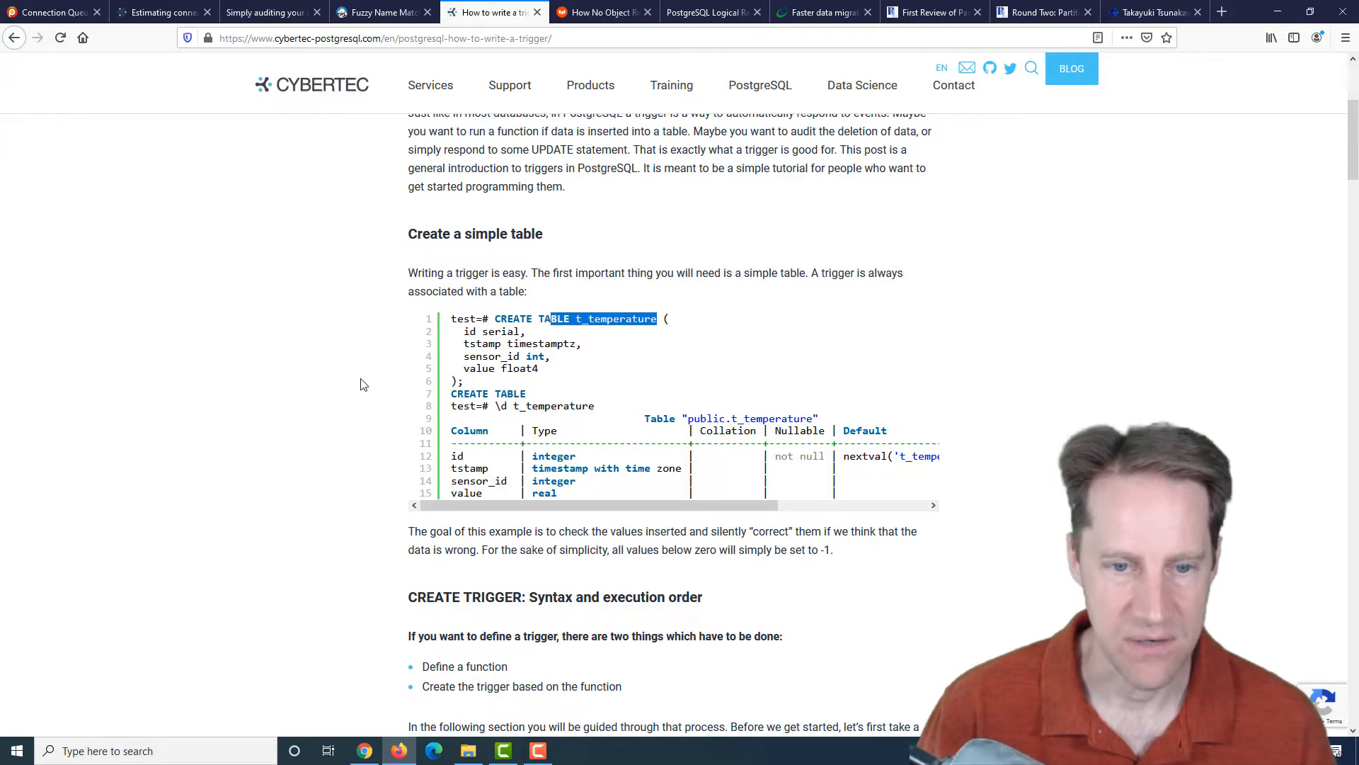
scroll(down, 3)
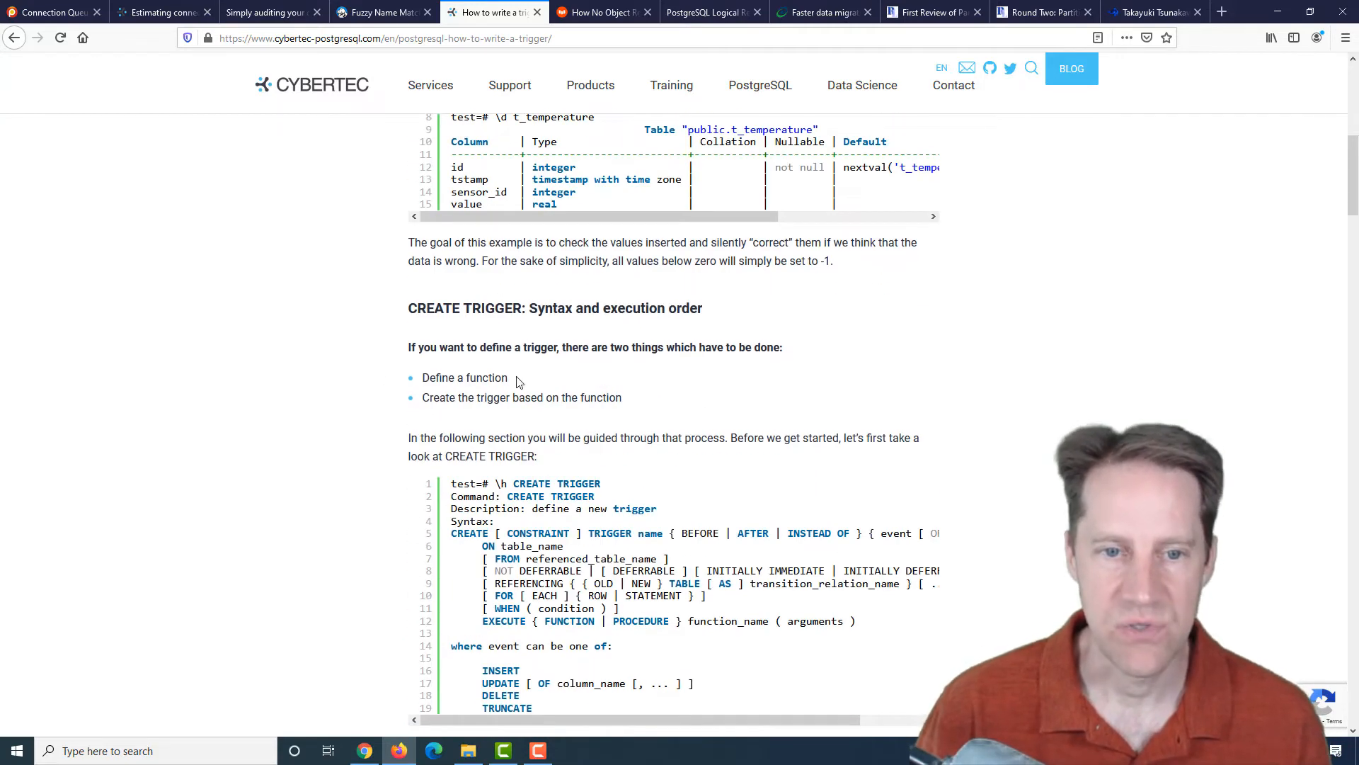
double_click(465, 377)
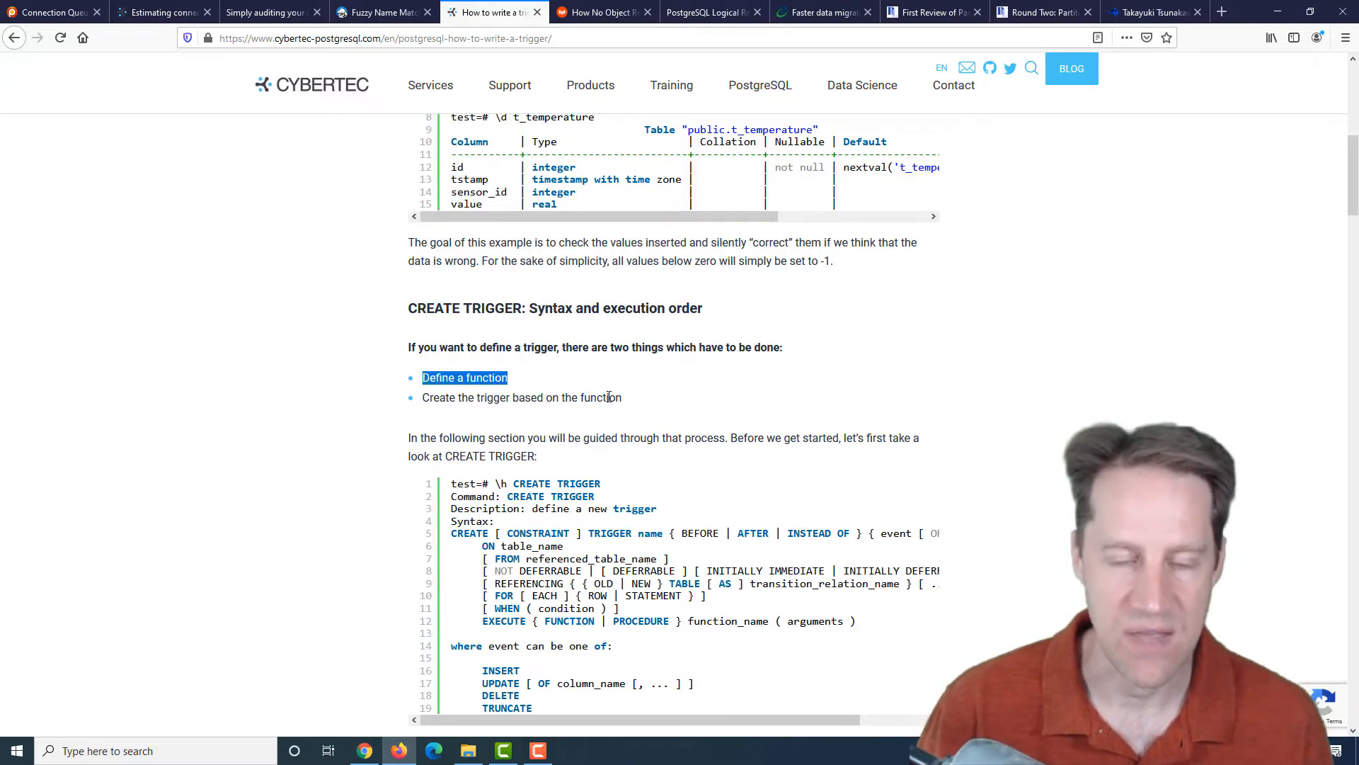
scroll(down, 3)
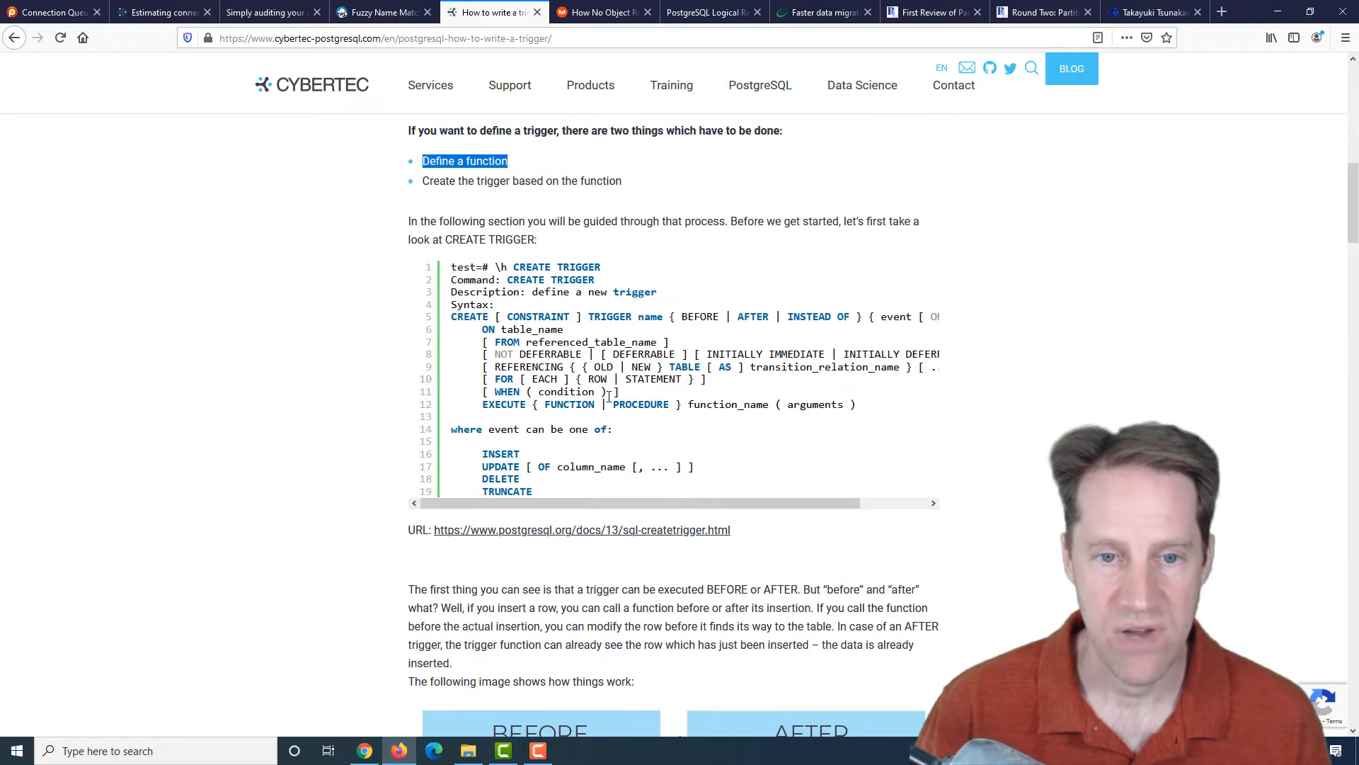
scroll(down, 3)
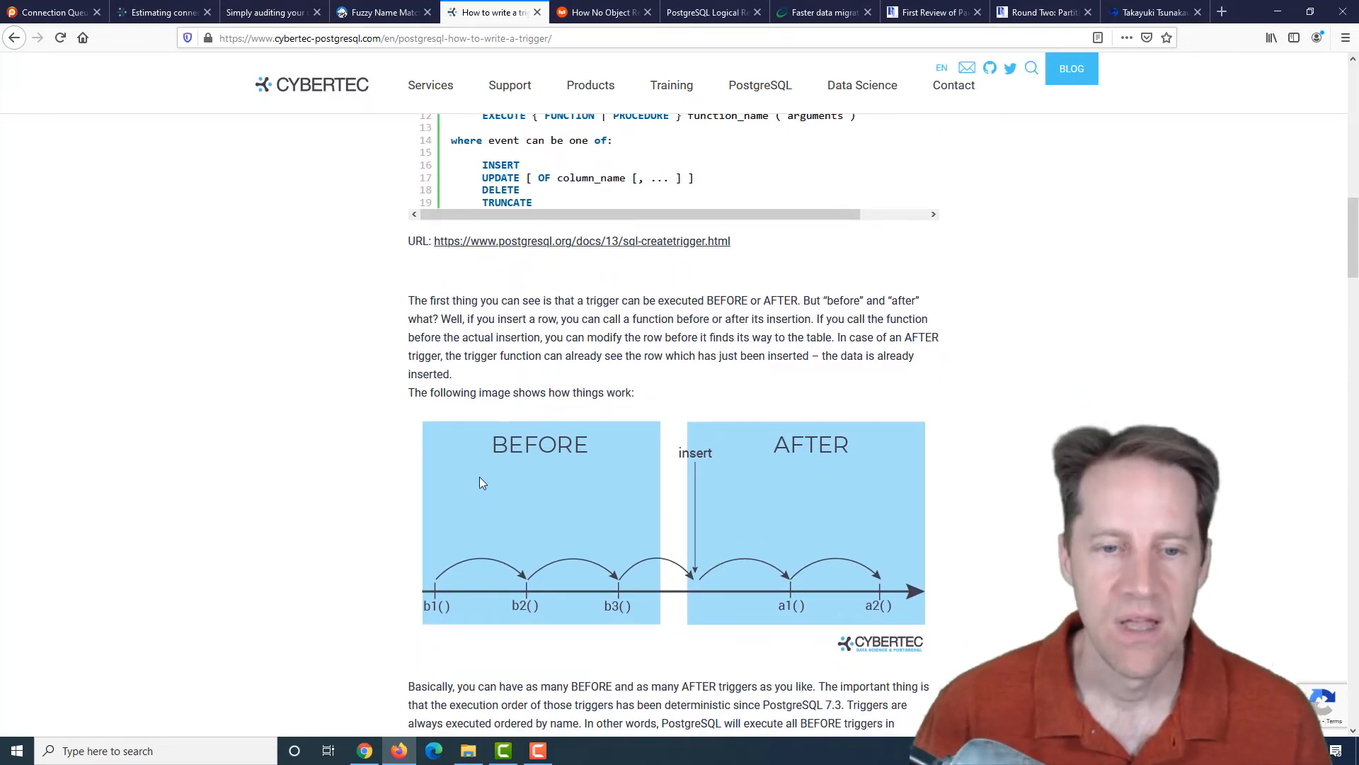
mouse_move(602, 549)
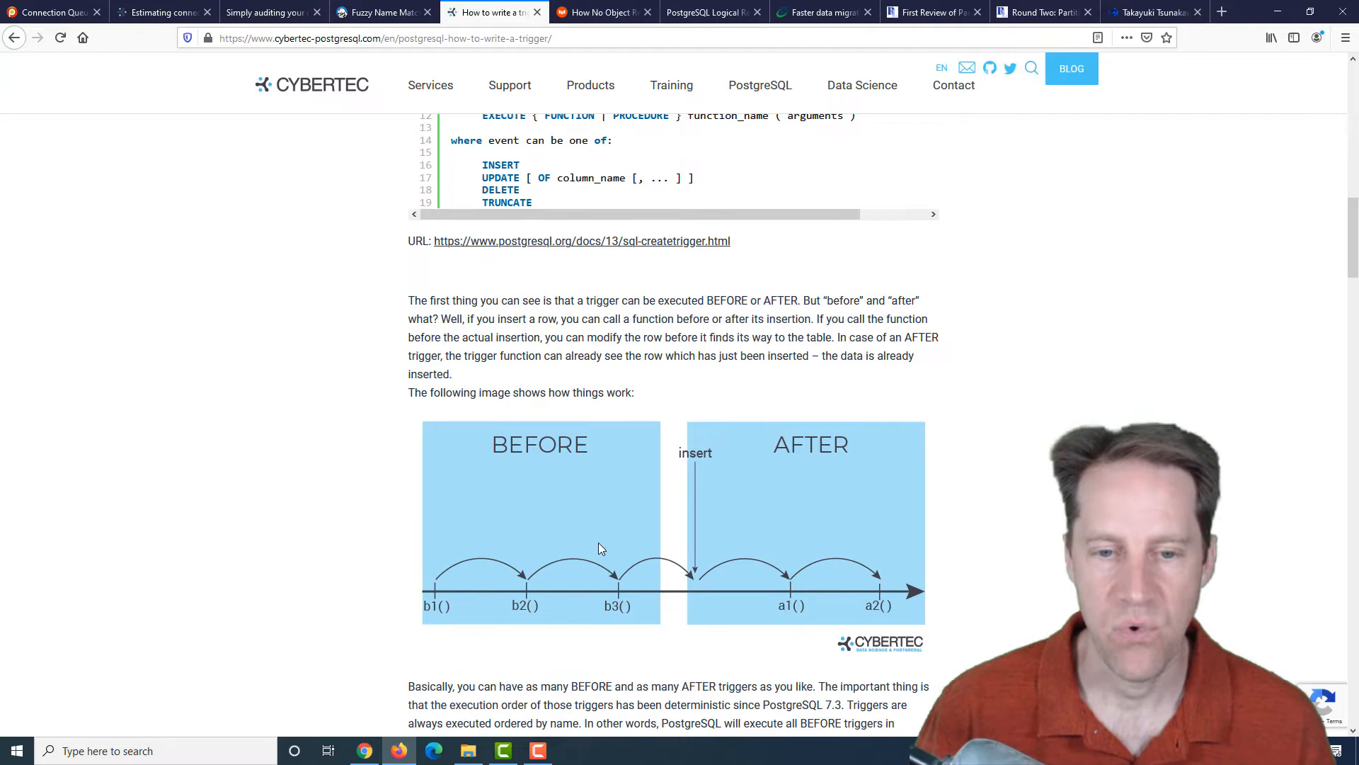
mouse_move(690, 480)
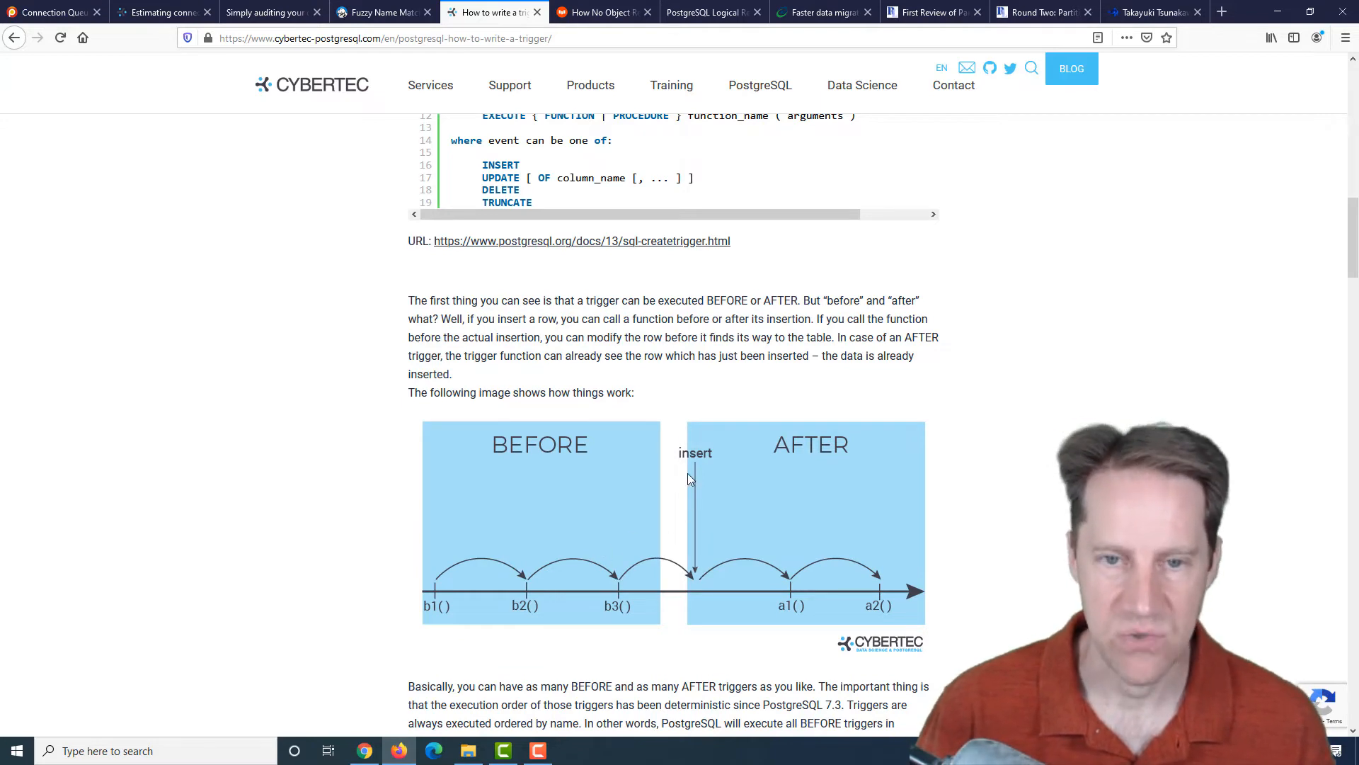
mouse_move(689, 536)
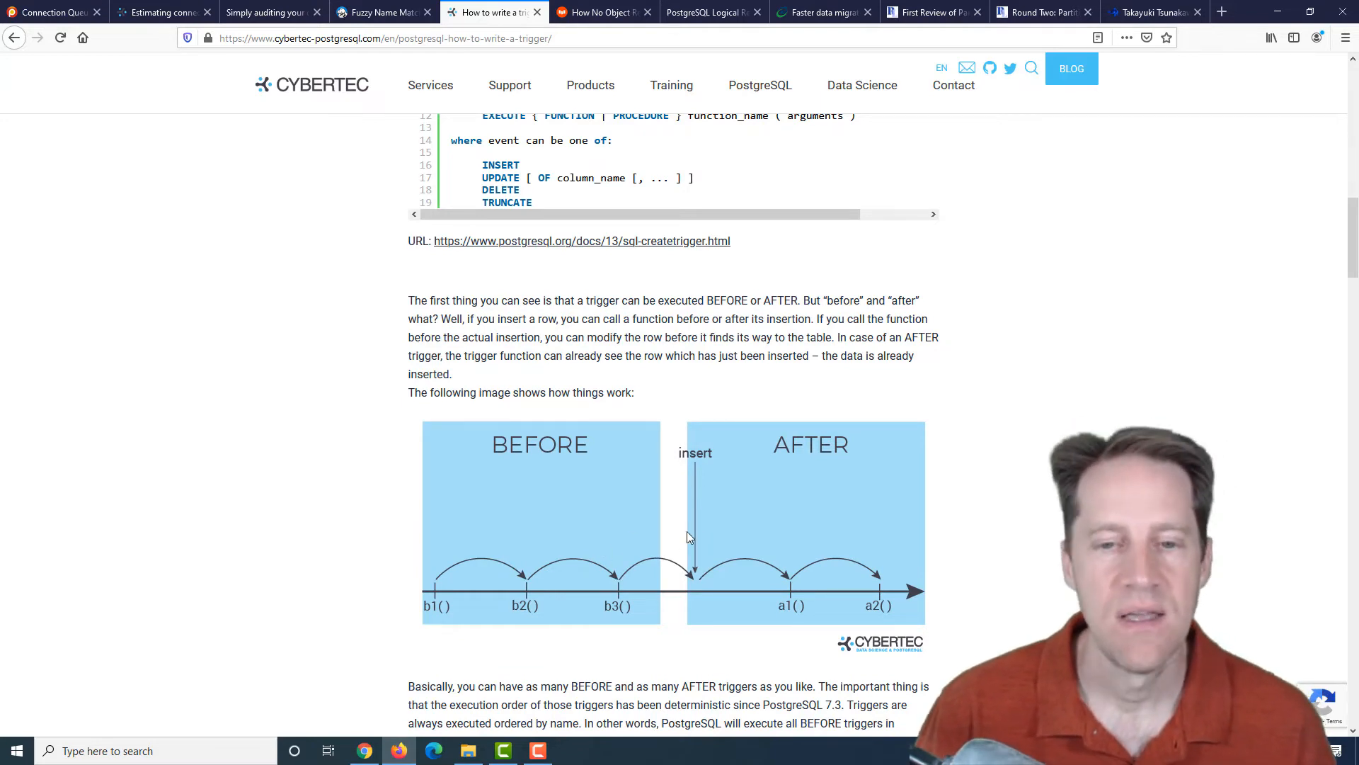
mouse_move(793, 584)
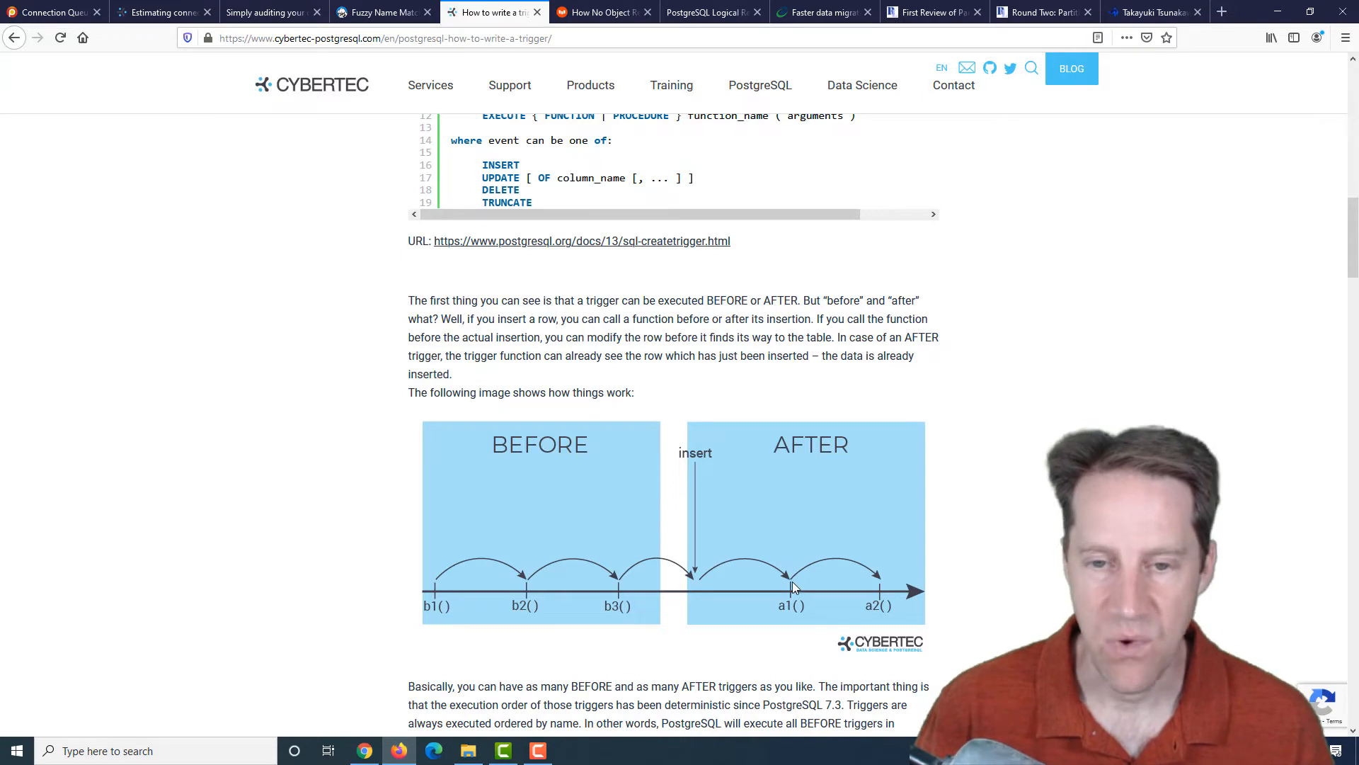
mouse_move(446, 598)
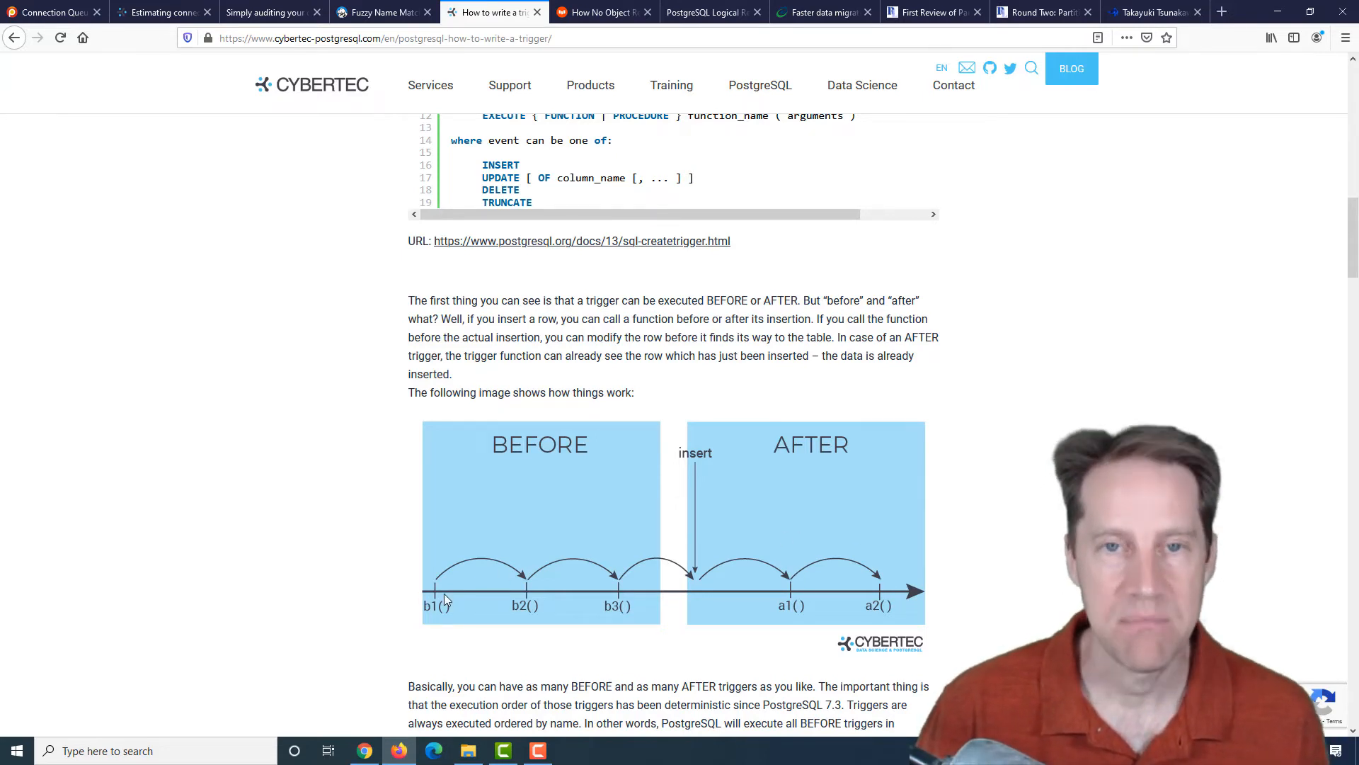
mouse_move(373, 507)
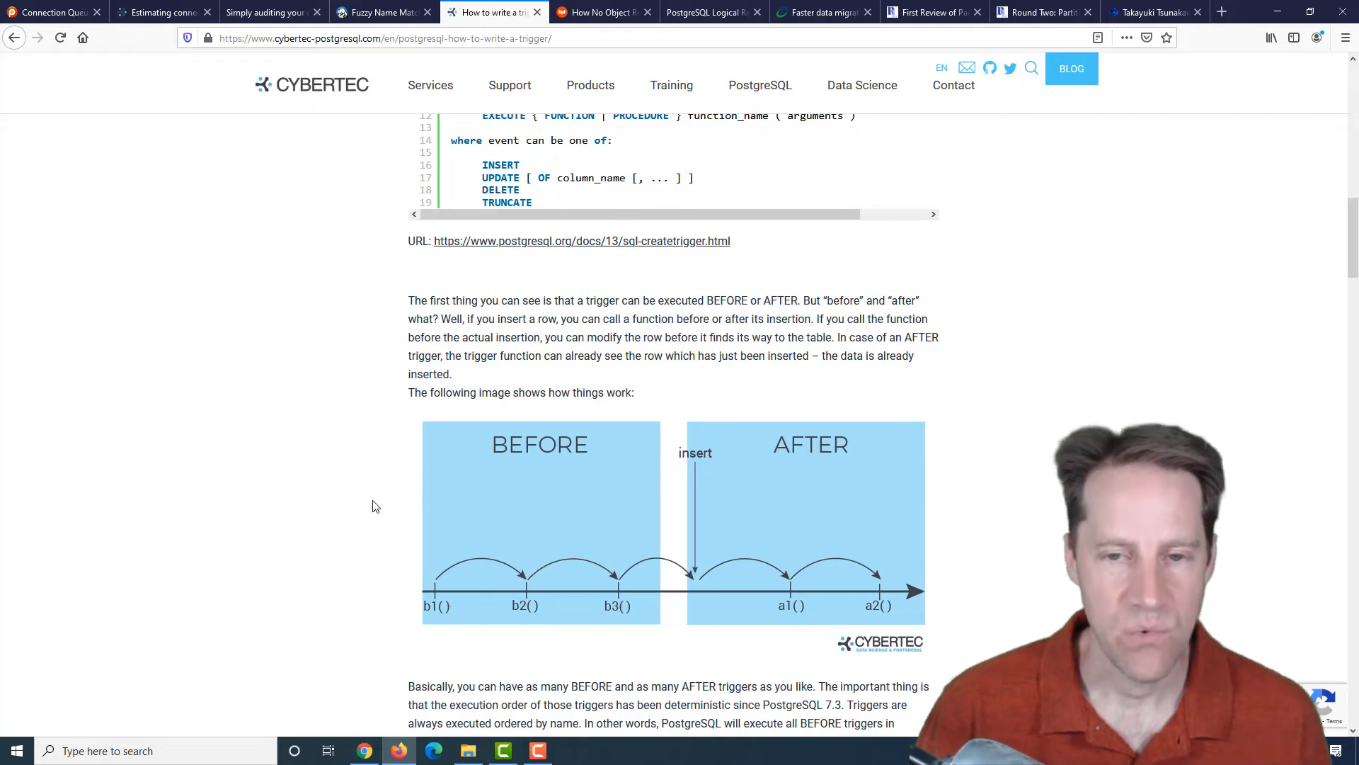
mouse_move(561, 468)
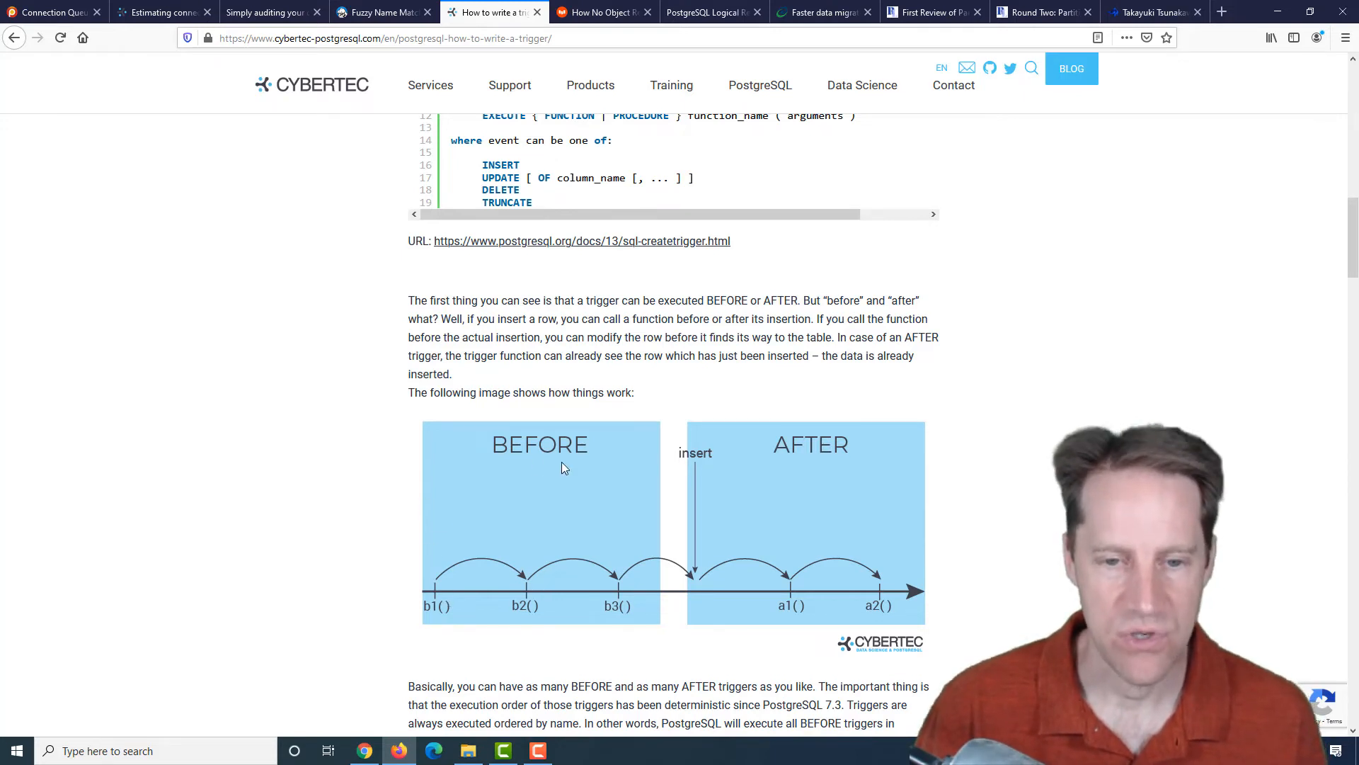
scroll(down, 3)
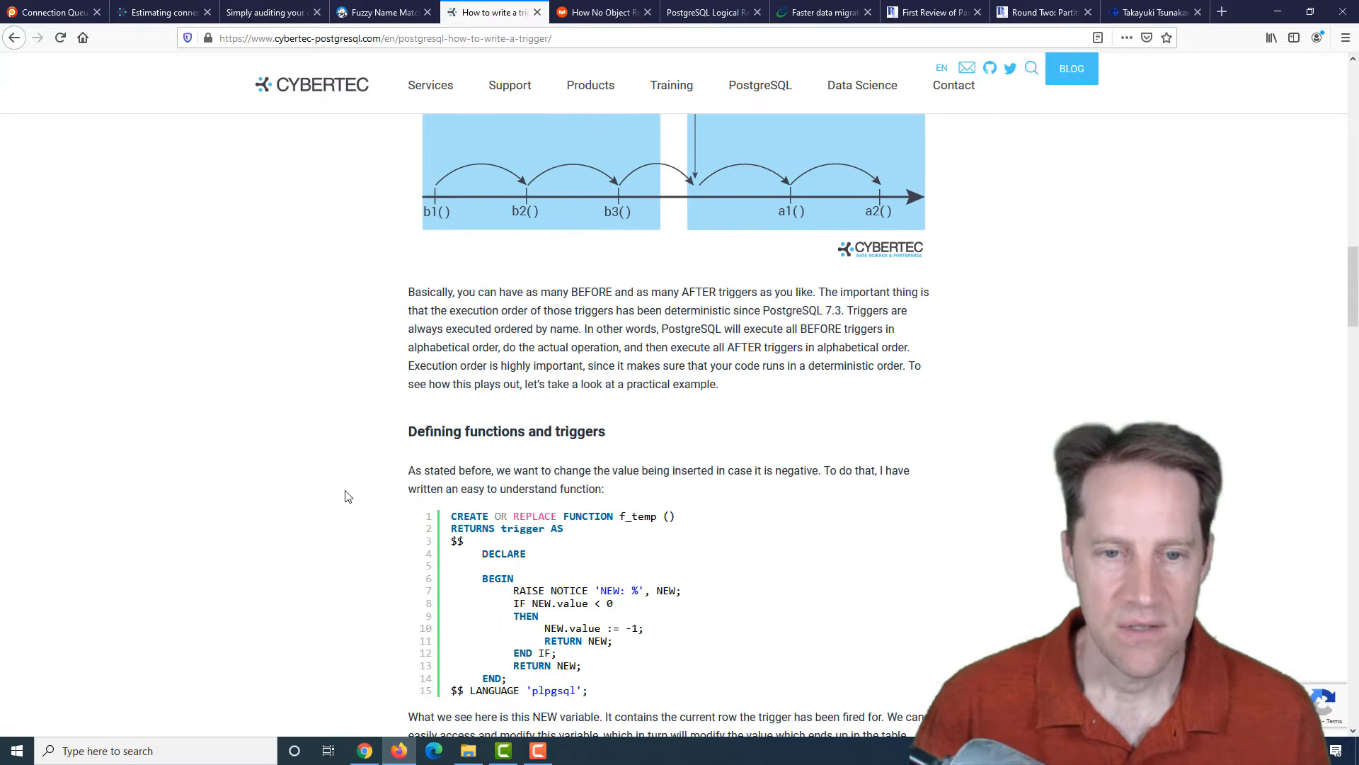
scroll(down, 3)
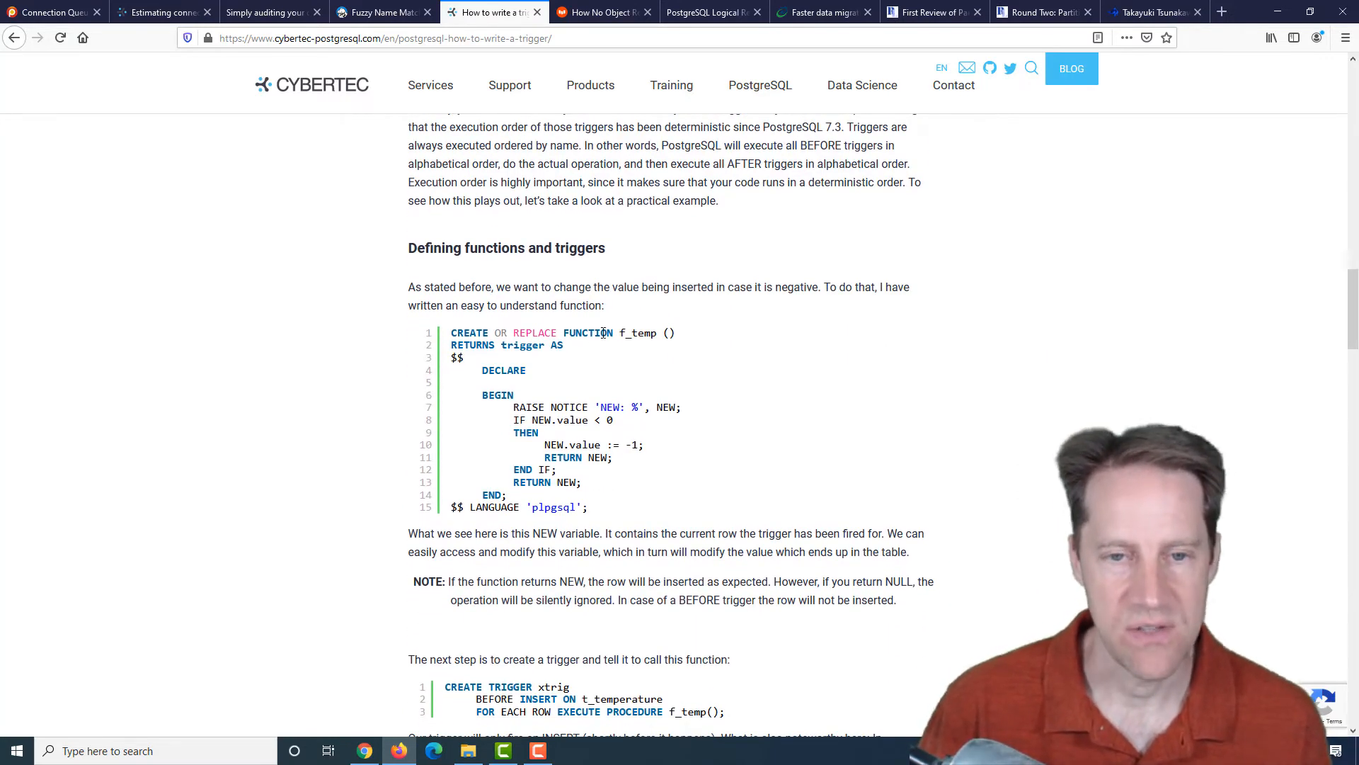
double_click(638, 331)
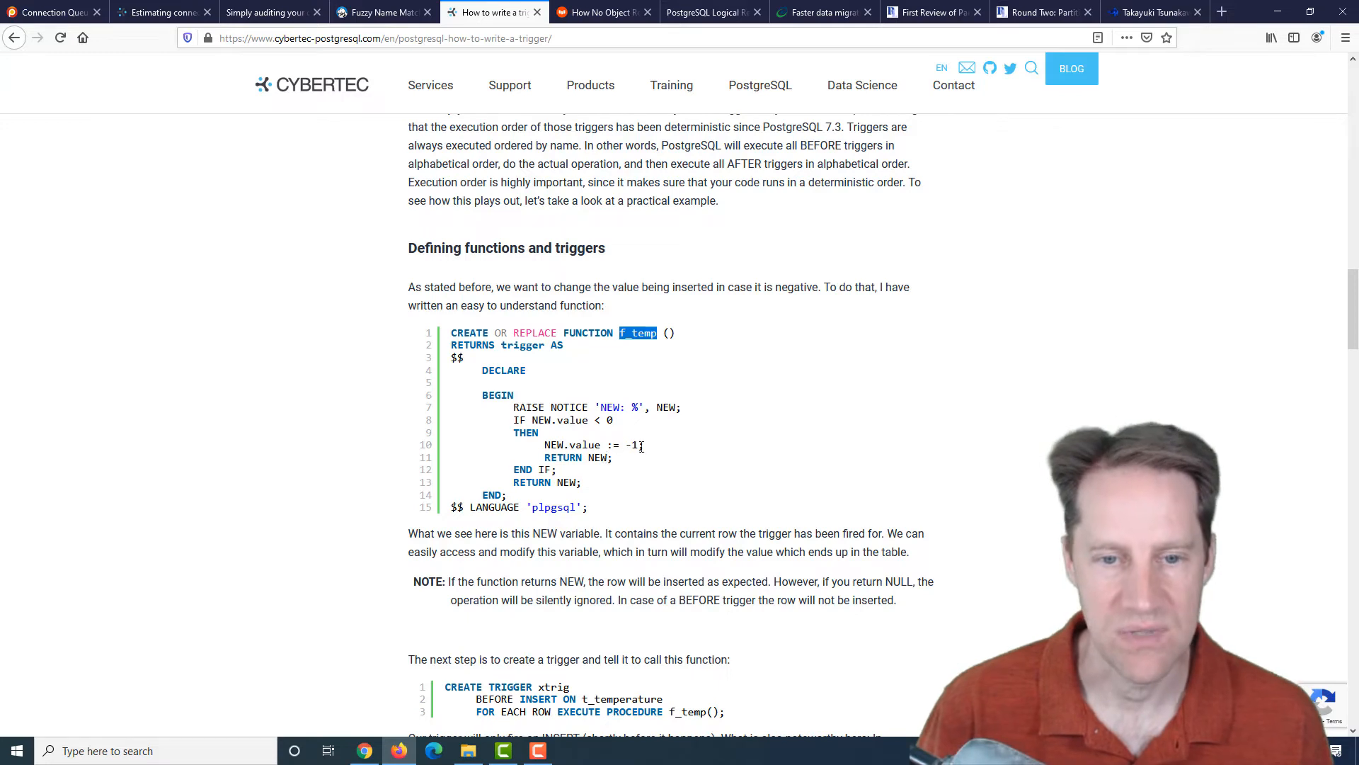
scroll(down, 3)
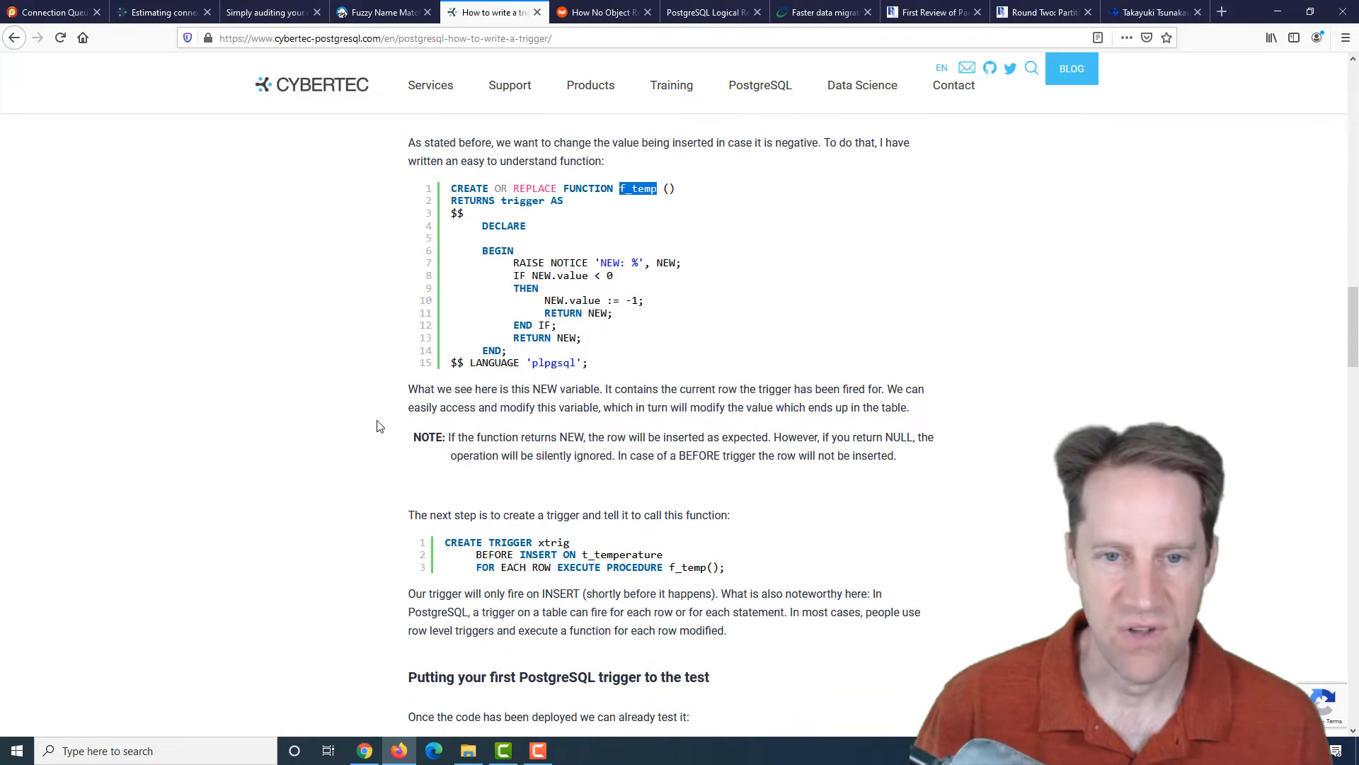
mouse_move(598, 299)
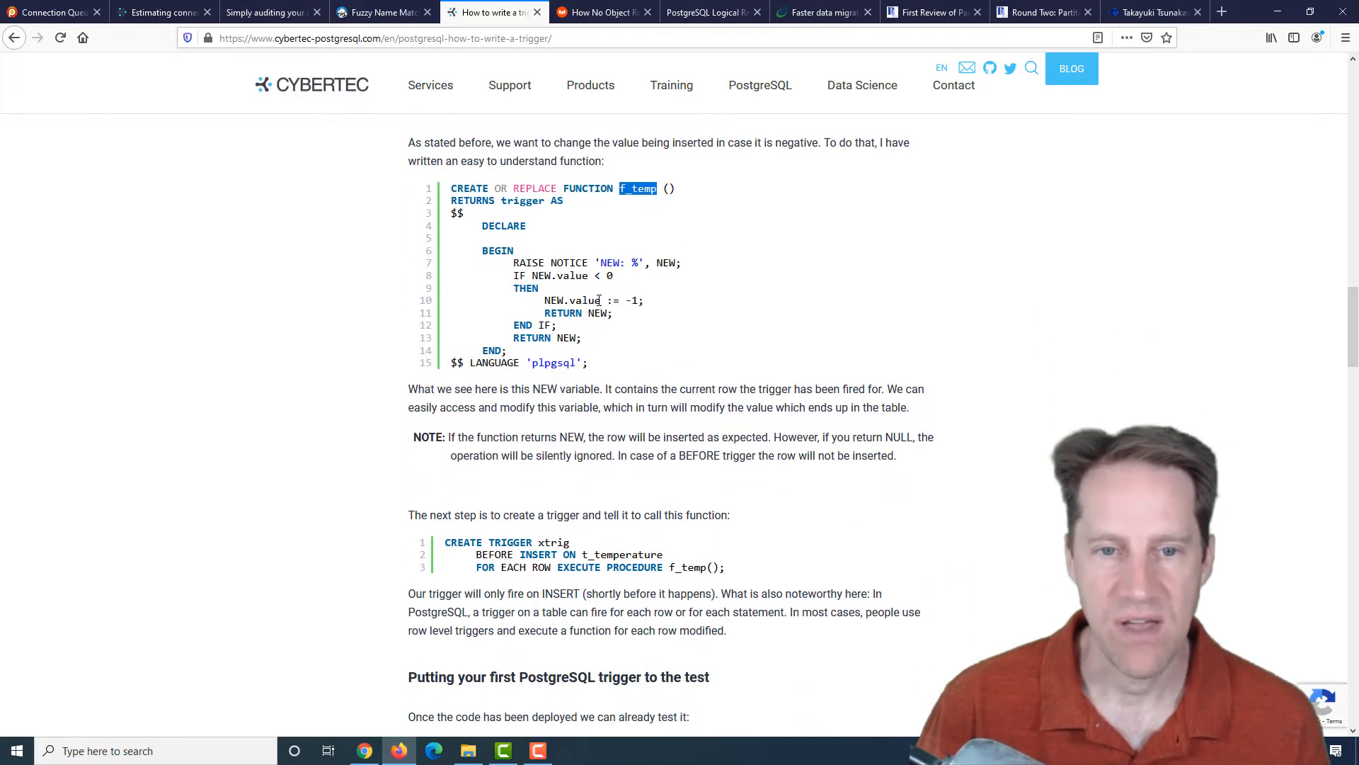
double_click(570, 300)
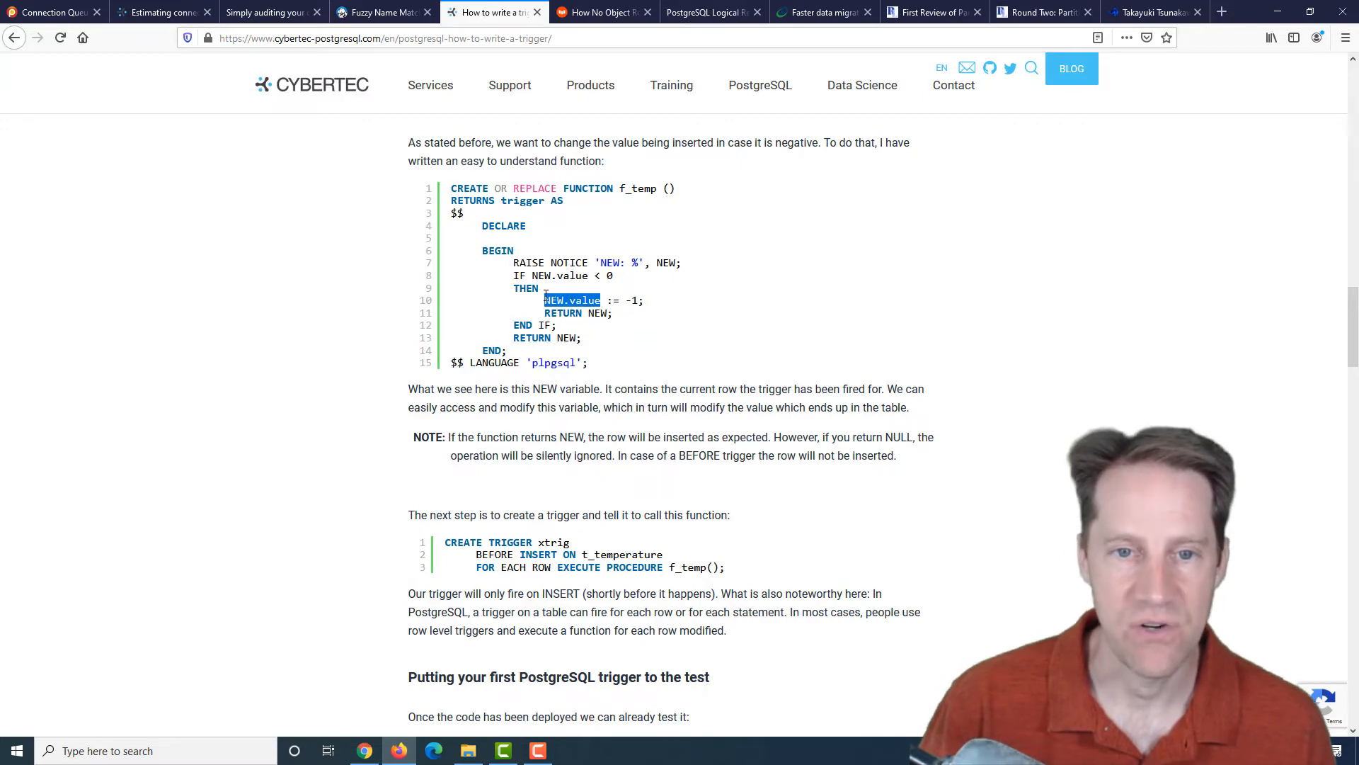
mouse_move(372, 399)
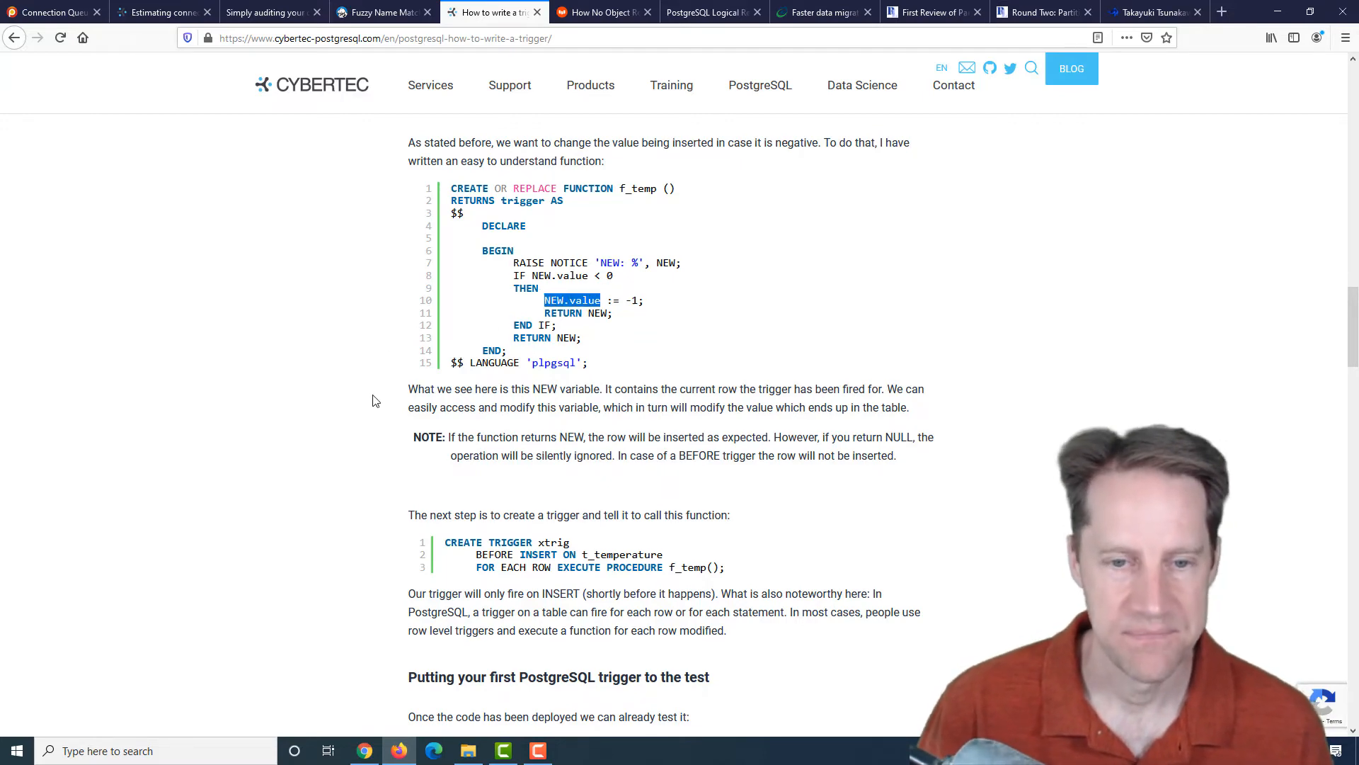
scroll(down, 3)
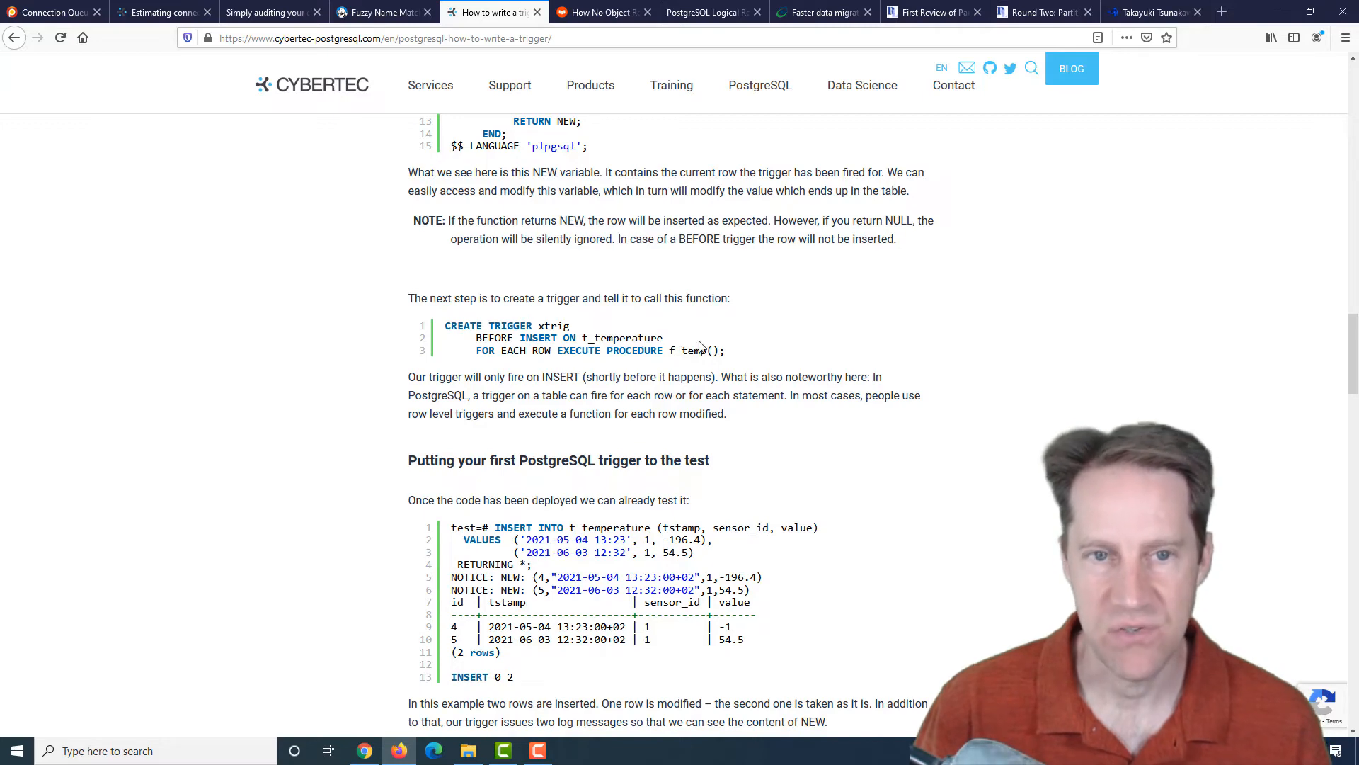
scroll(up, 3)
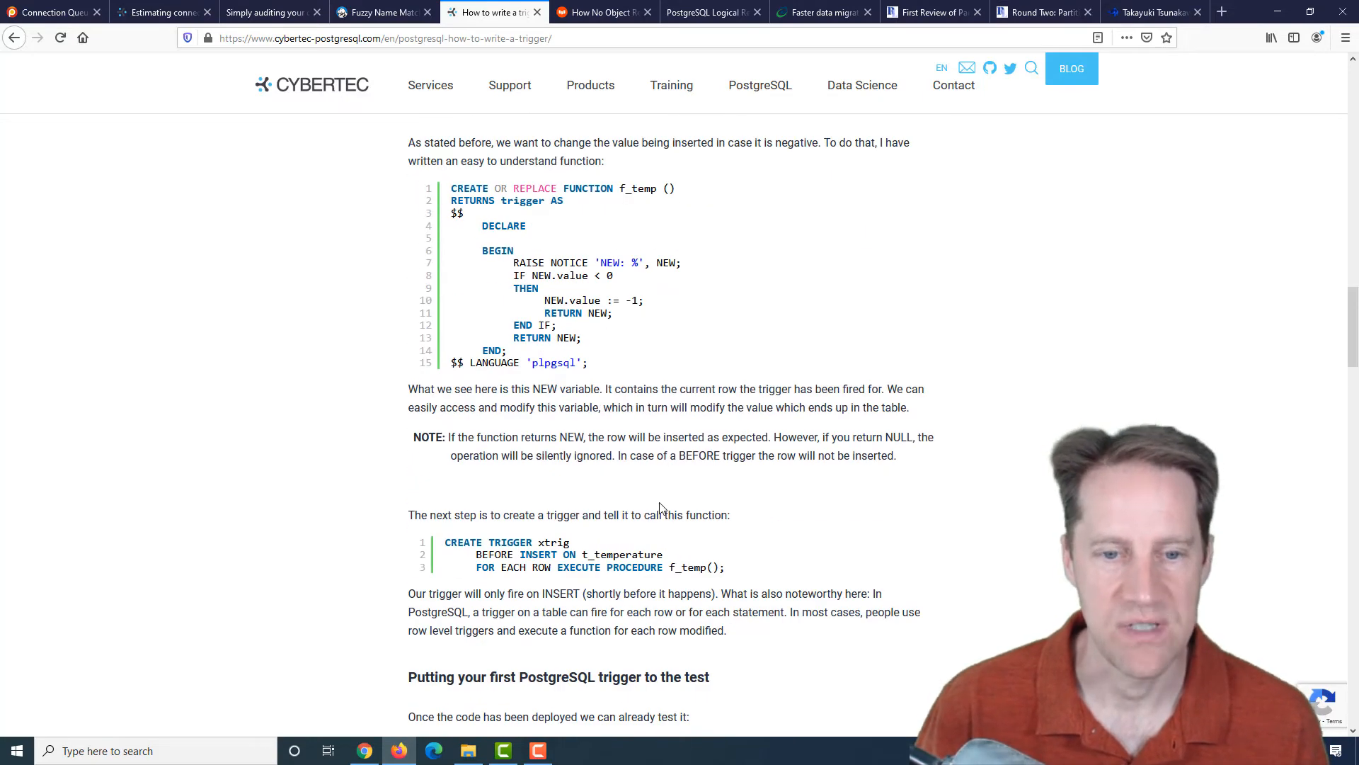
scroll(down, 3)
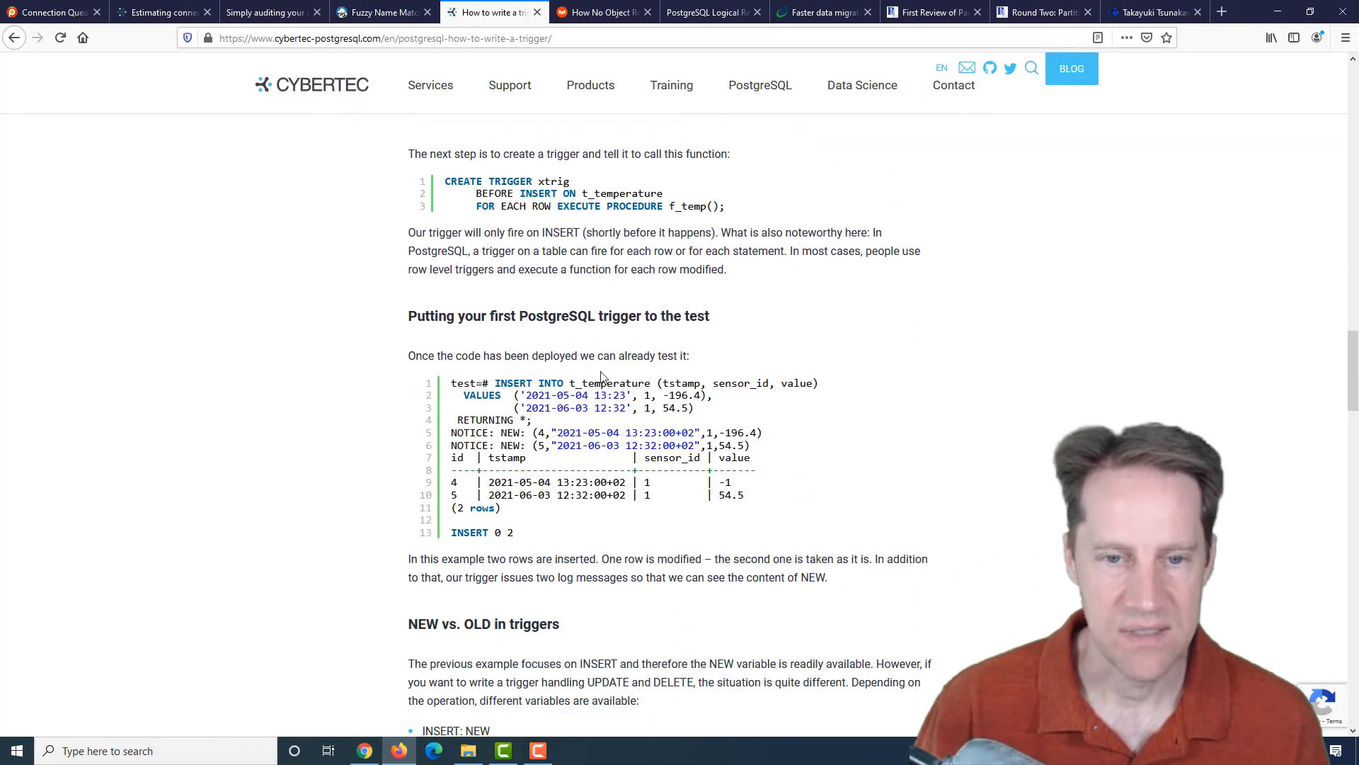
mouse_move(761, 477)
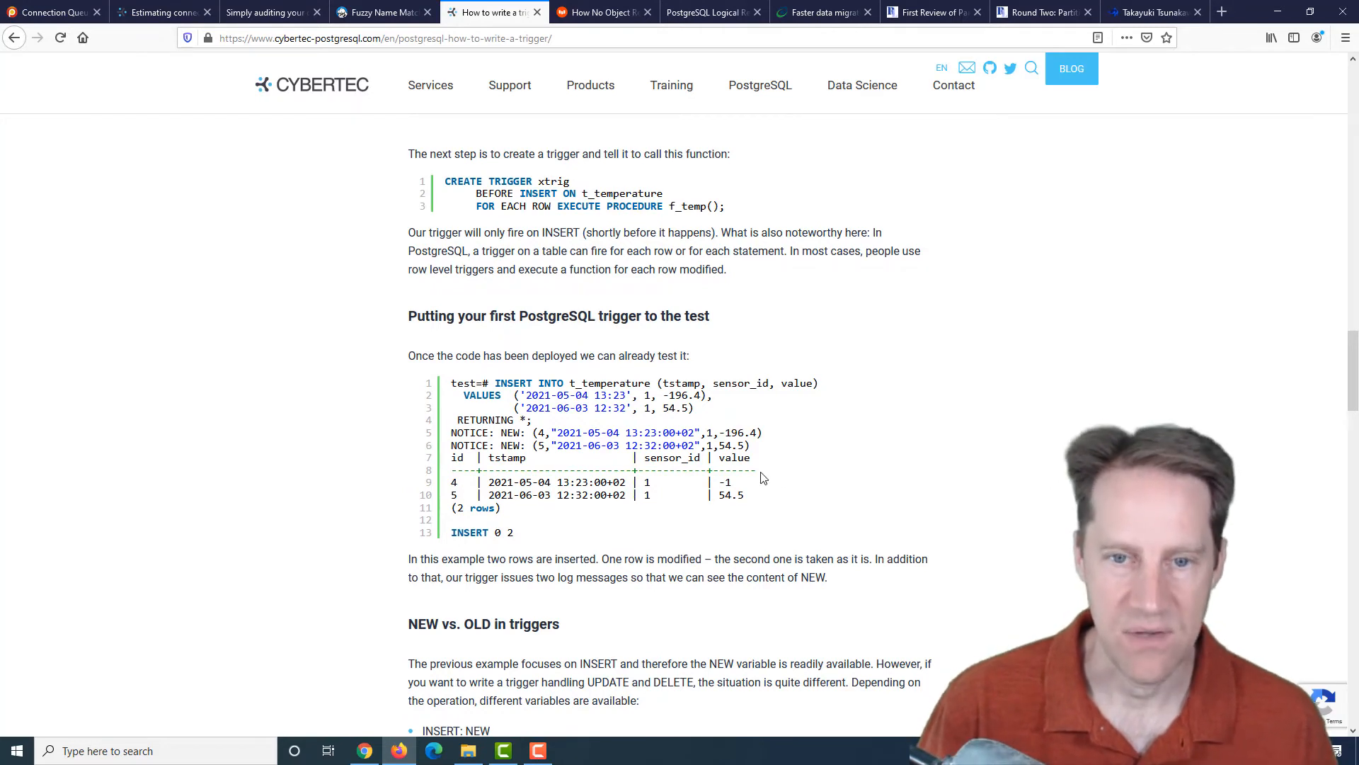
double_click(731, 433)
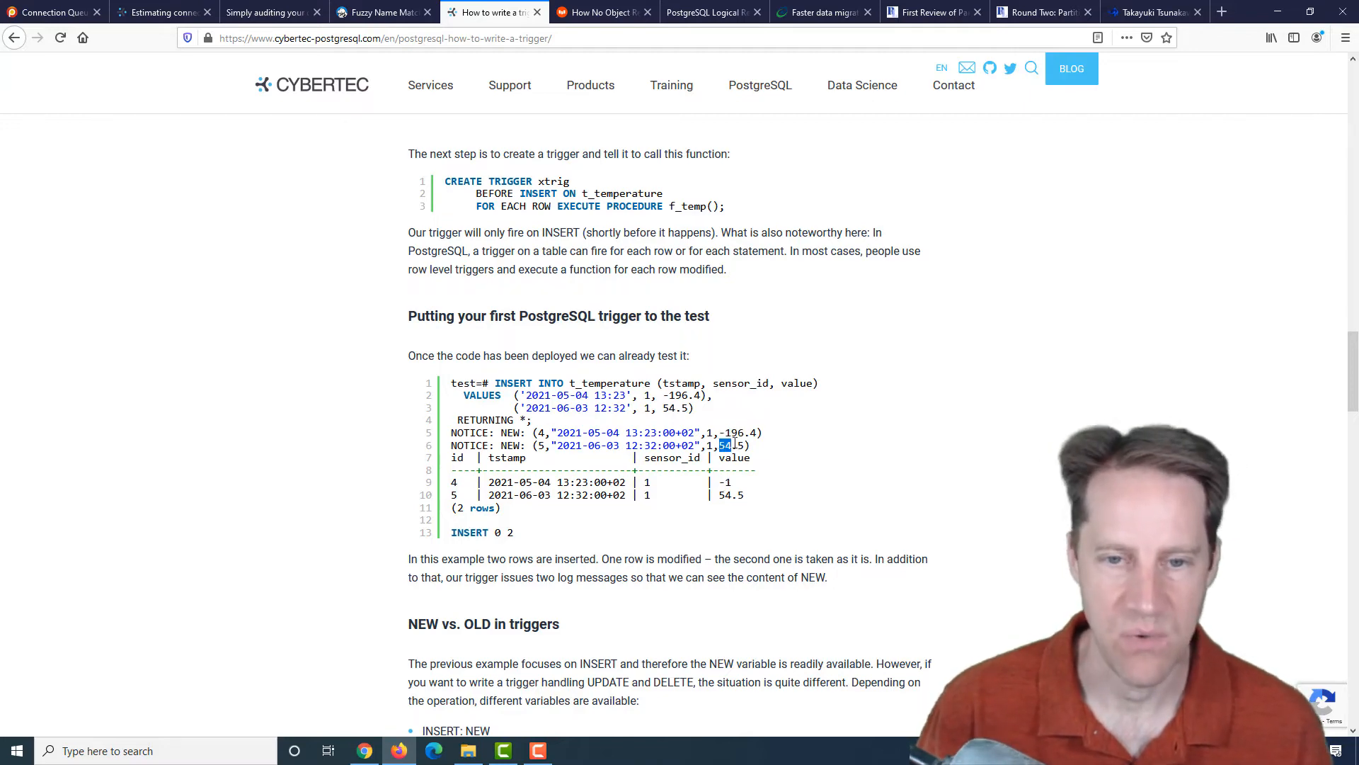
scroll(up, 3)
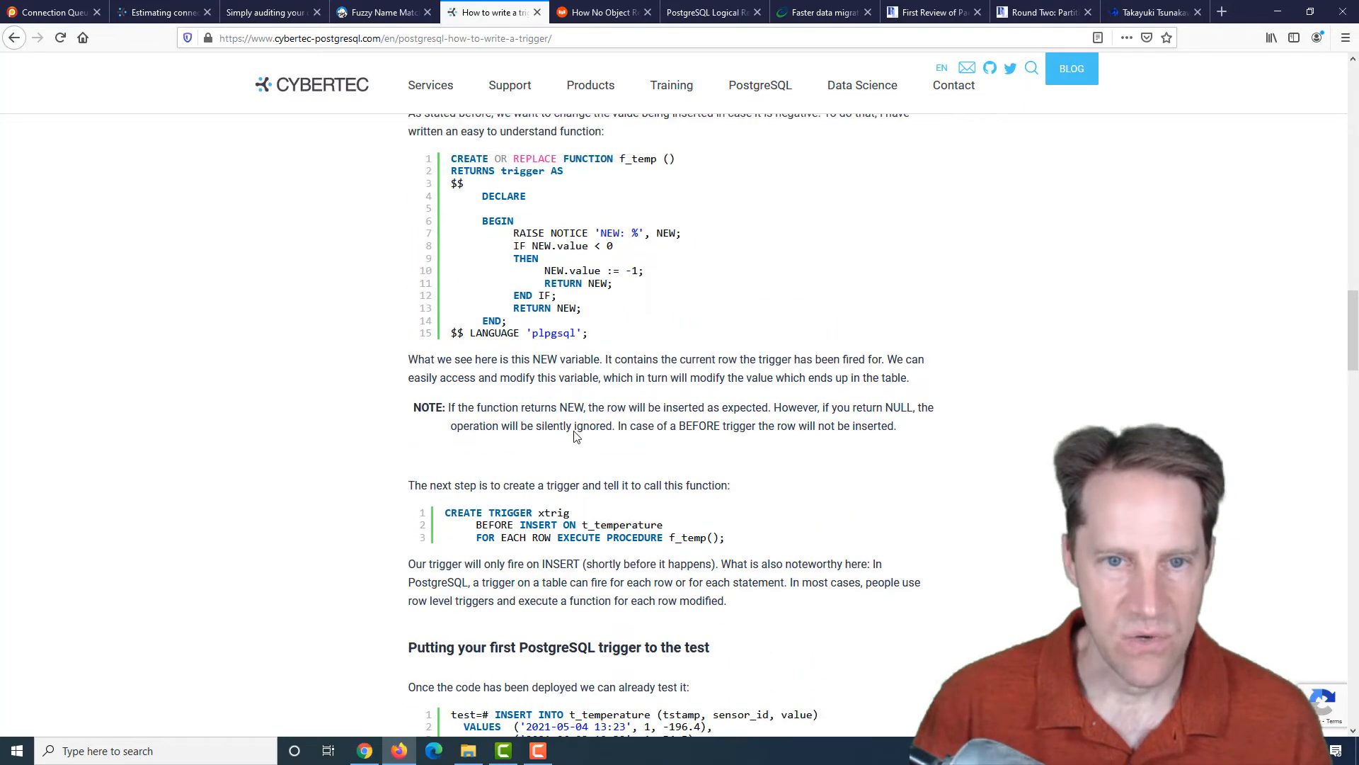
scroll(up, 3)
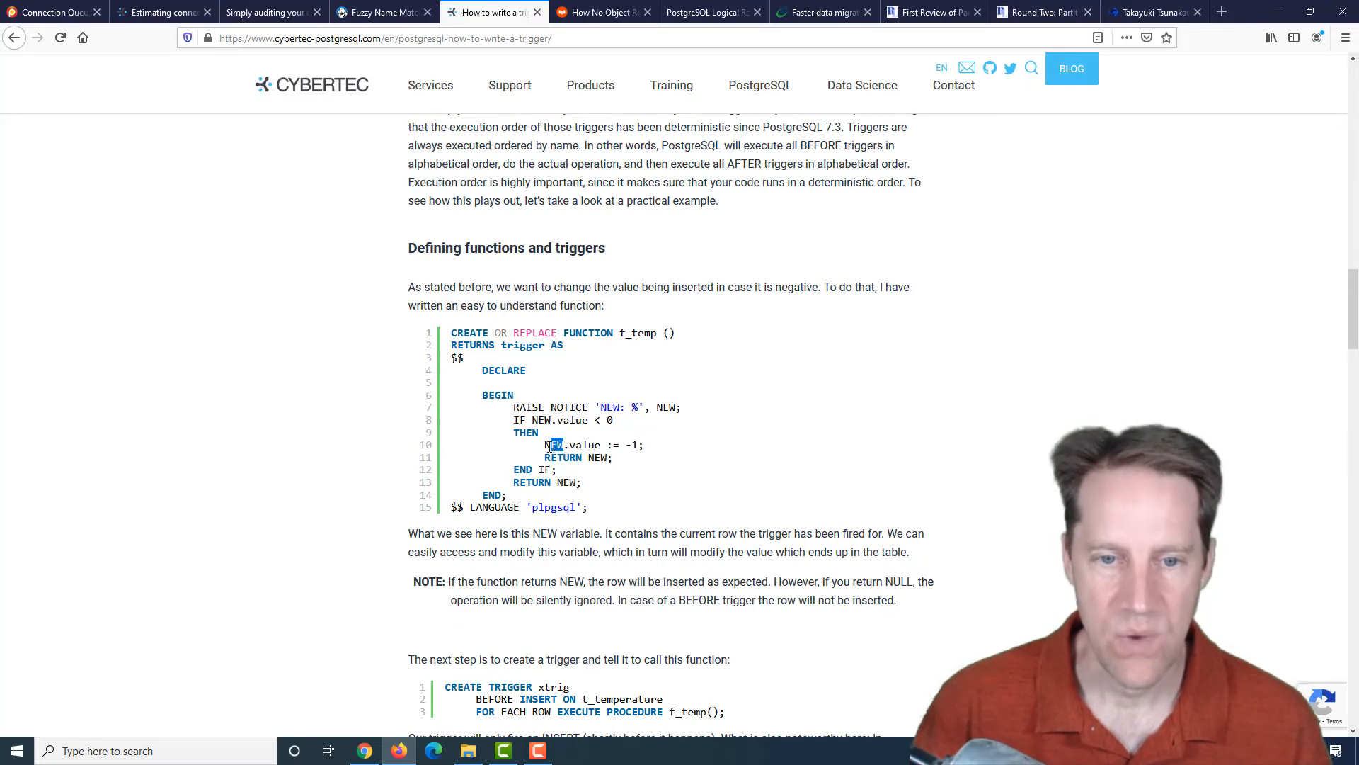
scroll(down, 3)
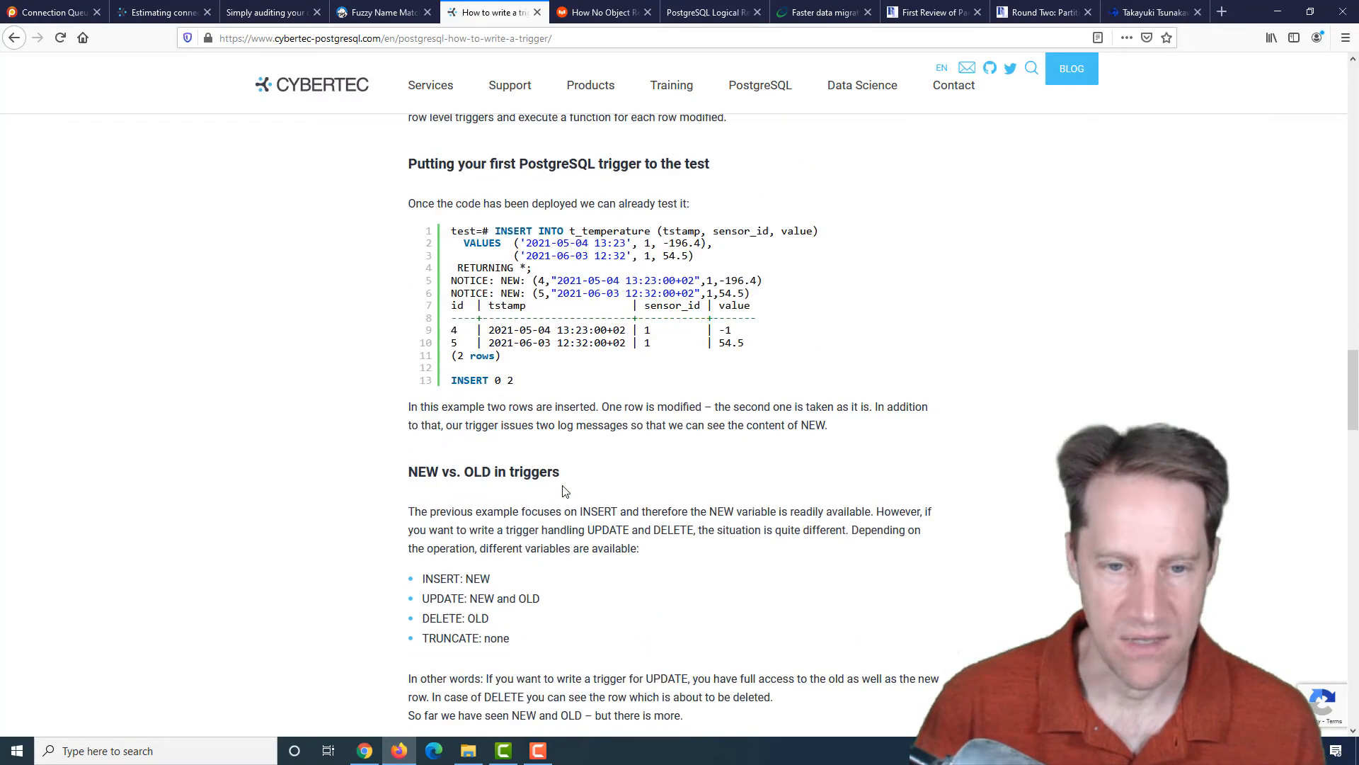
scroll(down, 3)
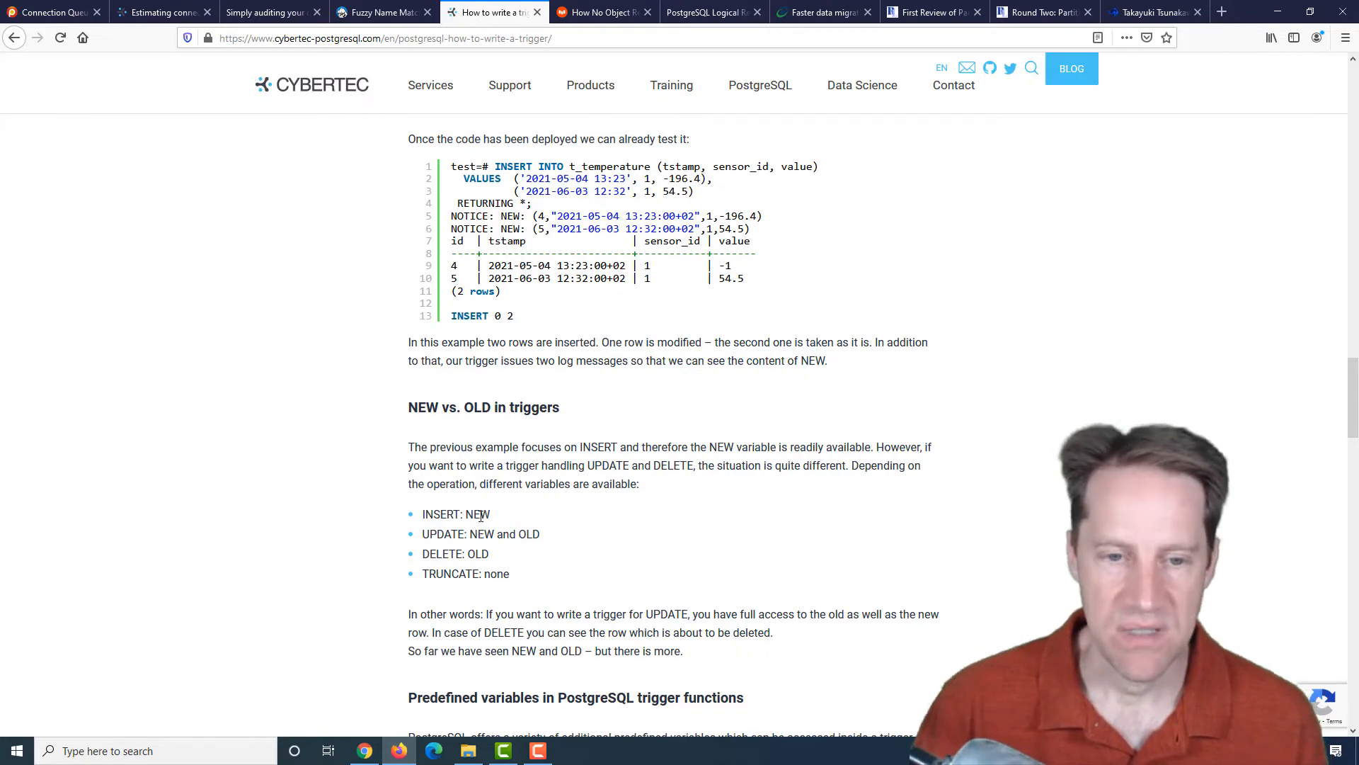
mouse_move(492, 529)
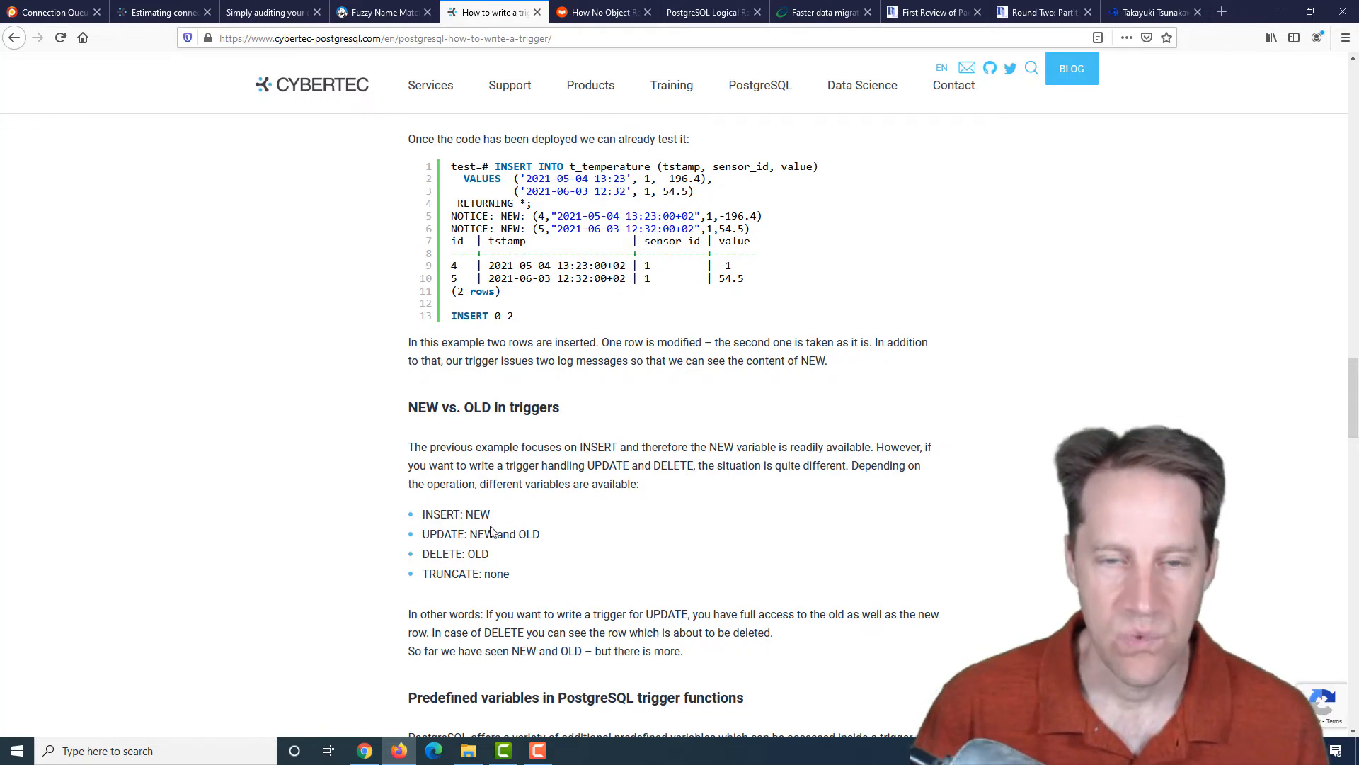
mouse_move(425, 513)
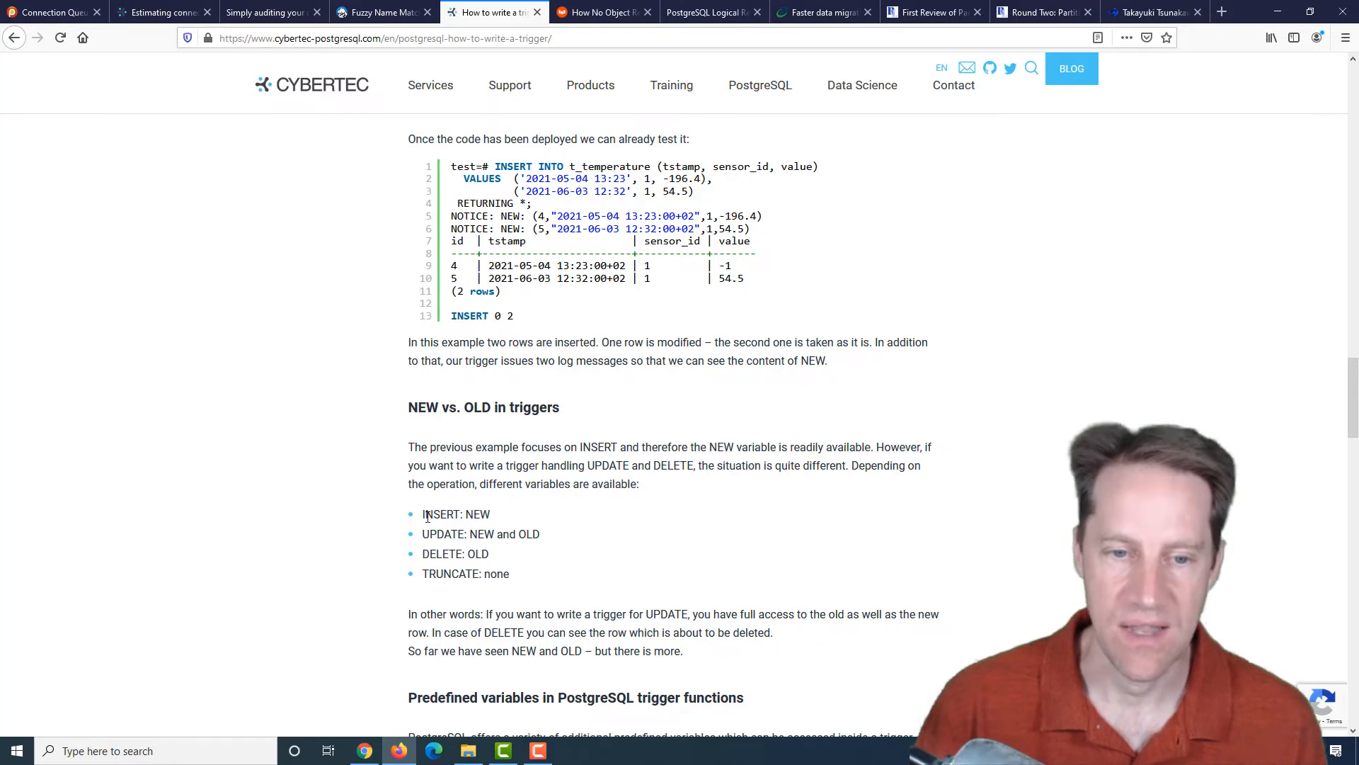
mouse_move(527, 533)
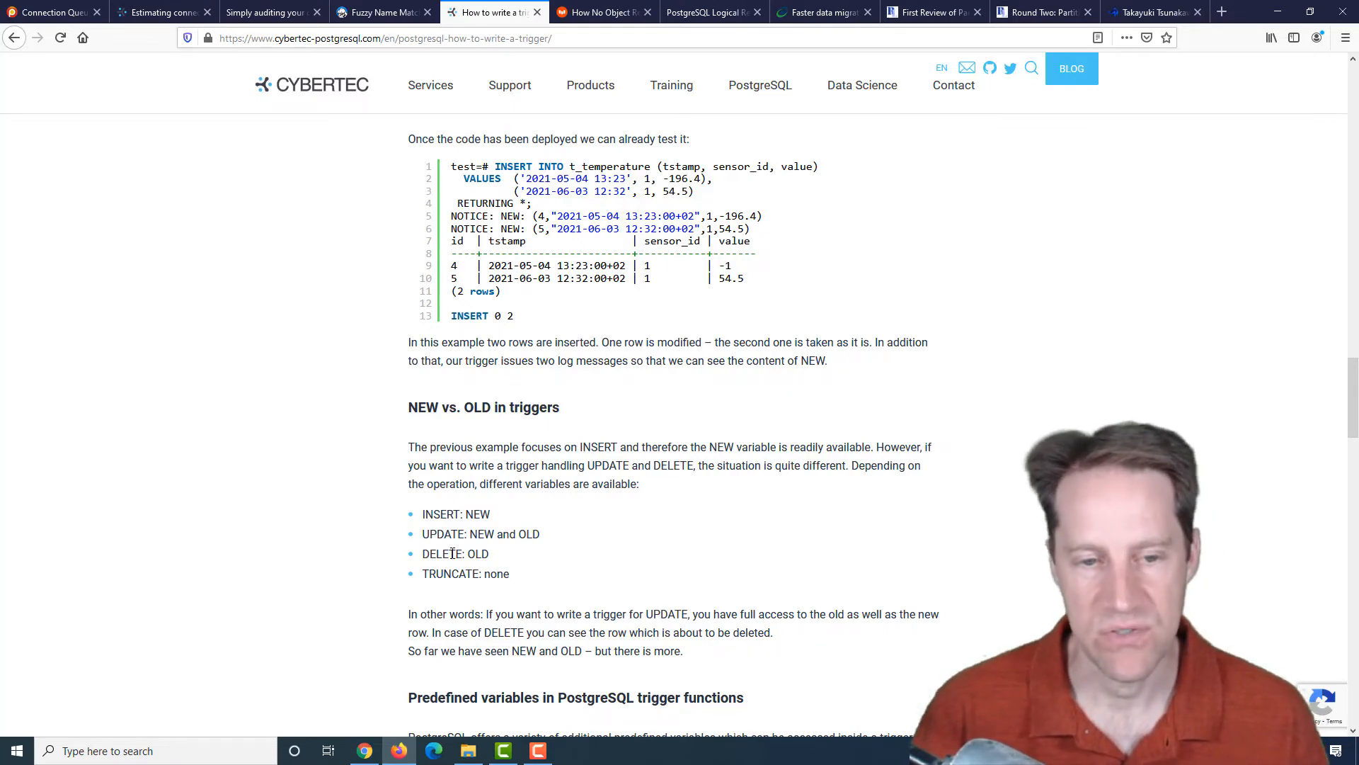
mouse_move(403, 567)
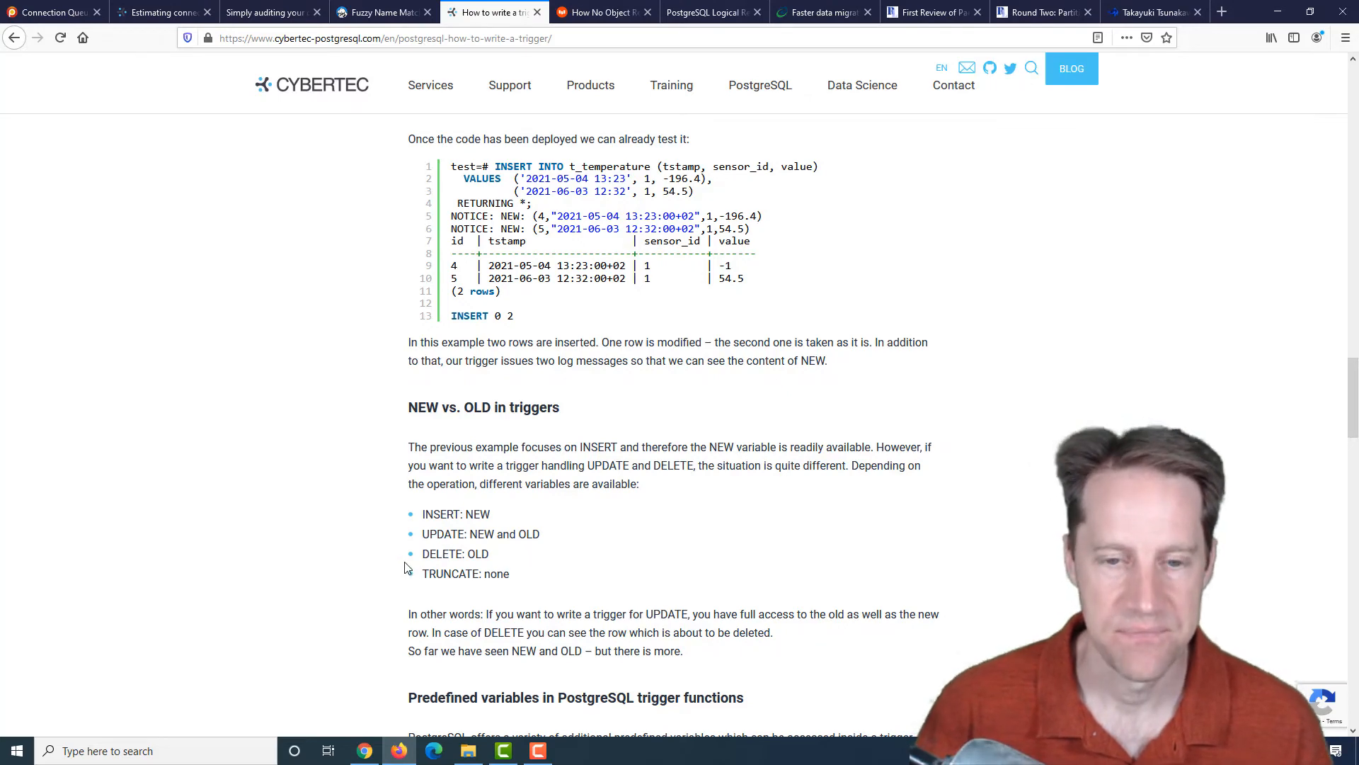
scroll(down, 3)
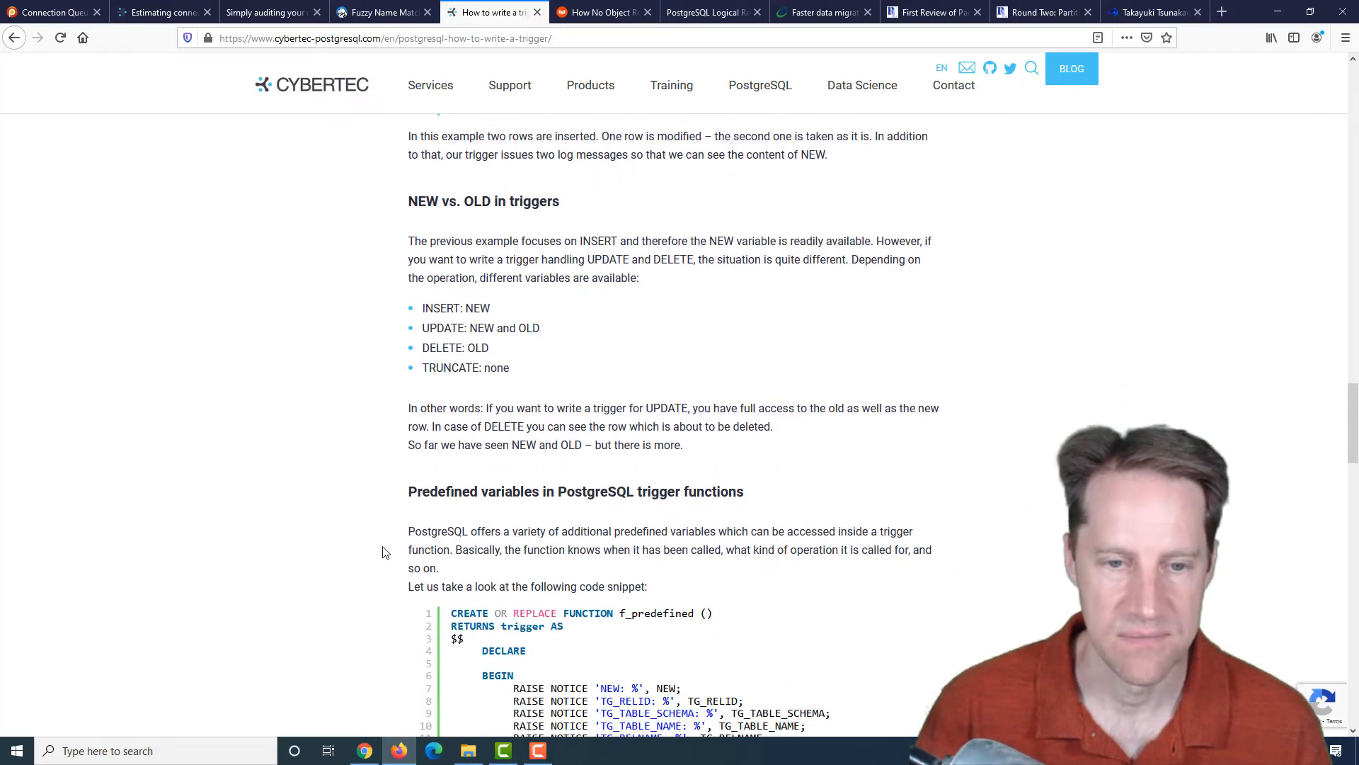
scroll(down, 3)
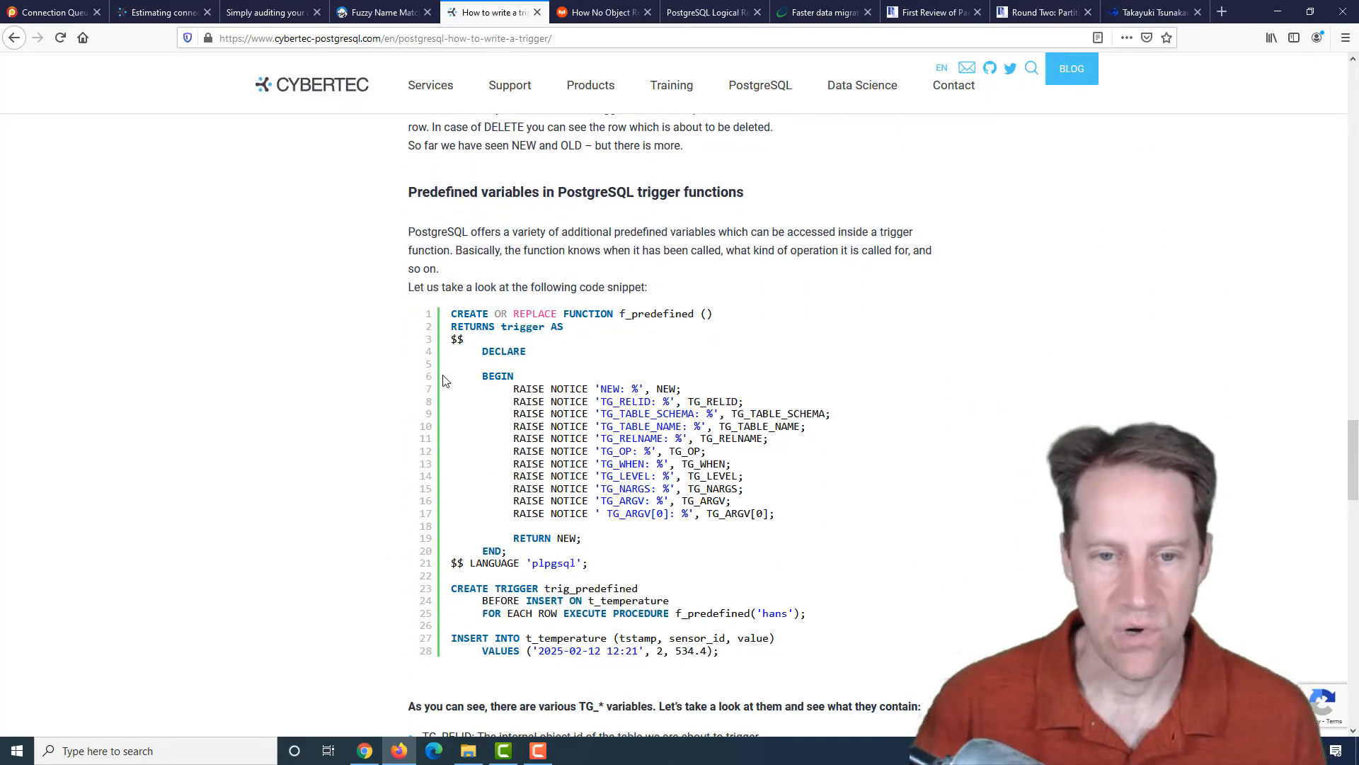
scroll(down, 3)
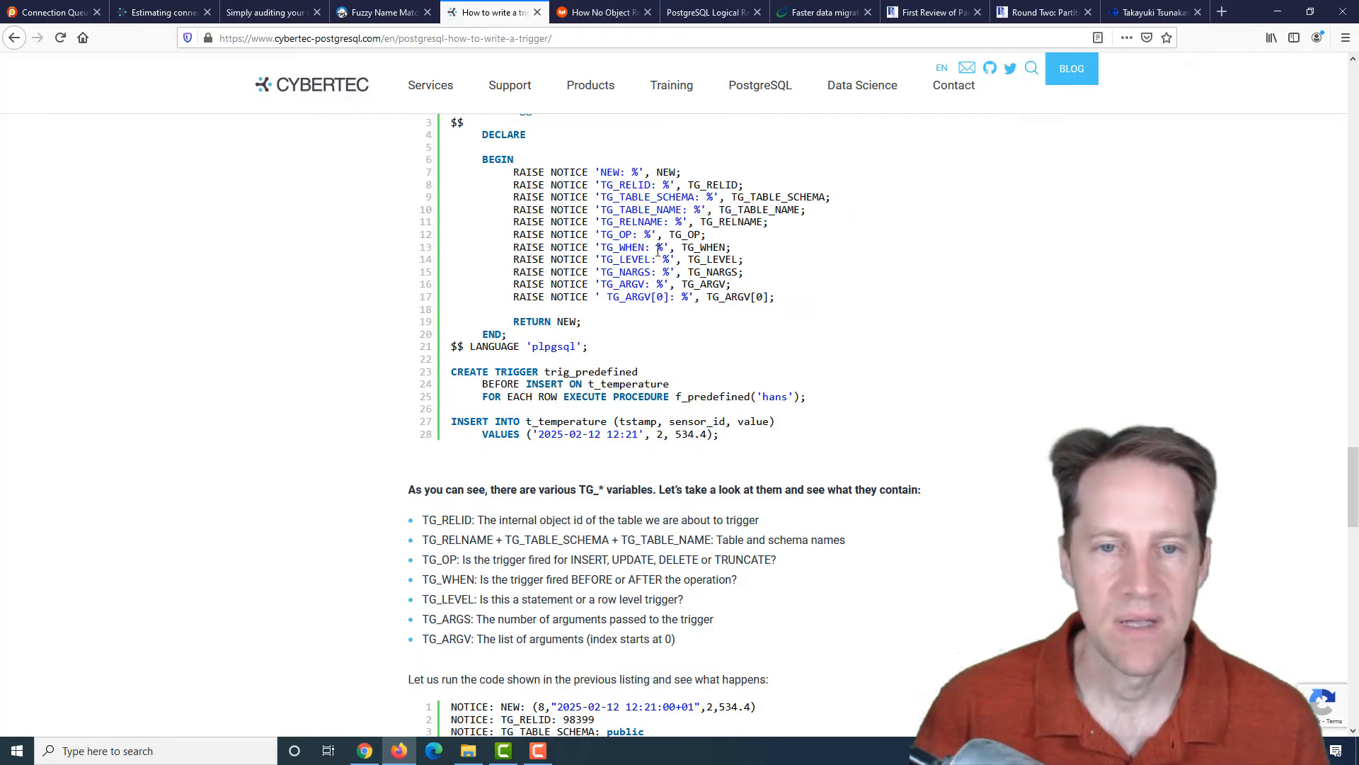
mouse_move(476, 597)
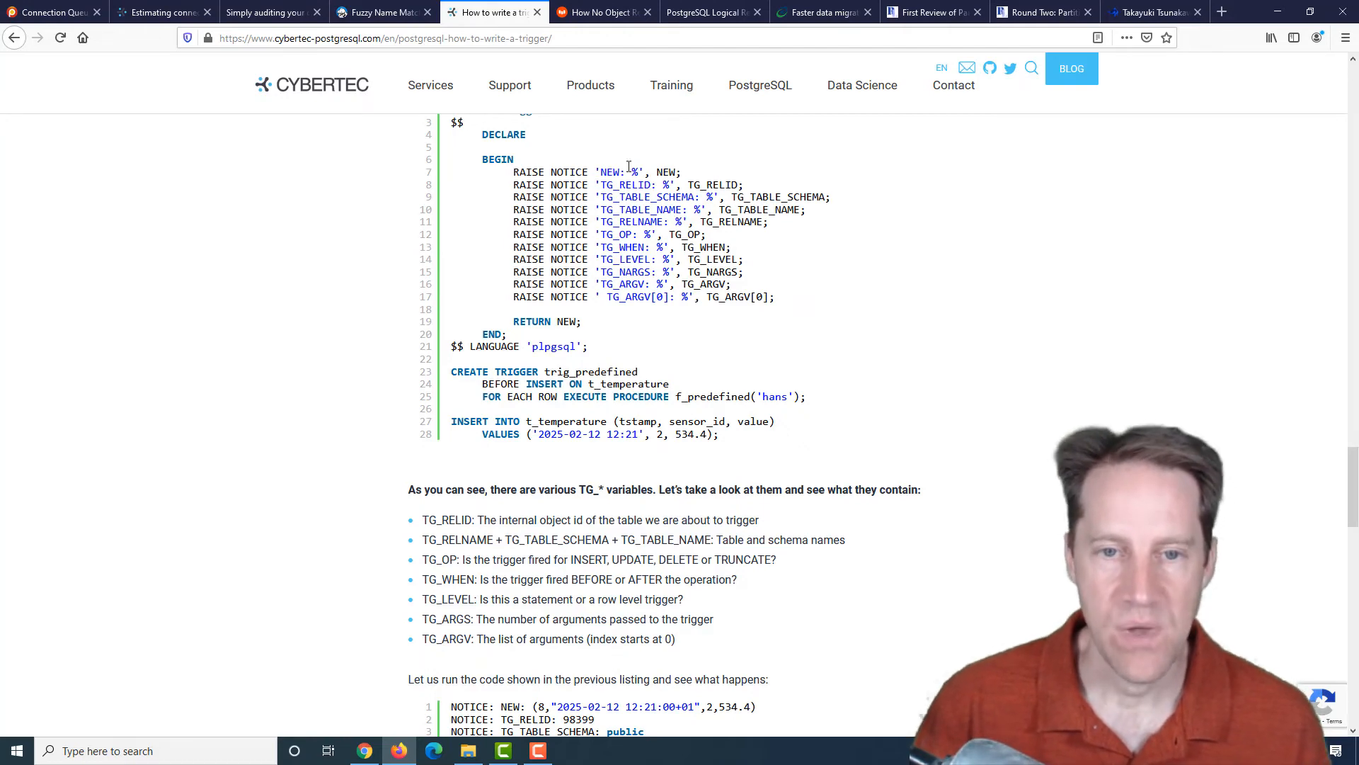
scroll(down, 3)
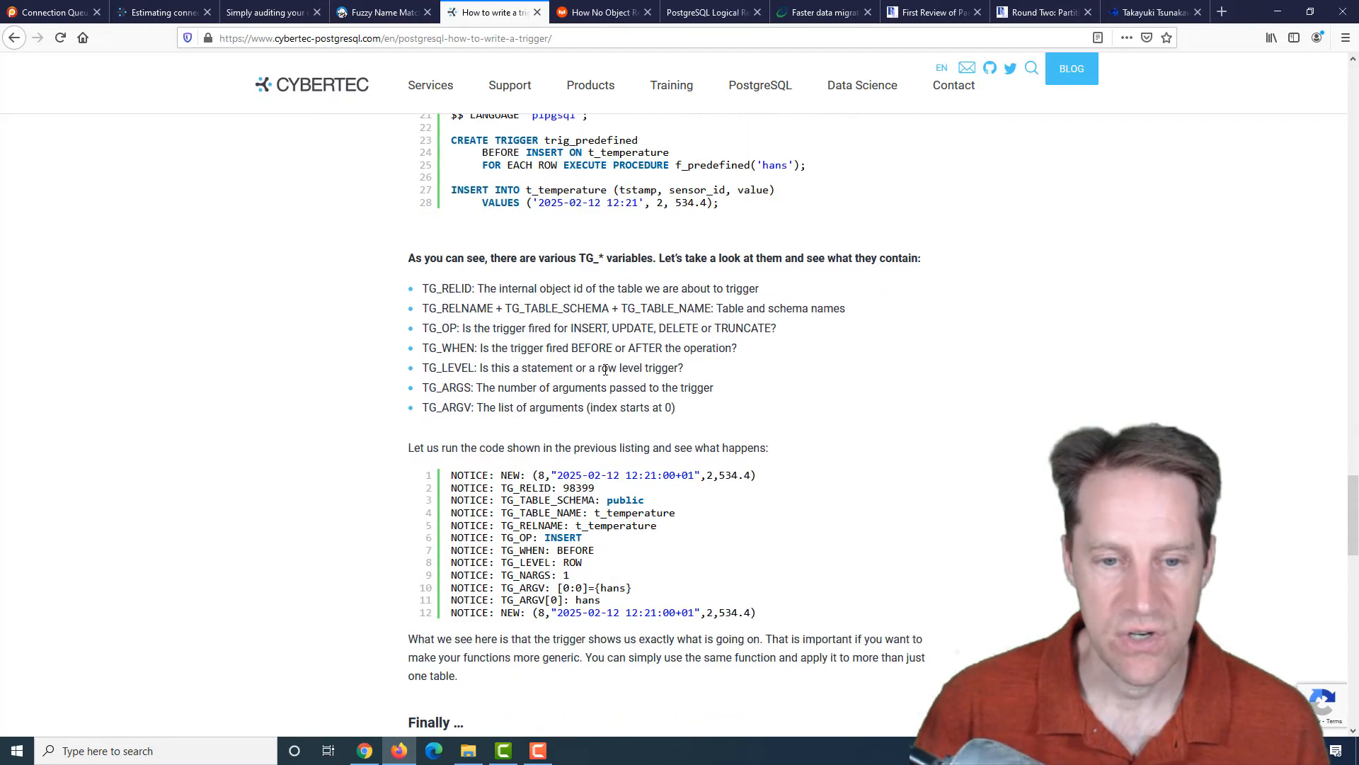
scroll(down, 3)
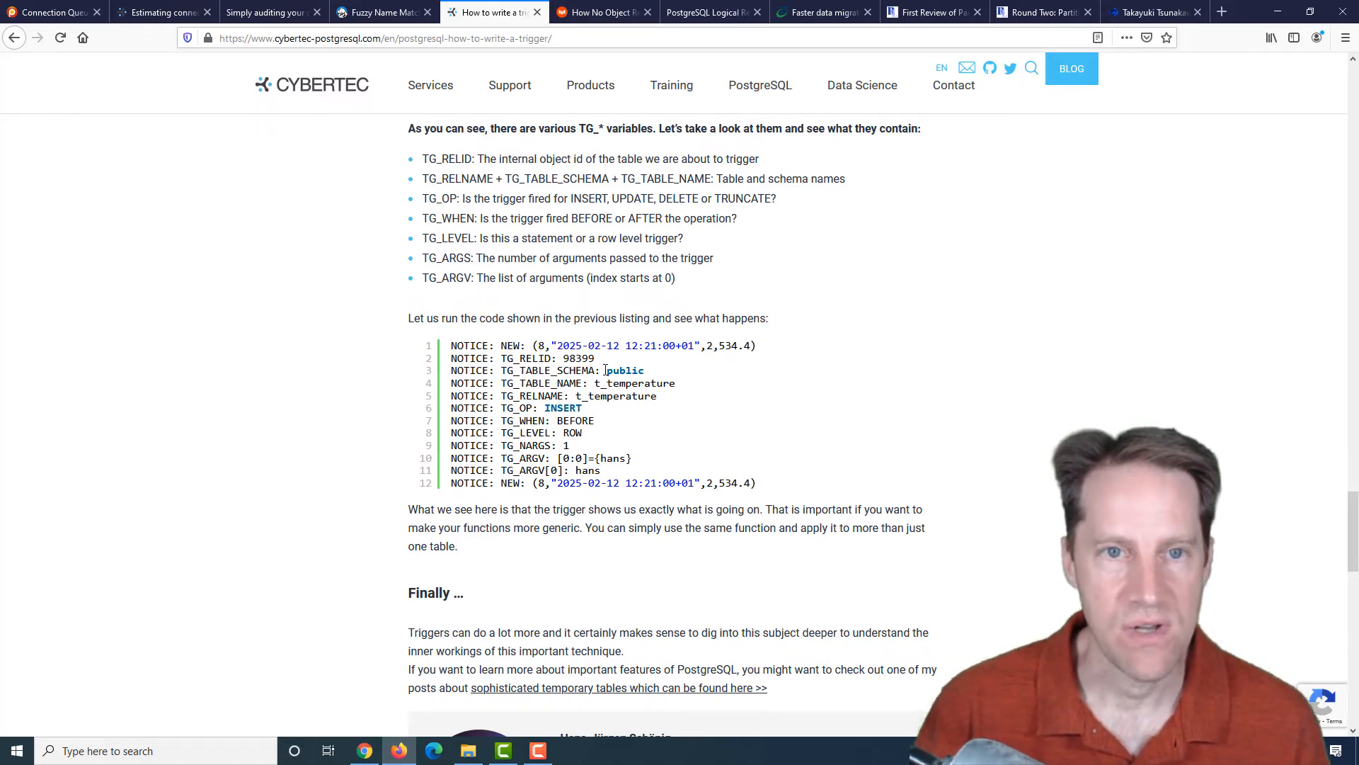
- Switch to the HighGo logical replication post and move down to its use-cases list
click(711, 11)
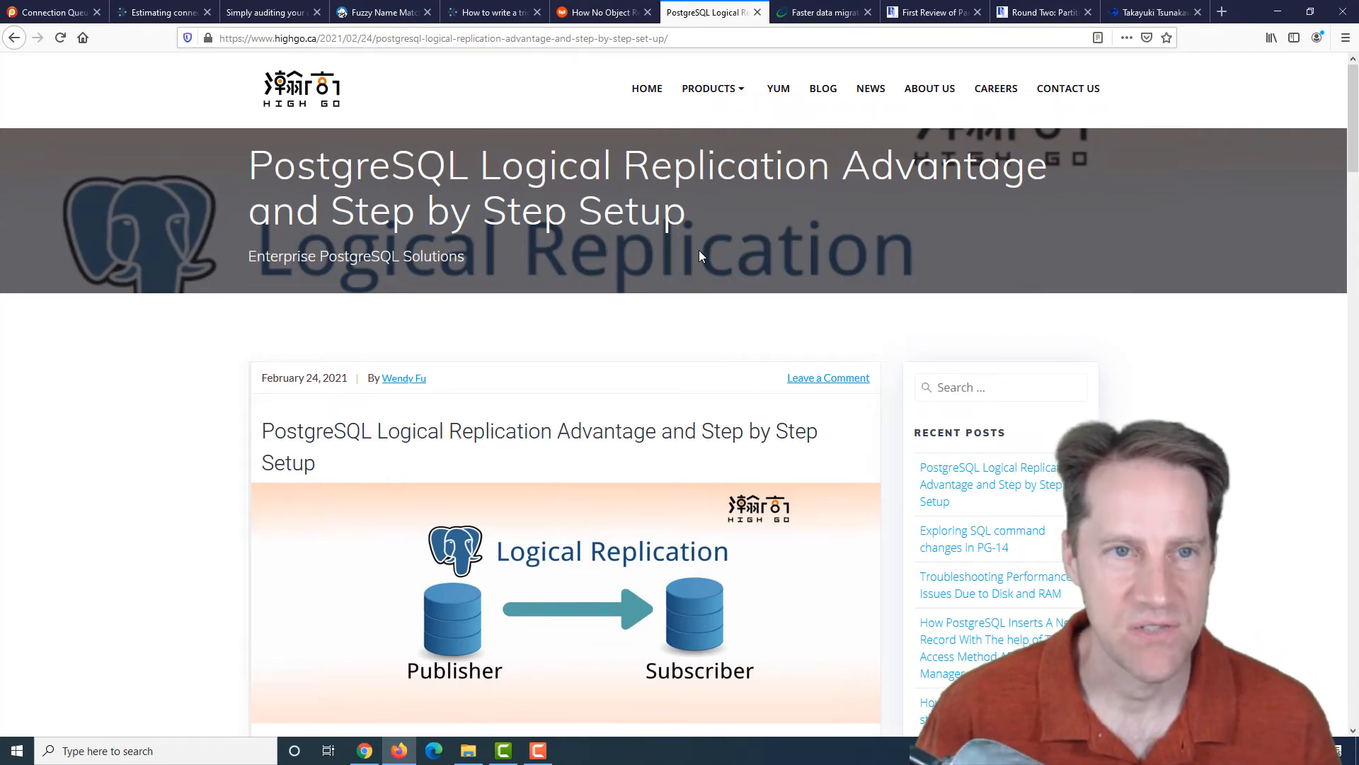
scroll(down, 3)
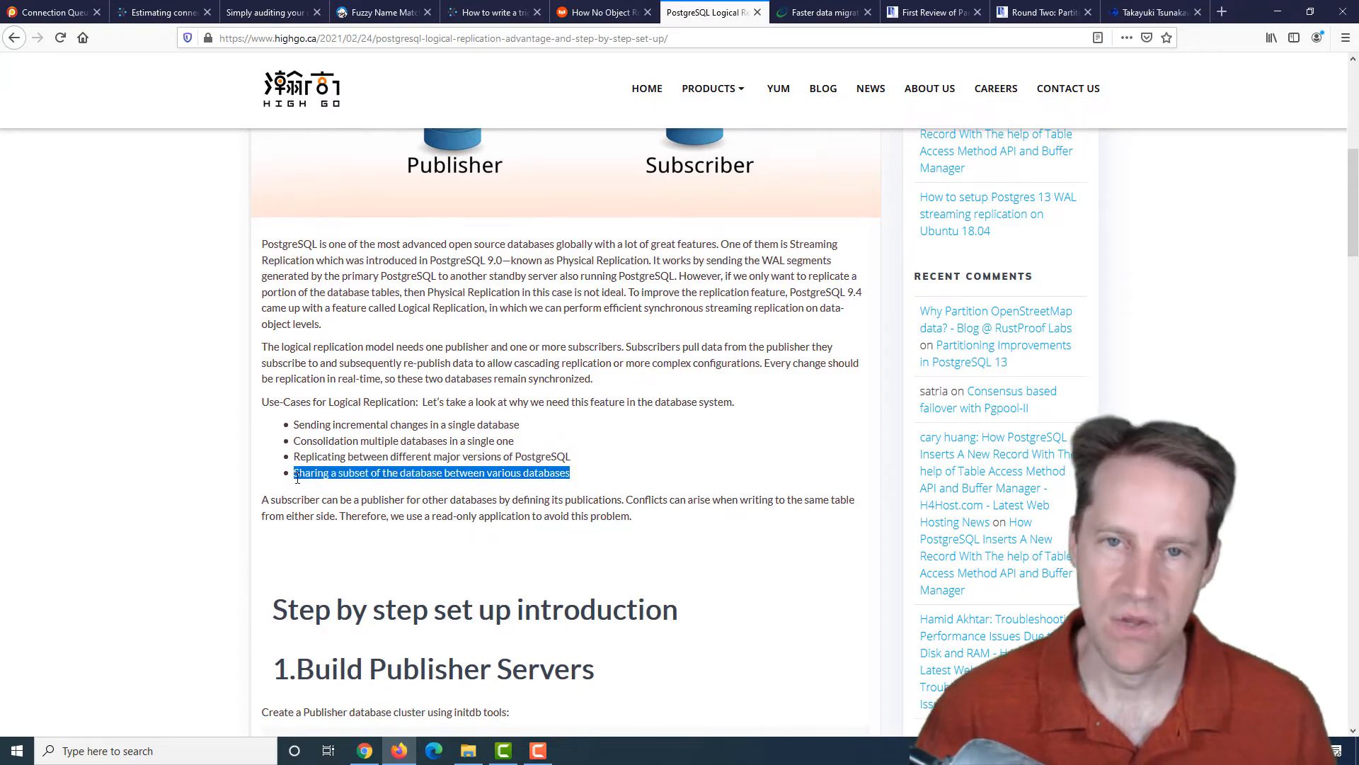
mouse_move(297, 530)
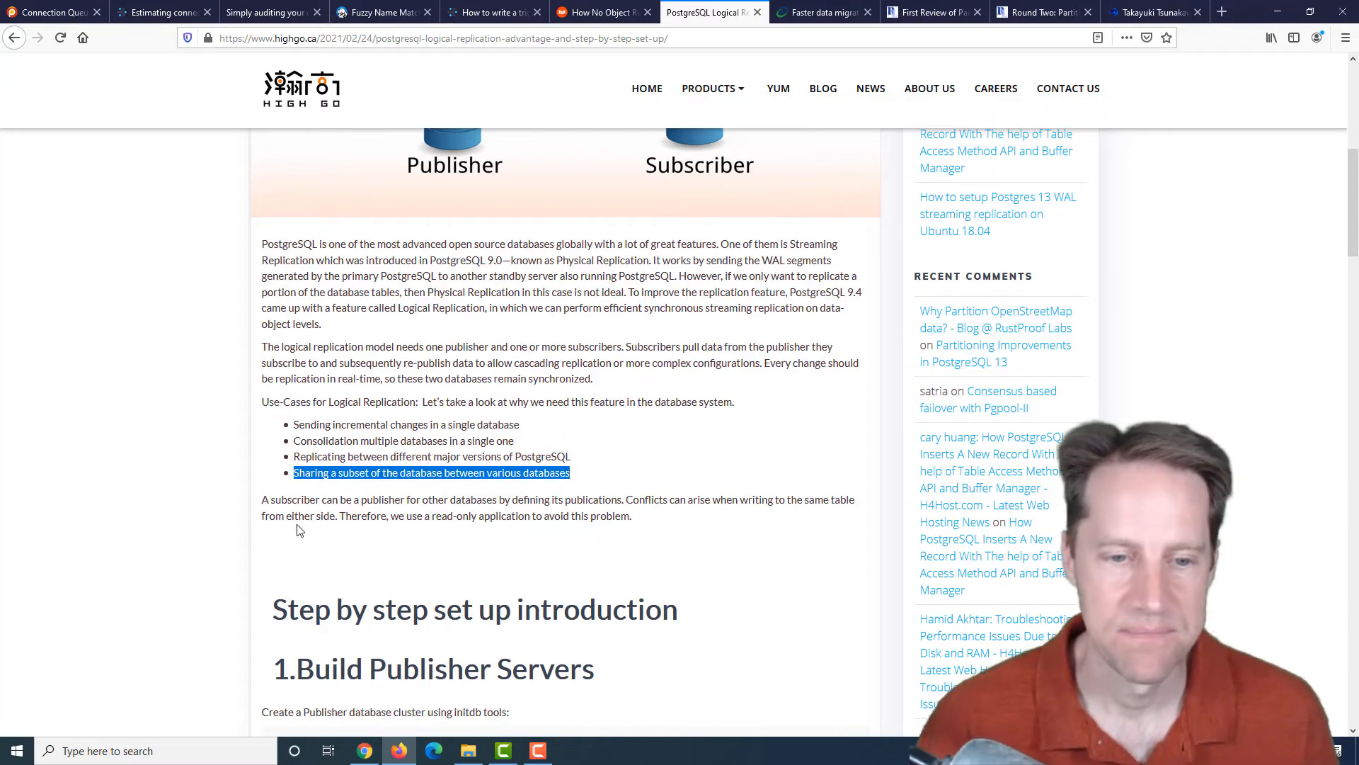
- Scroll the HighGo post through publisher, subscriber and subscription steps to OTHER Features and the summary
scroll(down, 3)
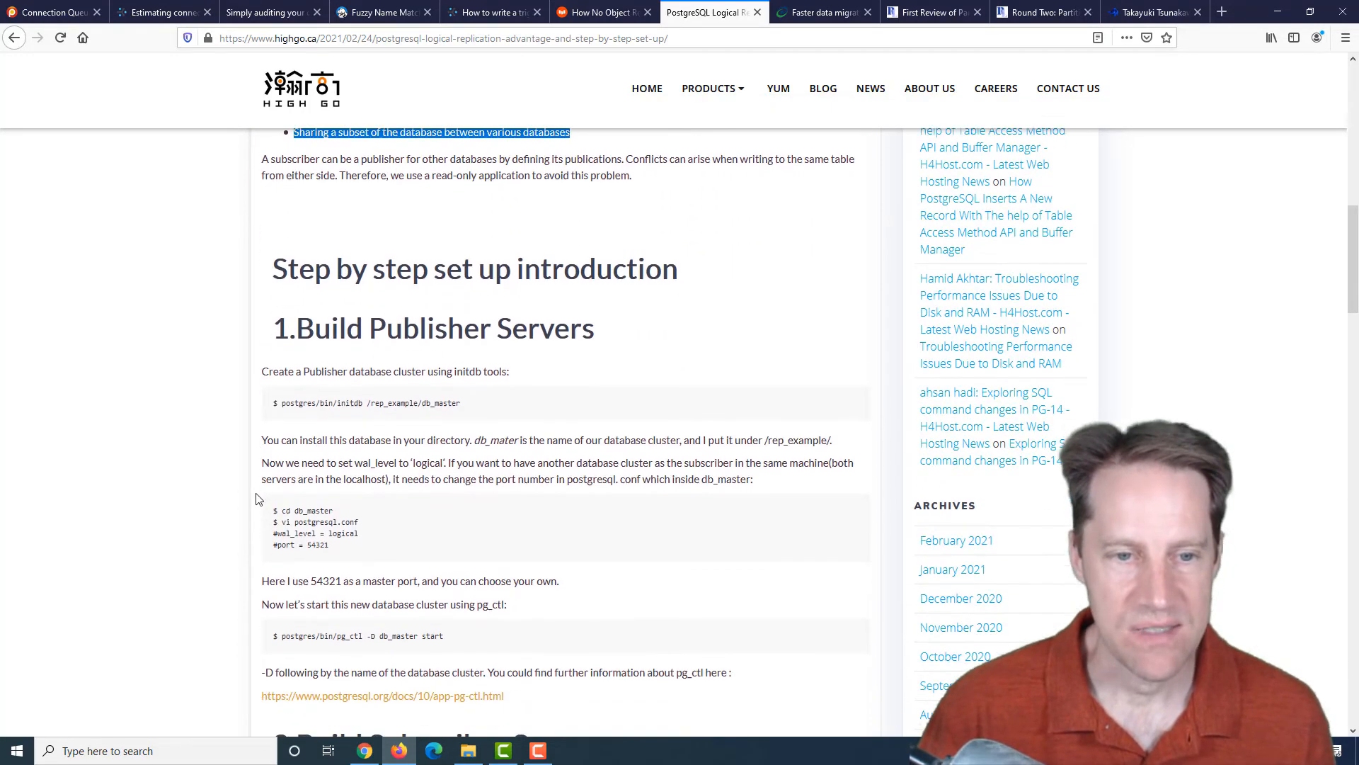
scroll(down, 3)
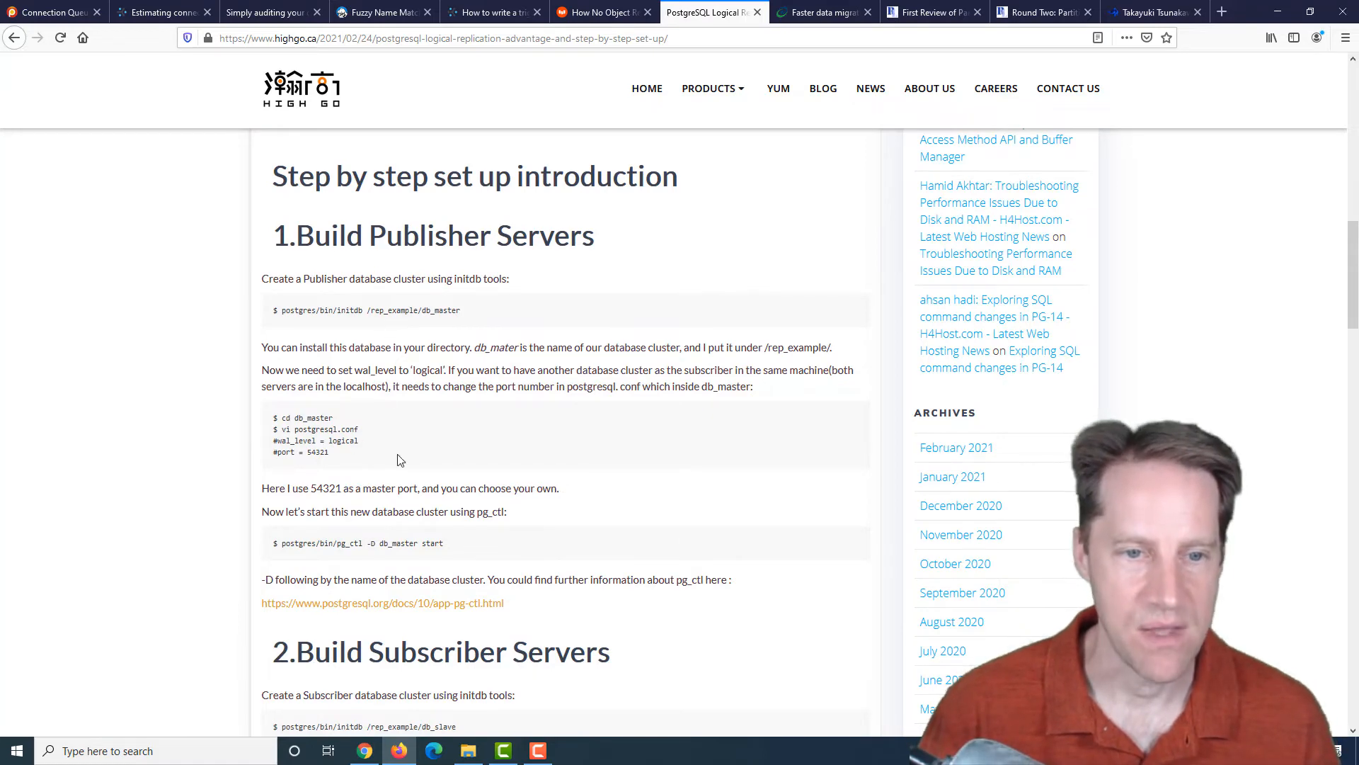
scroll(down, 3)
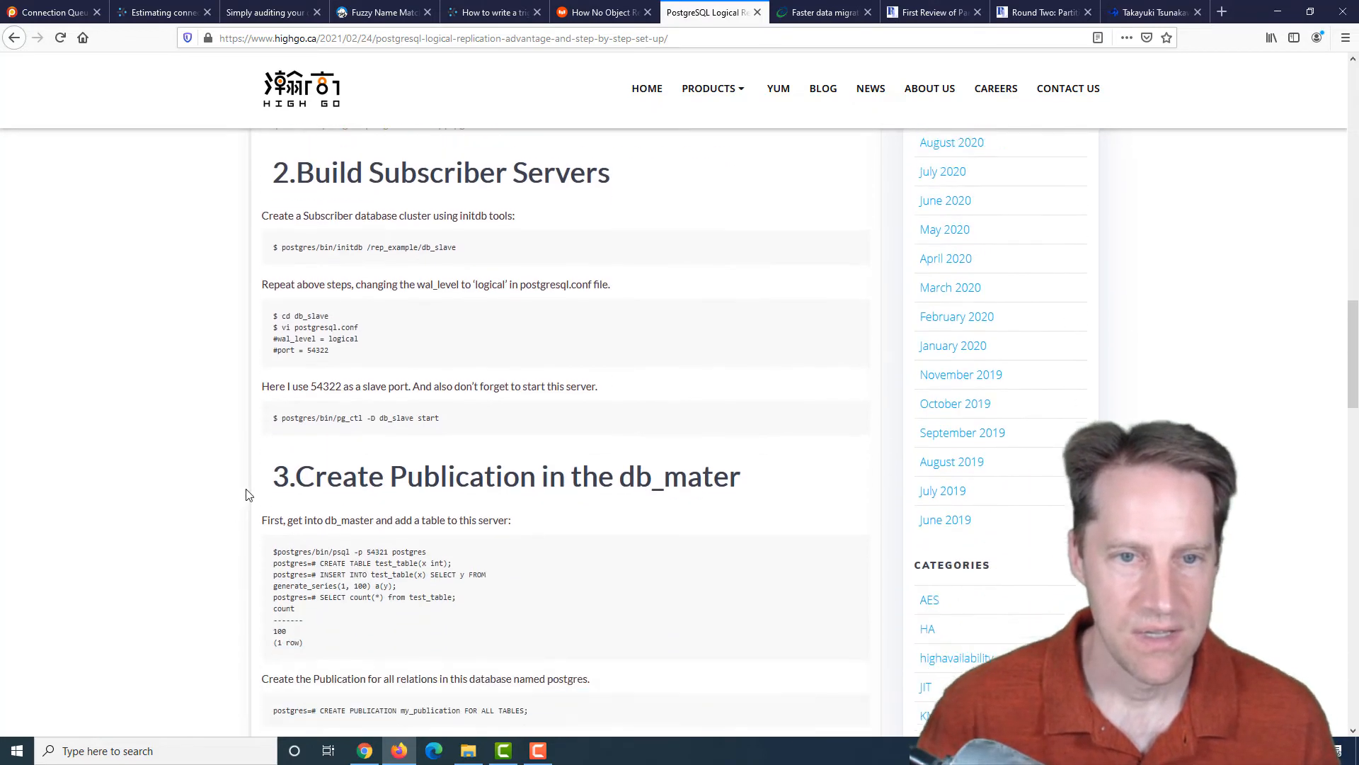
scroll(down, 3)
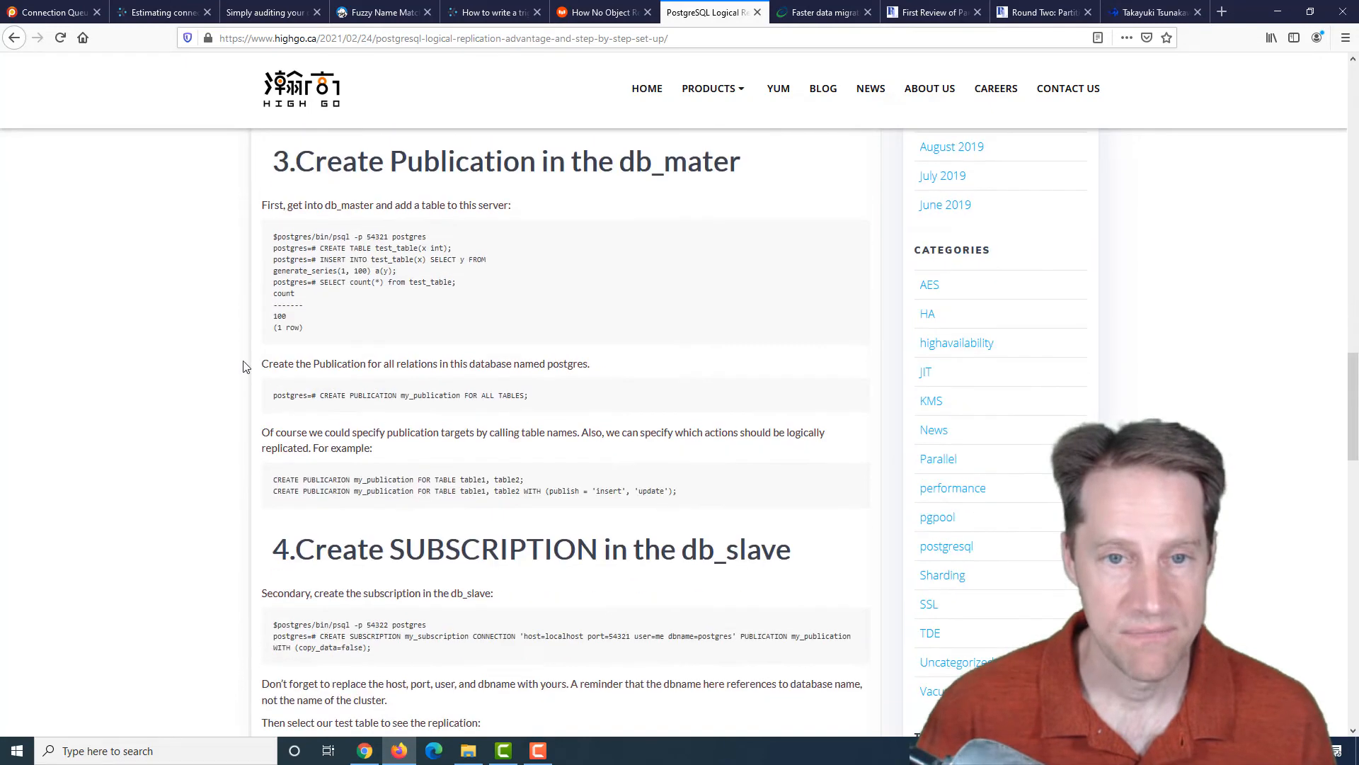
scroll(down, 3)
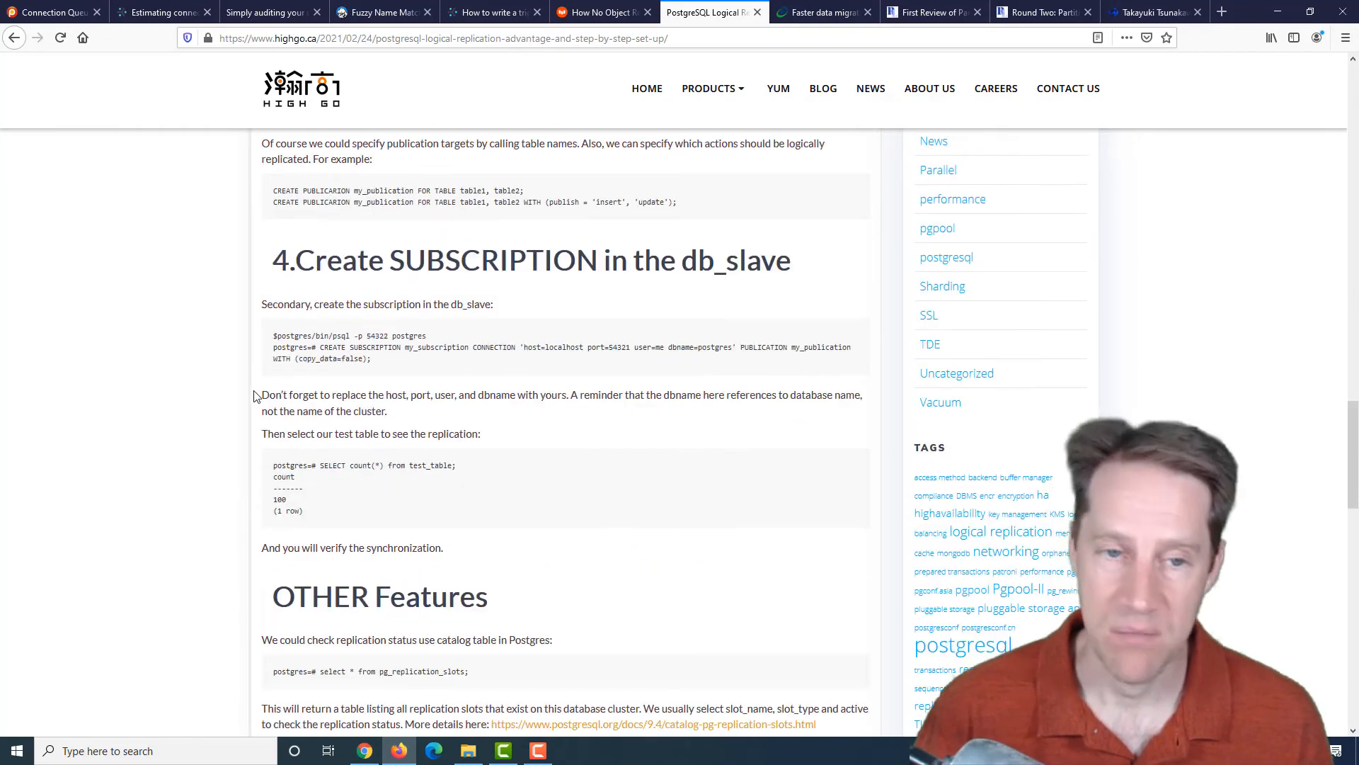
scroll(down, 3)
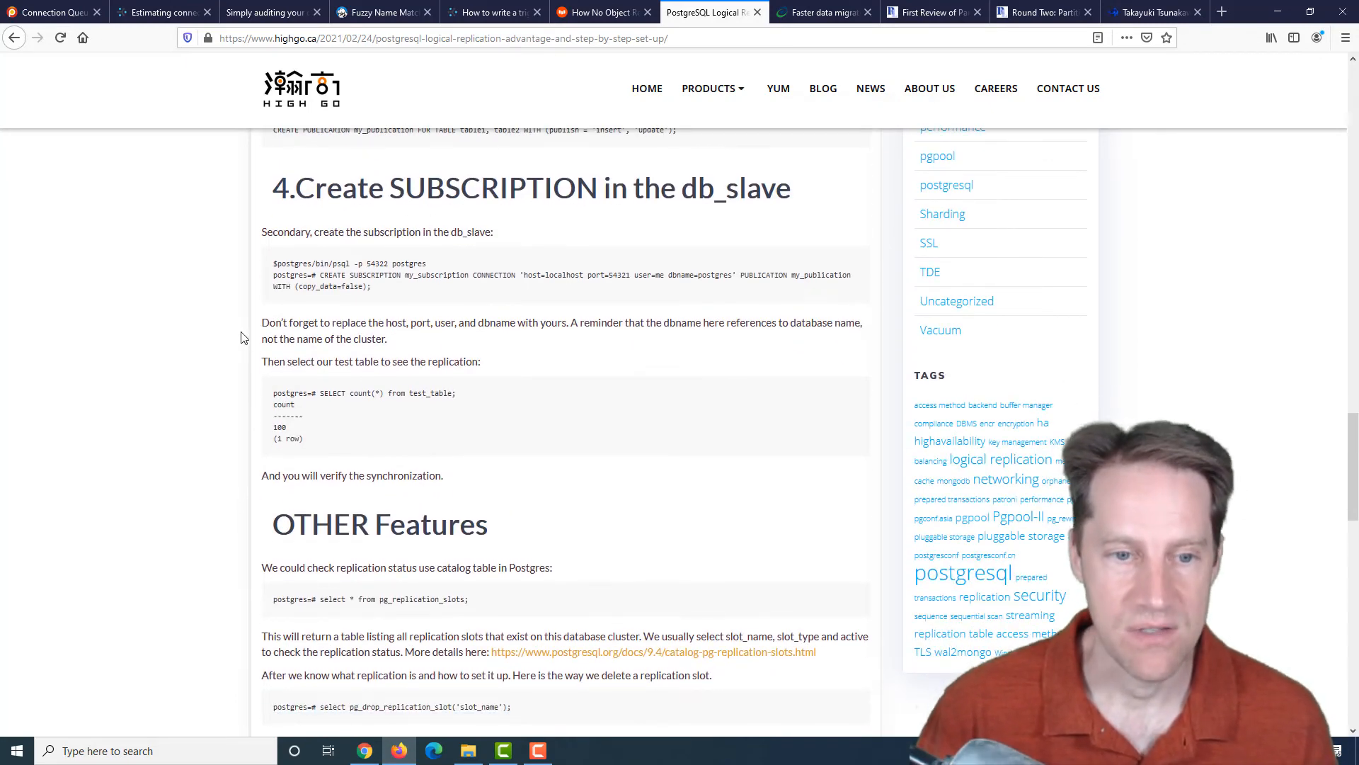
scroll(down, 3)
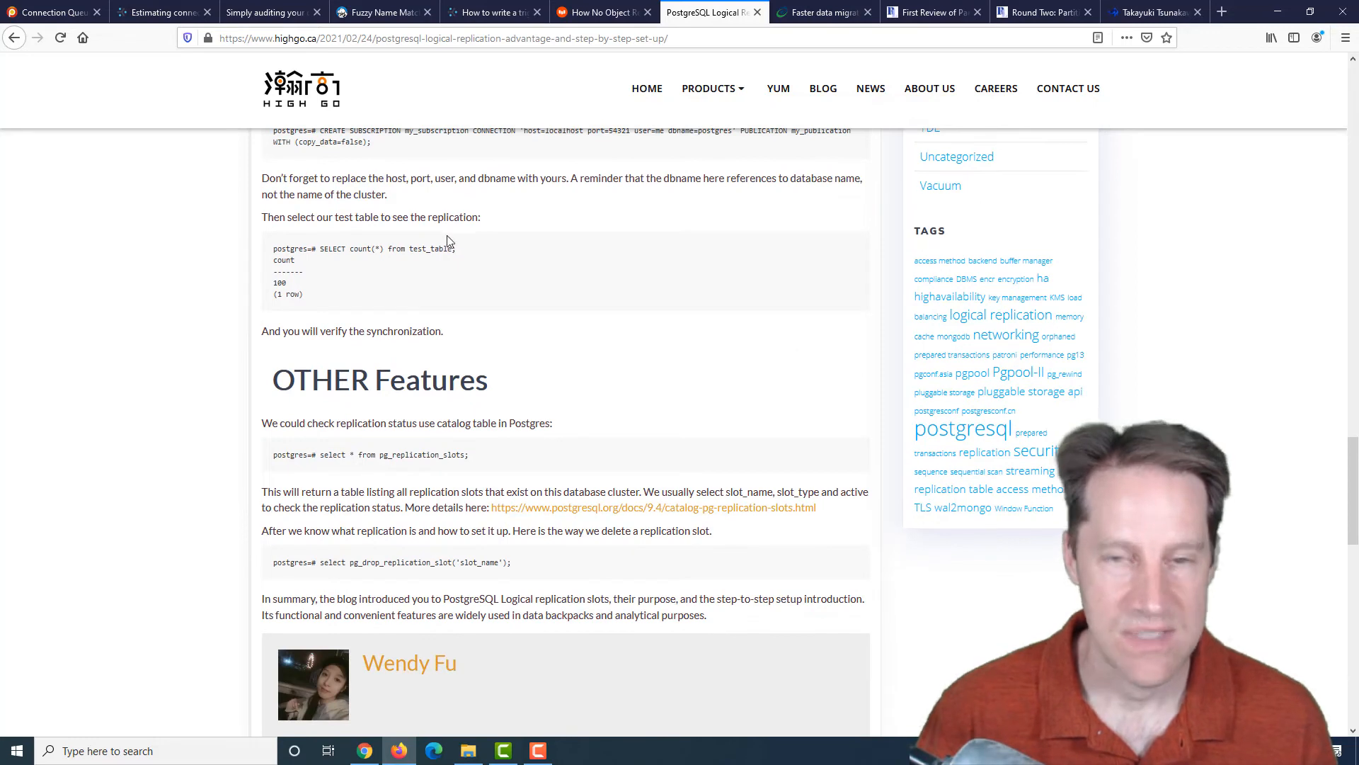
mouse_move(445, 323)
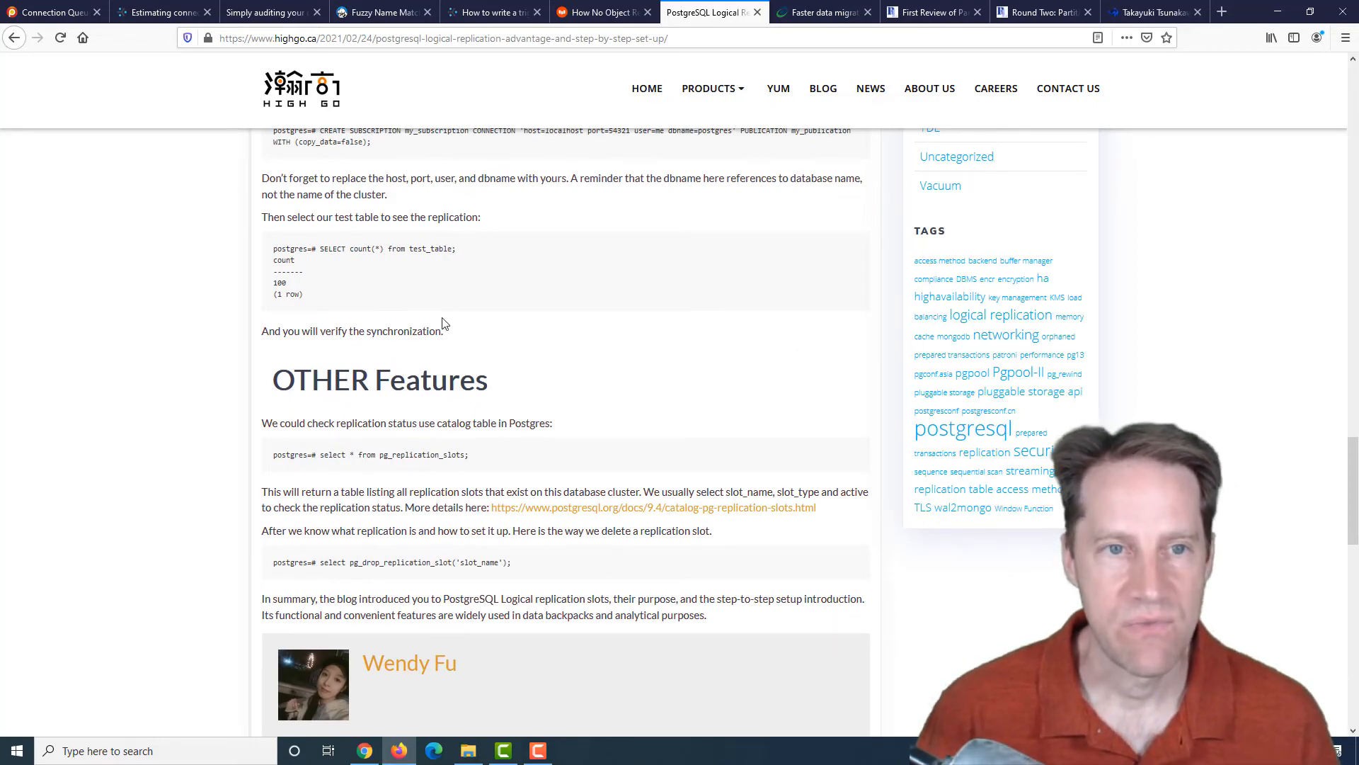
- Switch to the Citus Data 'Faster data migrations in Postgres' tab and read down to the --jobs/-j option
click(821, 13)
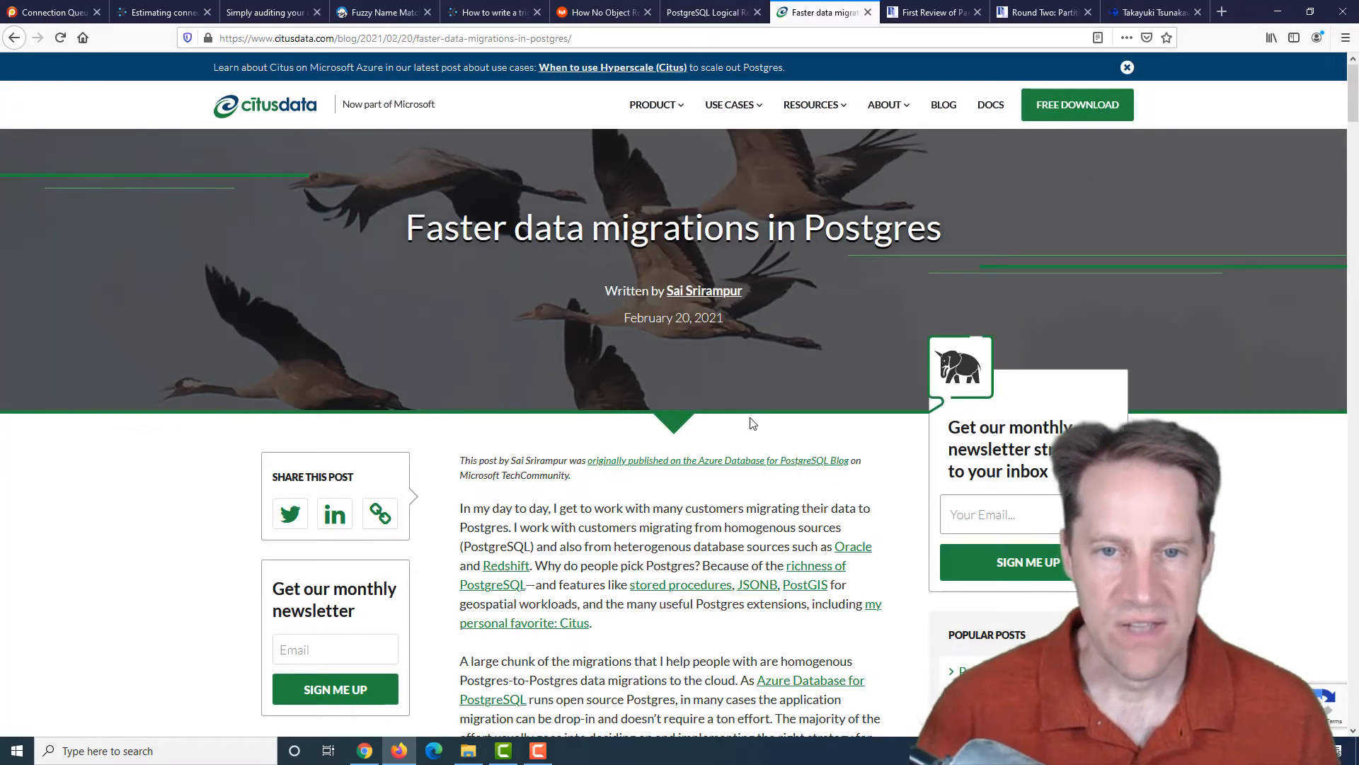
mouse_move(756, 487)
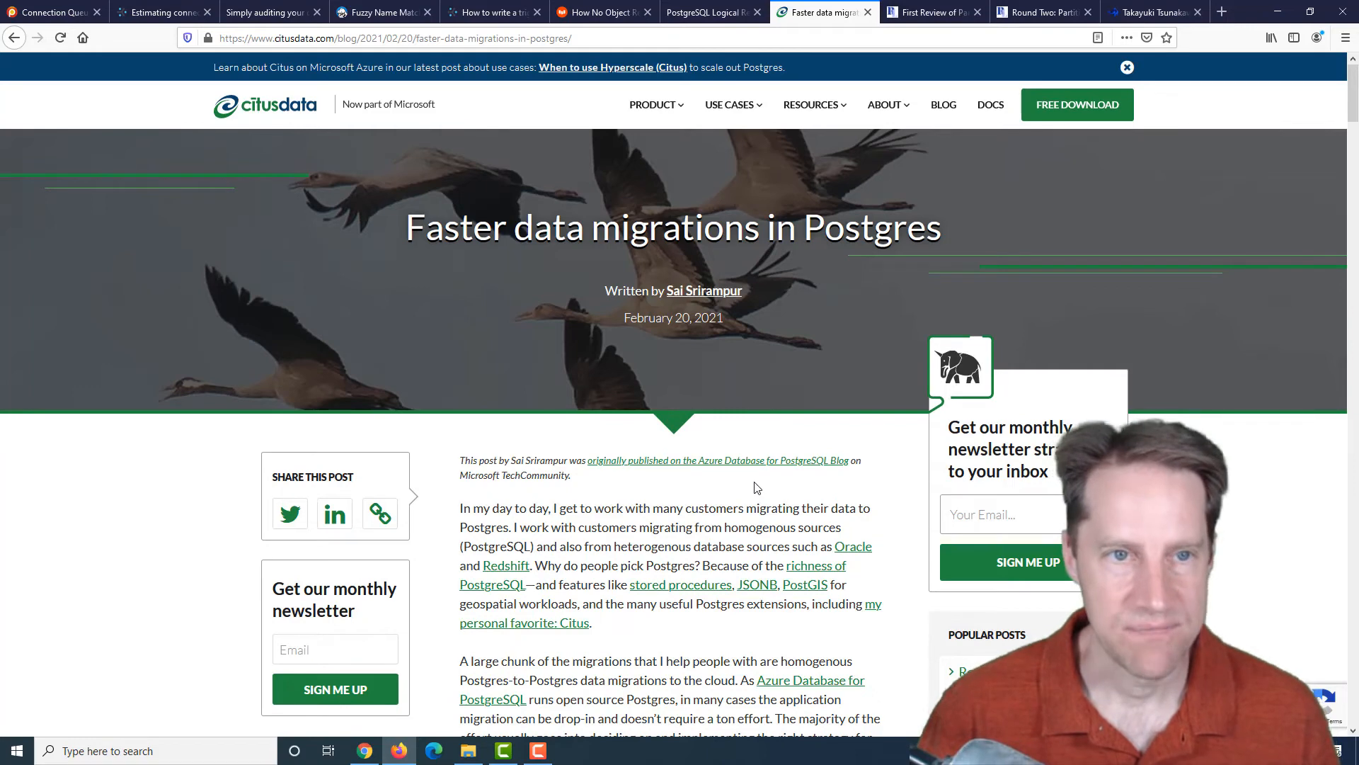
scroll(down, 3)
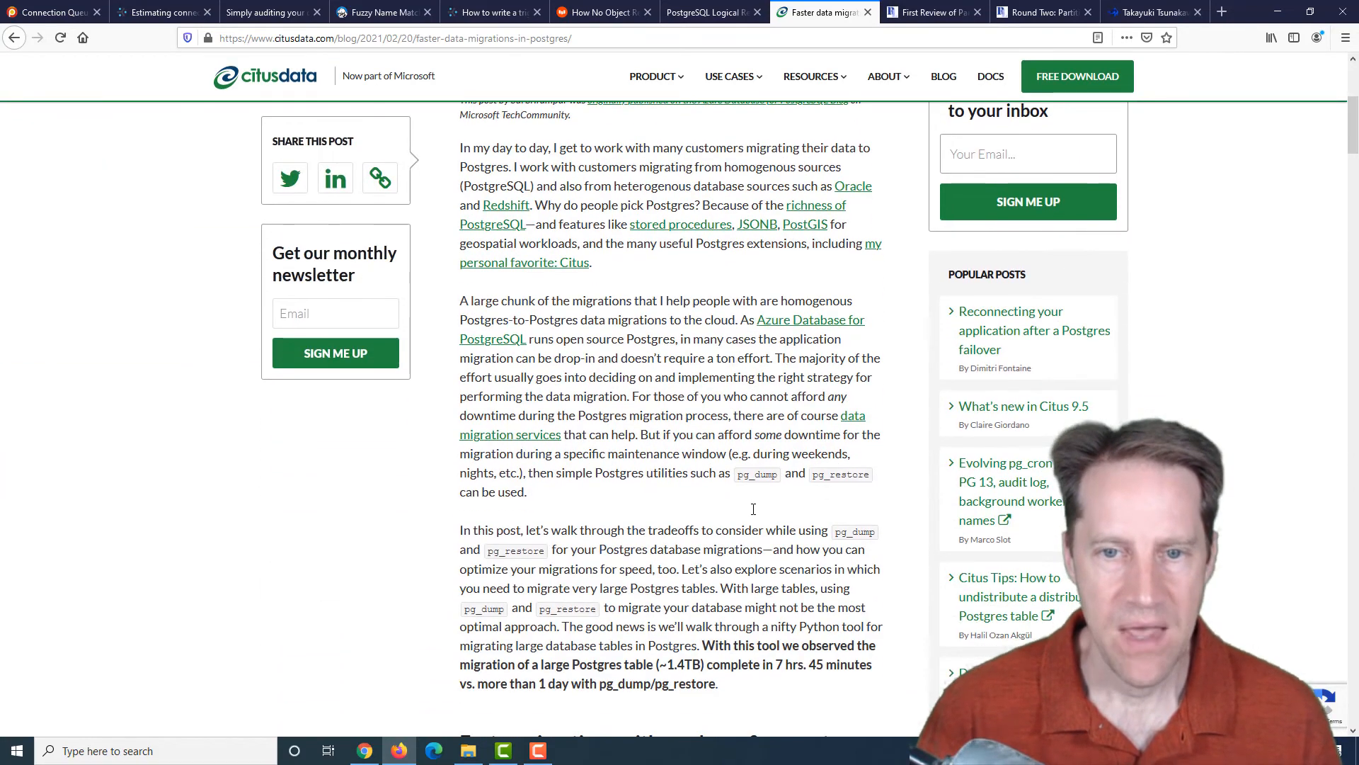
scroll(down, 3)
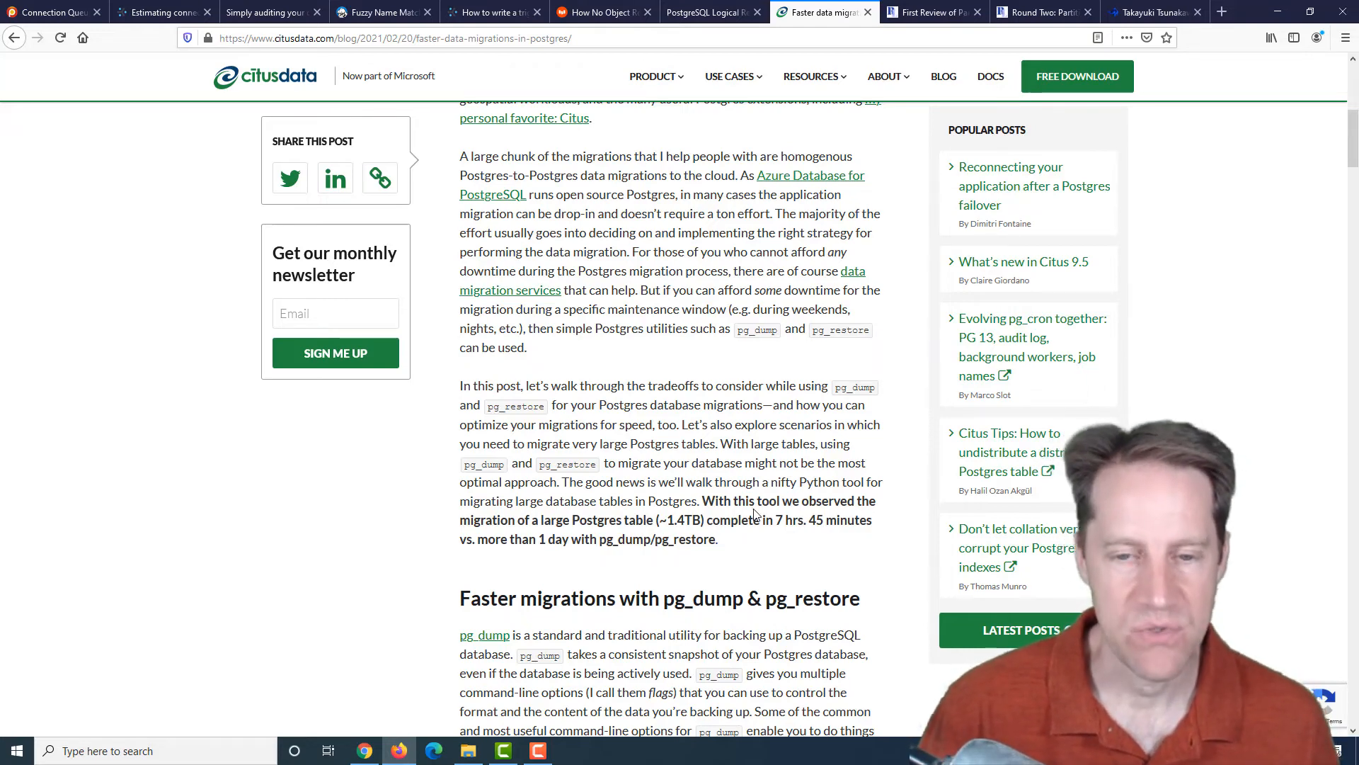
scroll(down, 3)
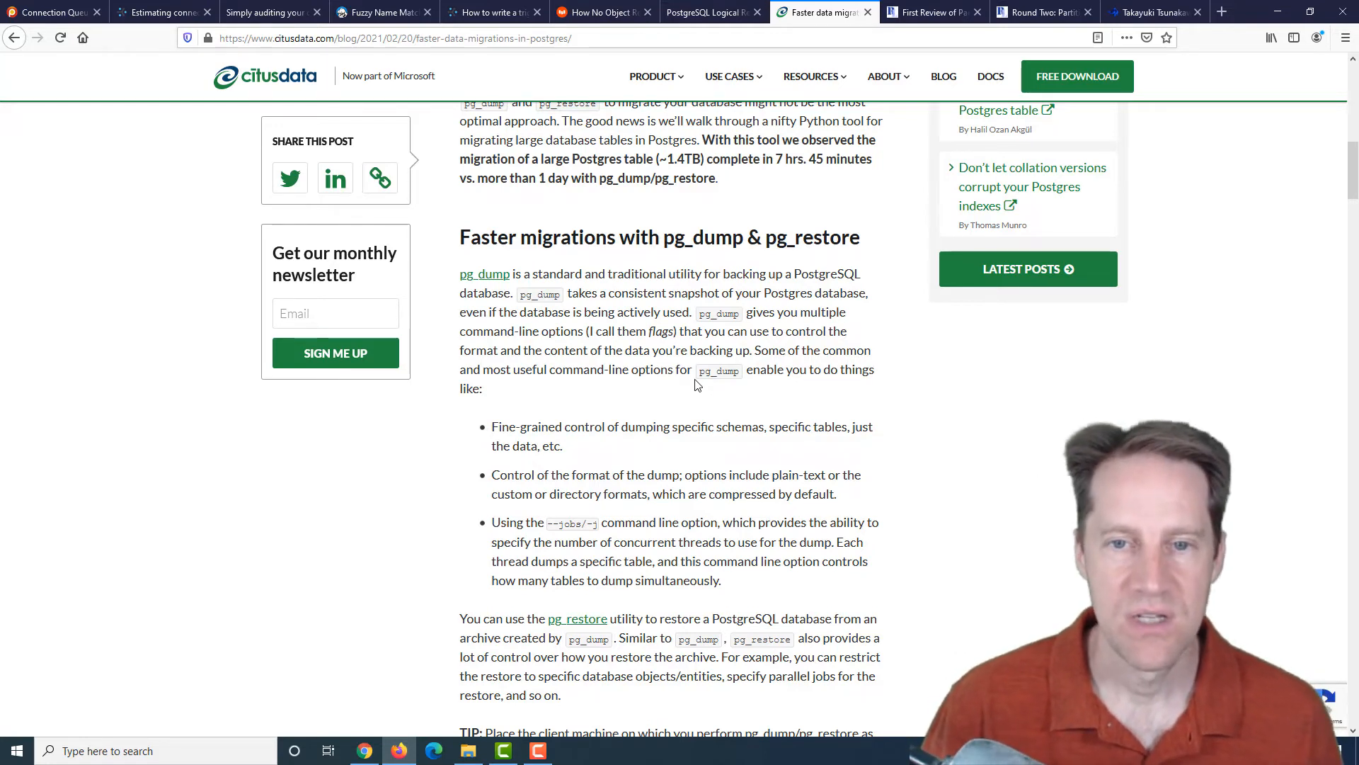
scroll(down, 3)
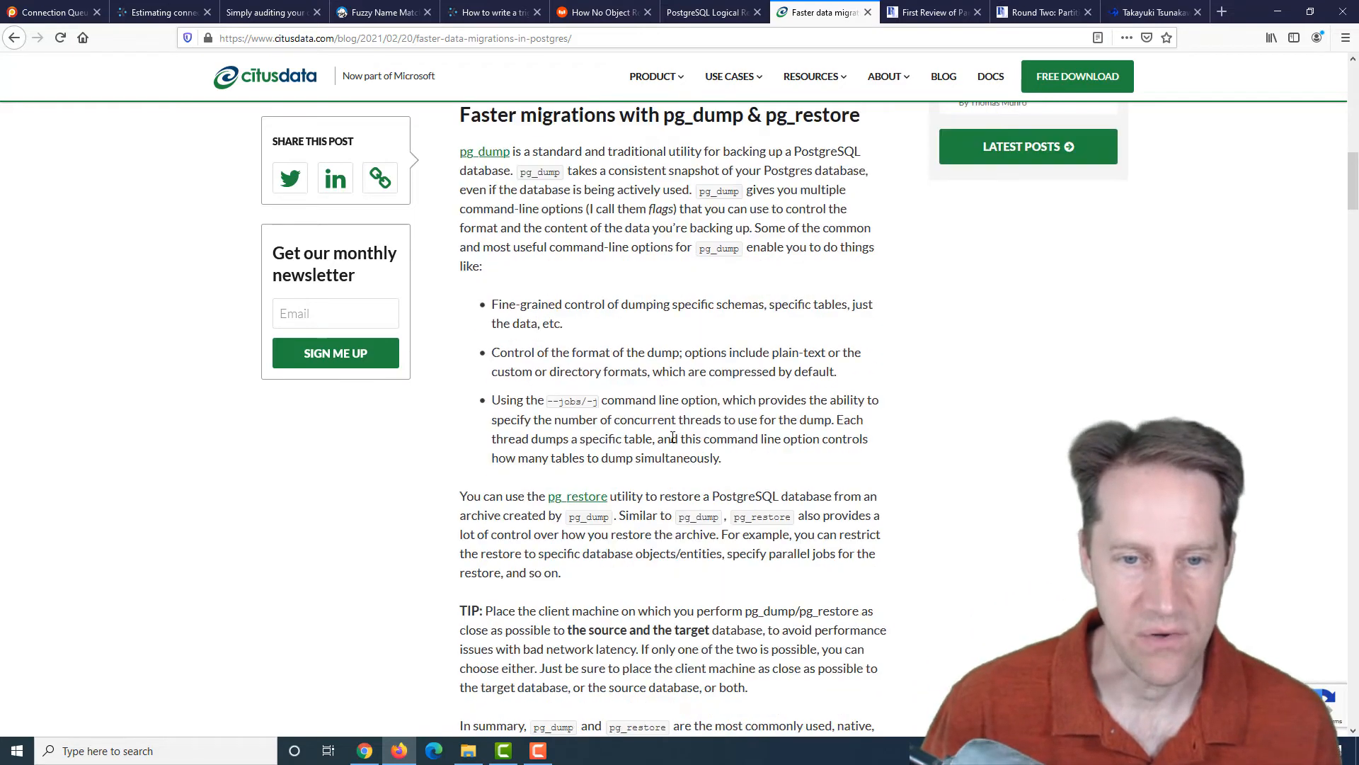
scroll(down, 3)
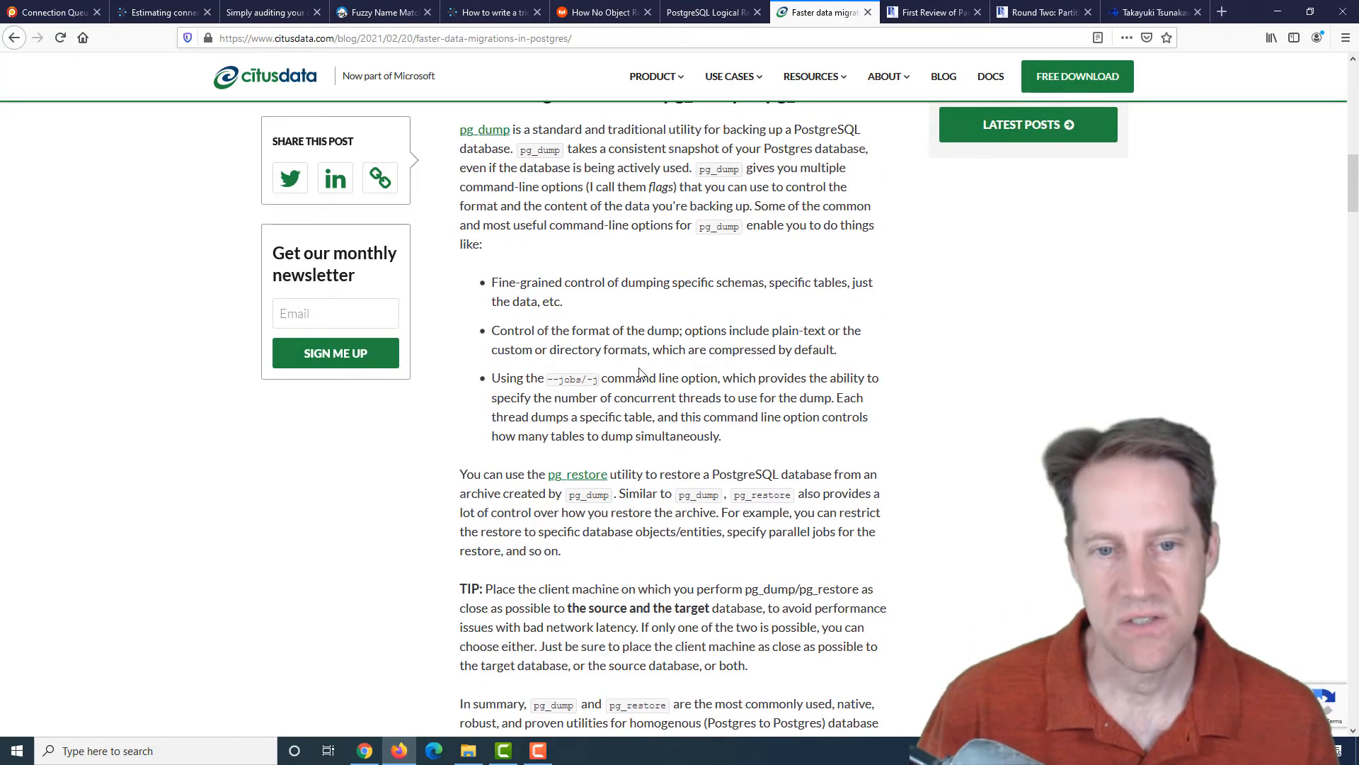
double_click(570, 378)
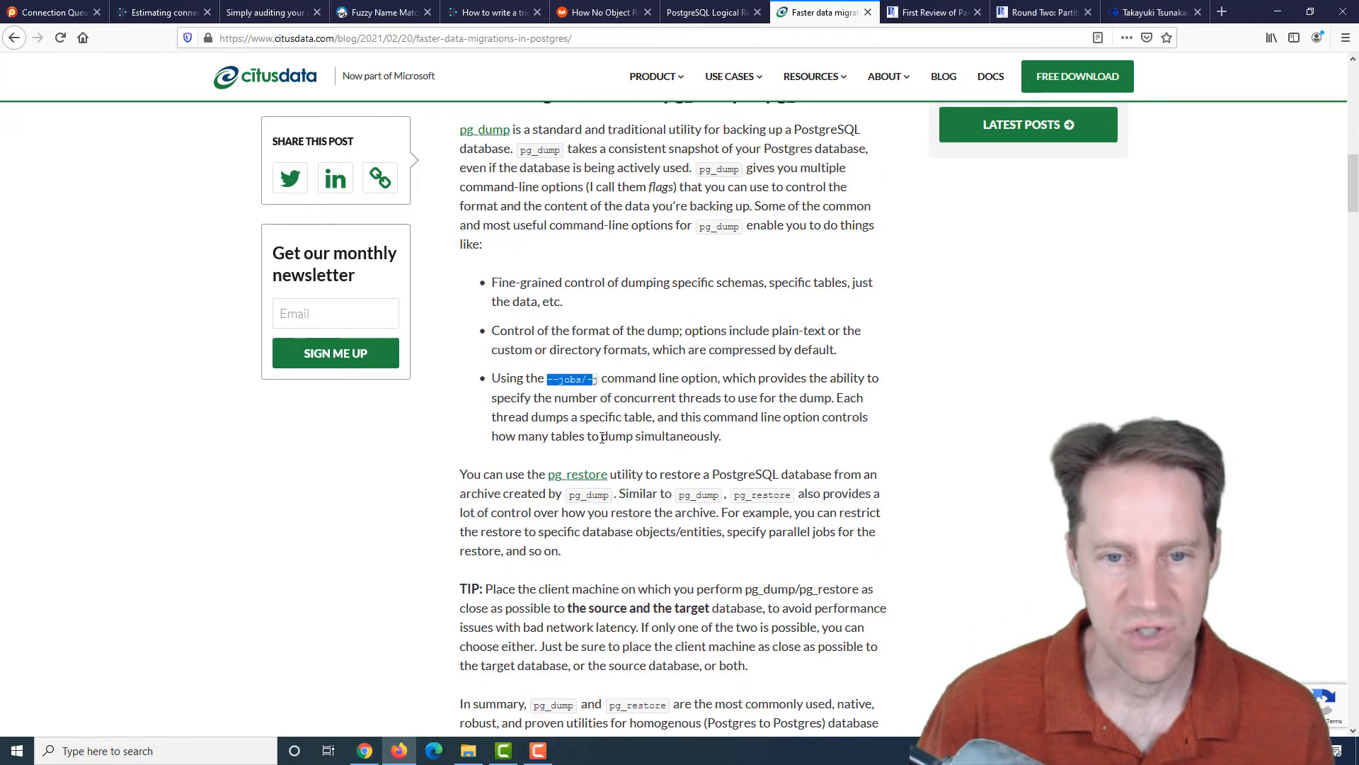
- Continue reading through the Parallel Loader section and its timing comparison
scroll(down, 3)
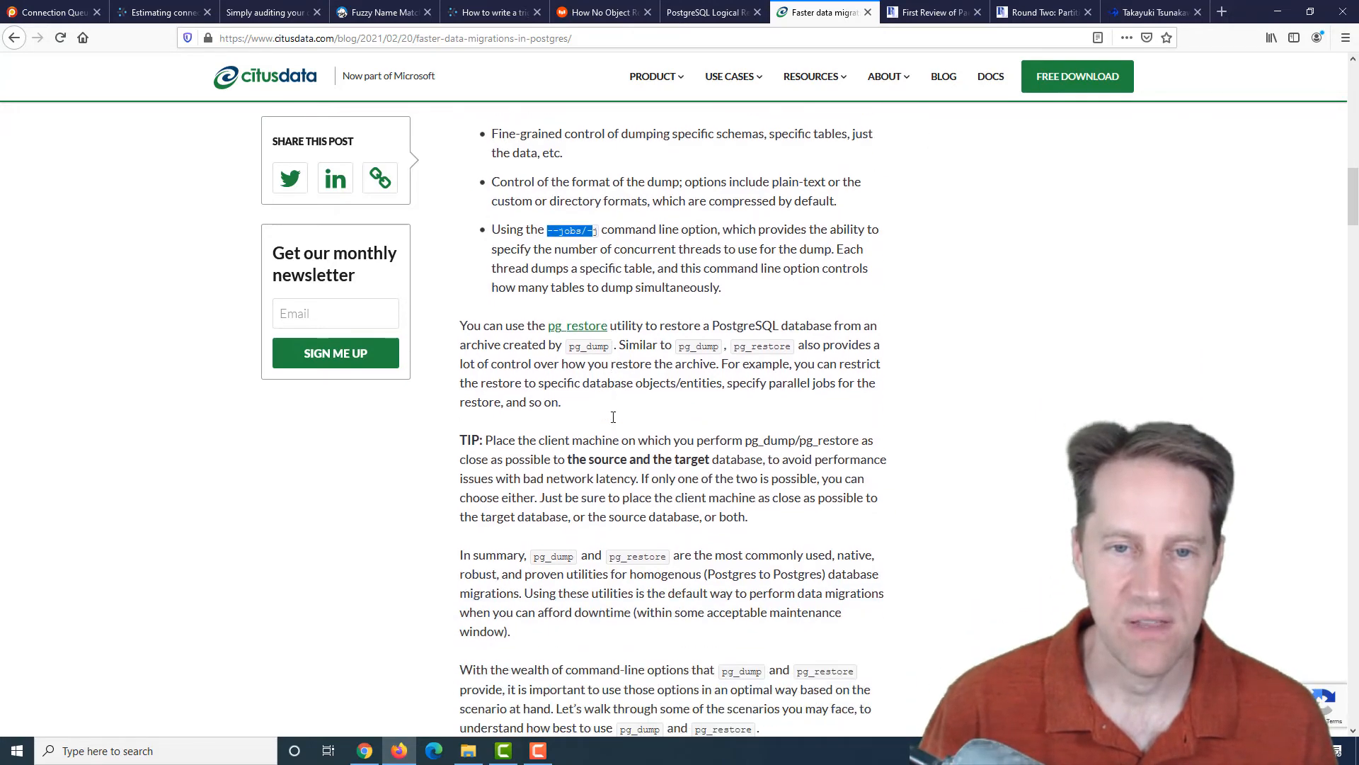
scroll(down, 3)
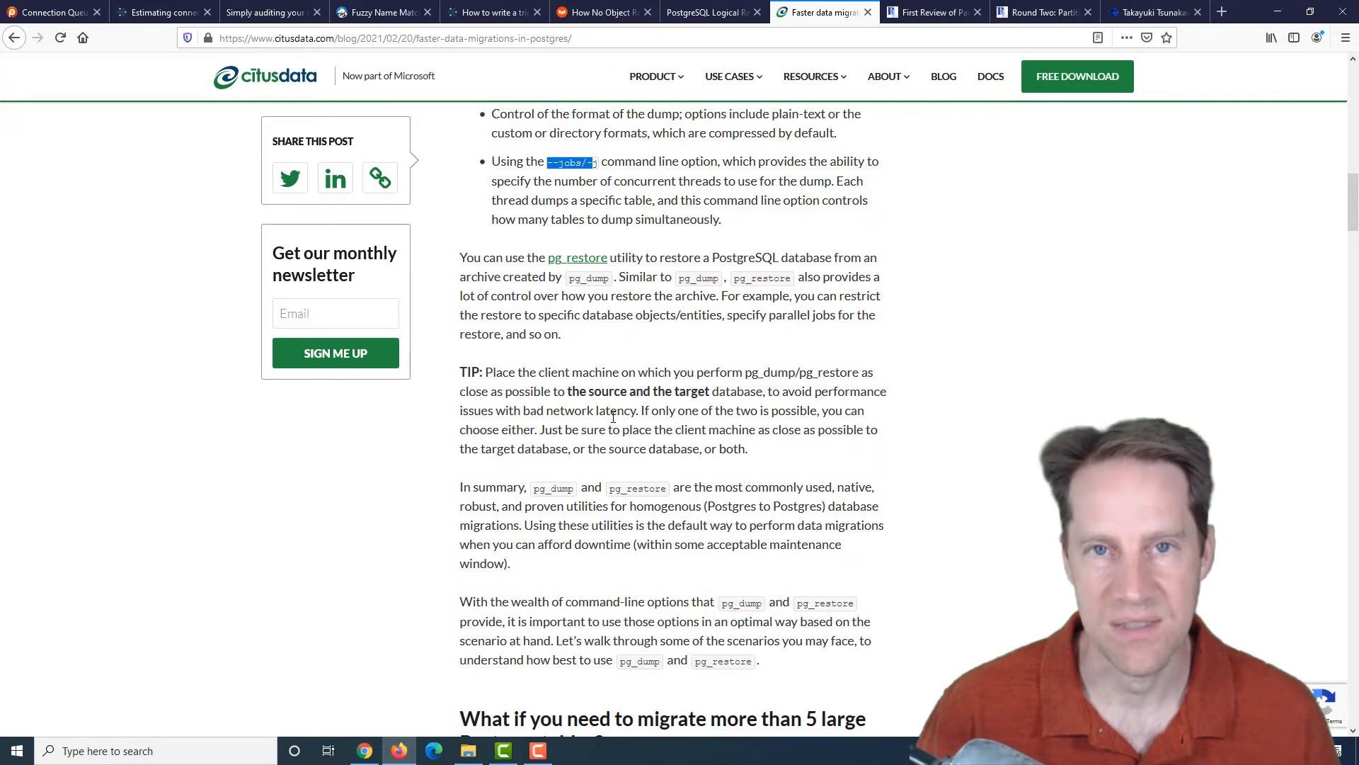
scroll(down, 3)
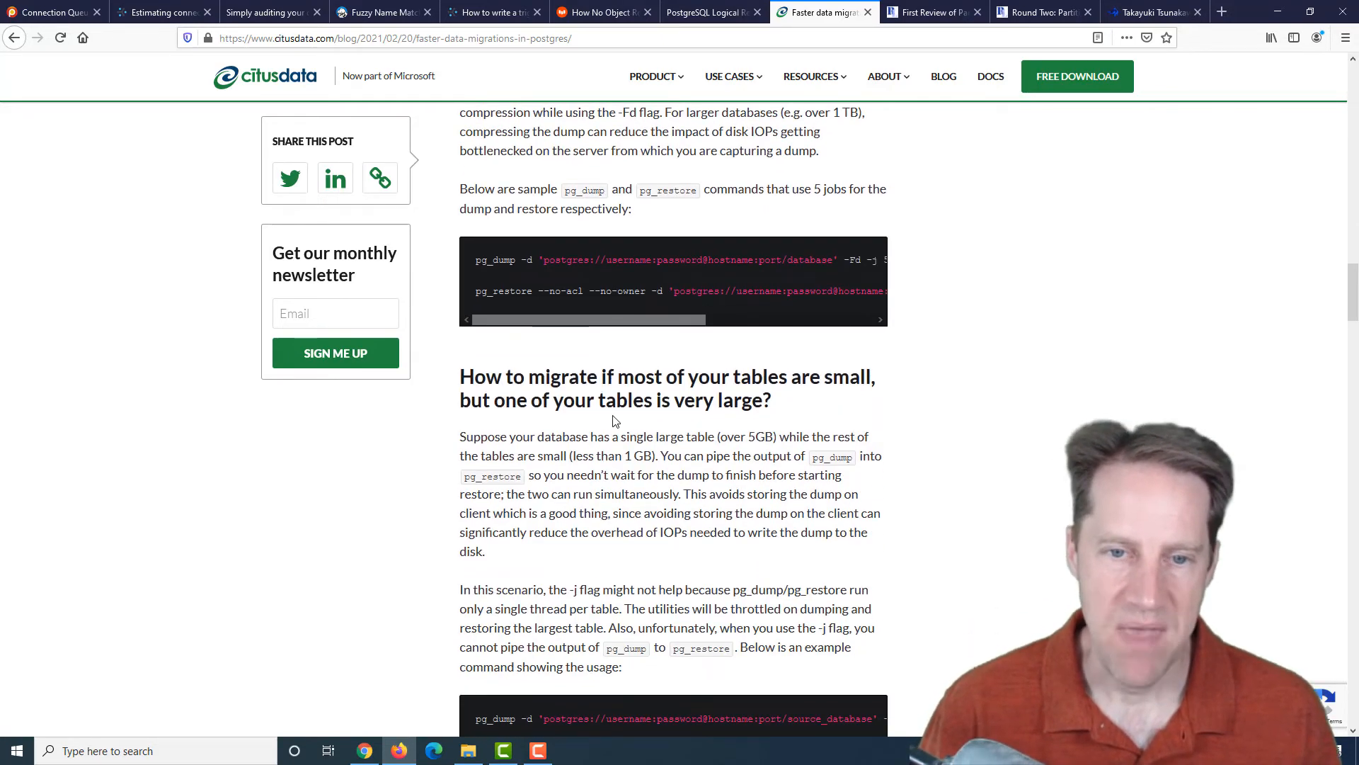
scroll(down, 3)
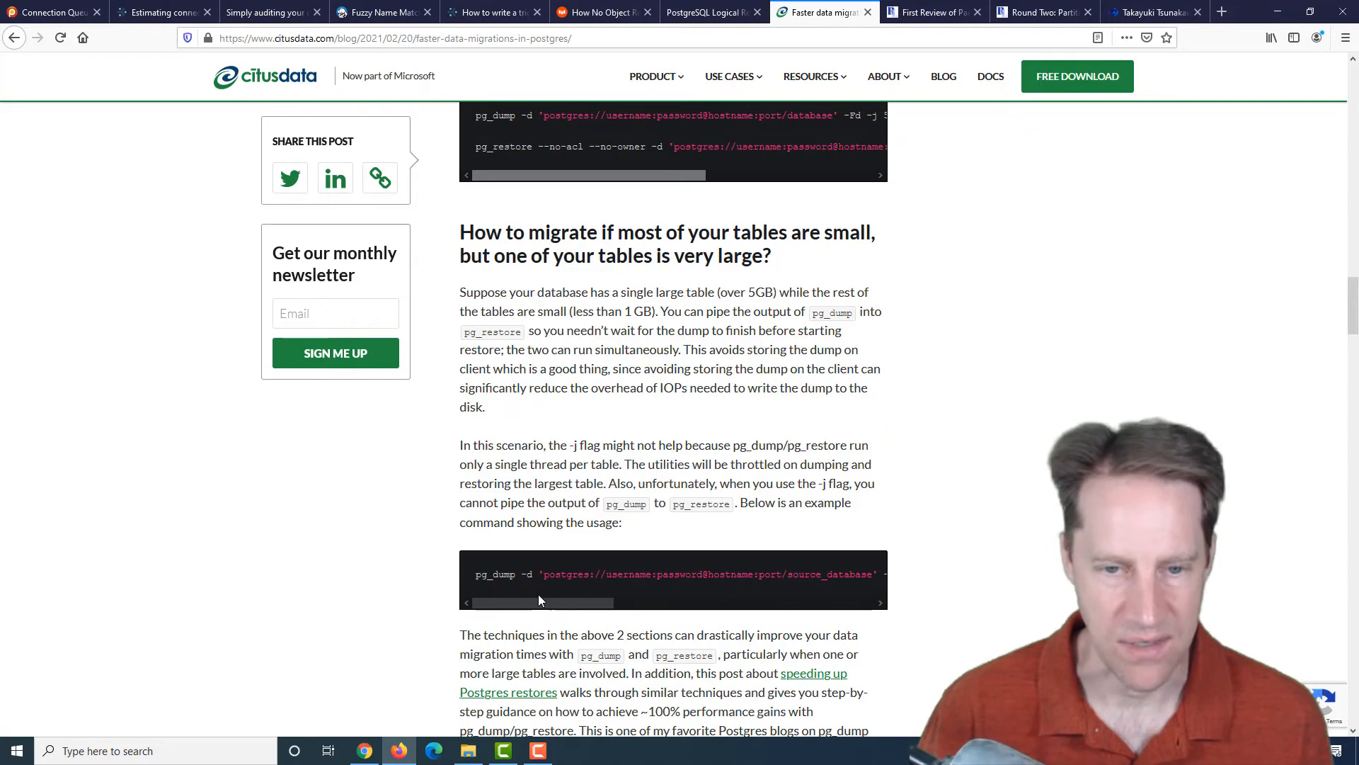
mouse_move(674, 372)
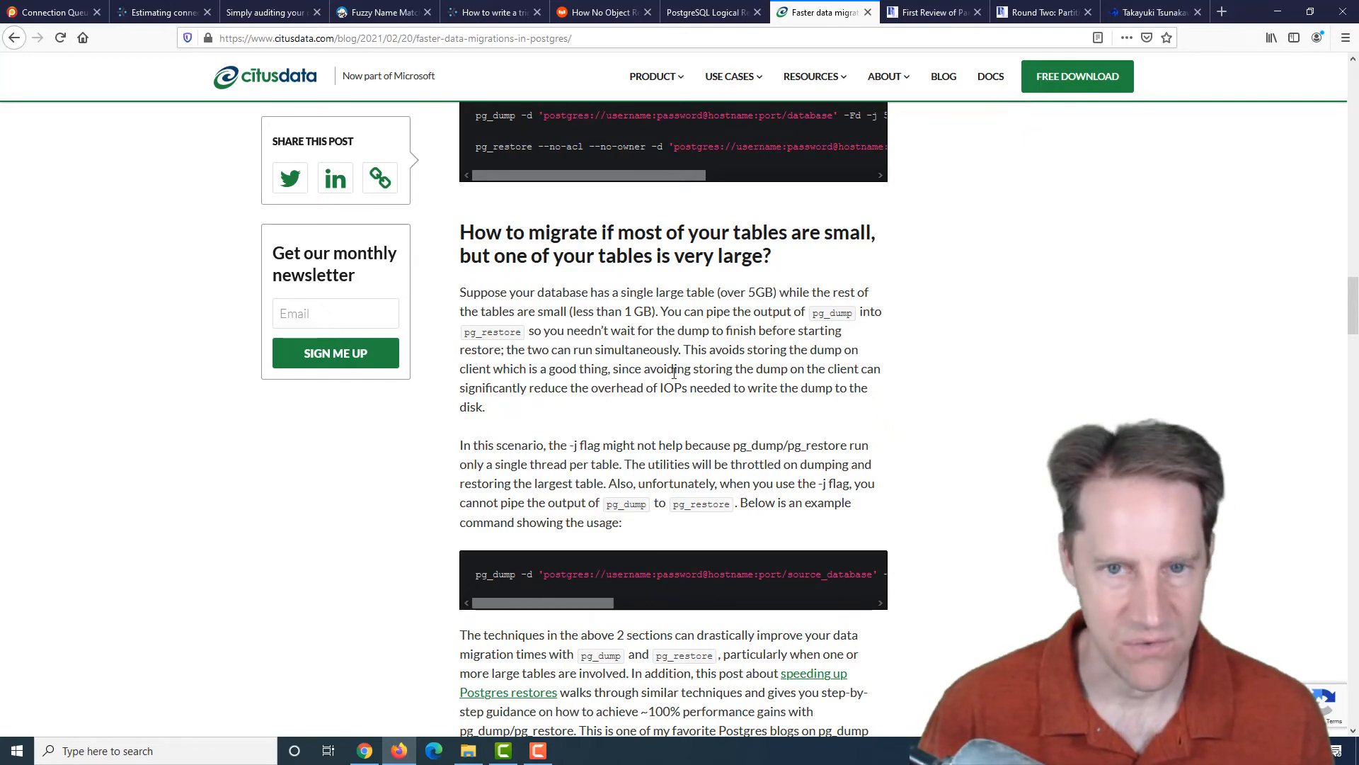
scroll(down, 3)
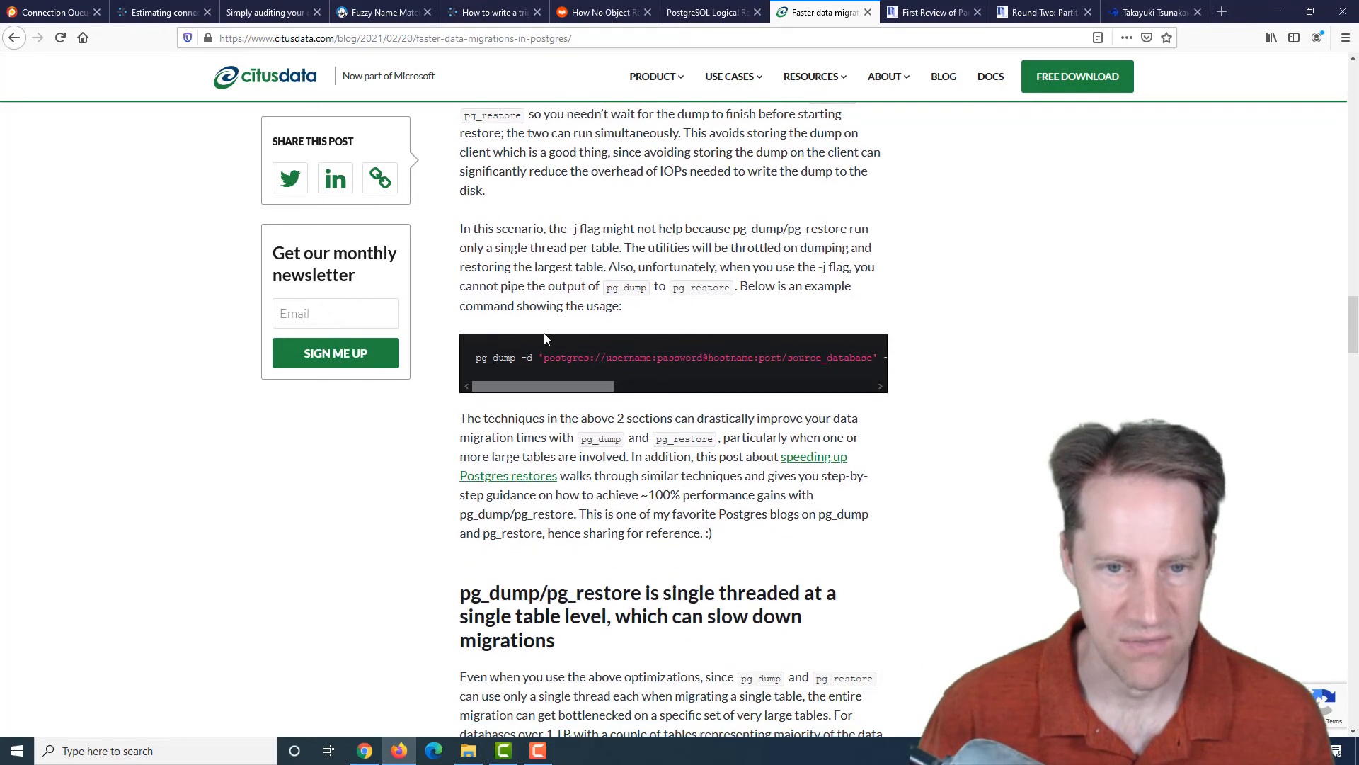
scroll(down, 3)
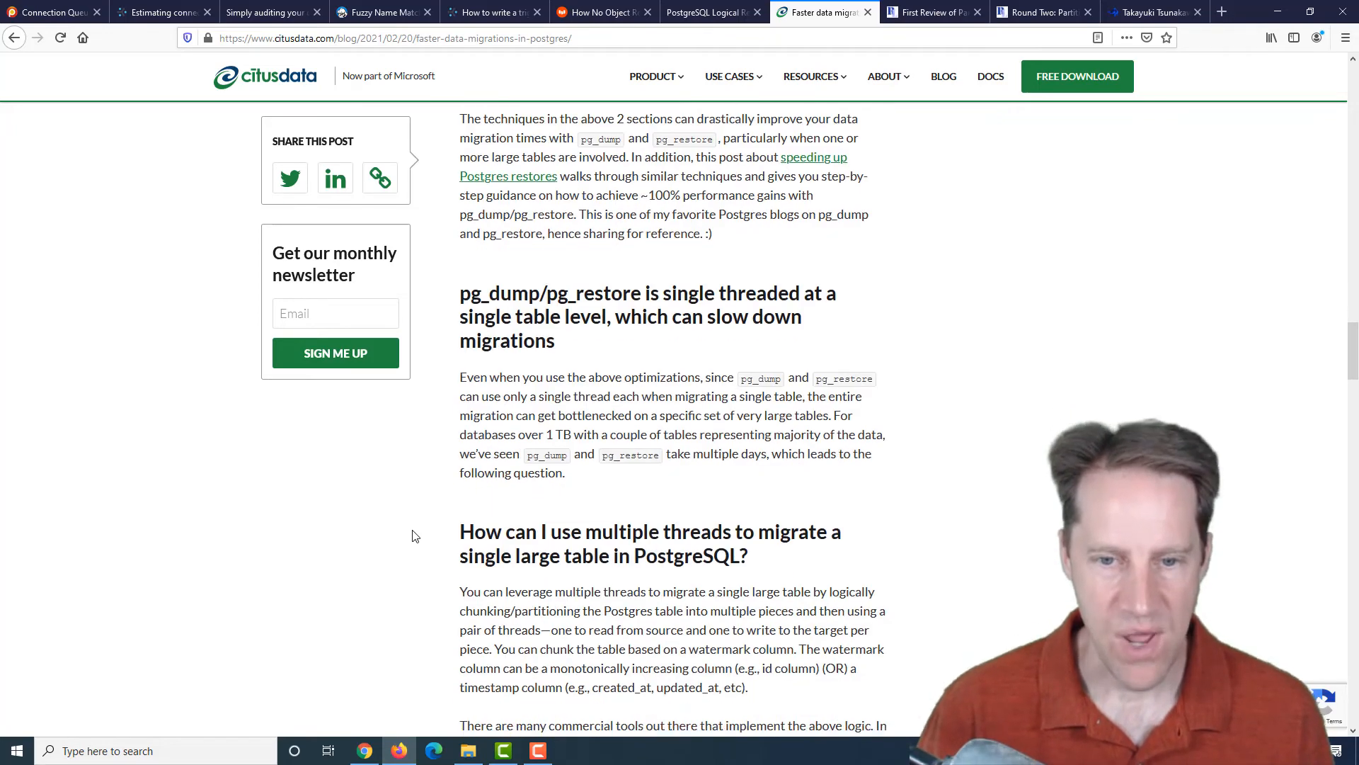
scroll(down, 3)
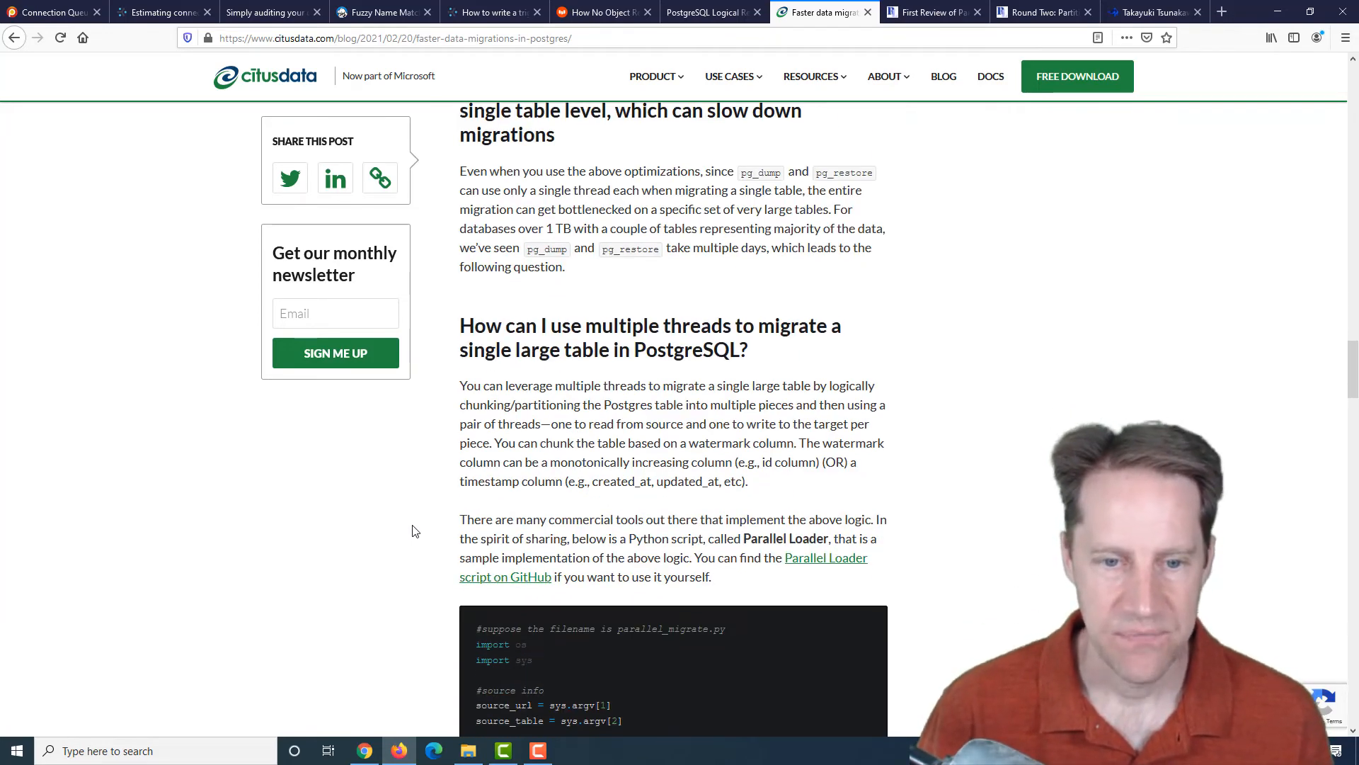
scroll(down, 3)
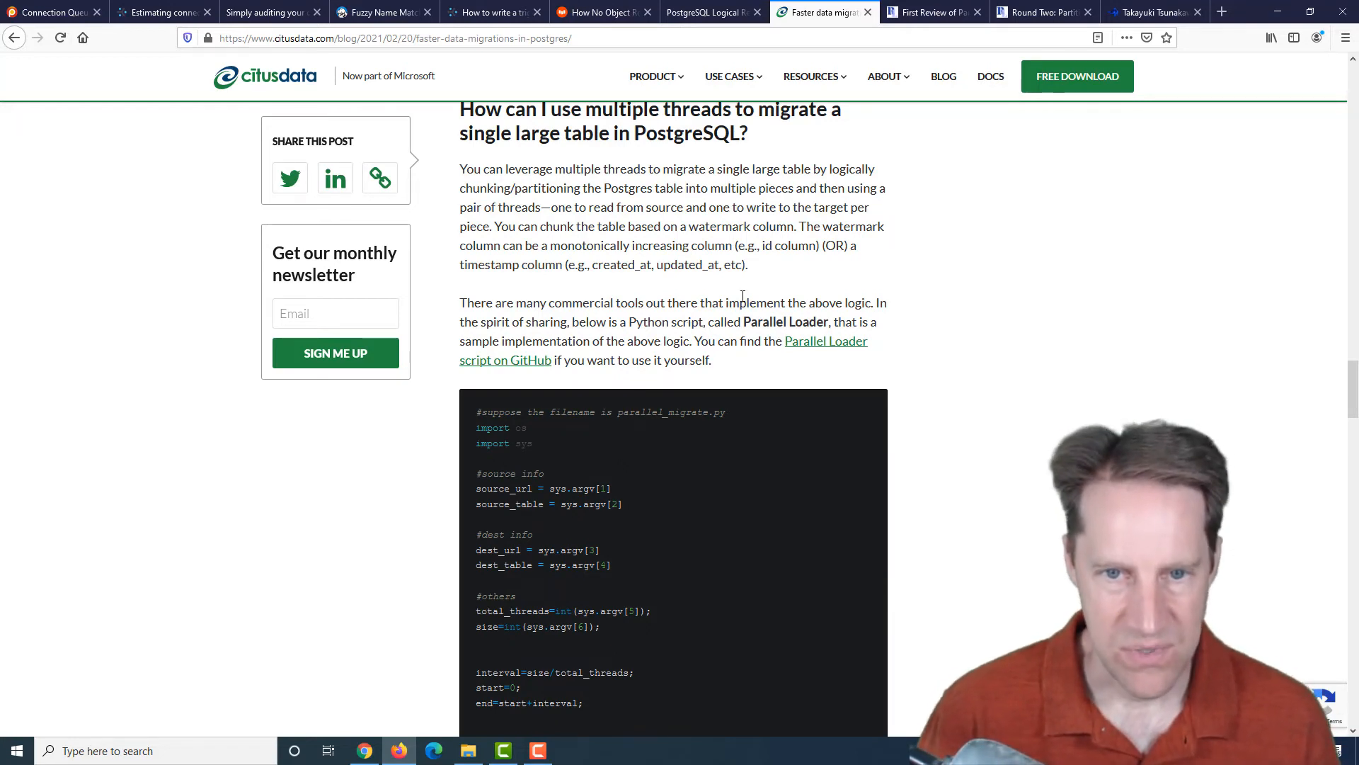
double_click(663, 322)
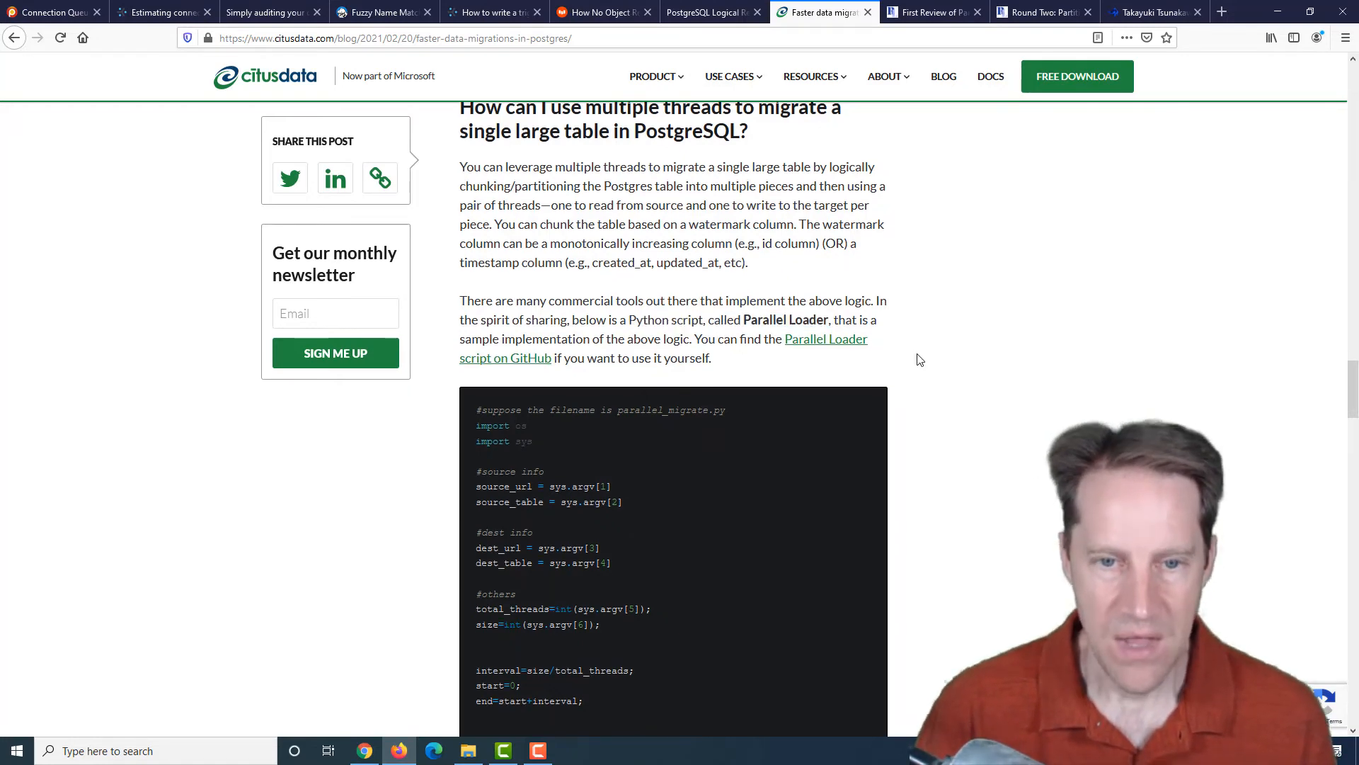
- Read on to the article's Bottom line conclusion
scroll(down, 3)
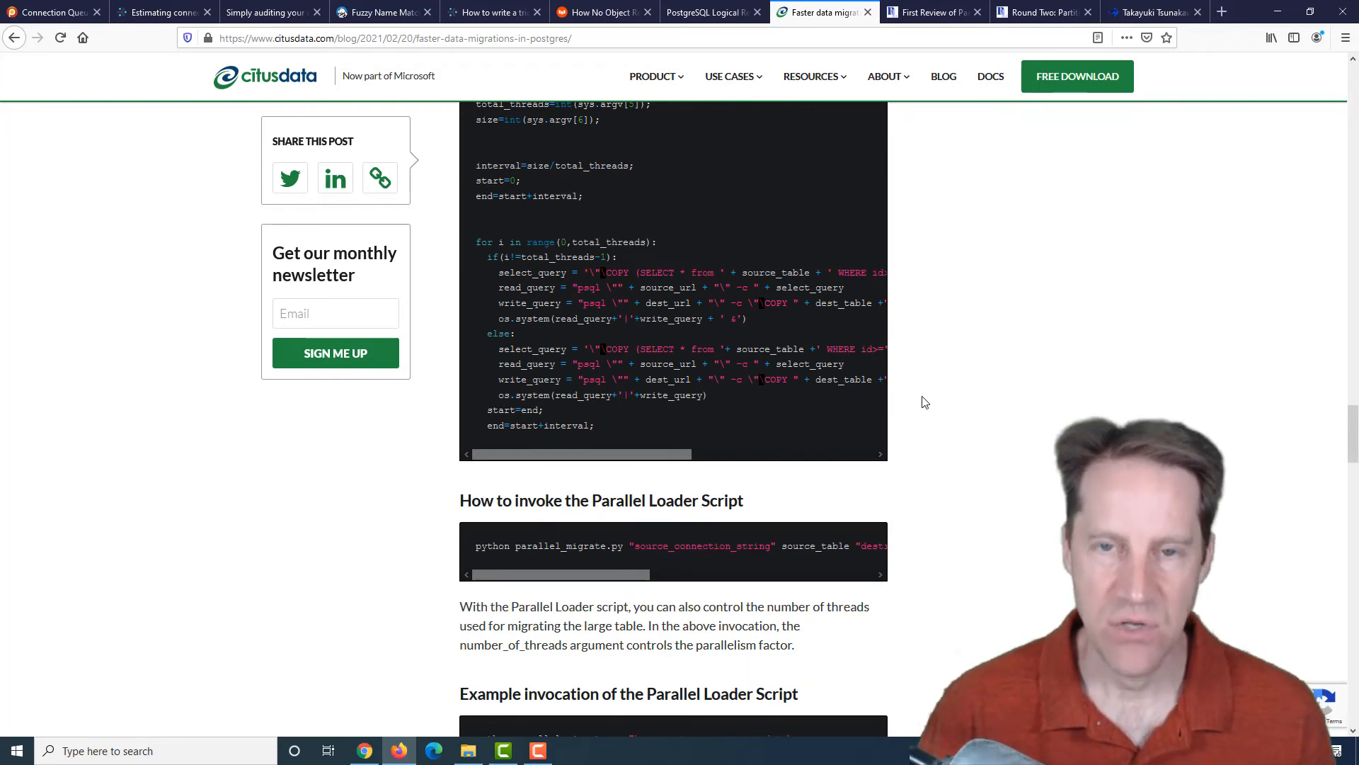
scroll(down, 3)
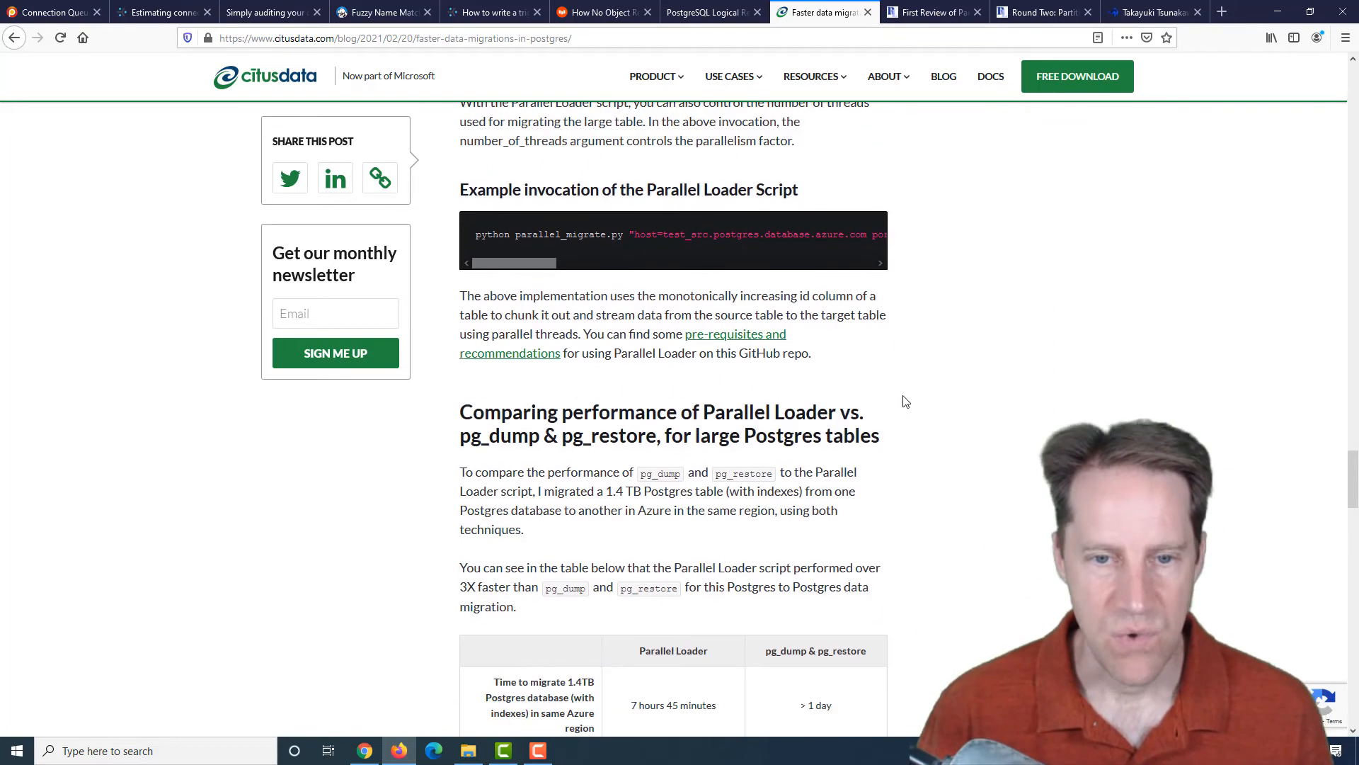
scroll(down, 3)
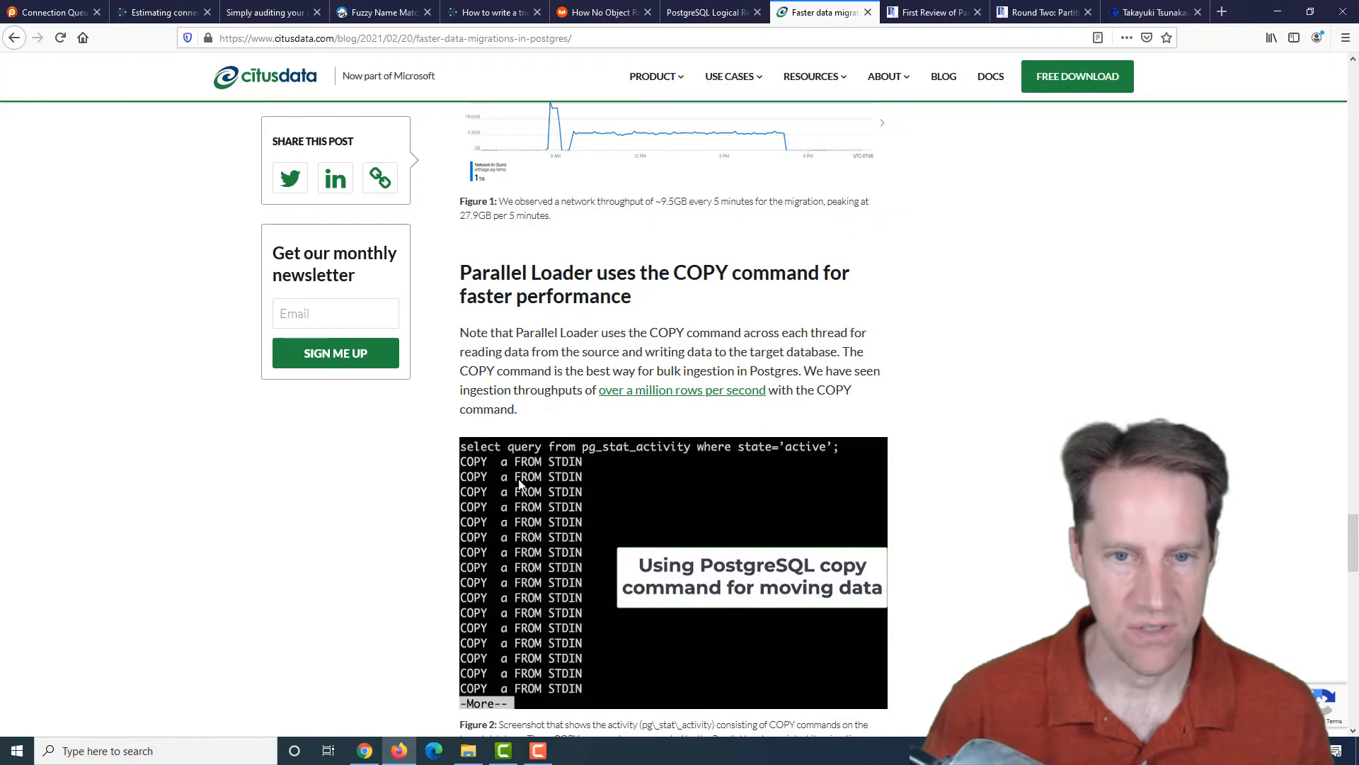
scroll(up, 3)
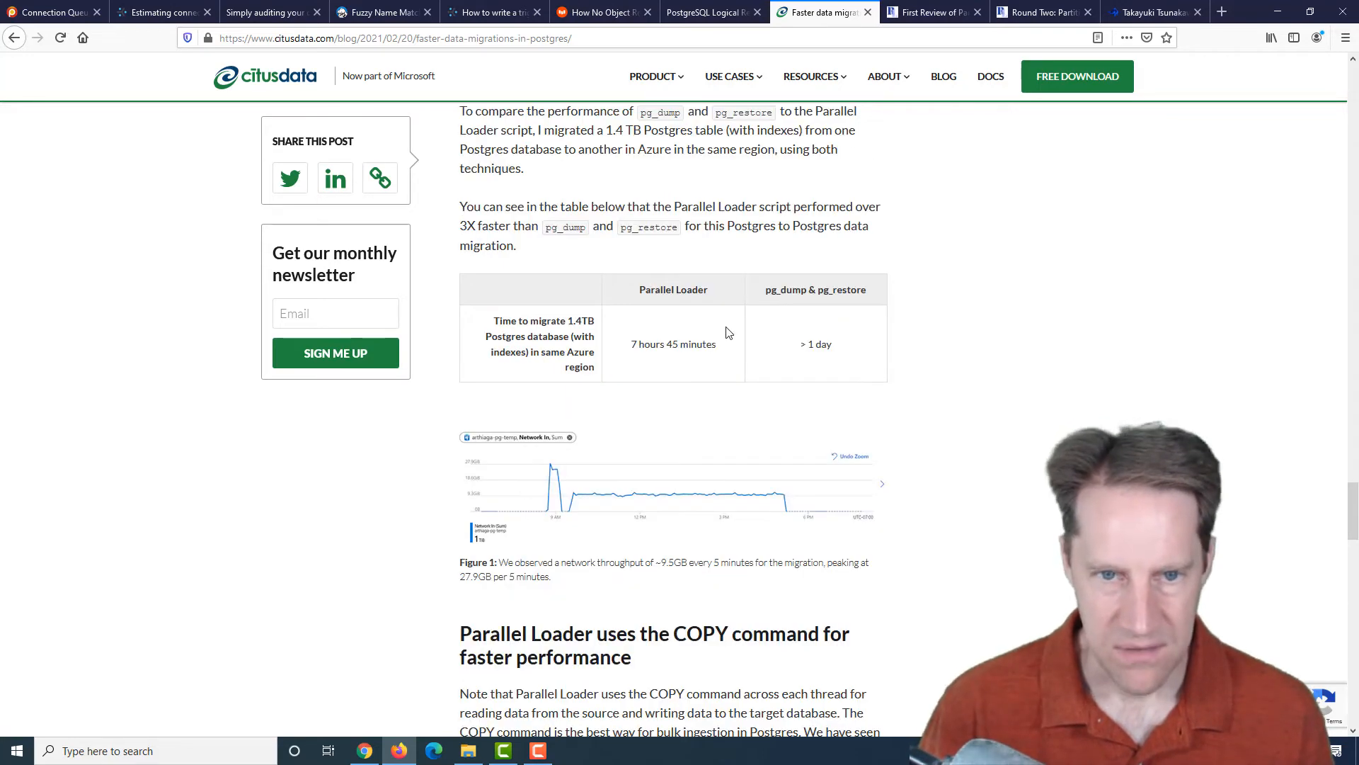
mouse_move(668, 341)
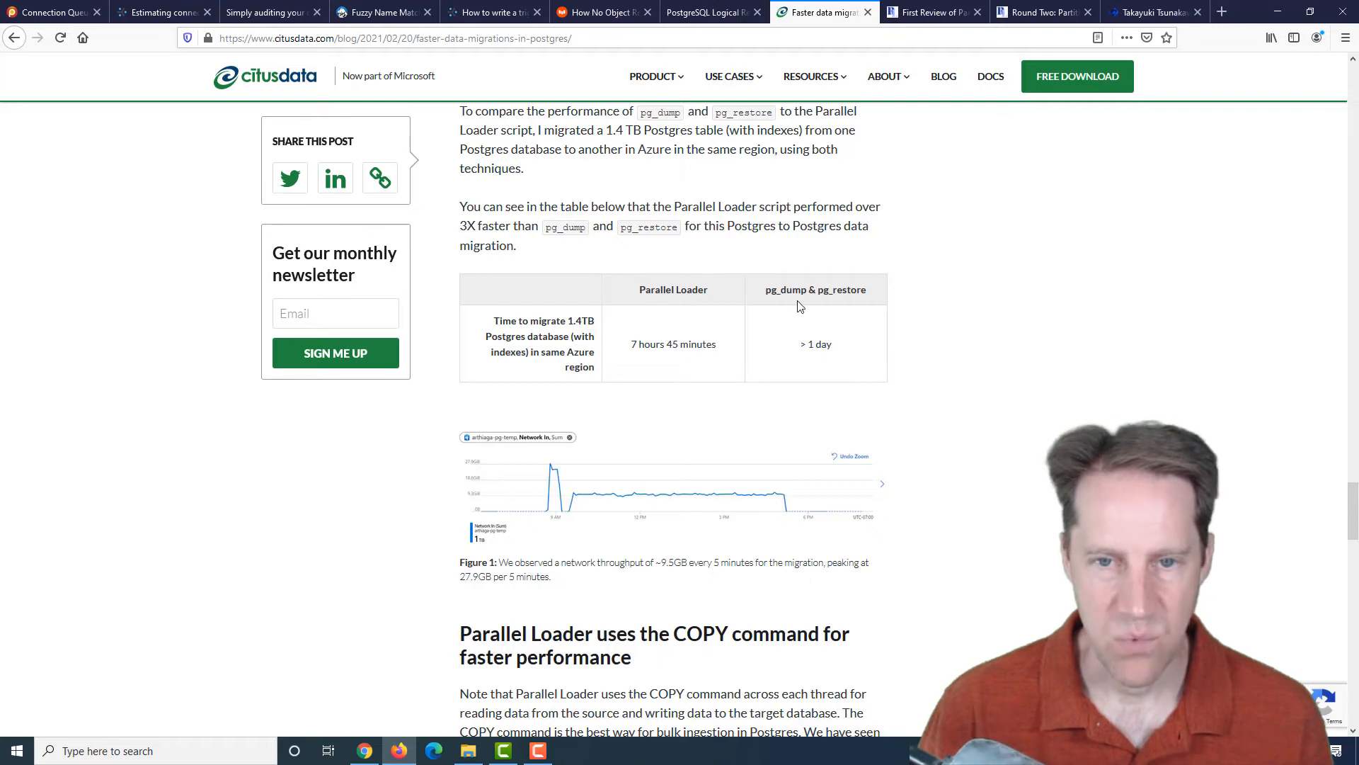
mouse_move(820, 359)
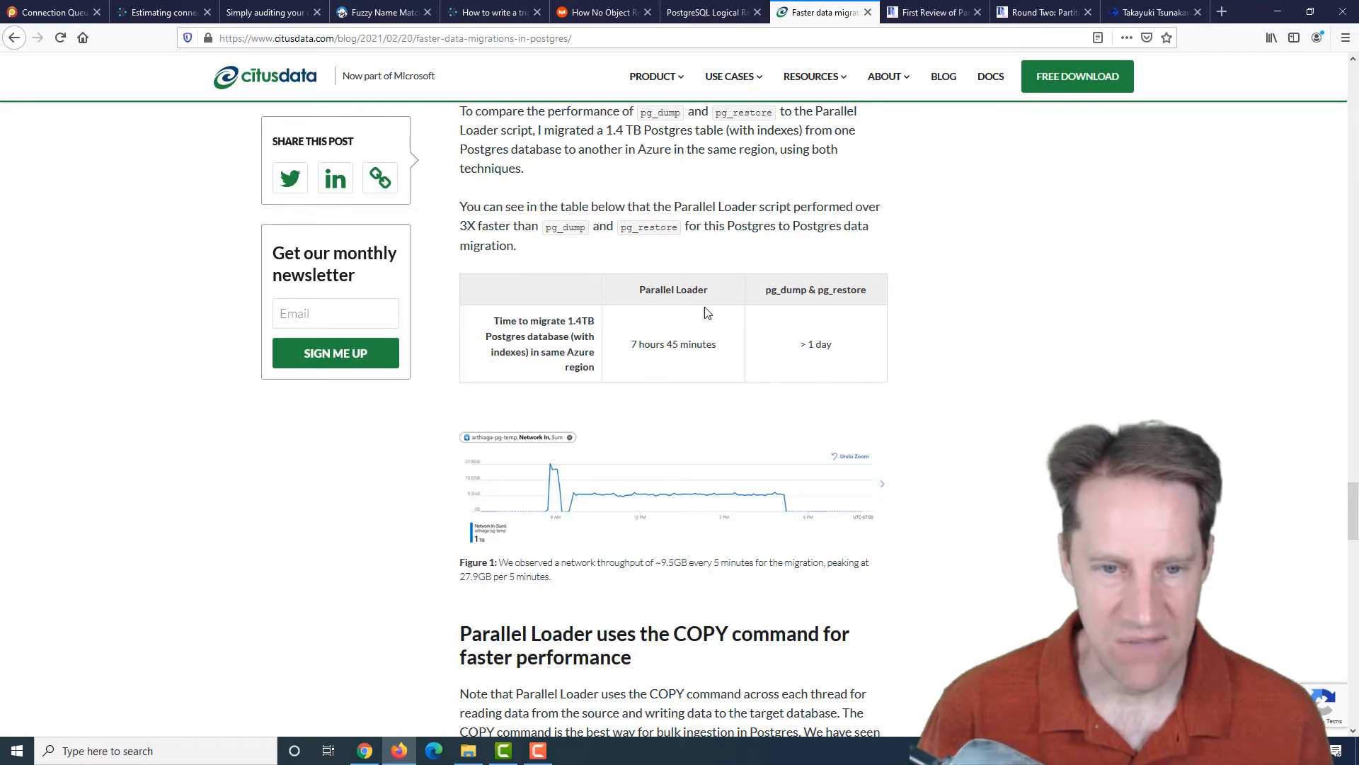
mouse_move(642, 406)
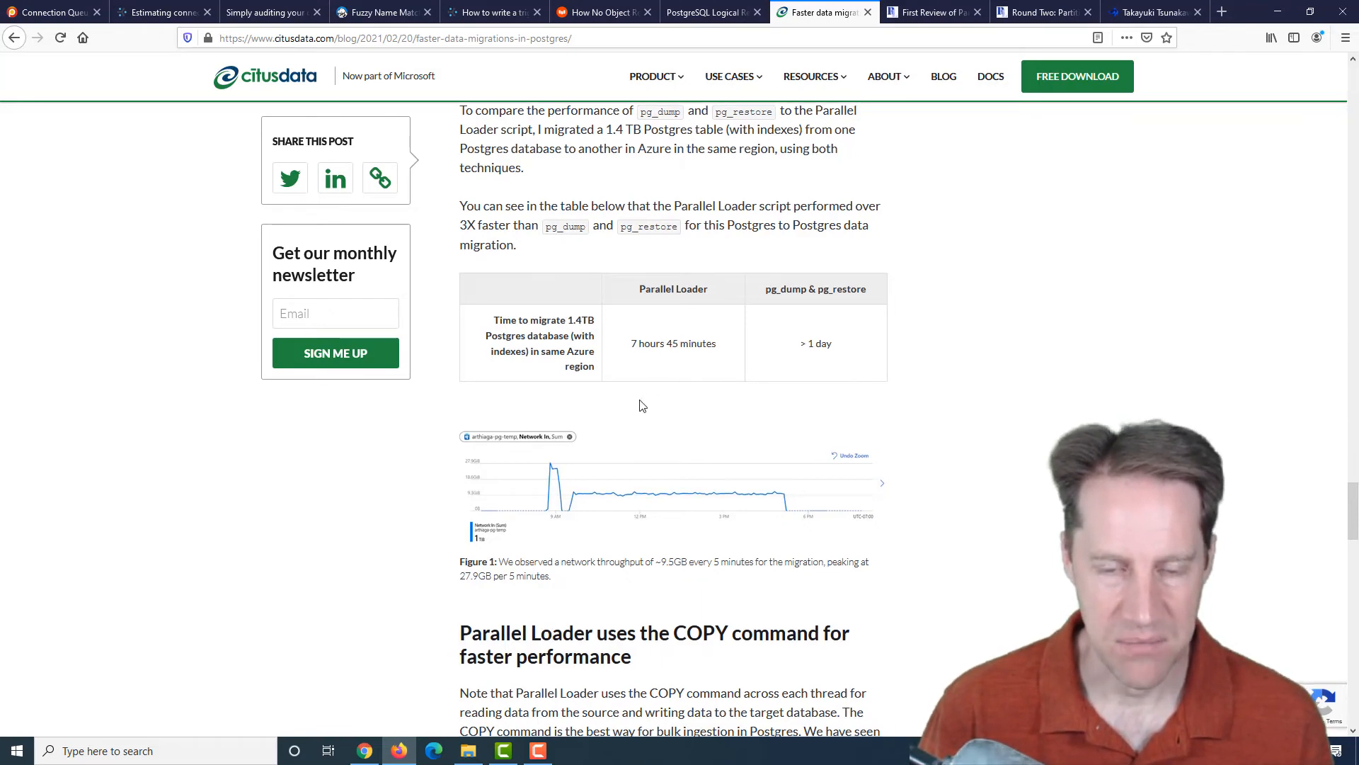
scroll(down, 3)
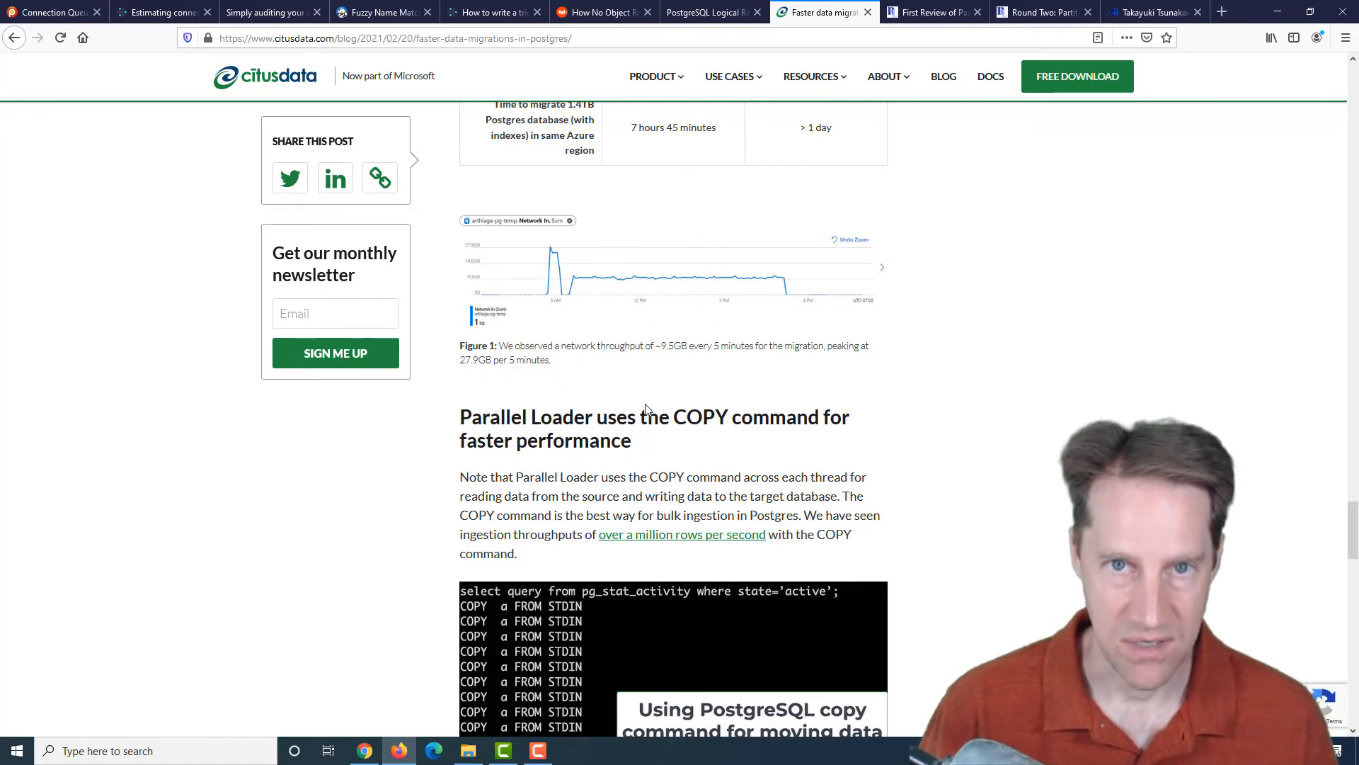
scroll(down, 3)
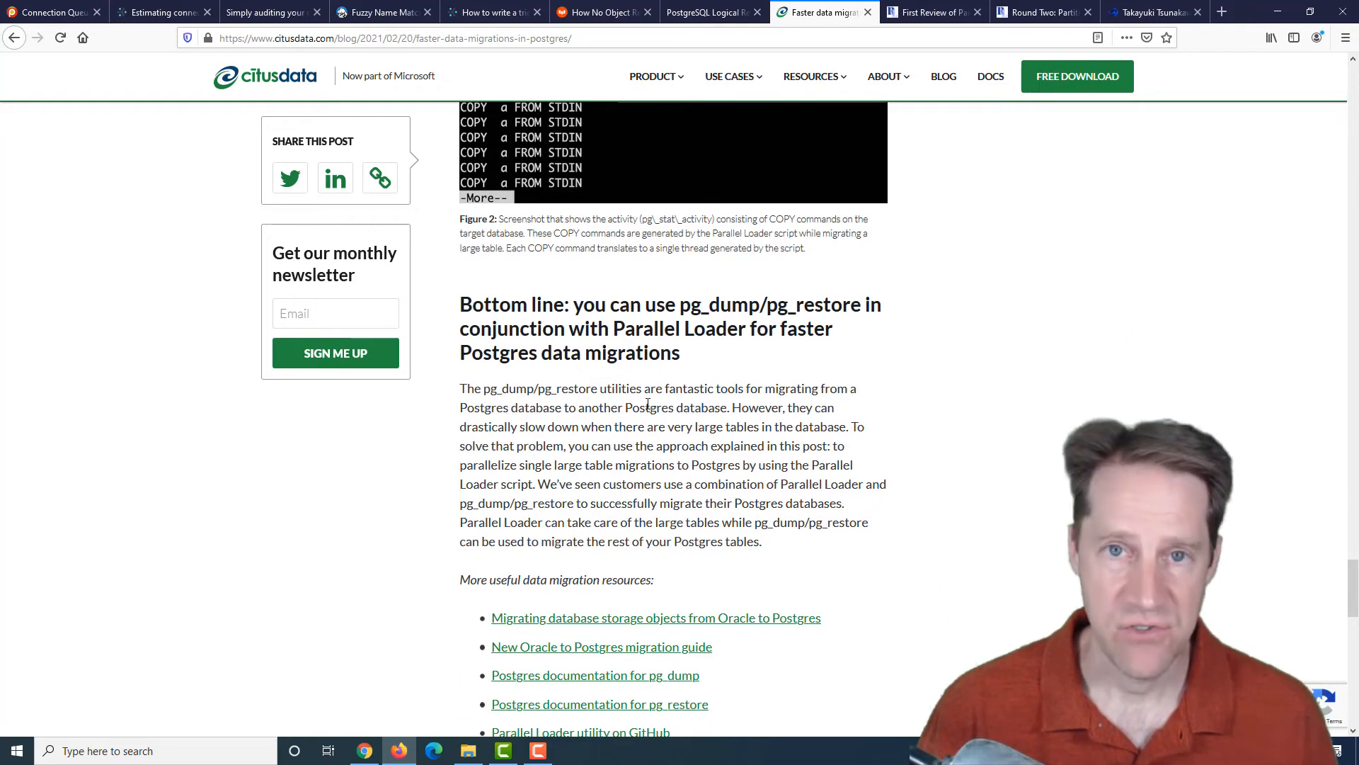
mouse_move(874, 327)
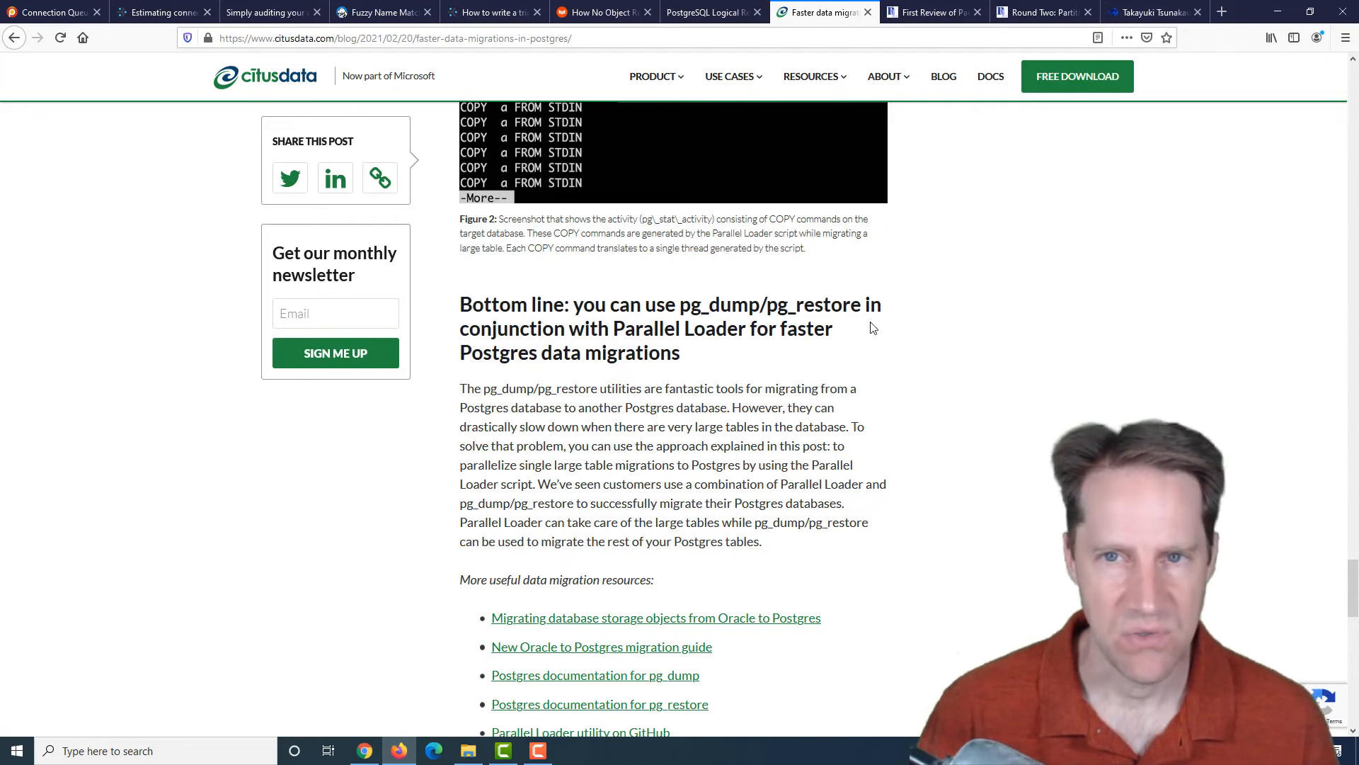
- Switch to 'First Review of Partitioning OpenStreetMap' and read through Queries 1–3 to the Summary
click(927, 13)
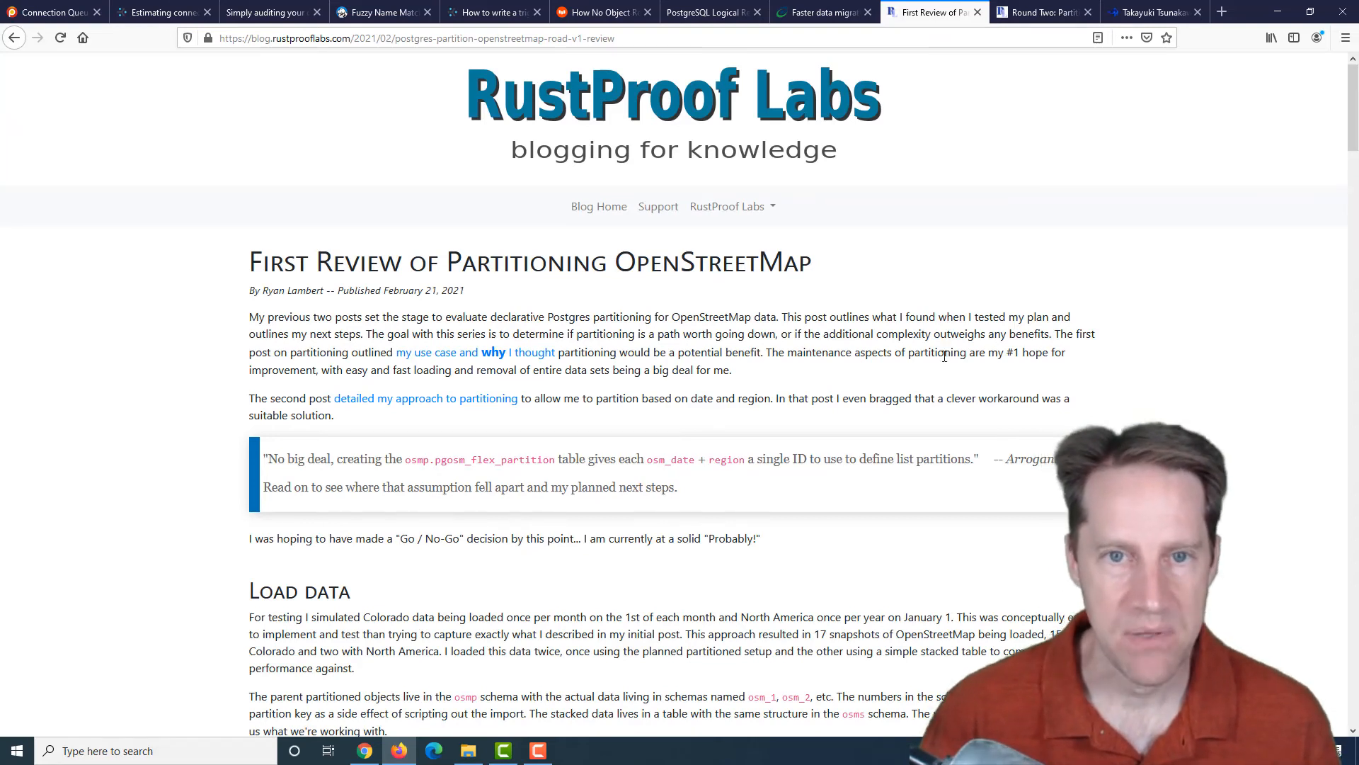
mouse_move(952, 252)
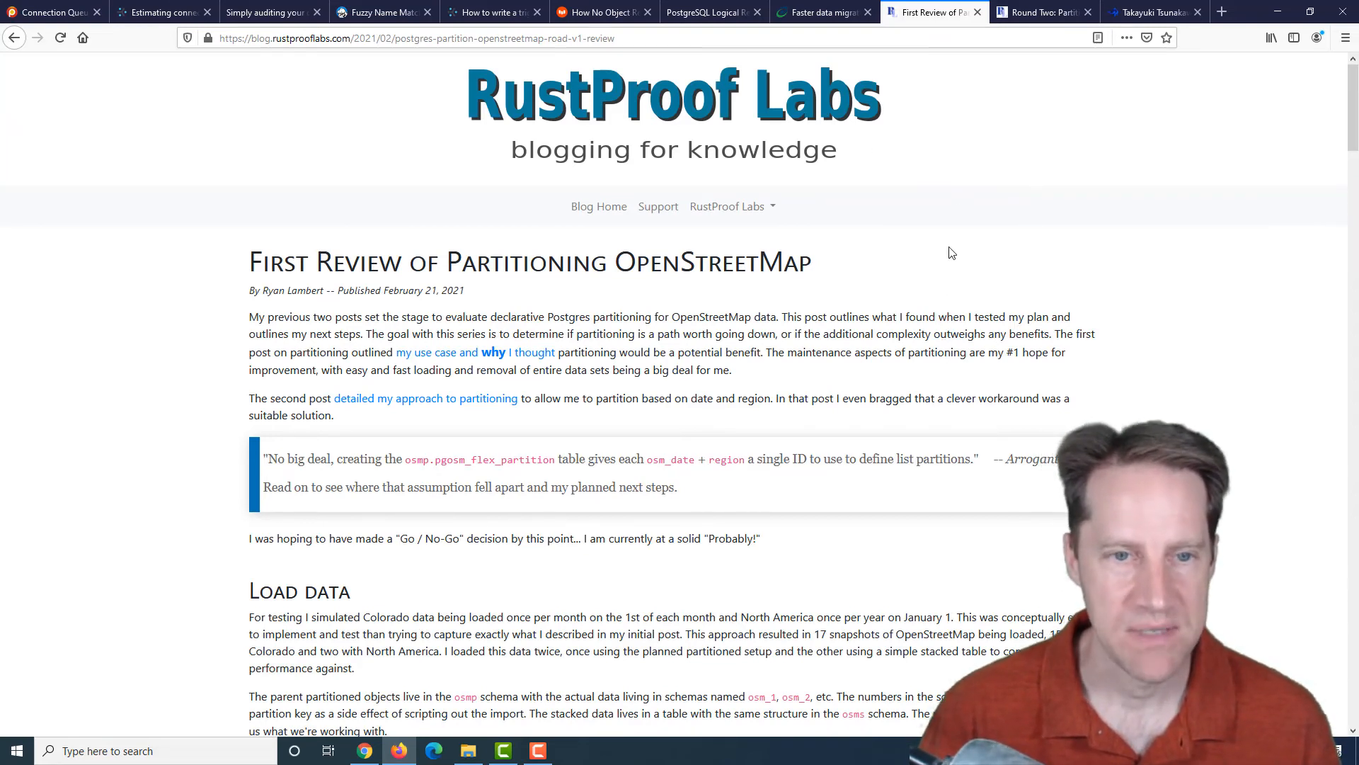
scroll(down, 3)
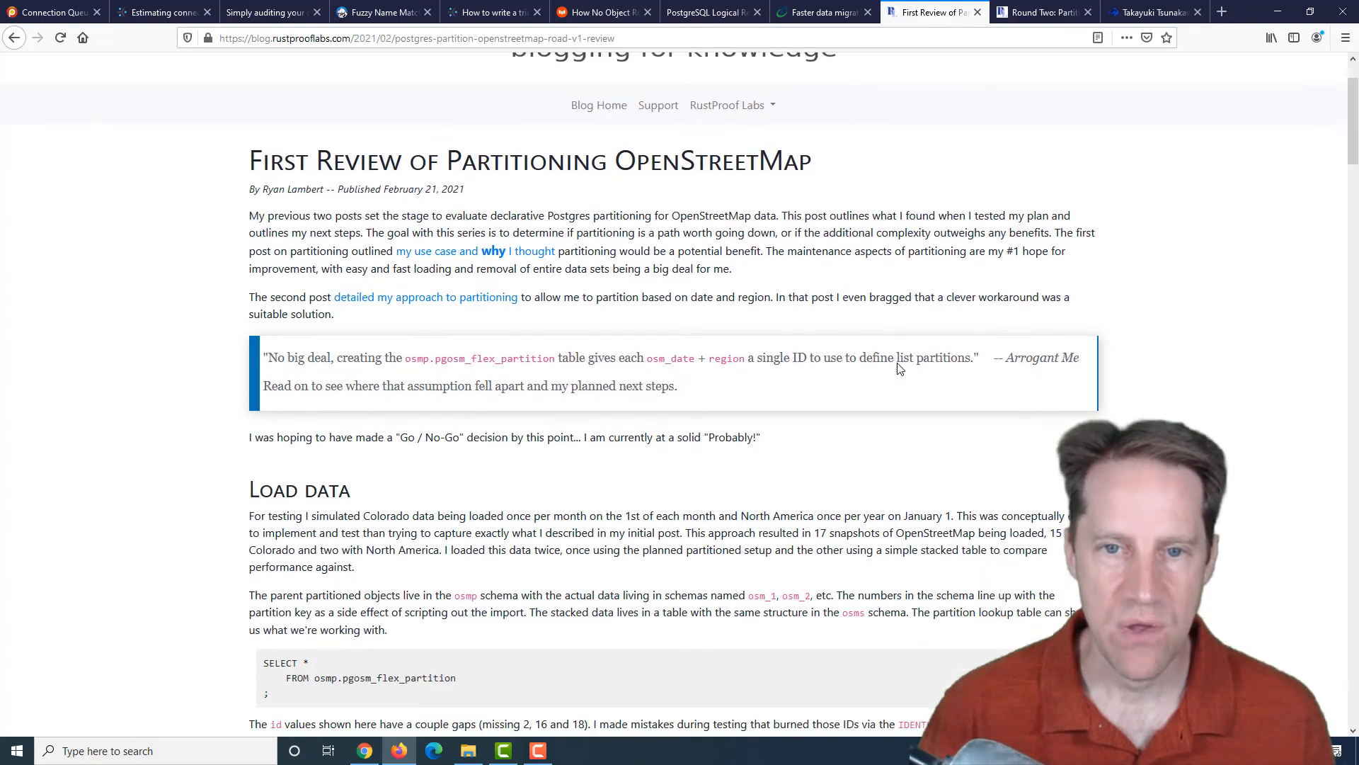
scroll(down, 3)
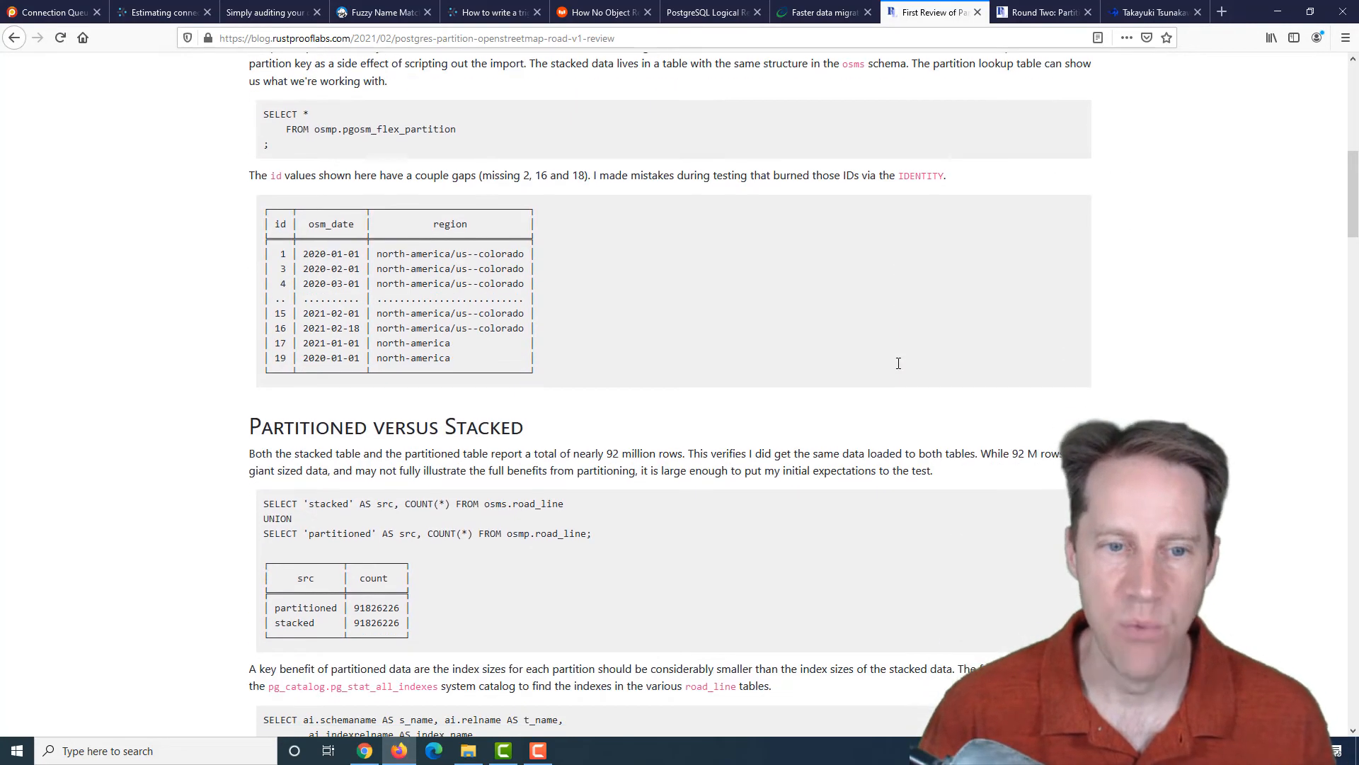
scroll(down, 3)
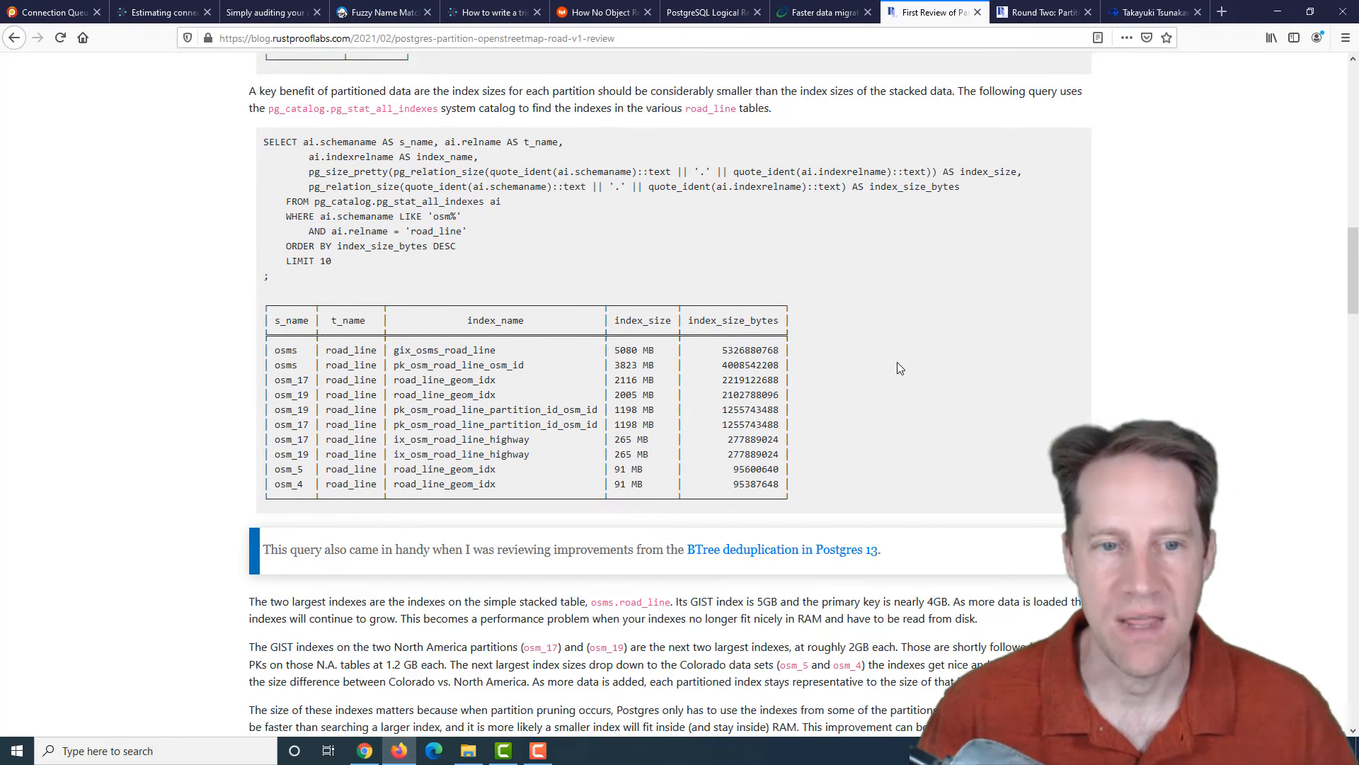
scroll(up, 3)
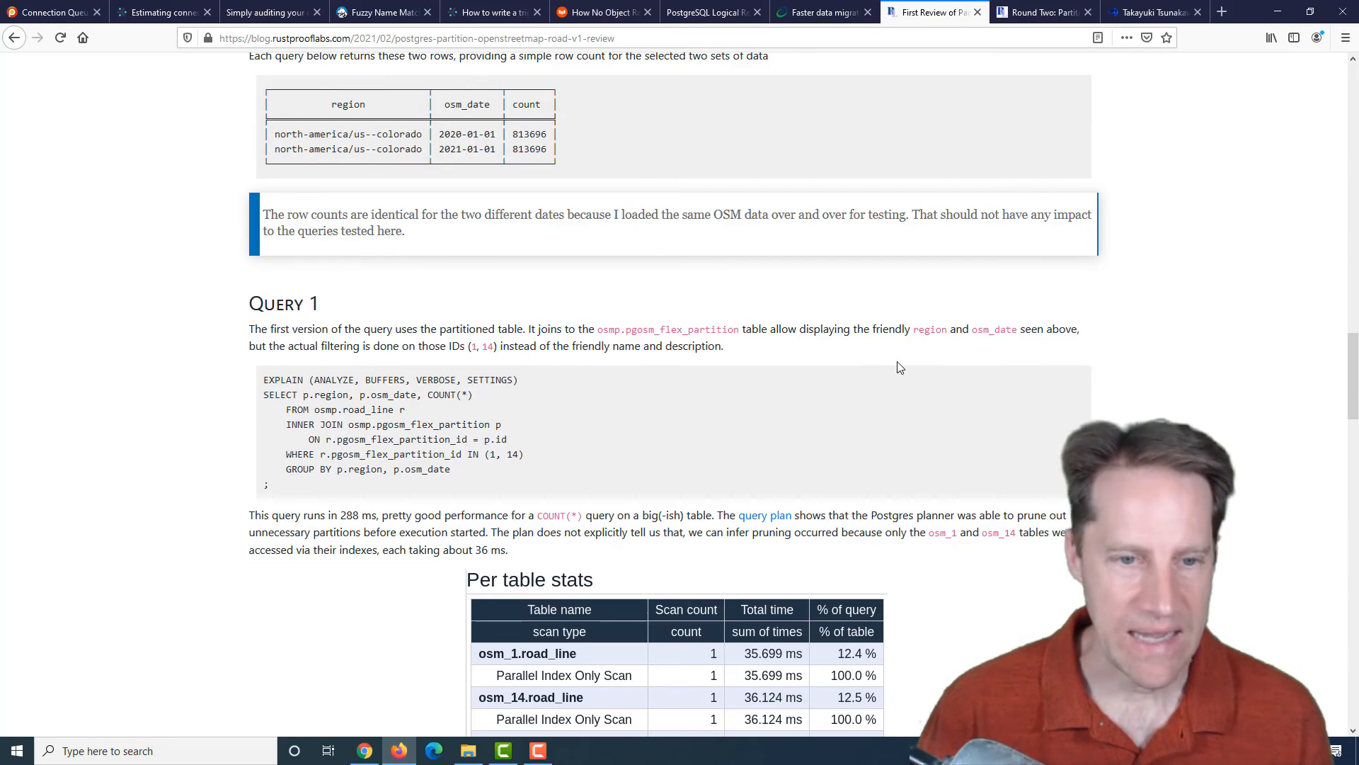
scroll(down, 3)
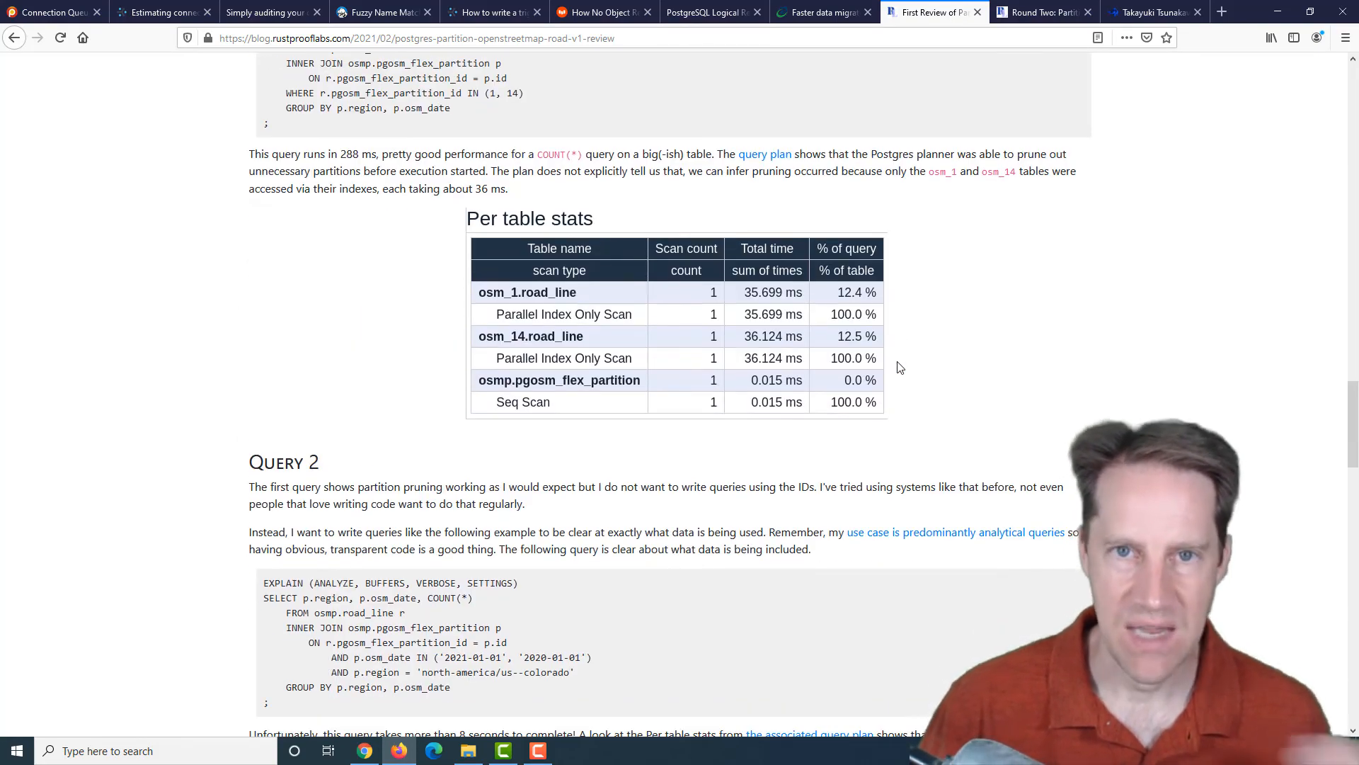
scroll(down, 3)
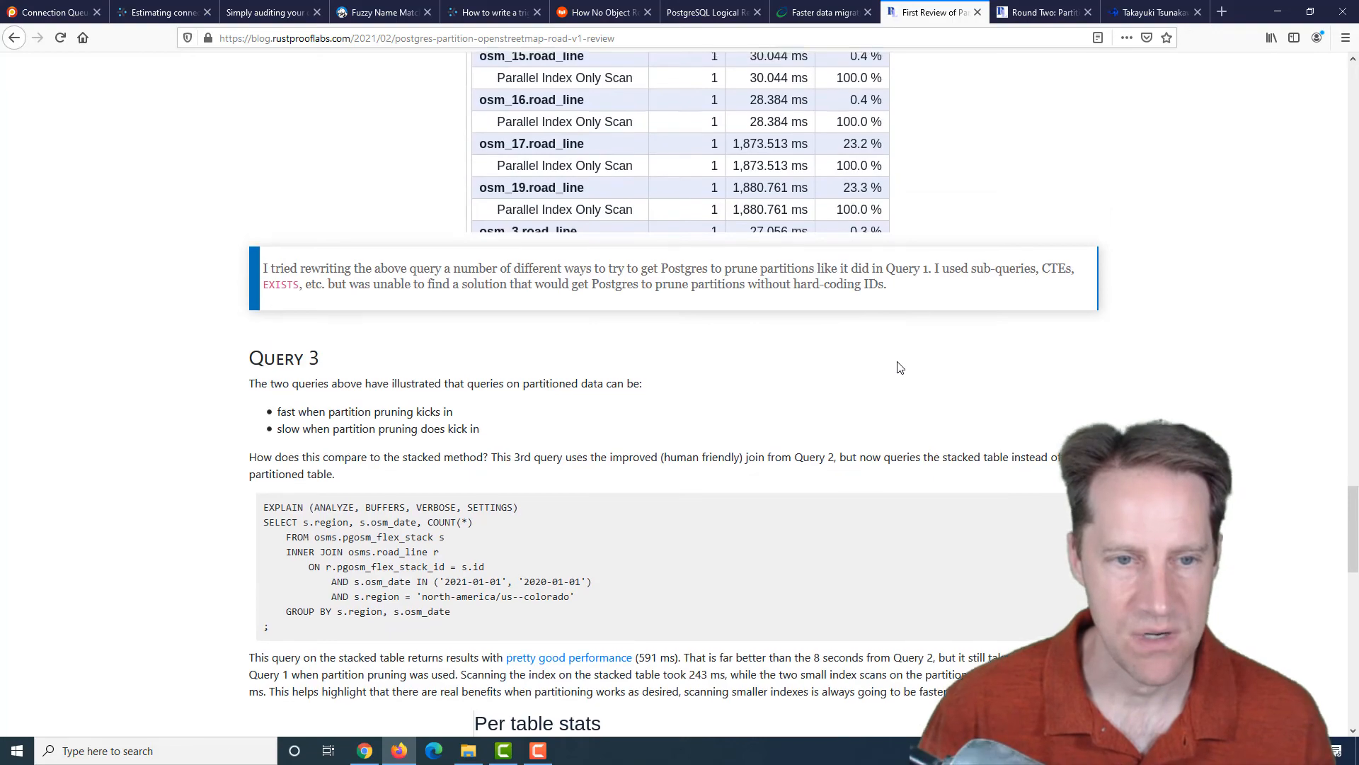
scroll(down, 3)
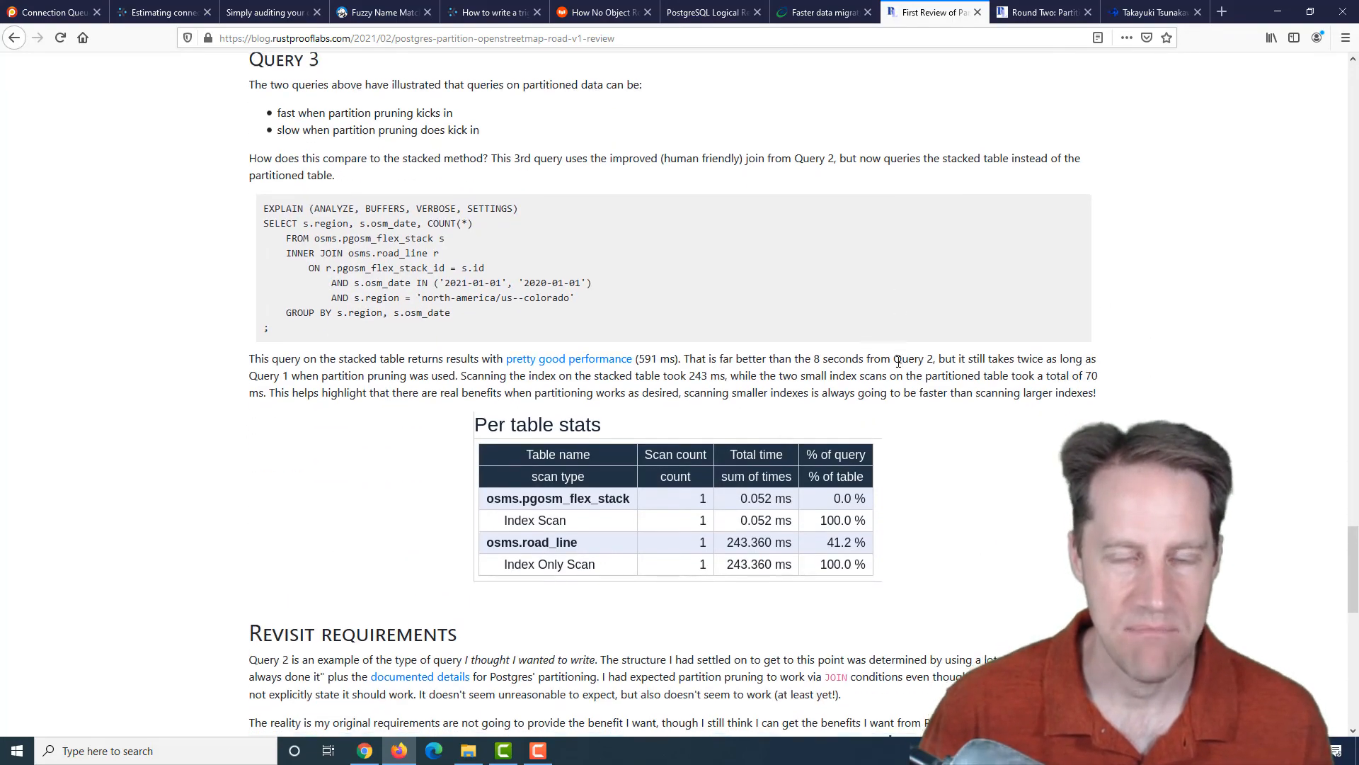
scroll(down, 3)
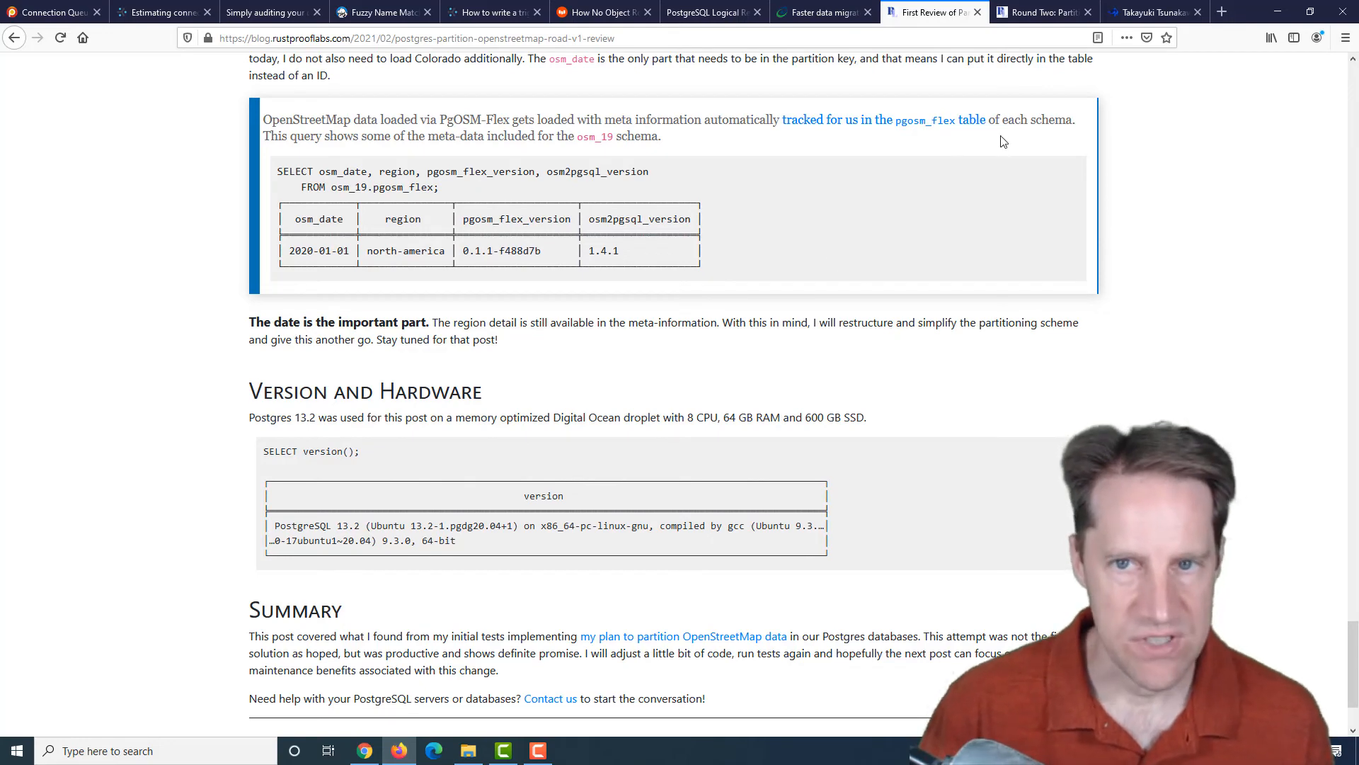
- Switch to 'Round Two: Partitioning OpenStreetMap' and highlight the bulk delete WAL bullet in its TLDR
click(1041, 13)
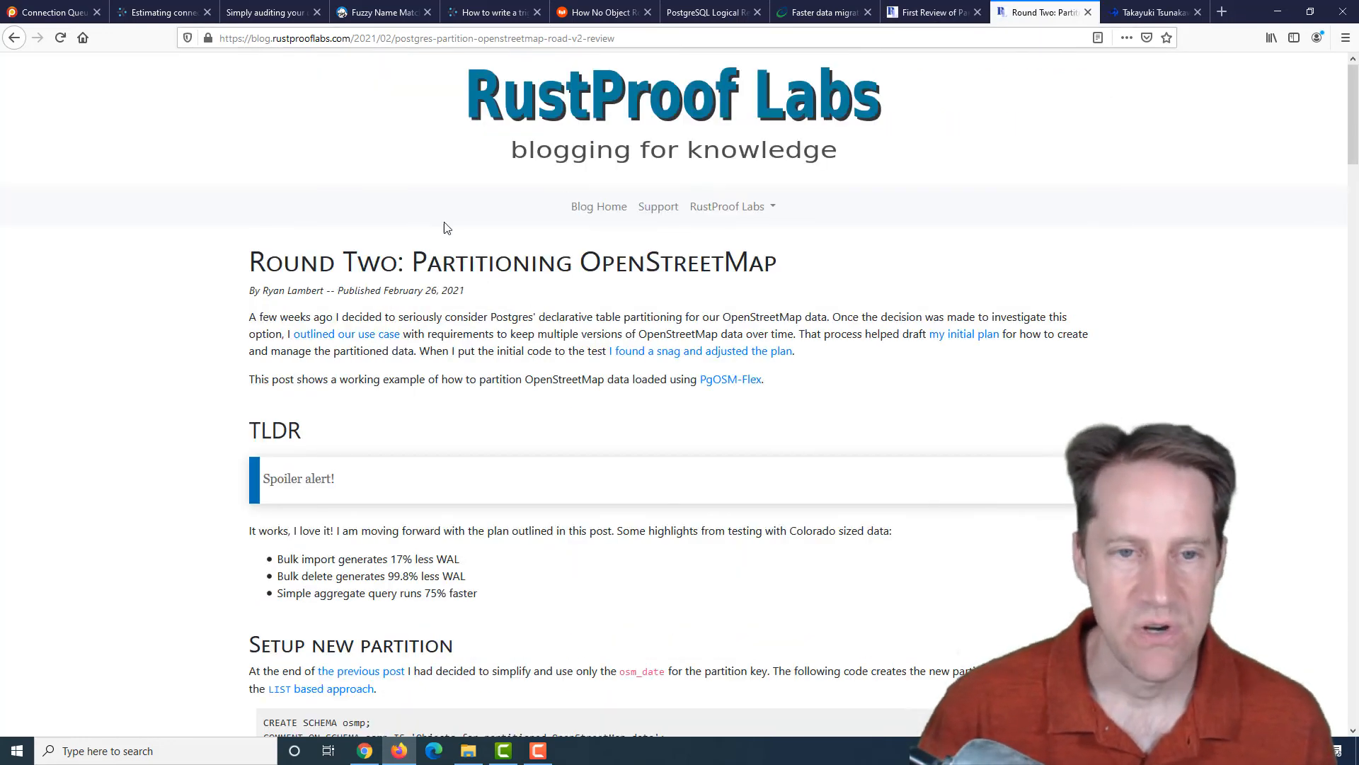
mouse_move(865, 330)
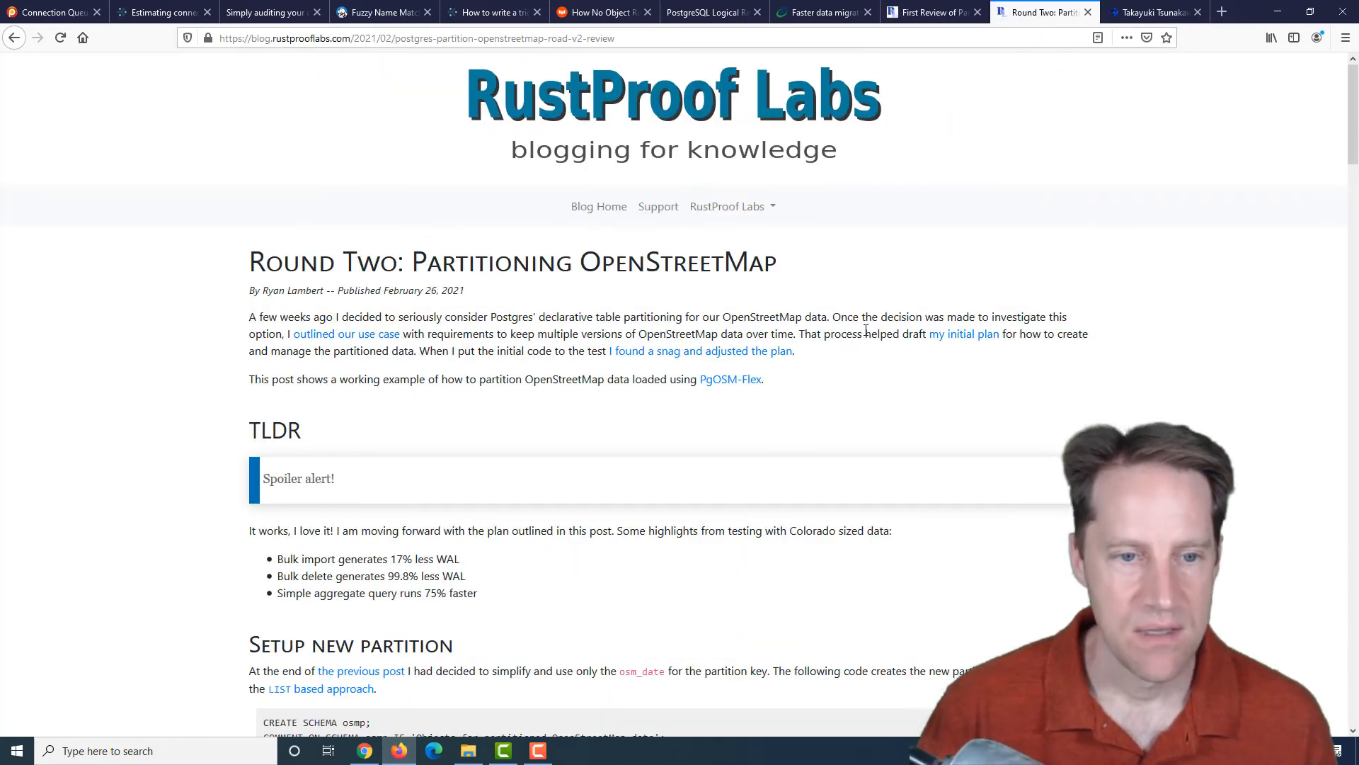
mouse_move(1067, 292)
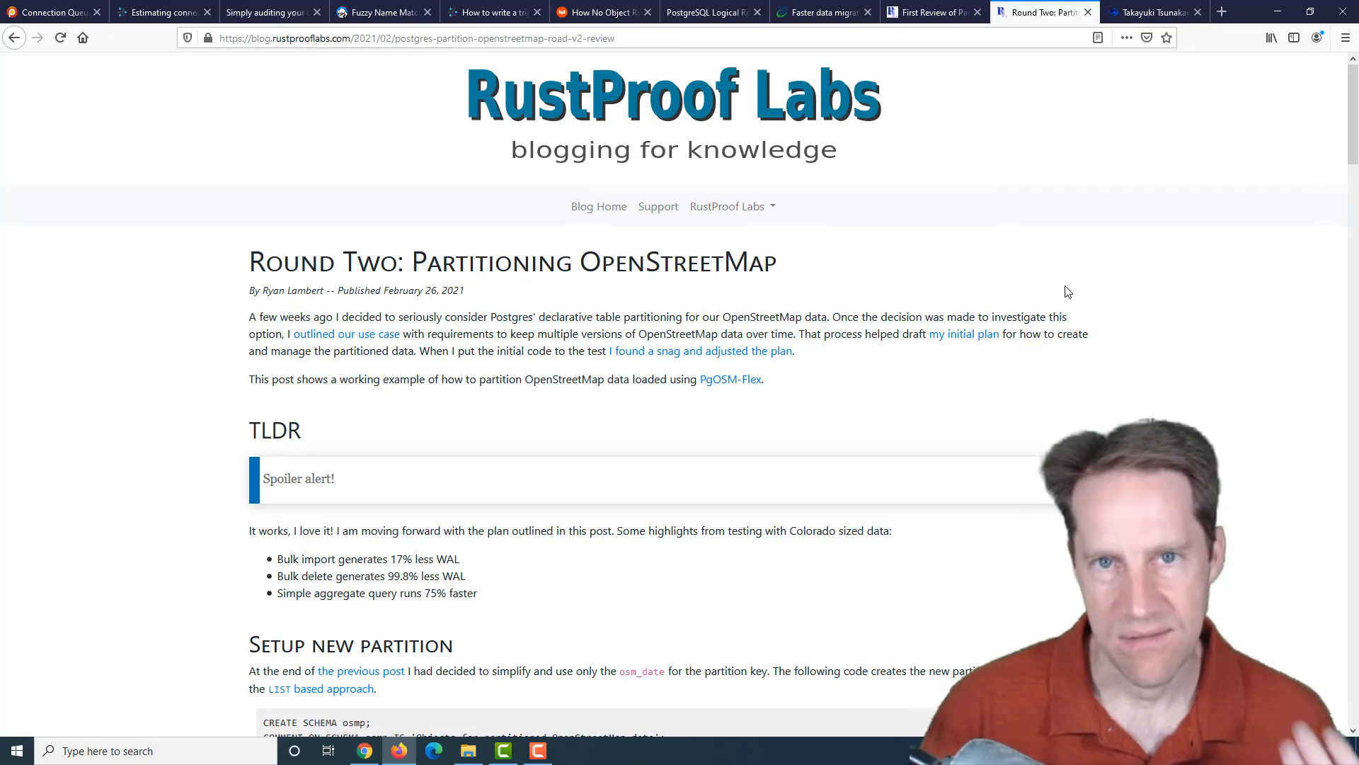
scroll(down, 3)
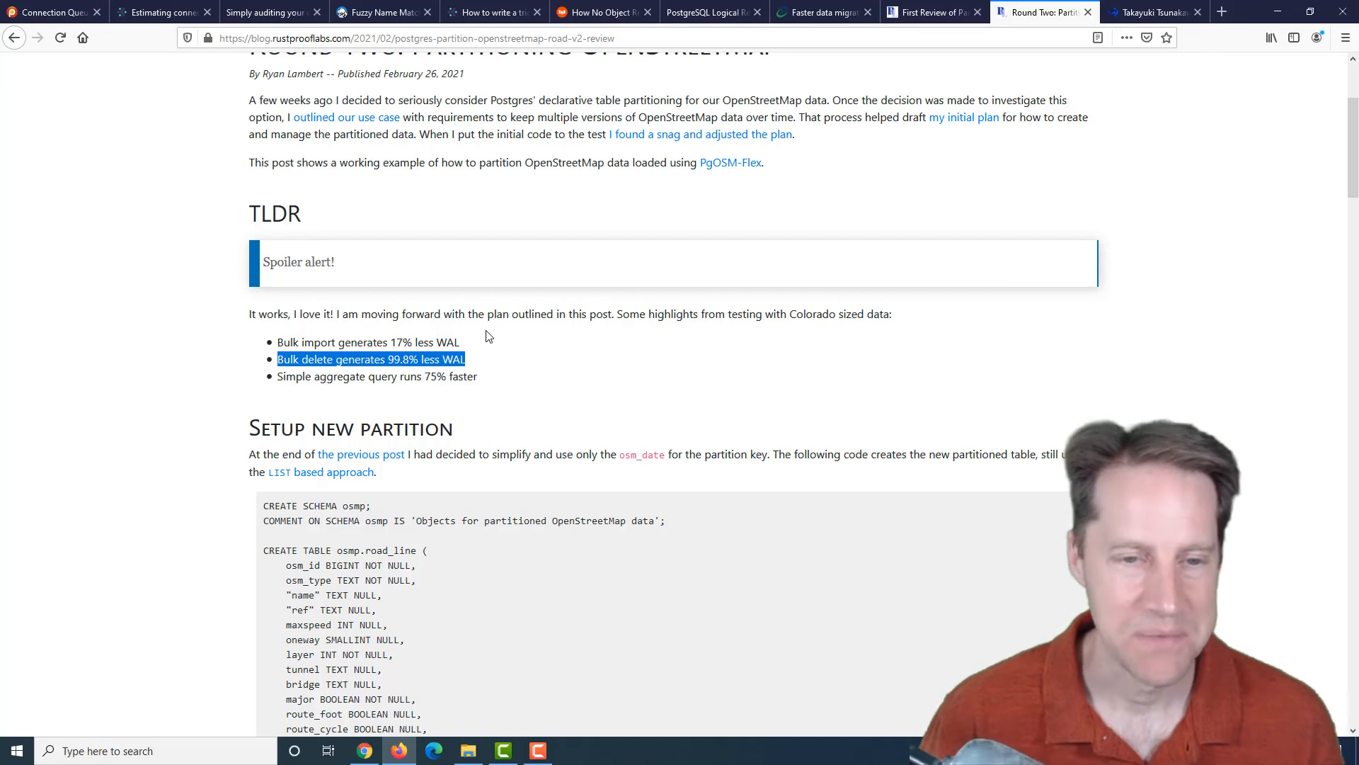
double_click(463, 375)
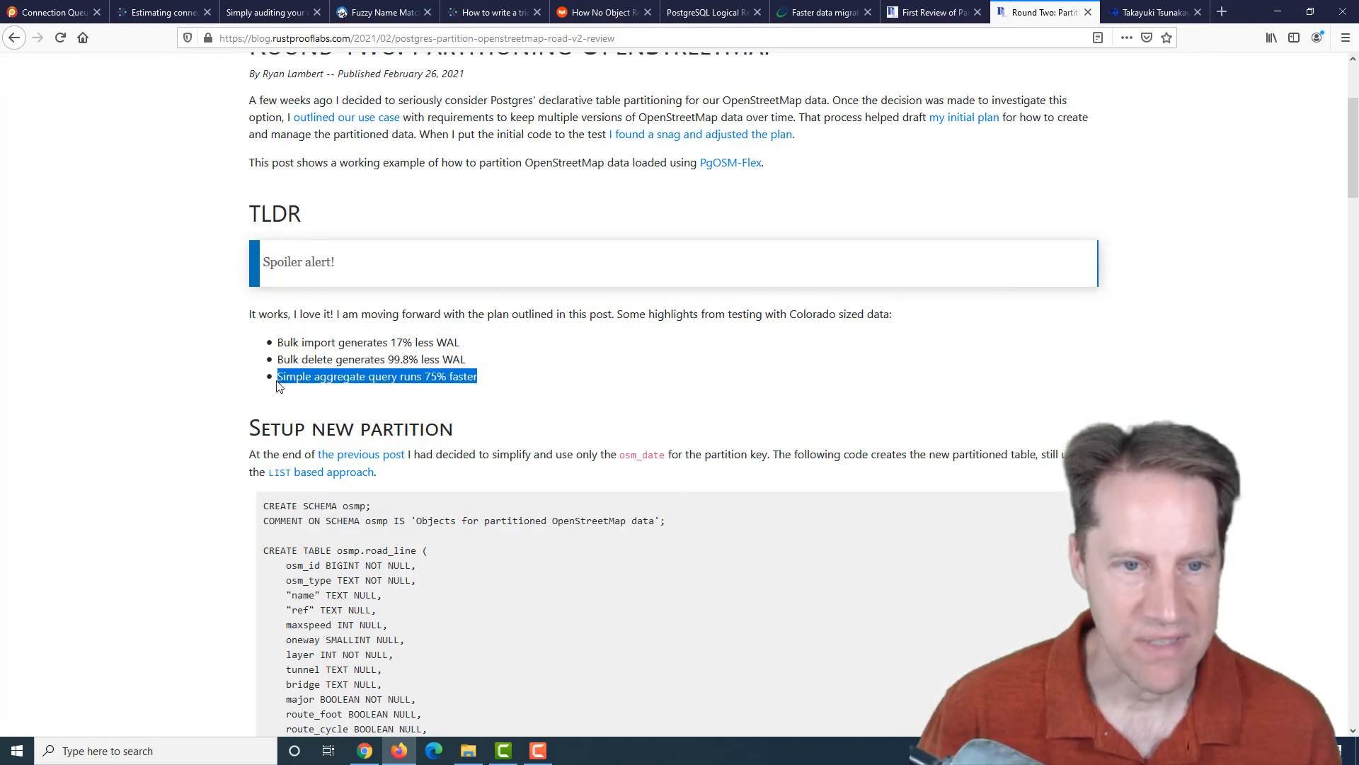
mouse_move(743, 391)
text(fast)
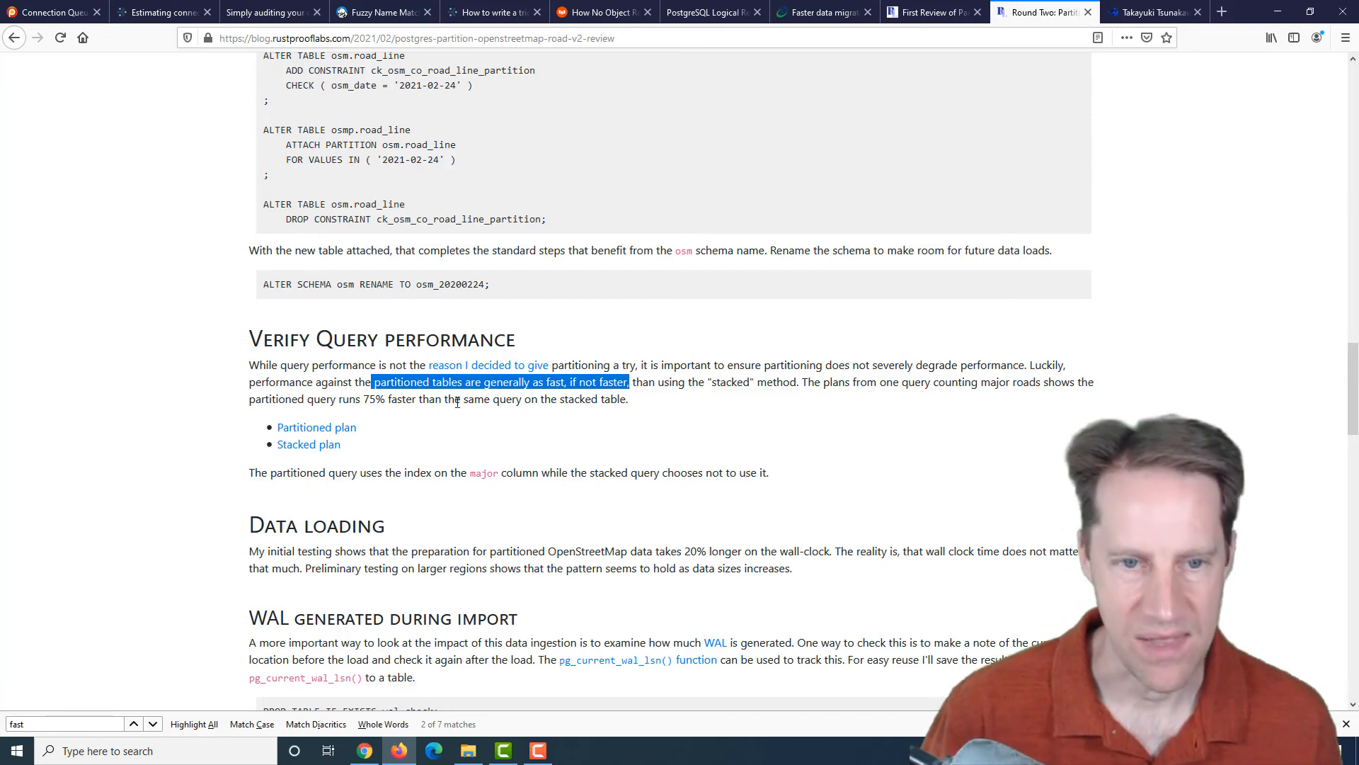
- Scroll the Round Two post through WAL import, deleting data and dump/restore to its Summary and footer
scroll(down, 3)
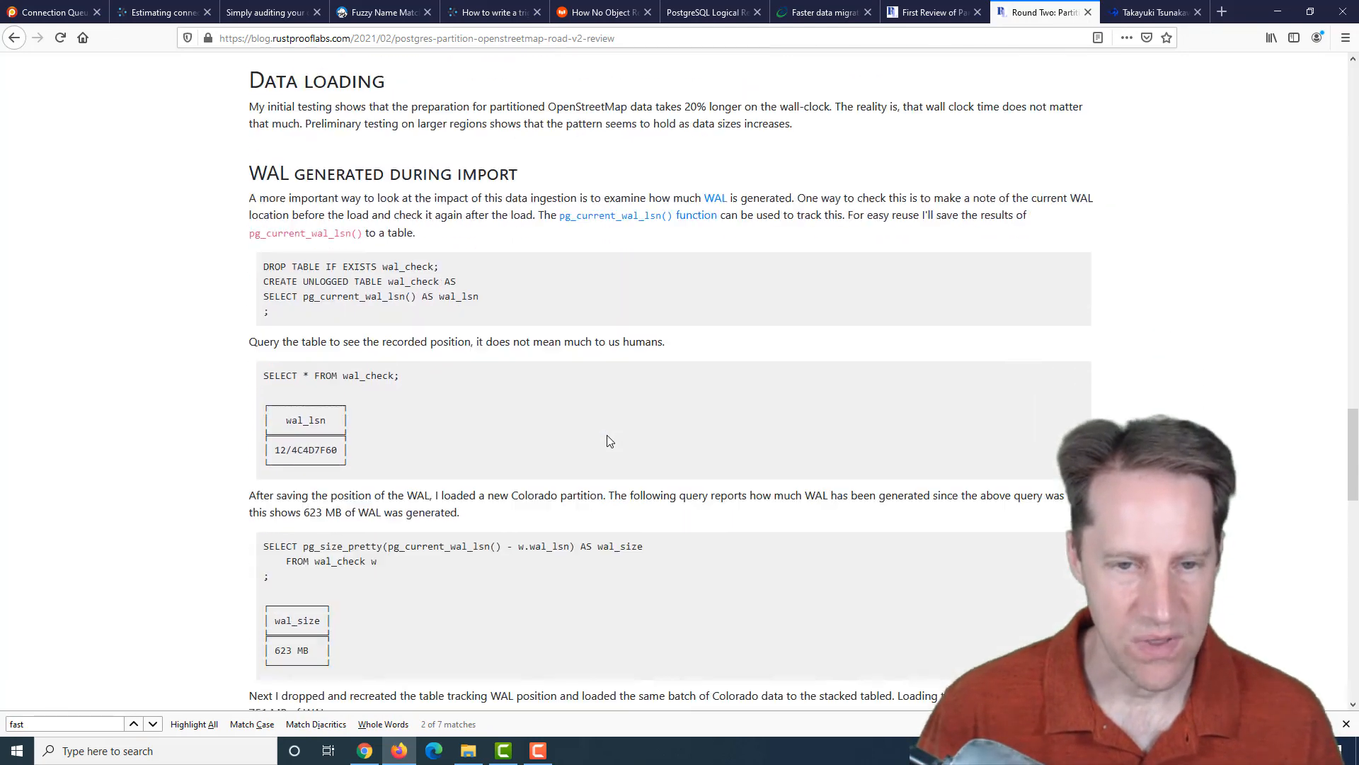
scroll(down, 3)
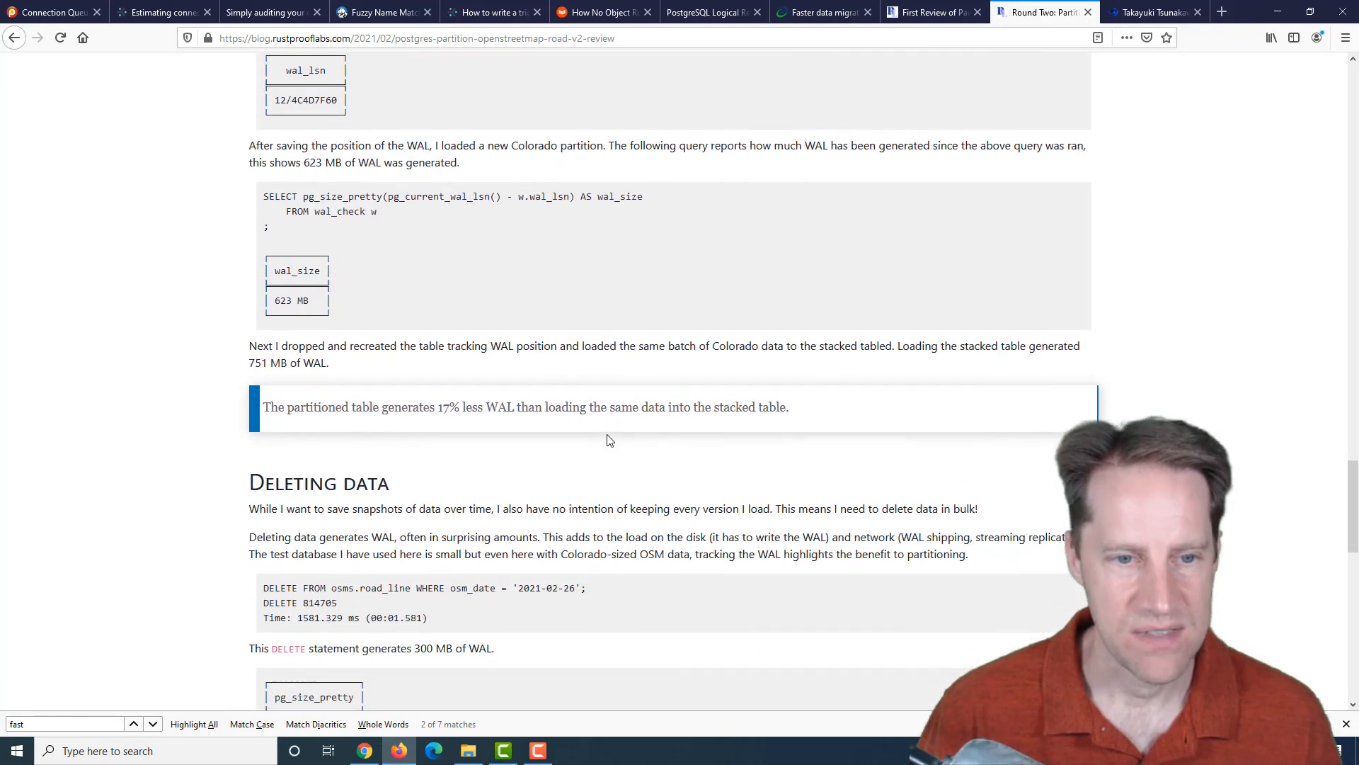
scroll(down, 3)
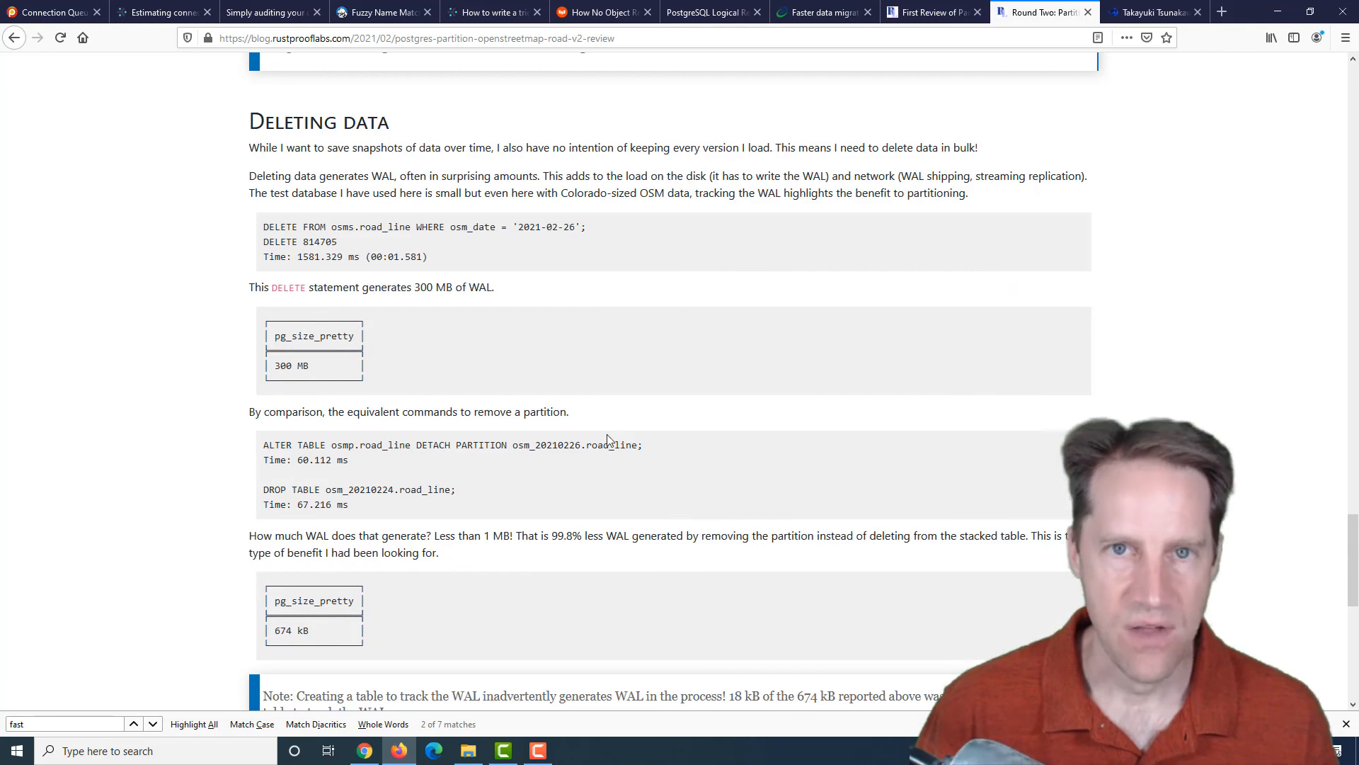
scroll(down, 3)
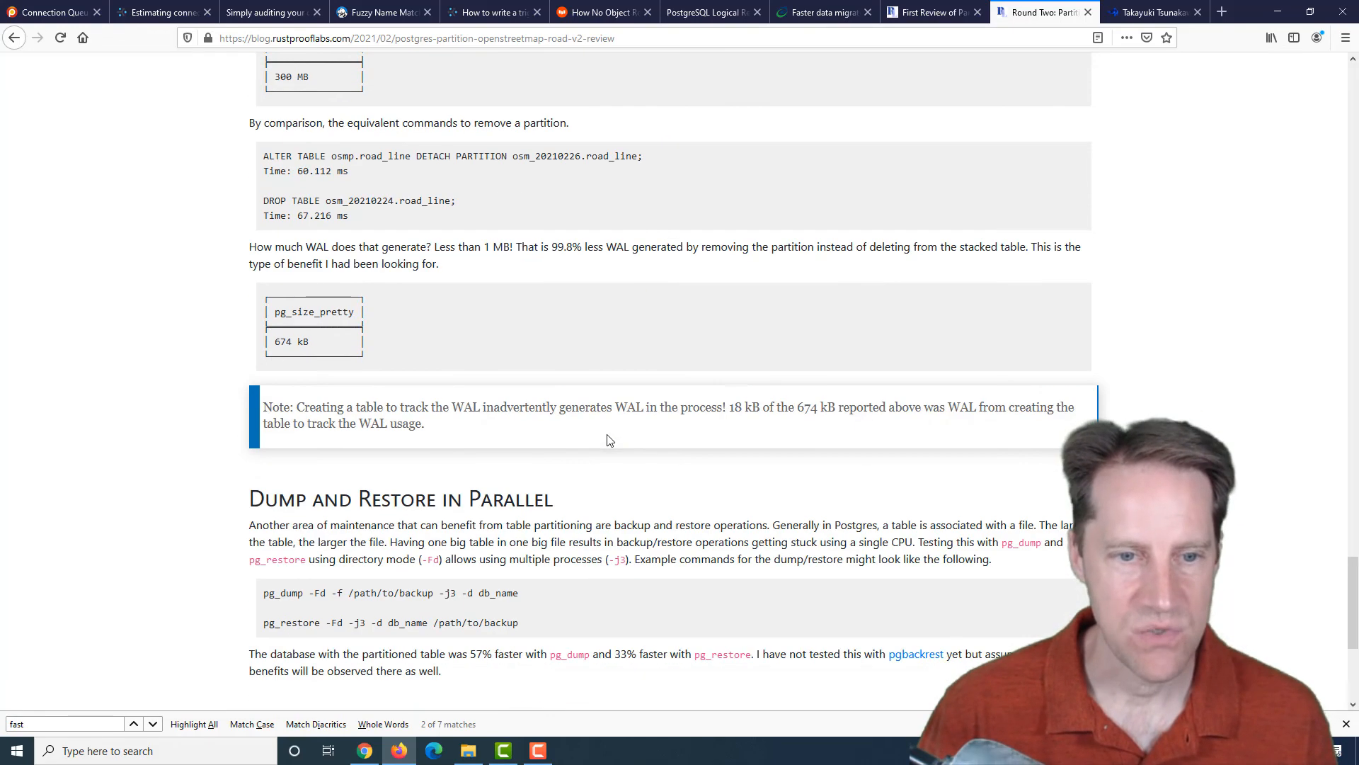
scroll(down, 3)
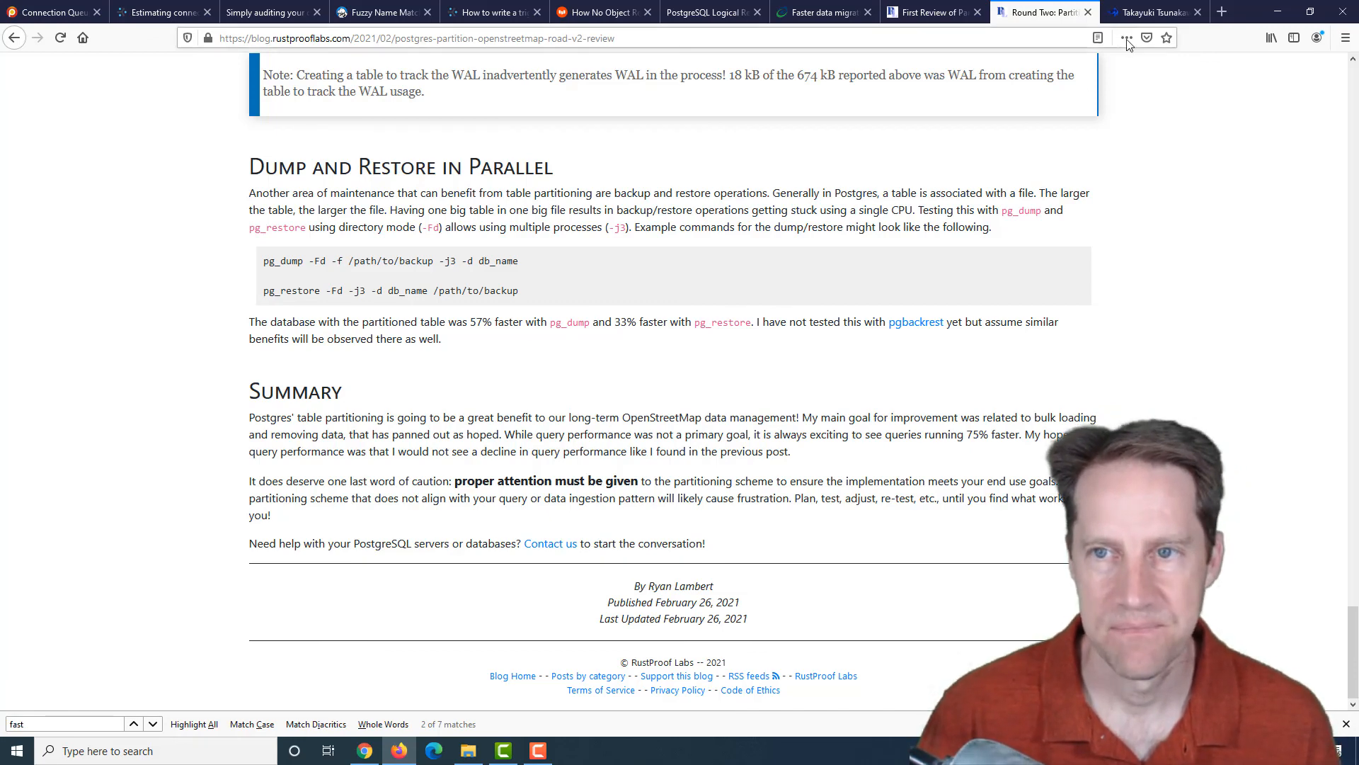
- Switch to the PostgreSQL Person of the Week interview with Takayuki Tsunakawa and read past his photo into the Q&A
click(1153, 12)
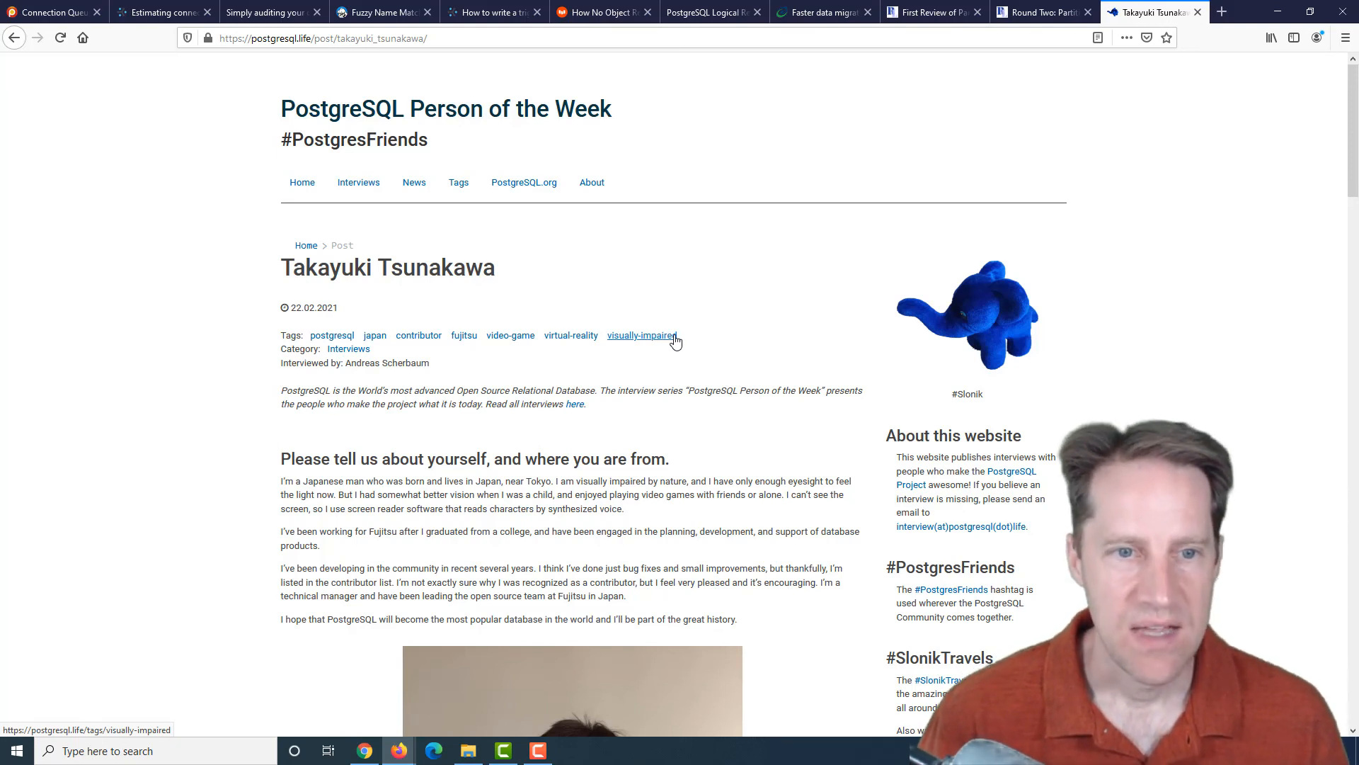
scroll(up, 3)
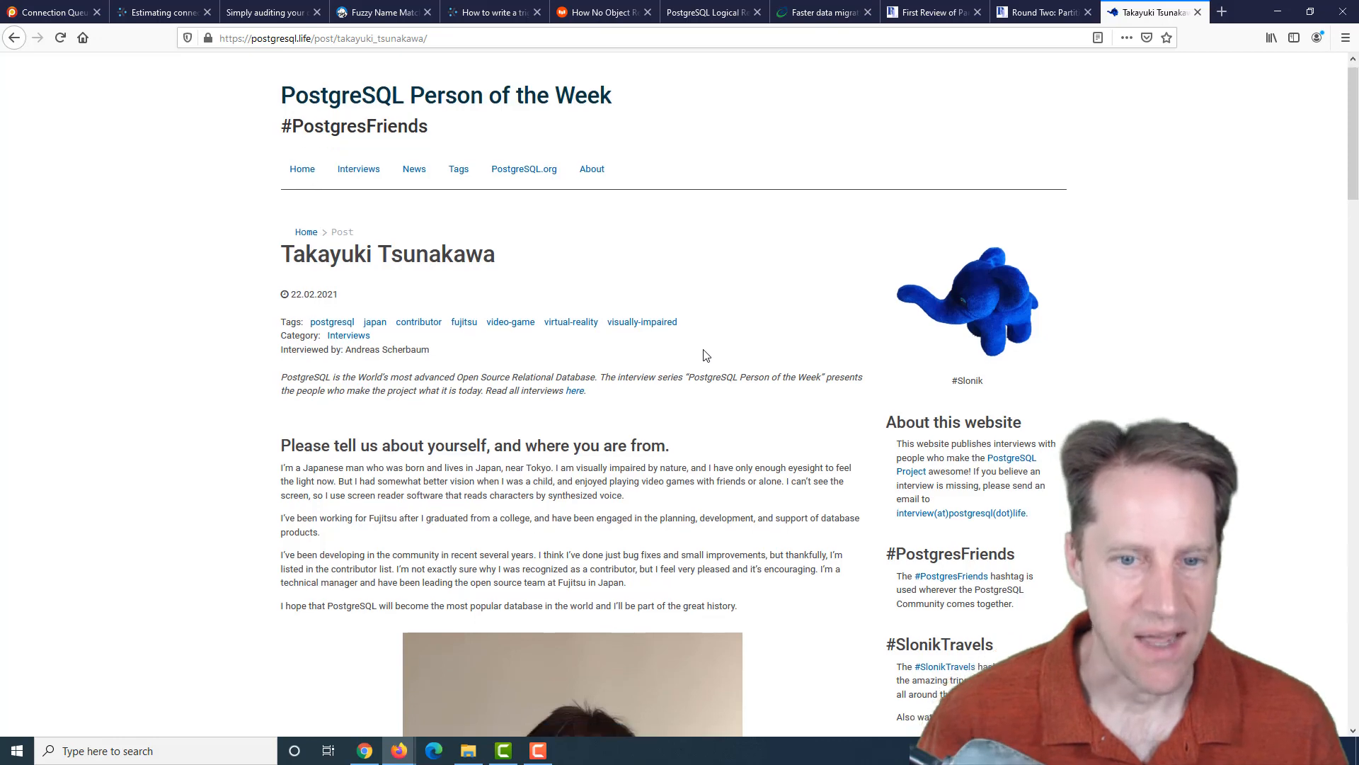
scroll(down, 3)
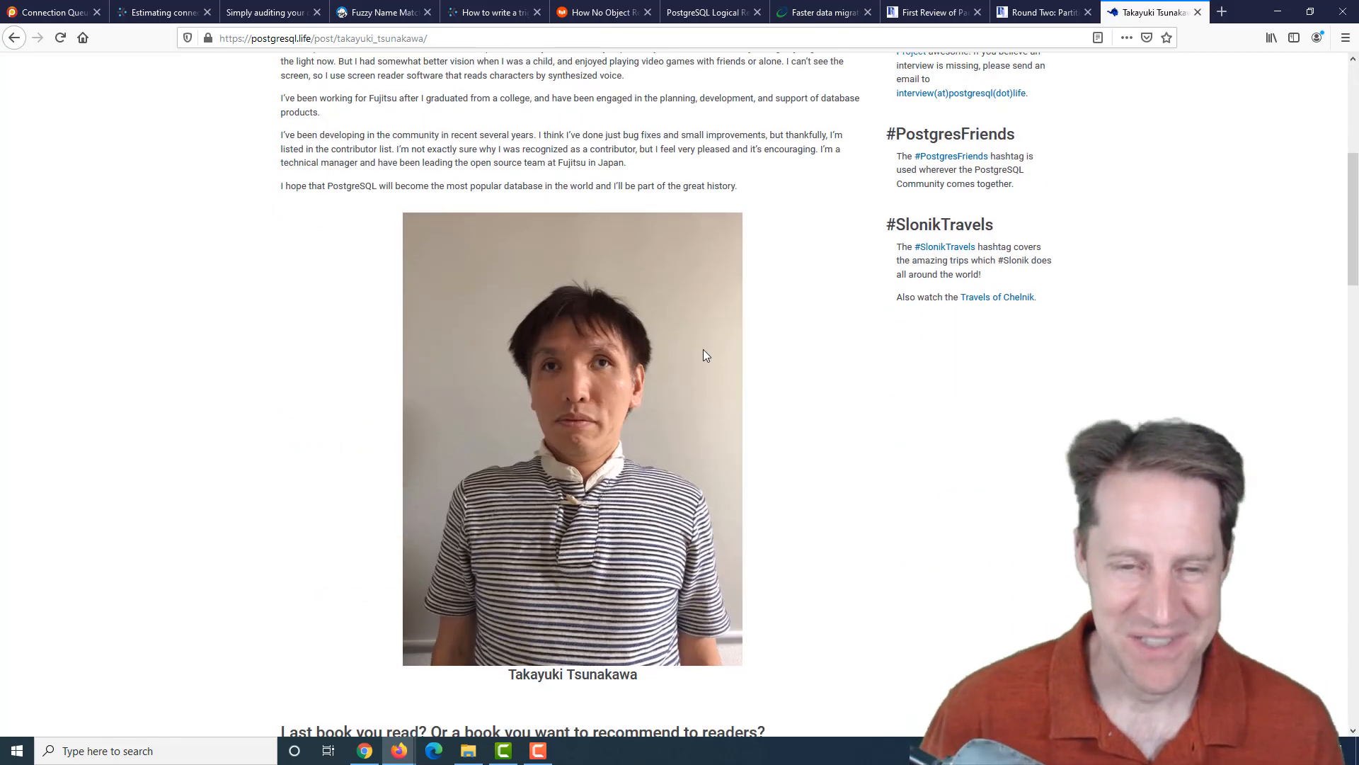
scroll(down, 3)
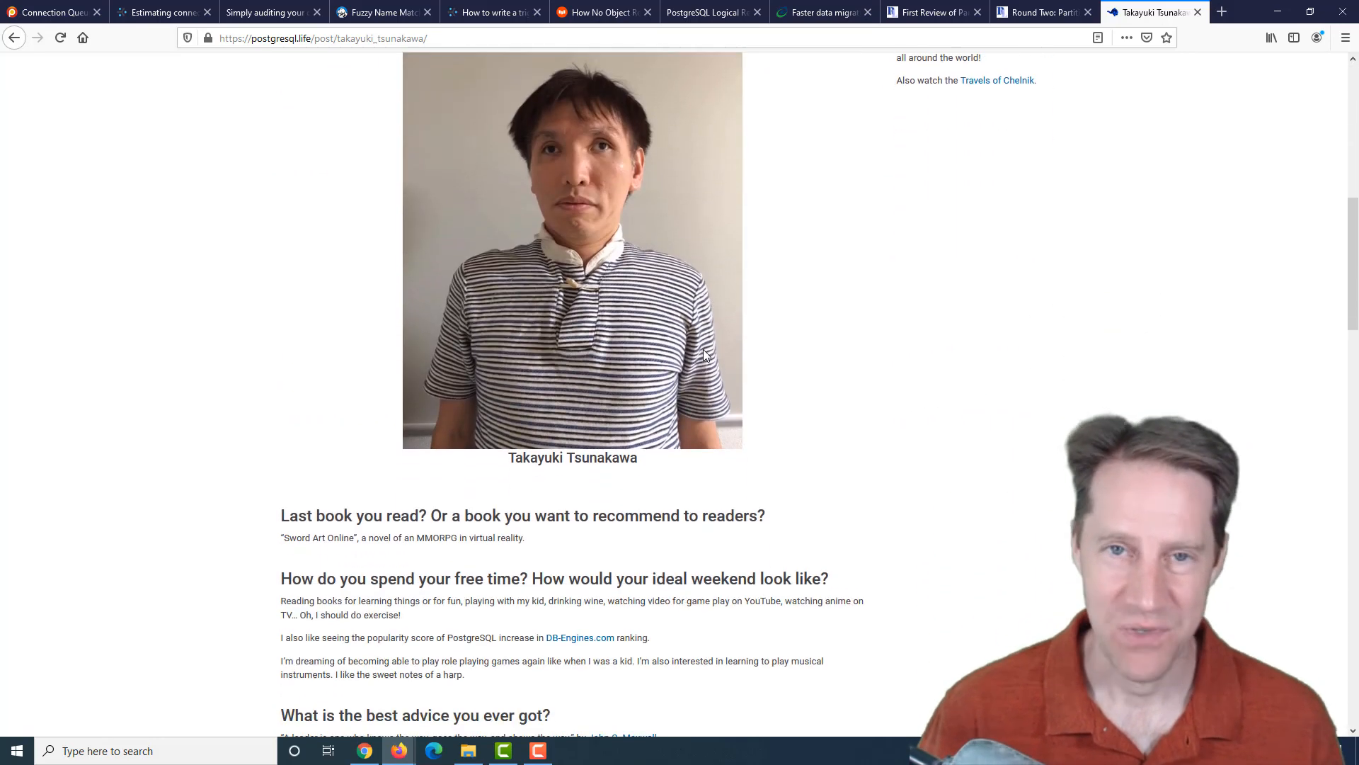
scroll(down, 3)
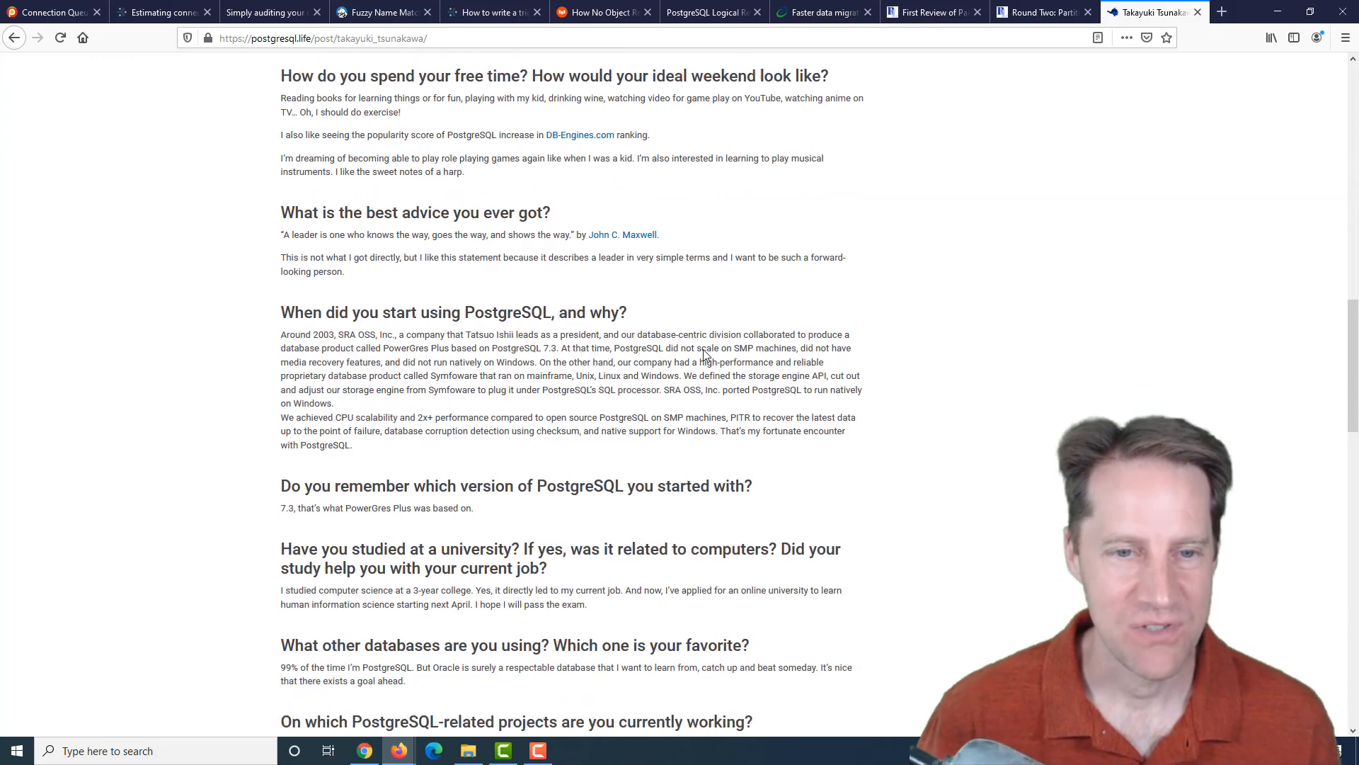
scroll(down, 3)
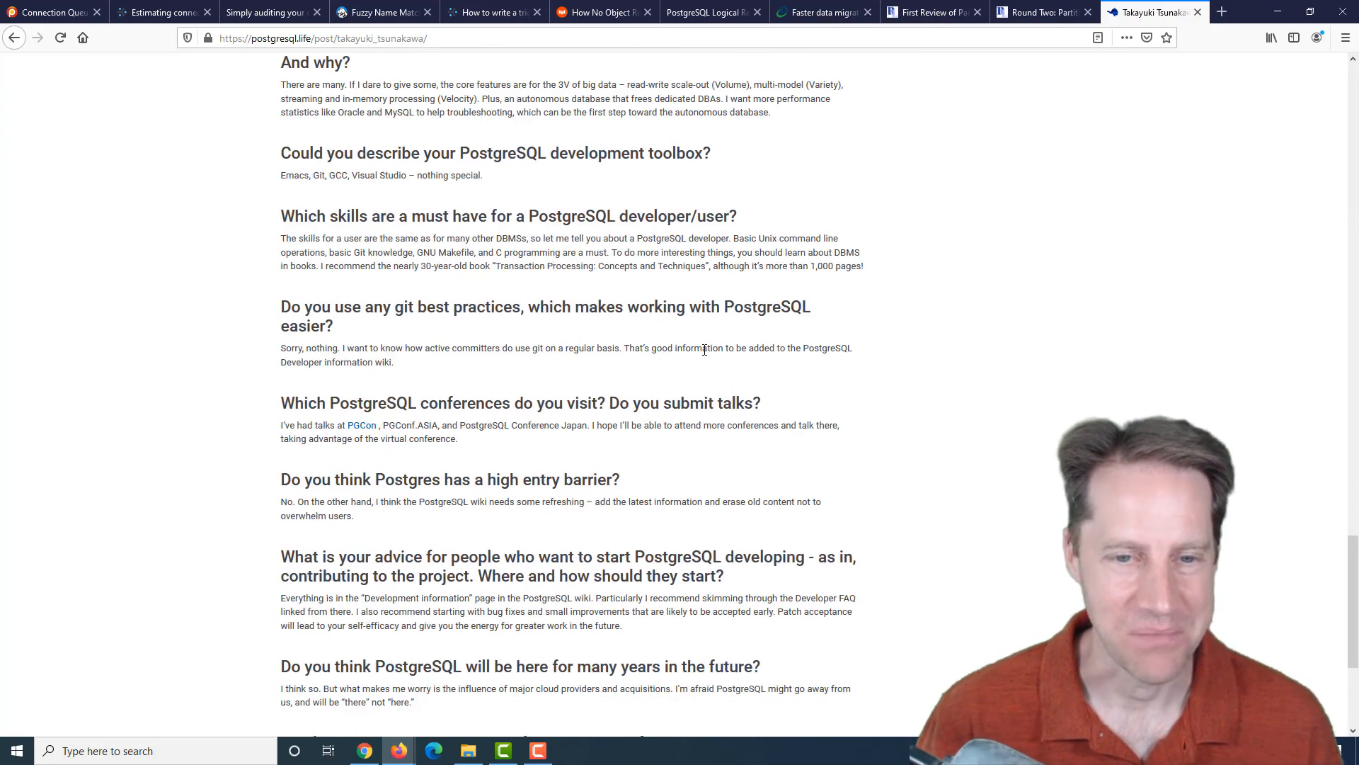